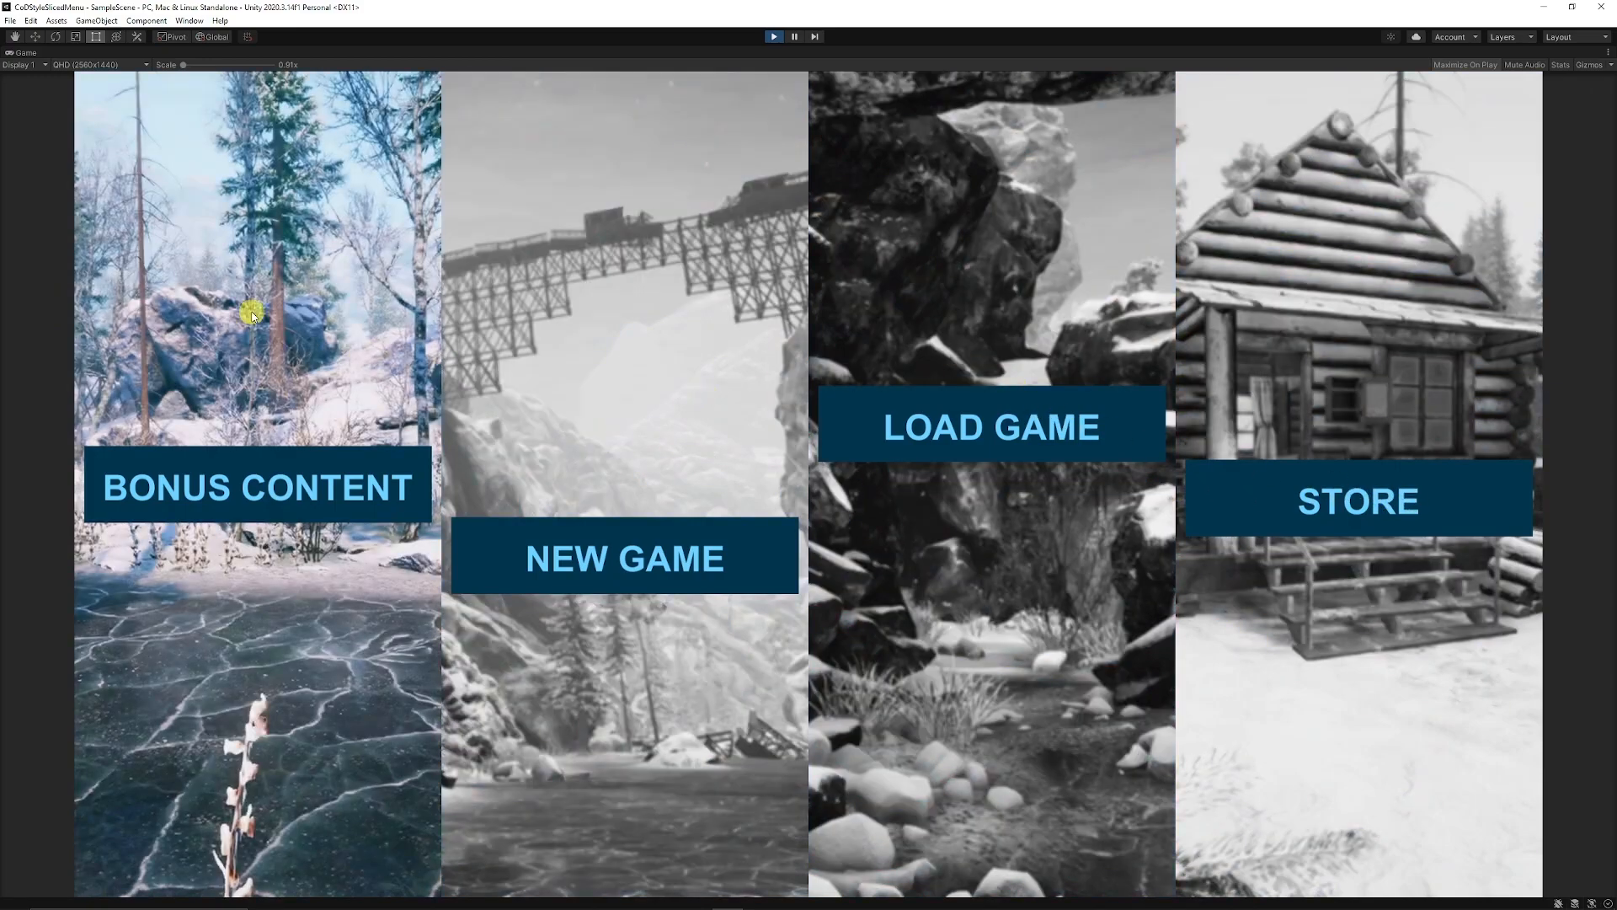
pyautogui.moveTo(1355, 275)
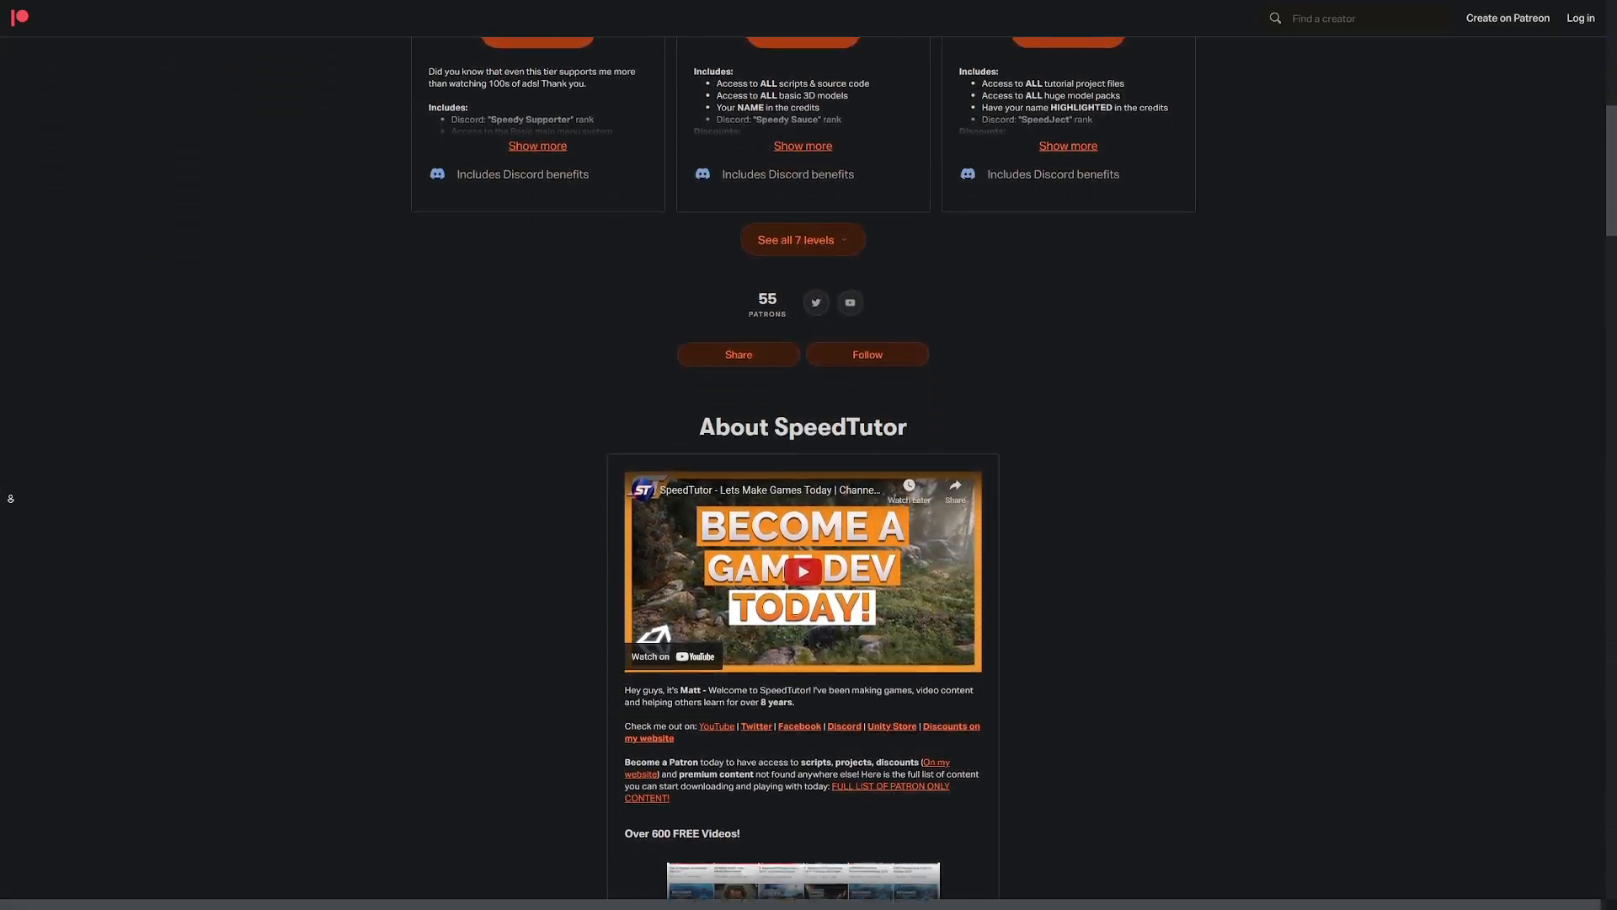
# Preview the completed MenuScene showing the six labelled Fantasy Realm character panels.
pyautogui.scroll(-3)
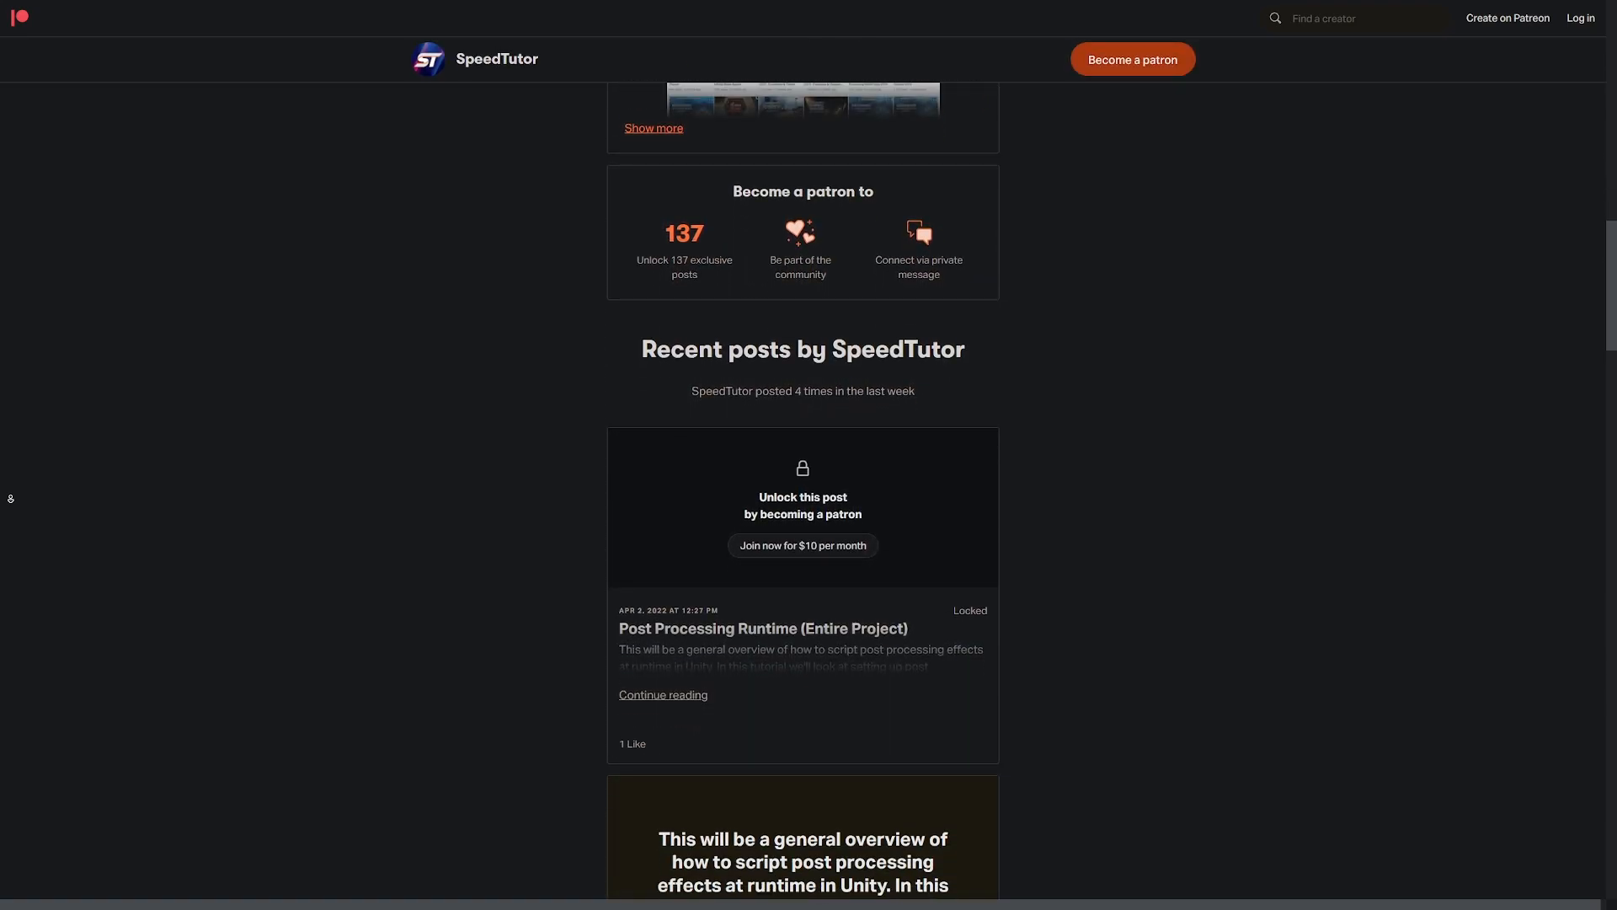
pyautogui.scroll(-3)
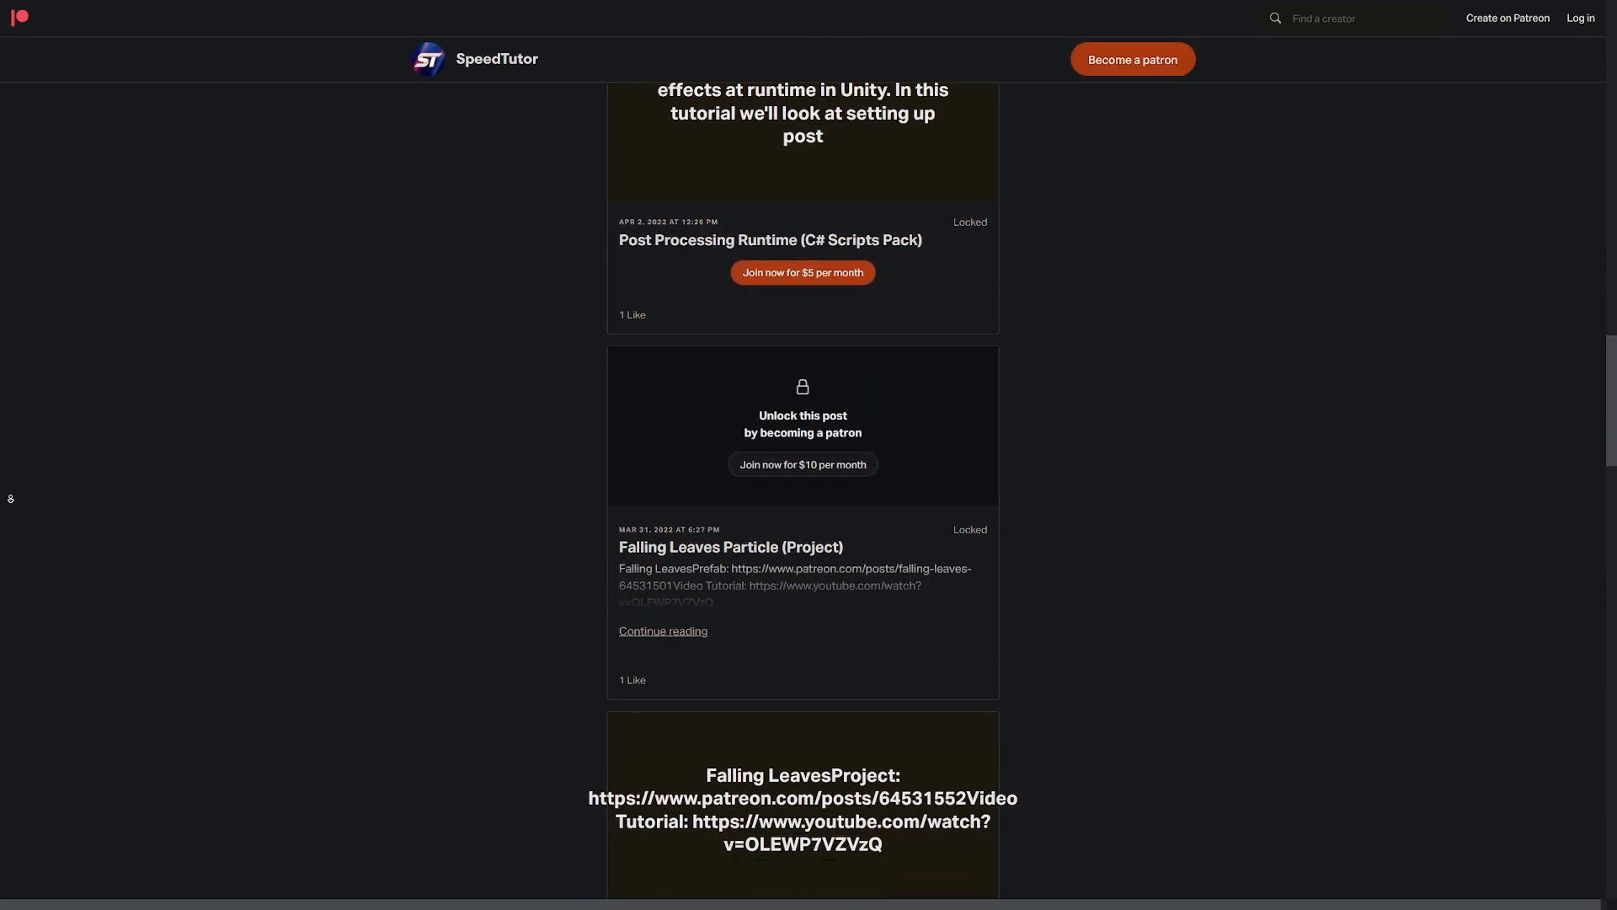
pyautogui.scroll(-3)
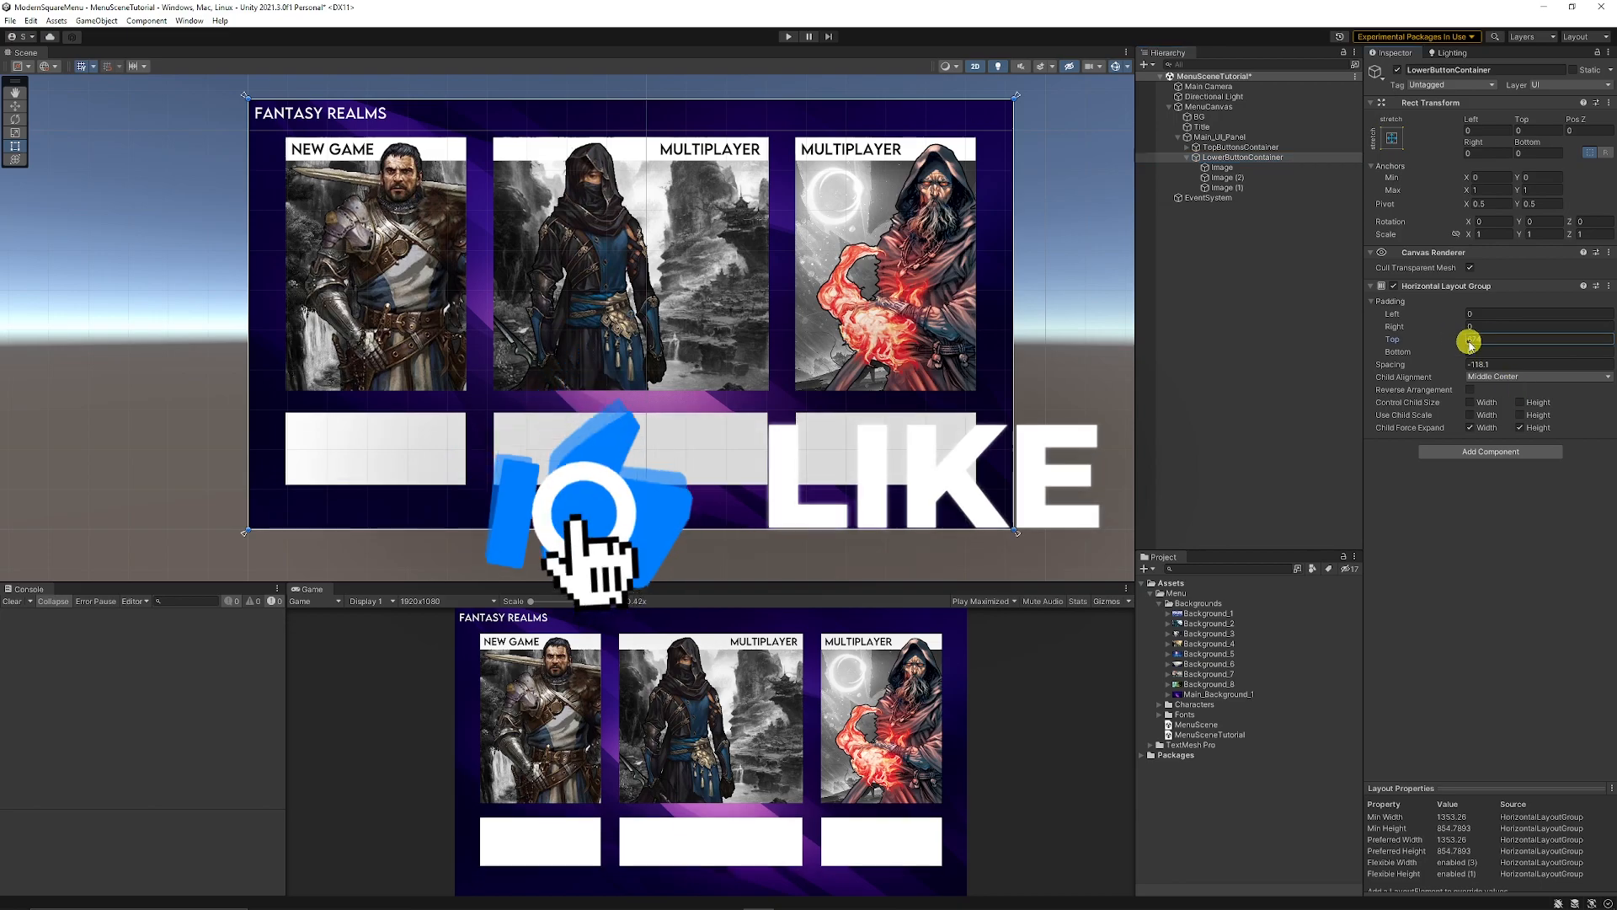
pyautogui.click(1221, 228)
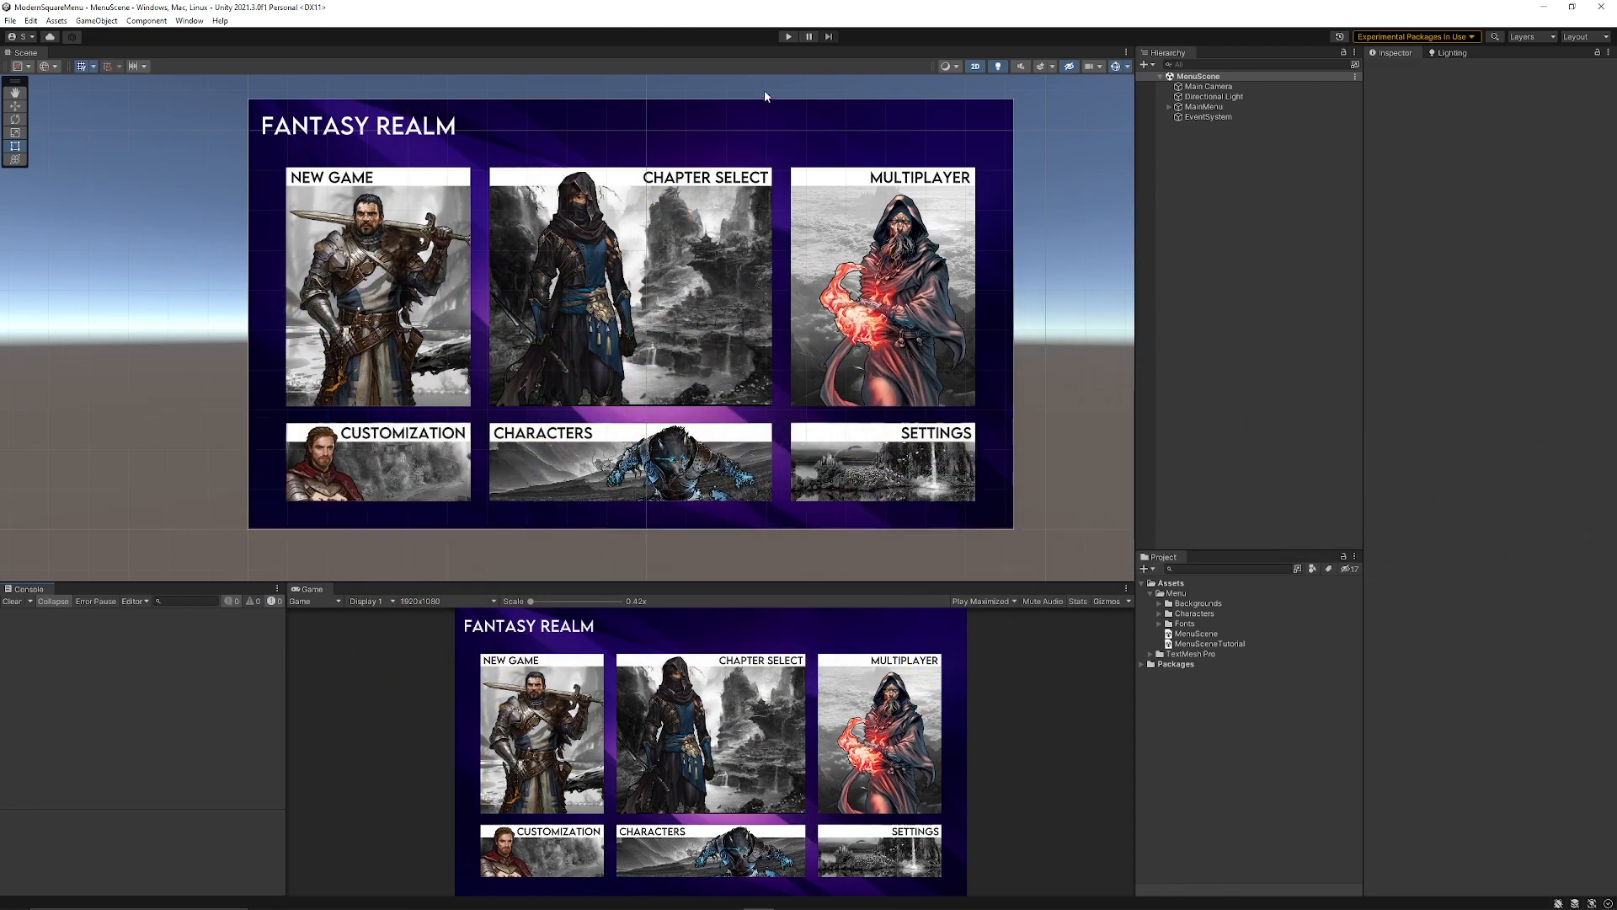
# Add a new UI Canvas named MenuCanvas to the empty MenuSceneTutorial scene.
pyautogui.doubleClick(1209, 644)
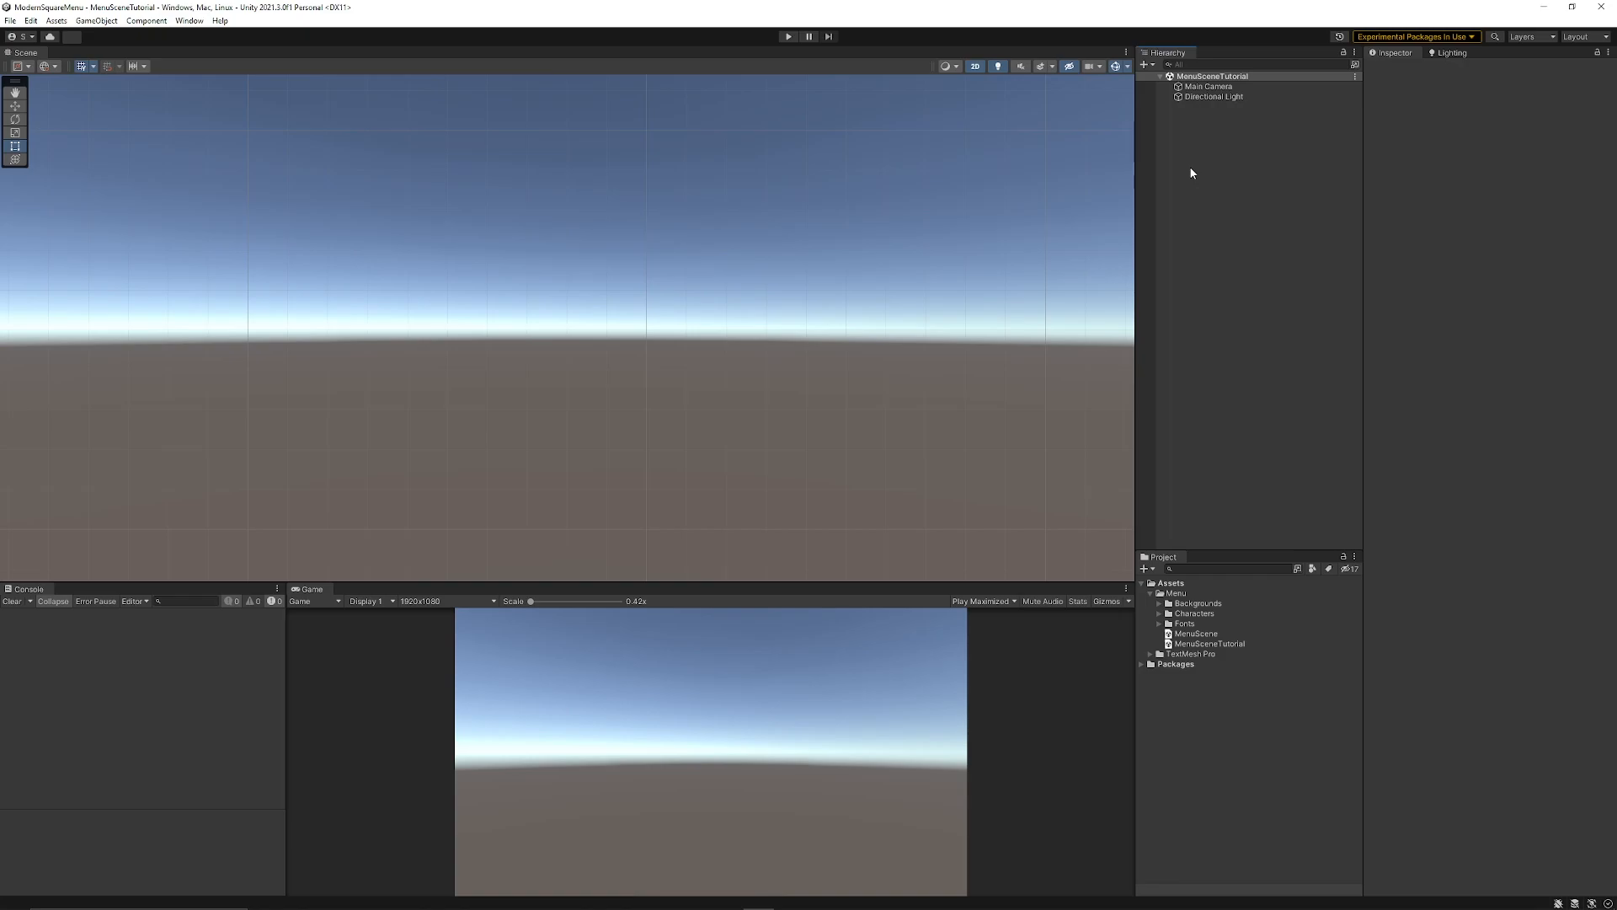
pyautogui.moveTo(1226, 176)
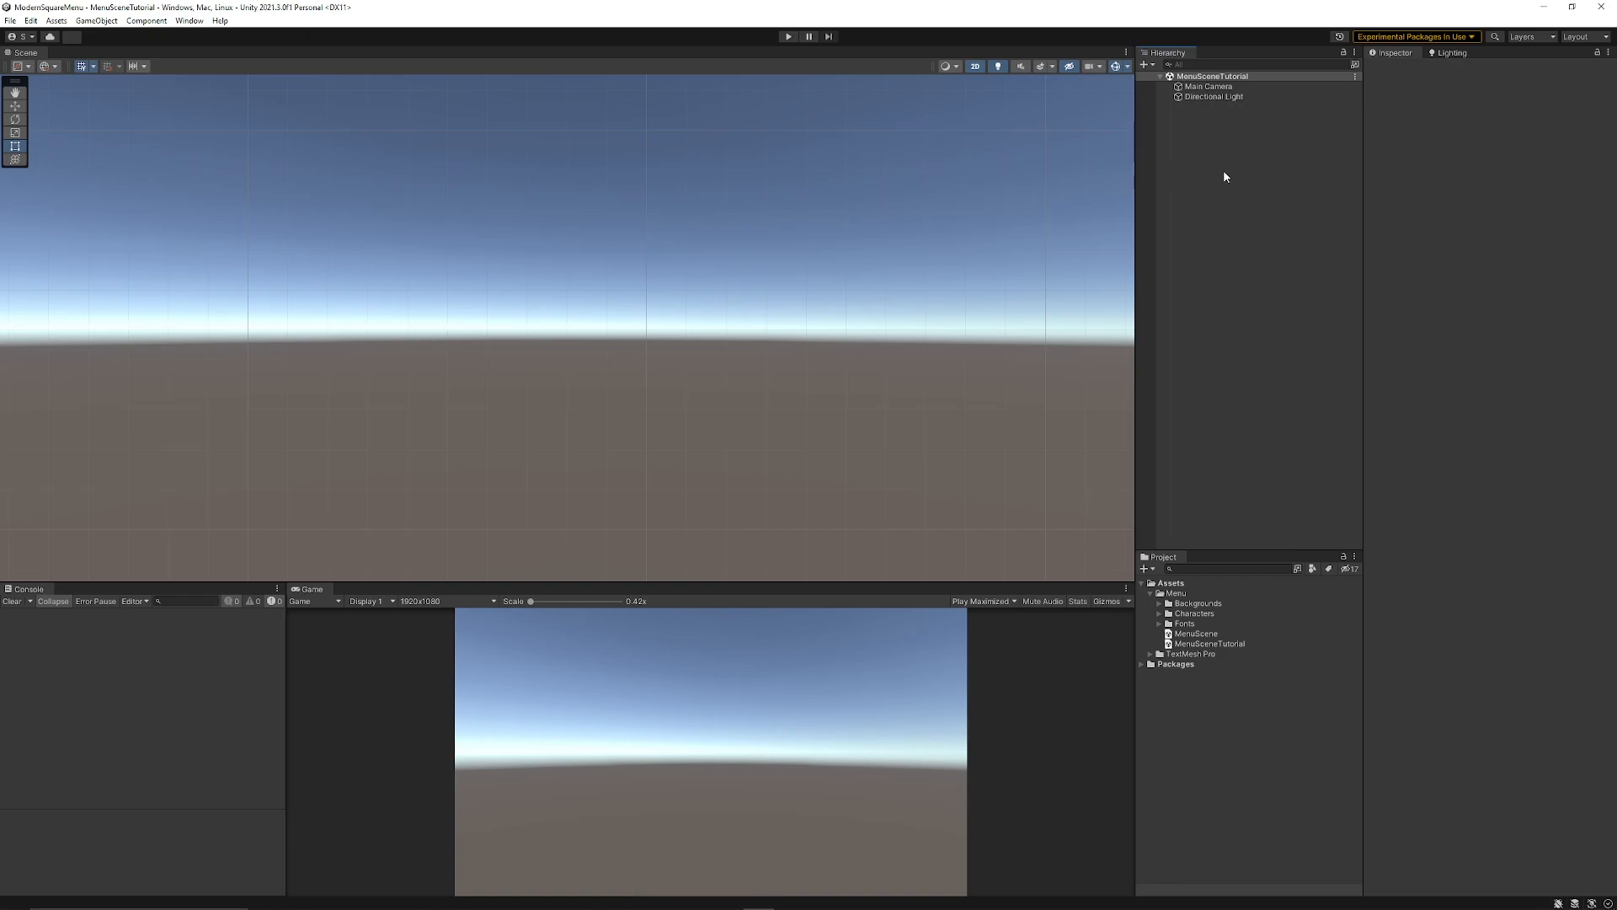
pyautogui.rightClick(1227, 176)
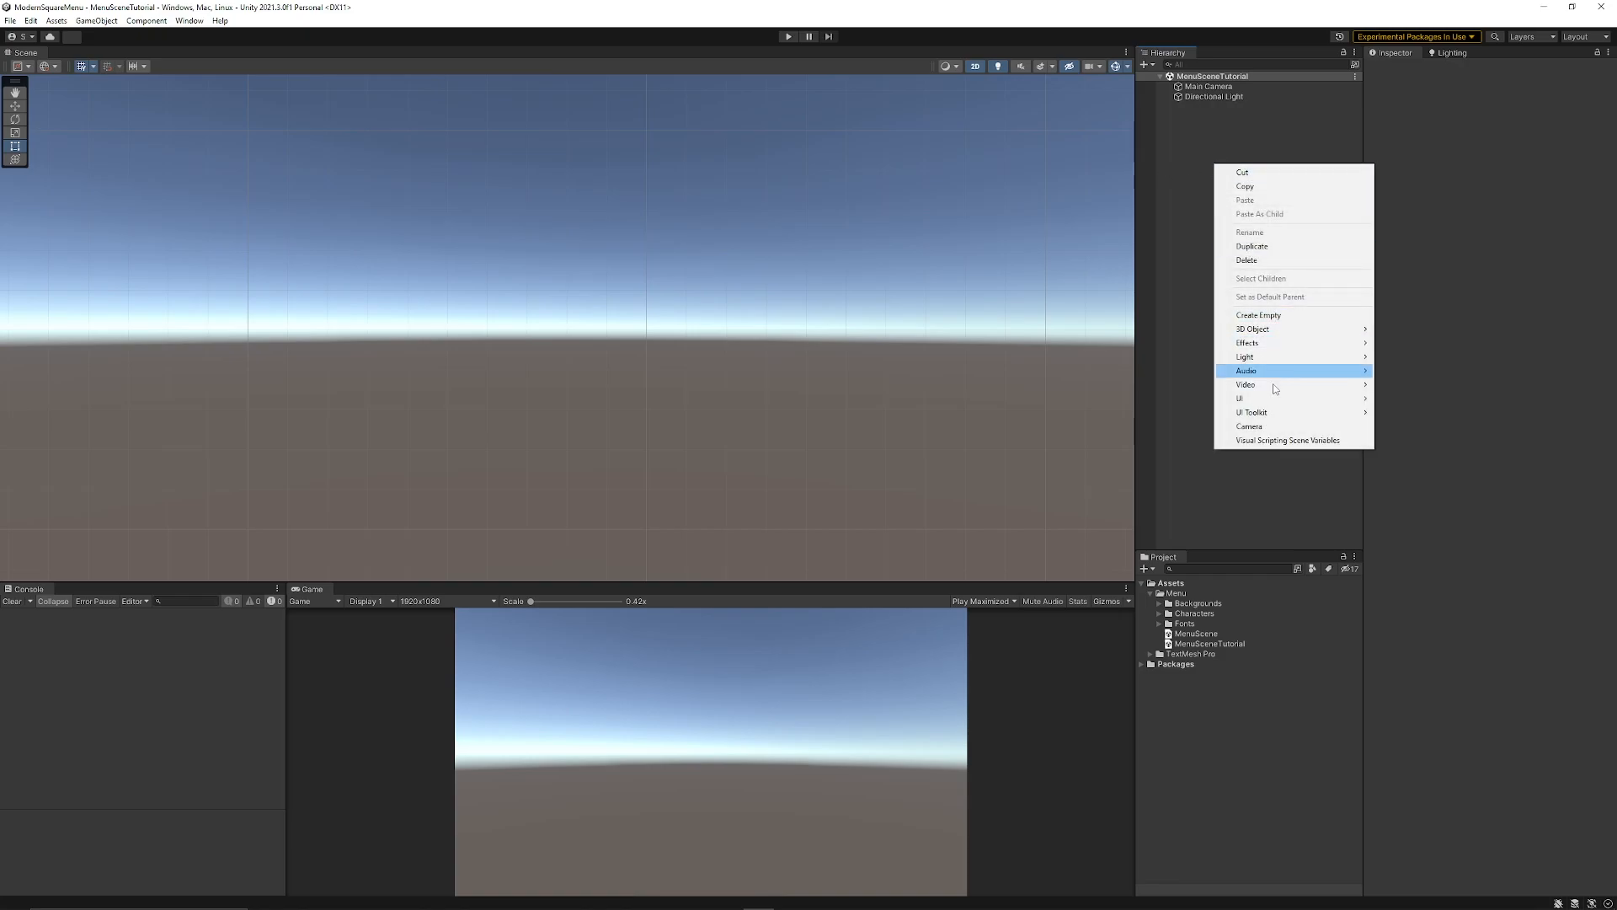
pyautogui.moveTo(1240, 399)
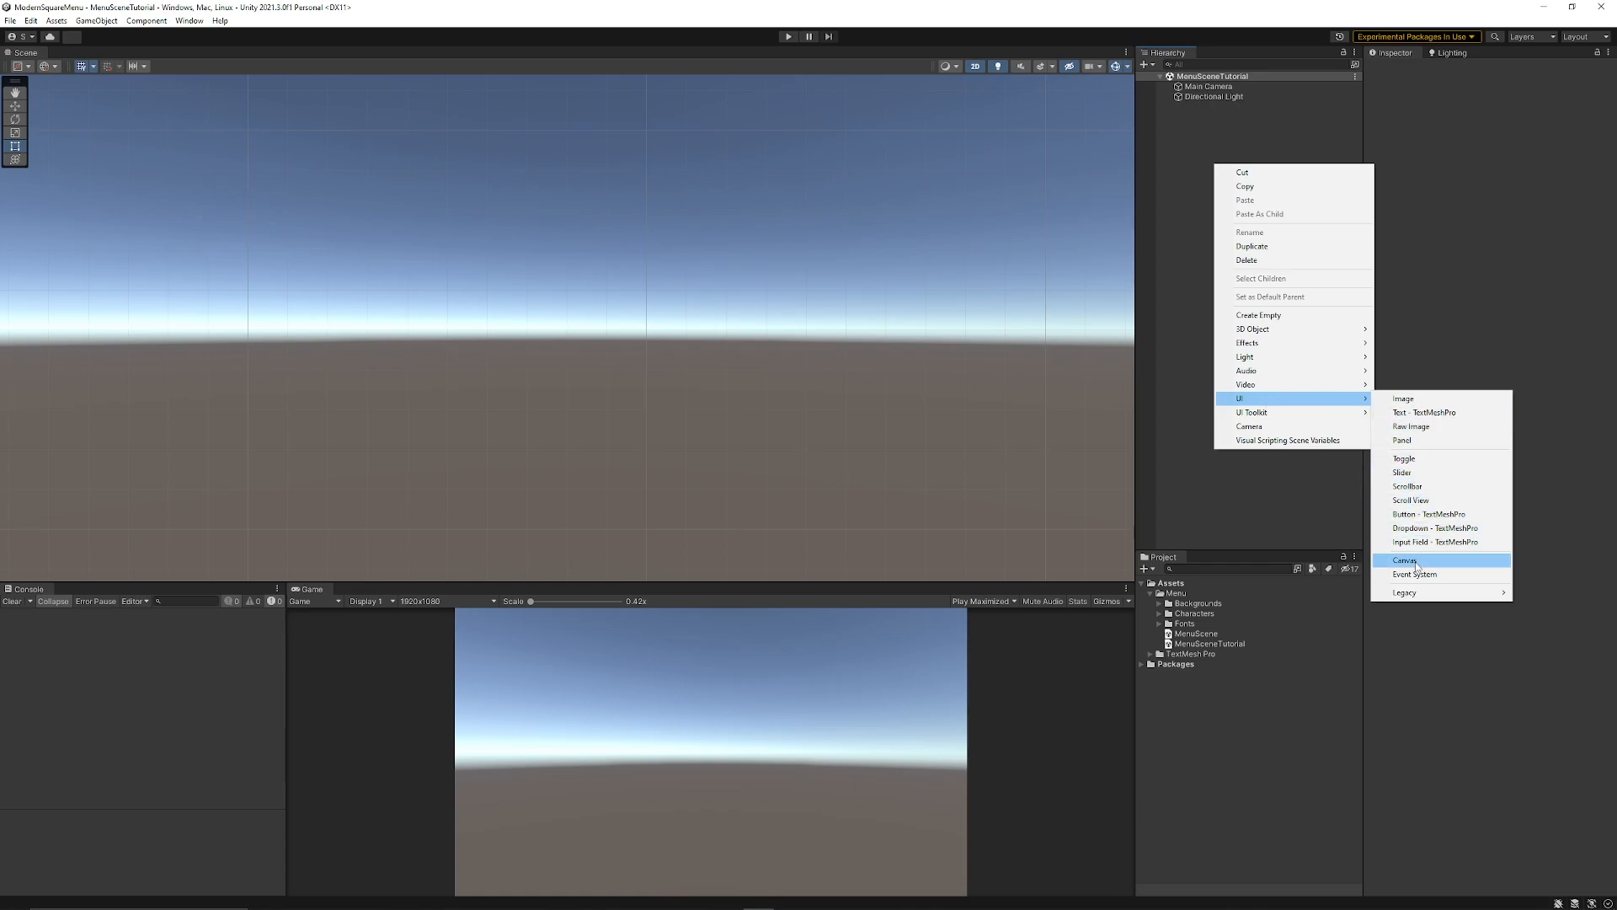
pyautogui.click(1403, 560)
pyautogui.write('MenuCanv')
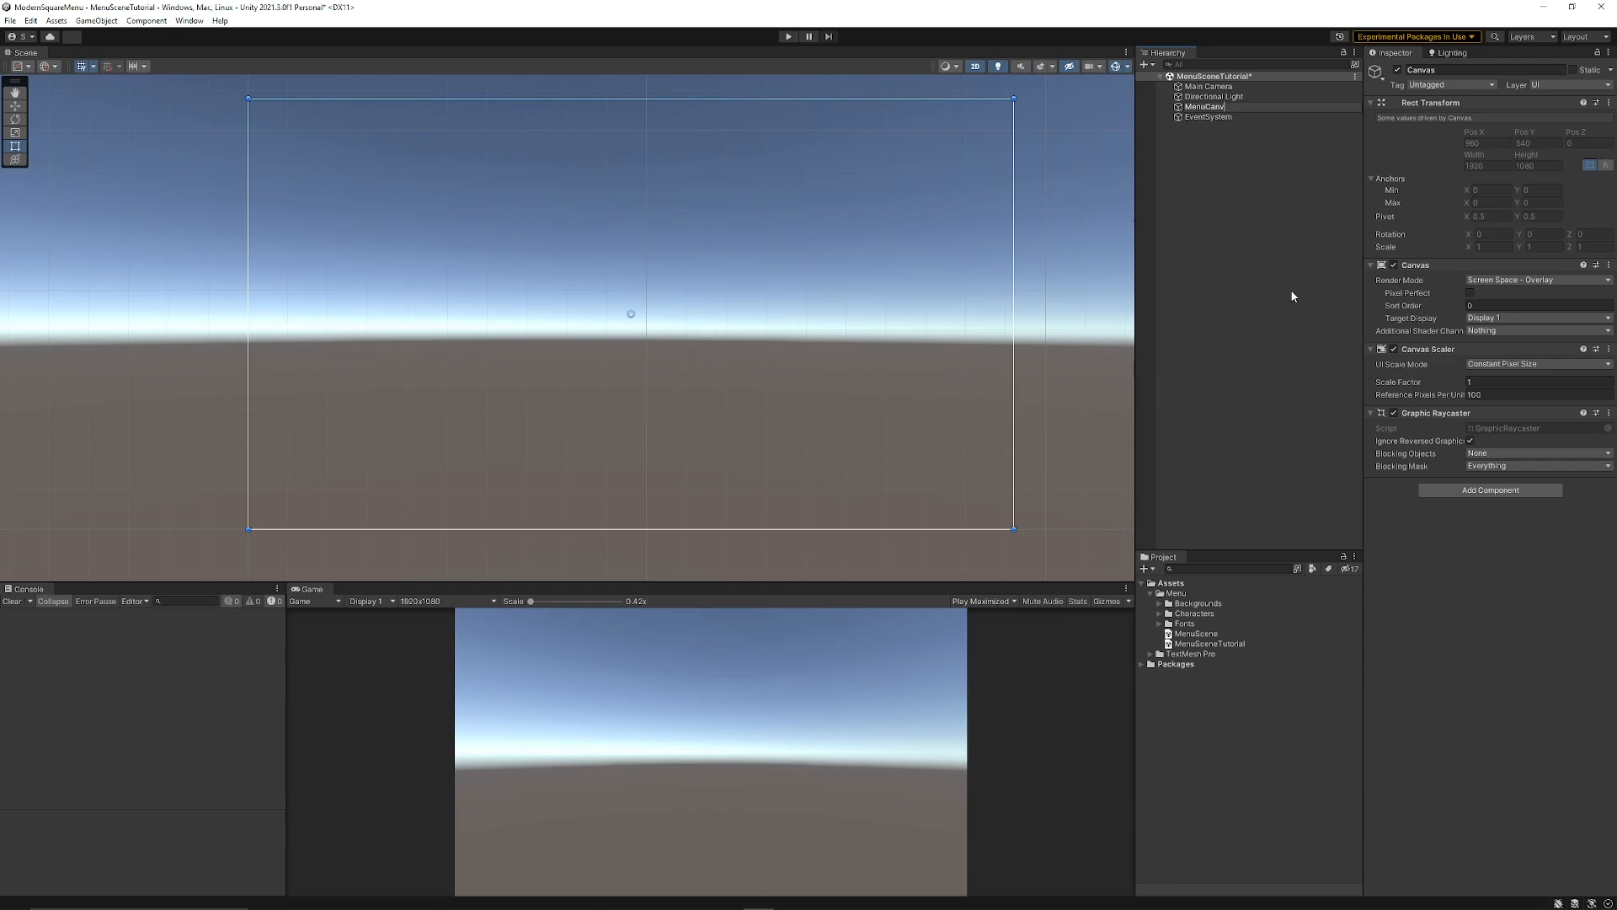
# Set MenuCanvas to Scale With Screen Size at a 1920×1080 reference resolution.
pyautogui.click(1538, 364)
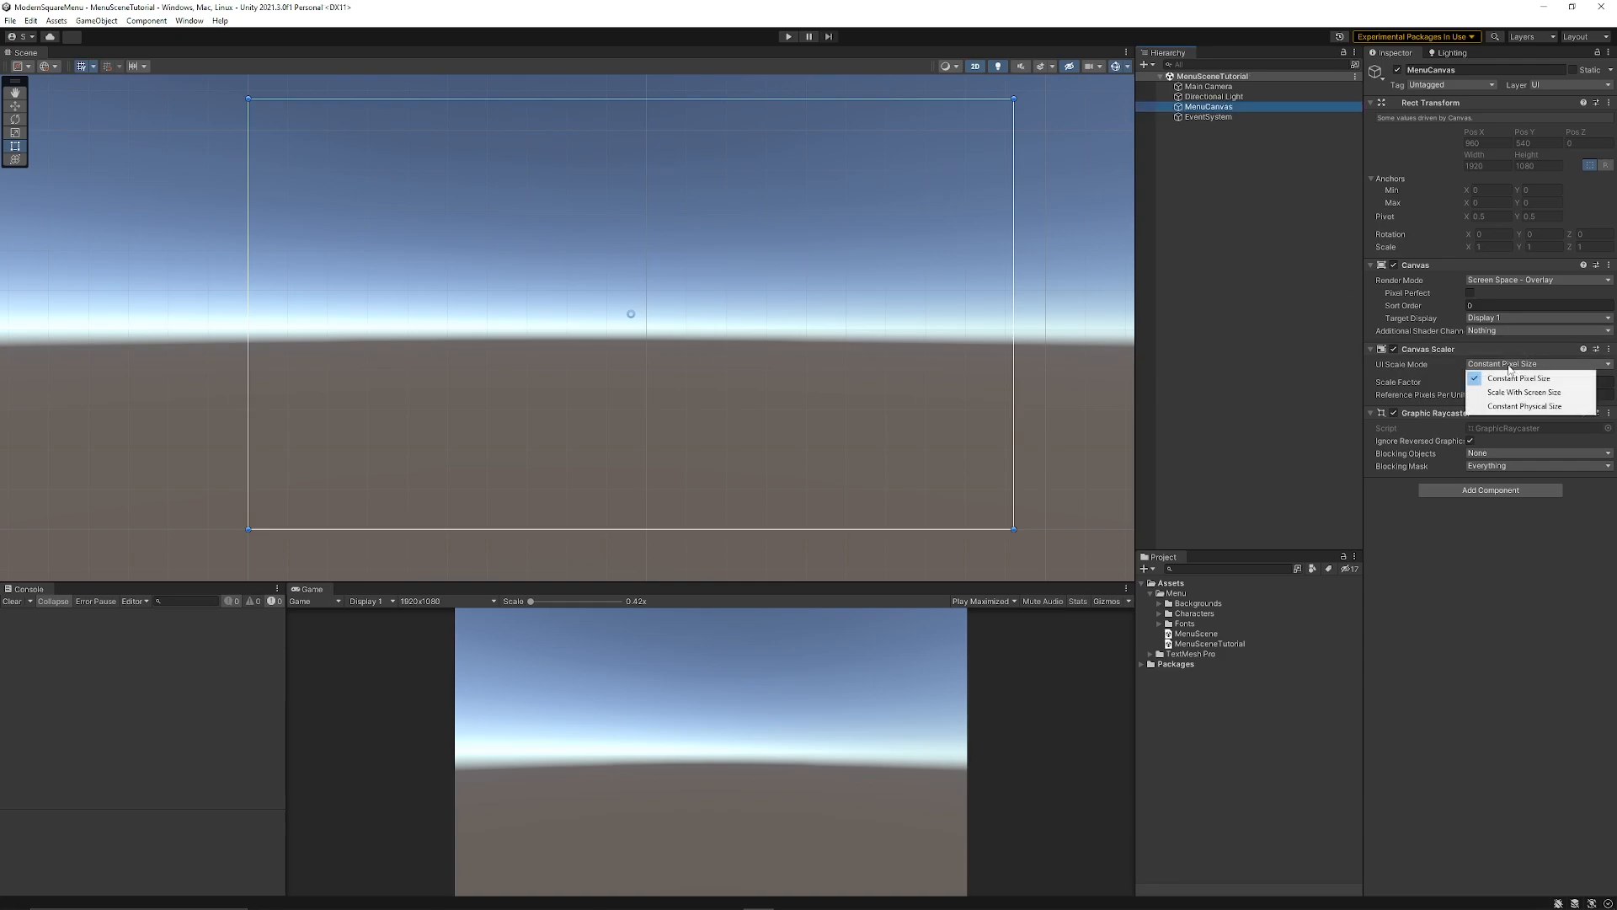
pyautogui.click(1521, 392)
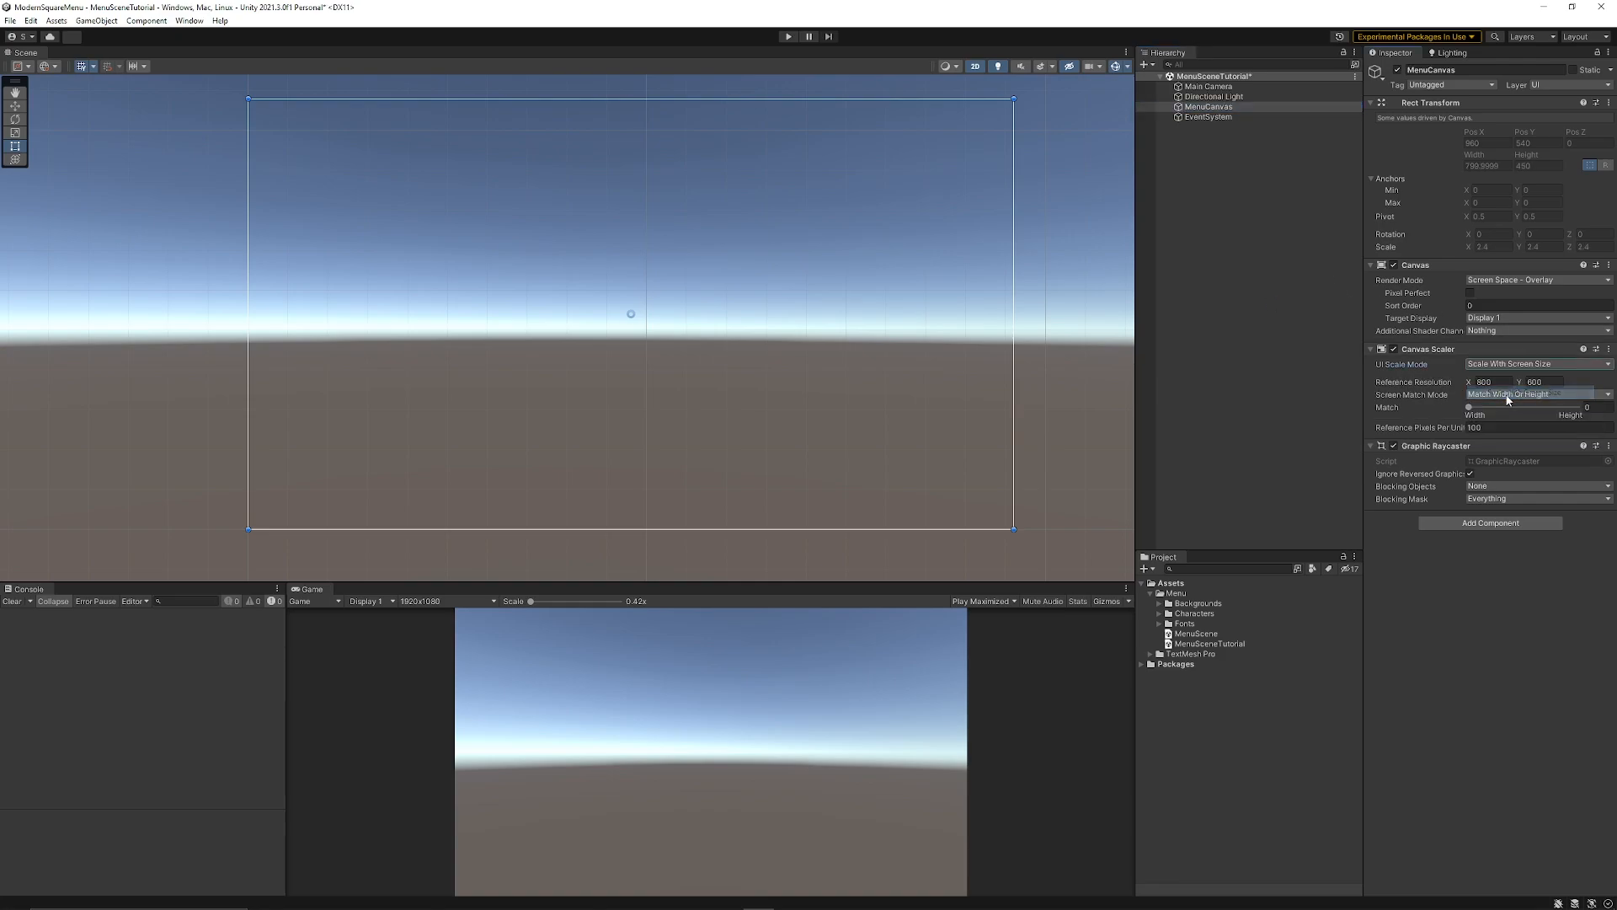
pyautogui.write('192')
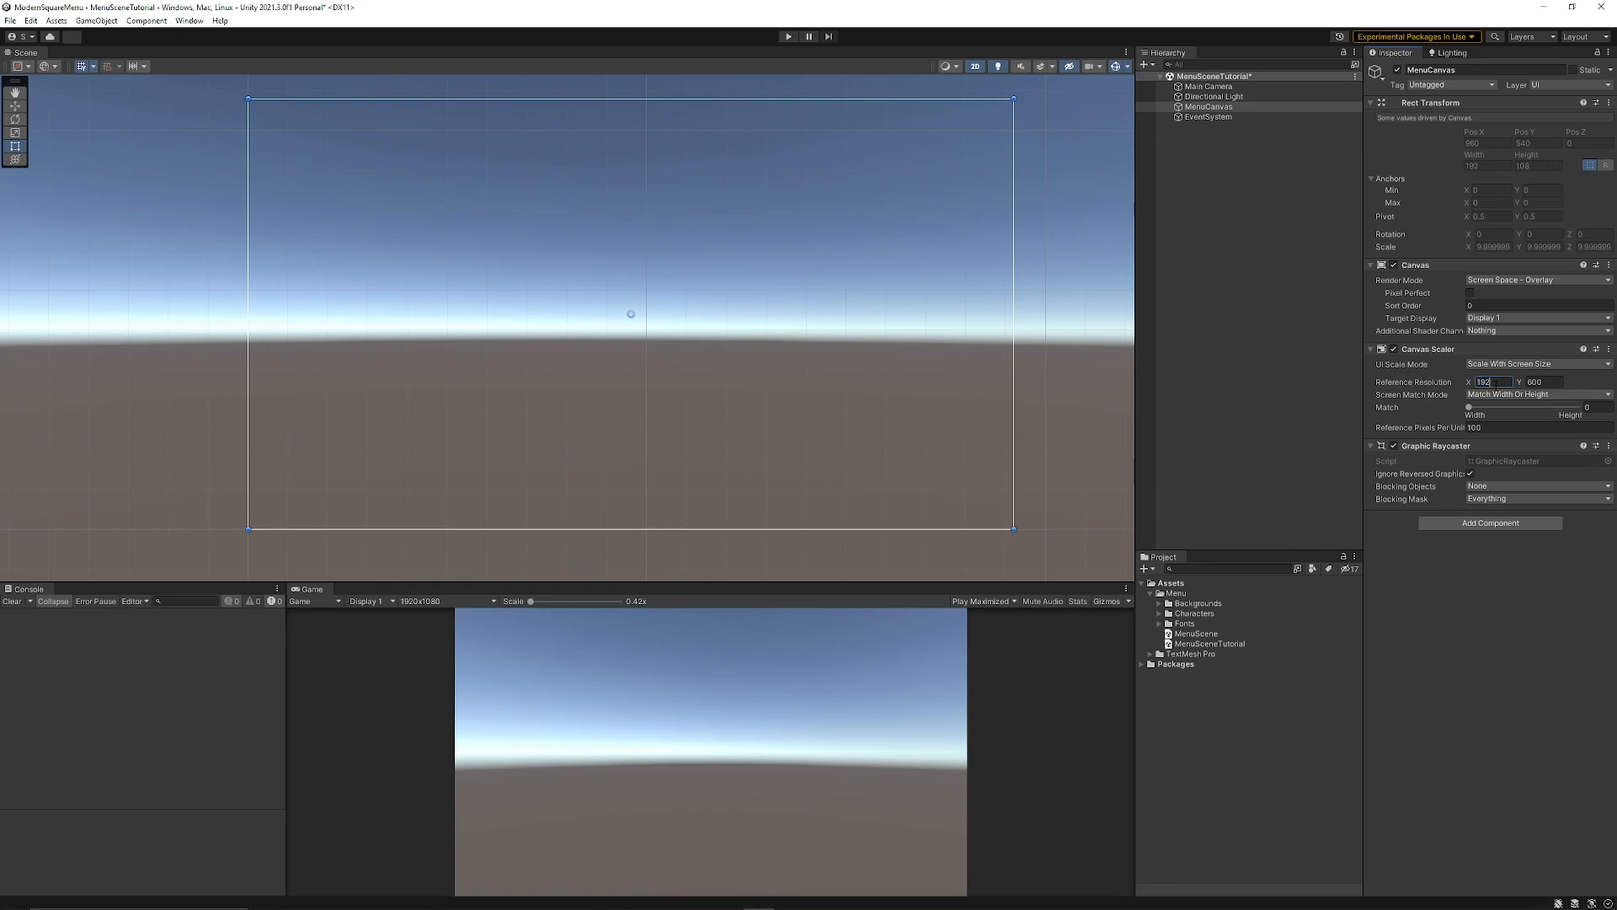
pyautogui.write('1920')
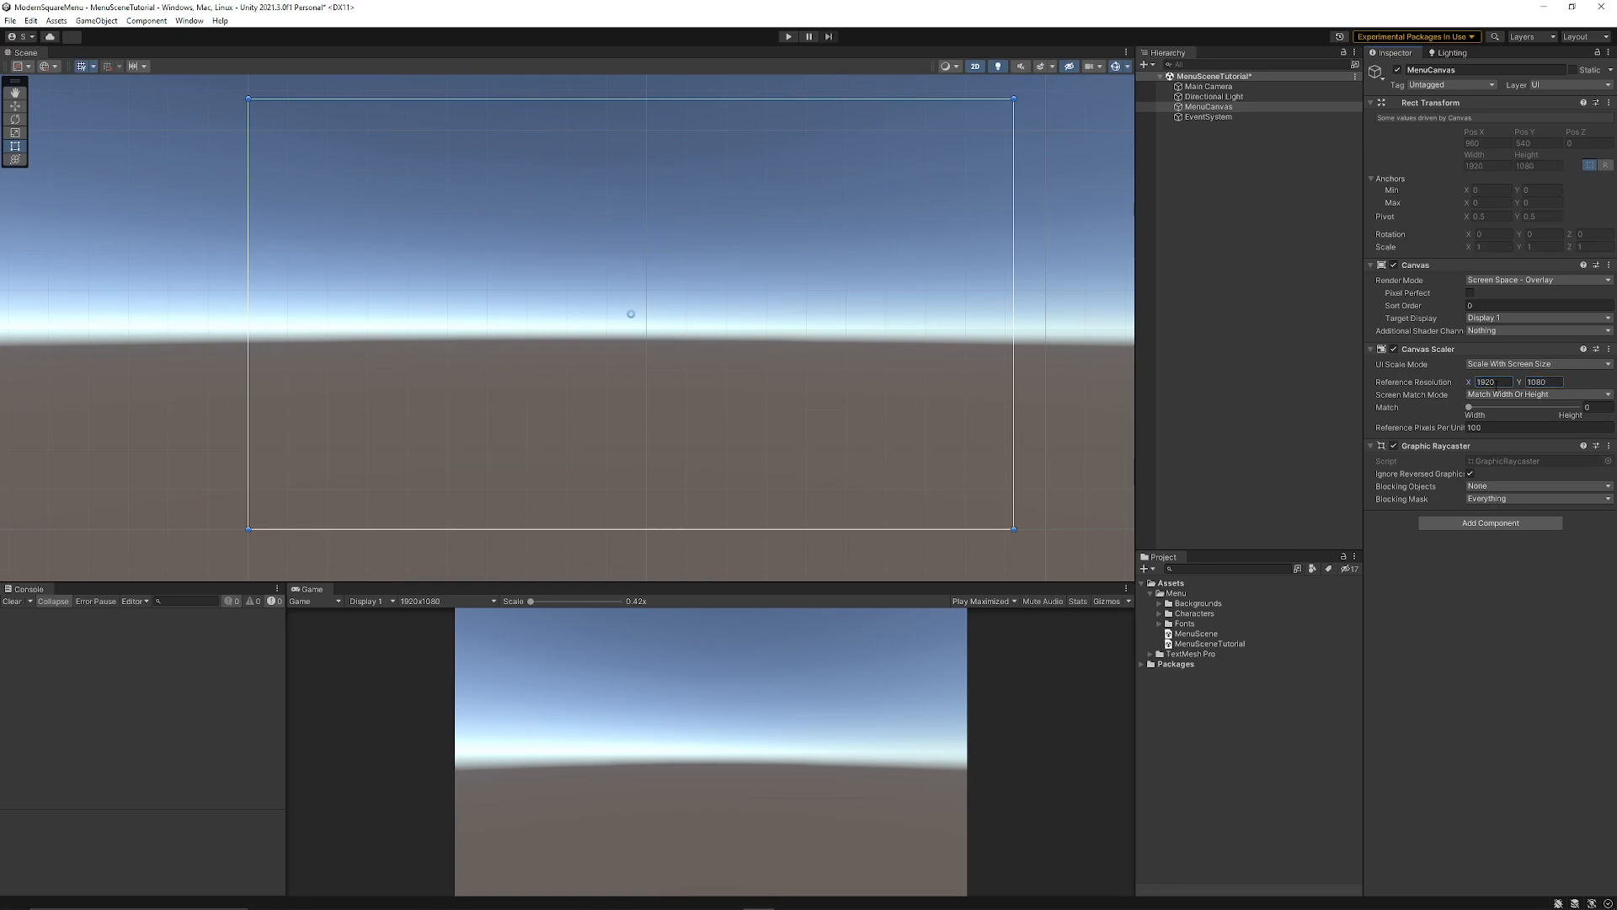
# Add a child Image named BG under MenuCanvas and locate the Backgrounds folder.
pyautogui.rightClick(1209, 107)
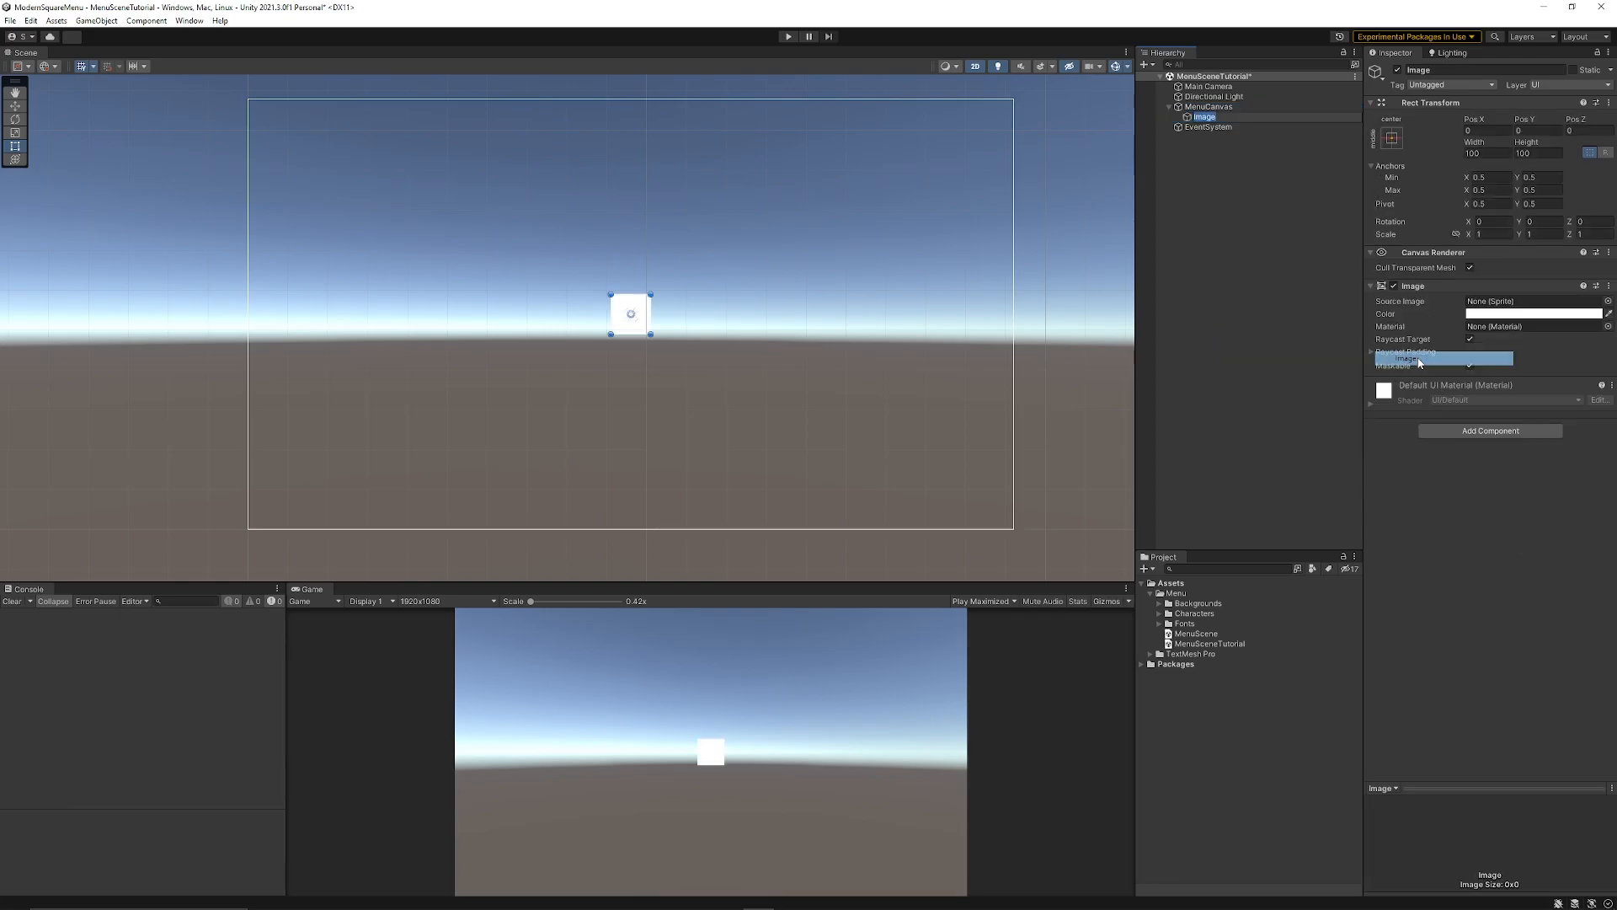
pyautogui.write('BG')
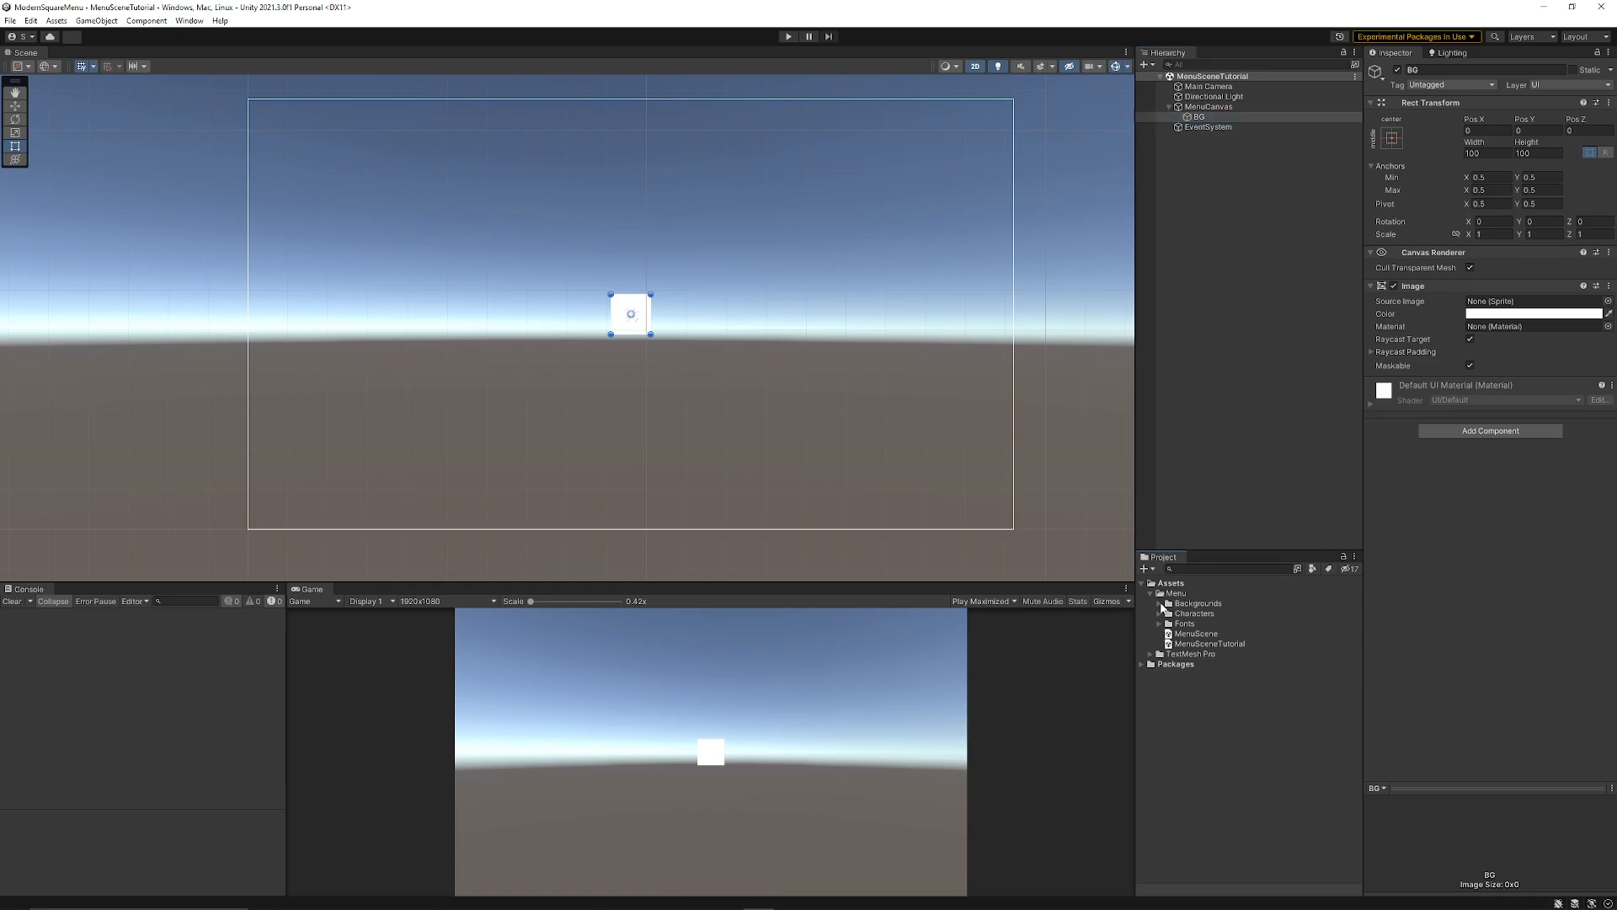
pyautogui.click(1160, 604)
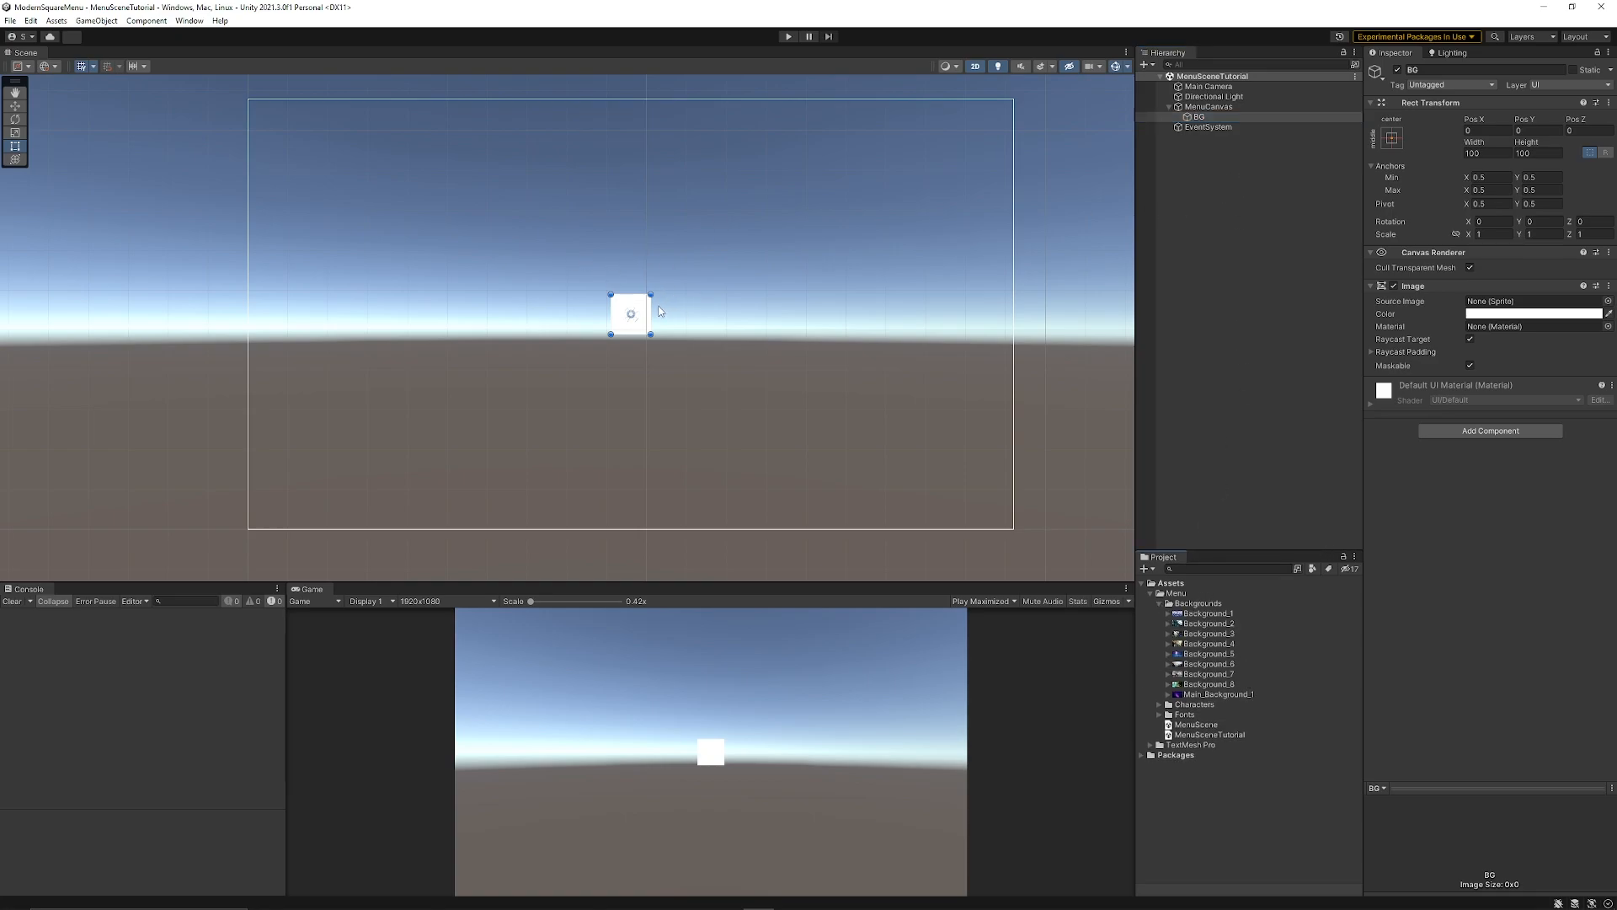
pyautogui.moveTo(975, 66)
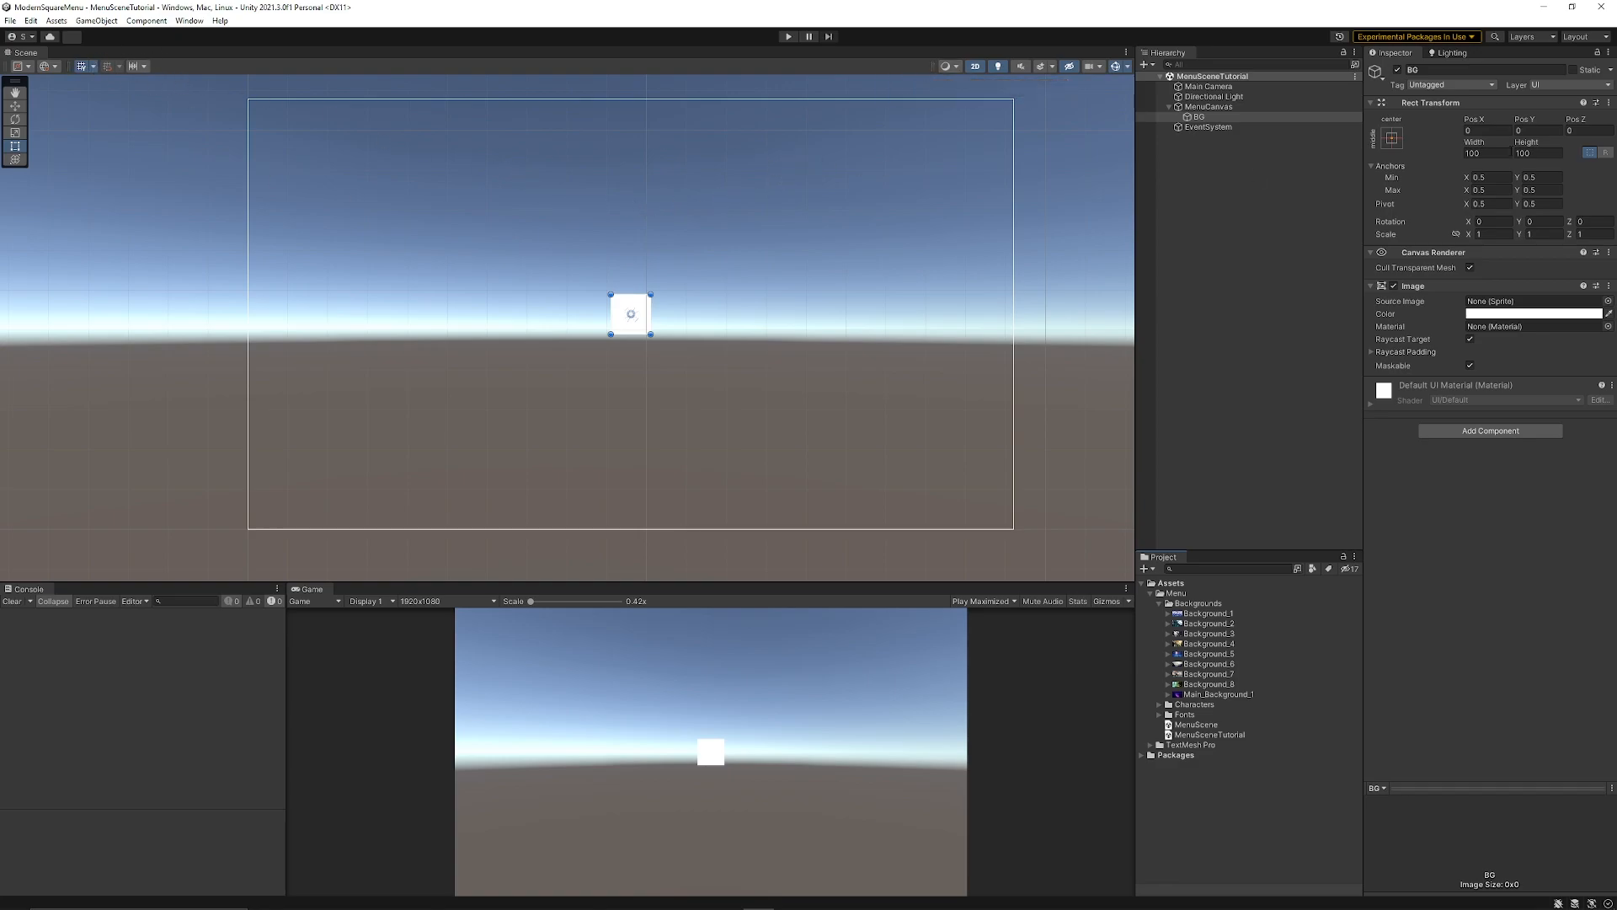
# Stretch BG across the whole canvas and show the purple Main_Background_1 artwork.
pyautogui.click(1397, 138)
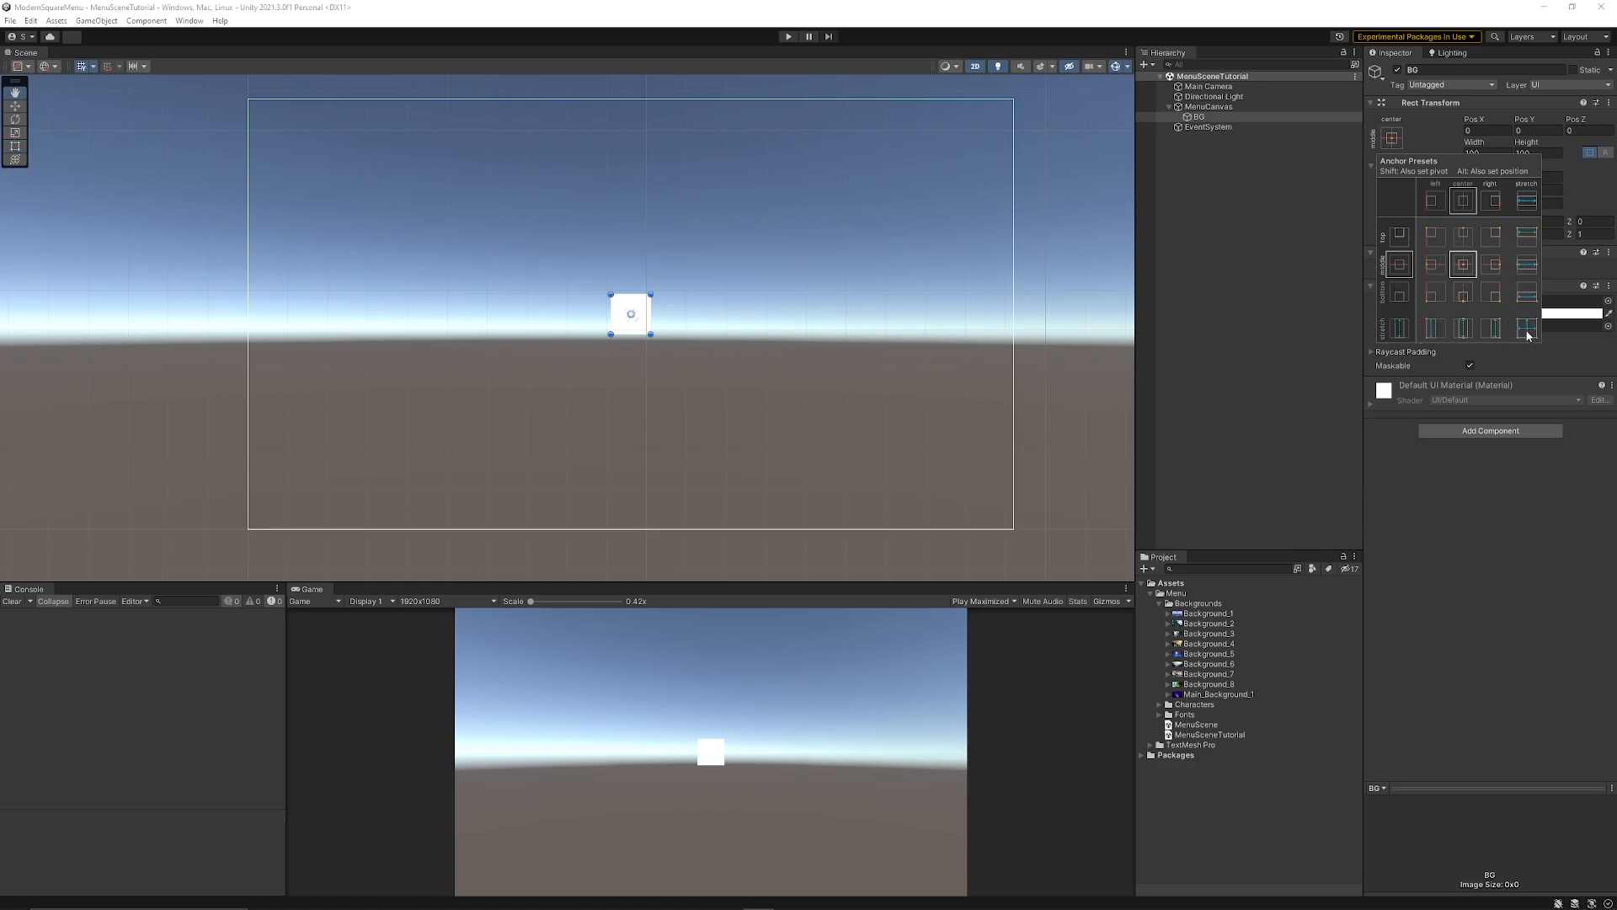
pyautogui.click(1524, 322)
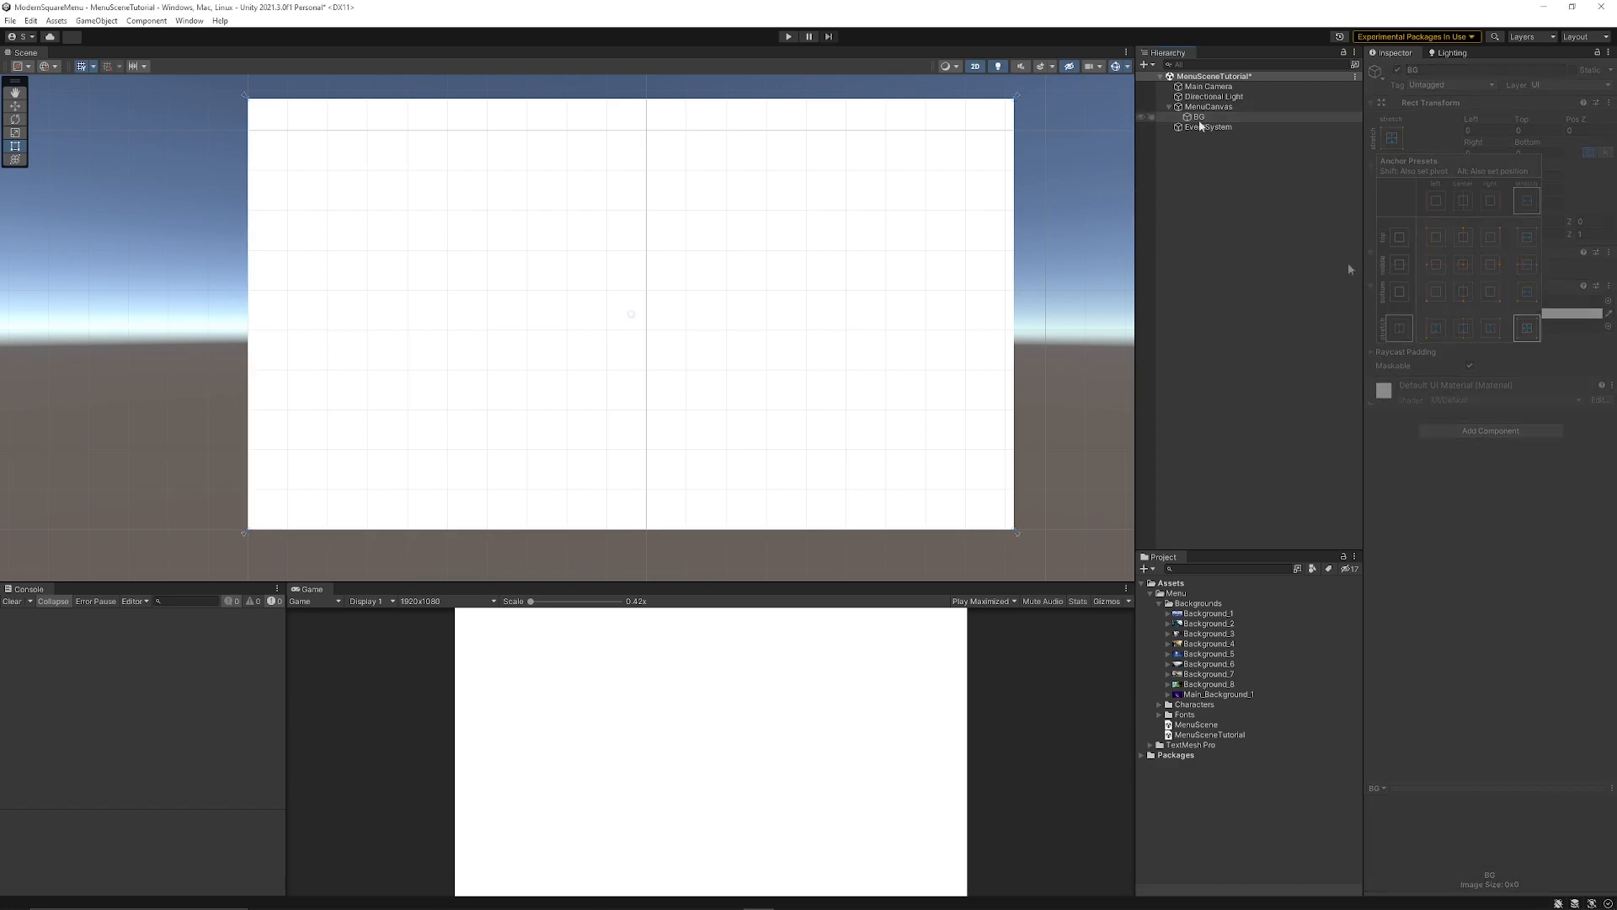
pyautogui.click(1199, 116)
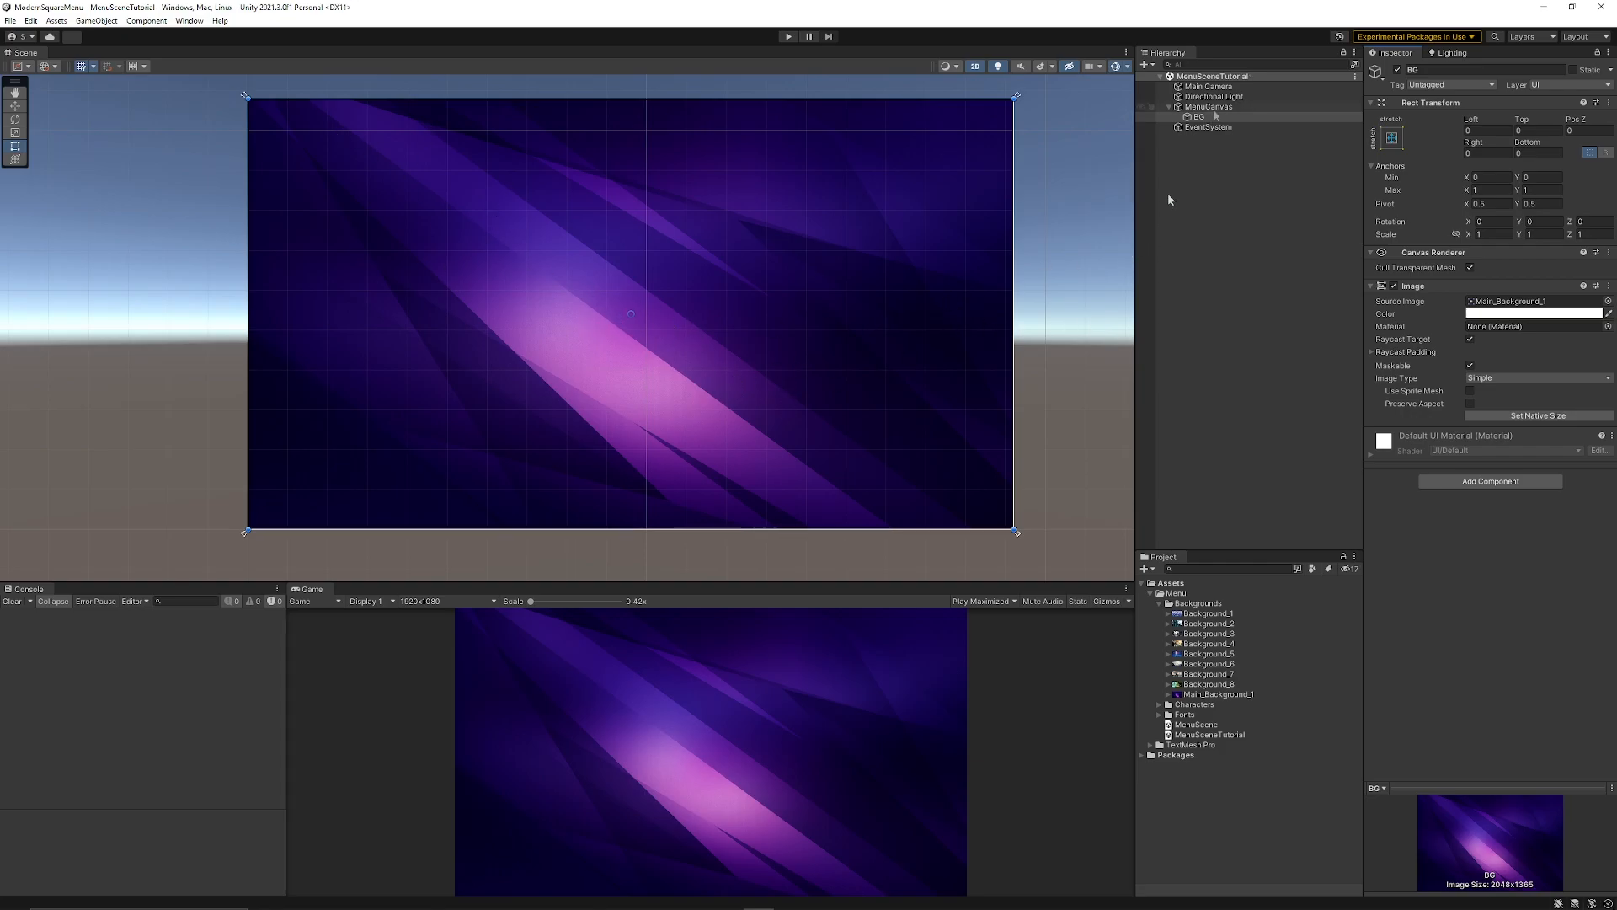
# Add a TextMeshPro Title under MenuCanvas reading FANTASY REALMS.
pyautogui.rightClick(1208, 106)
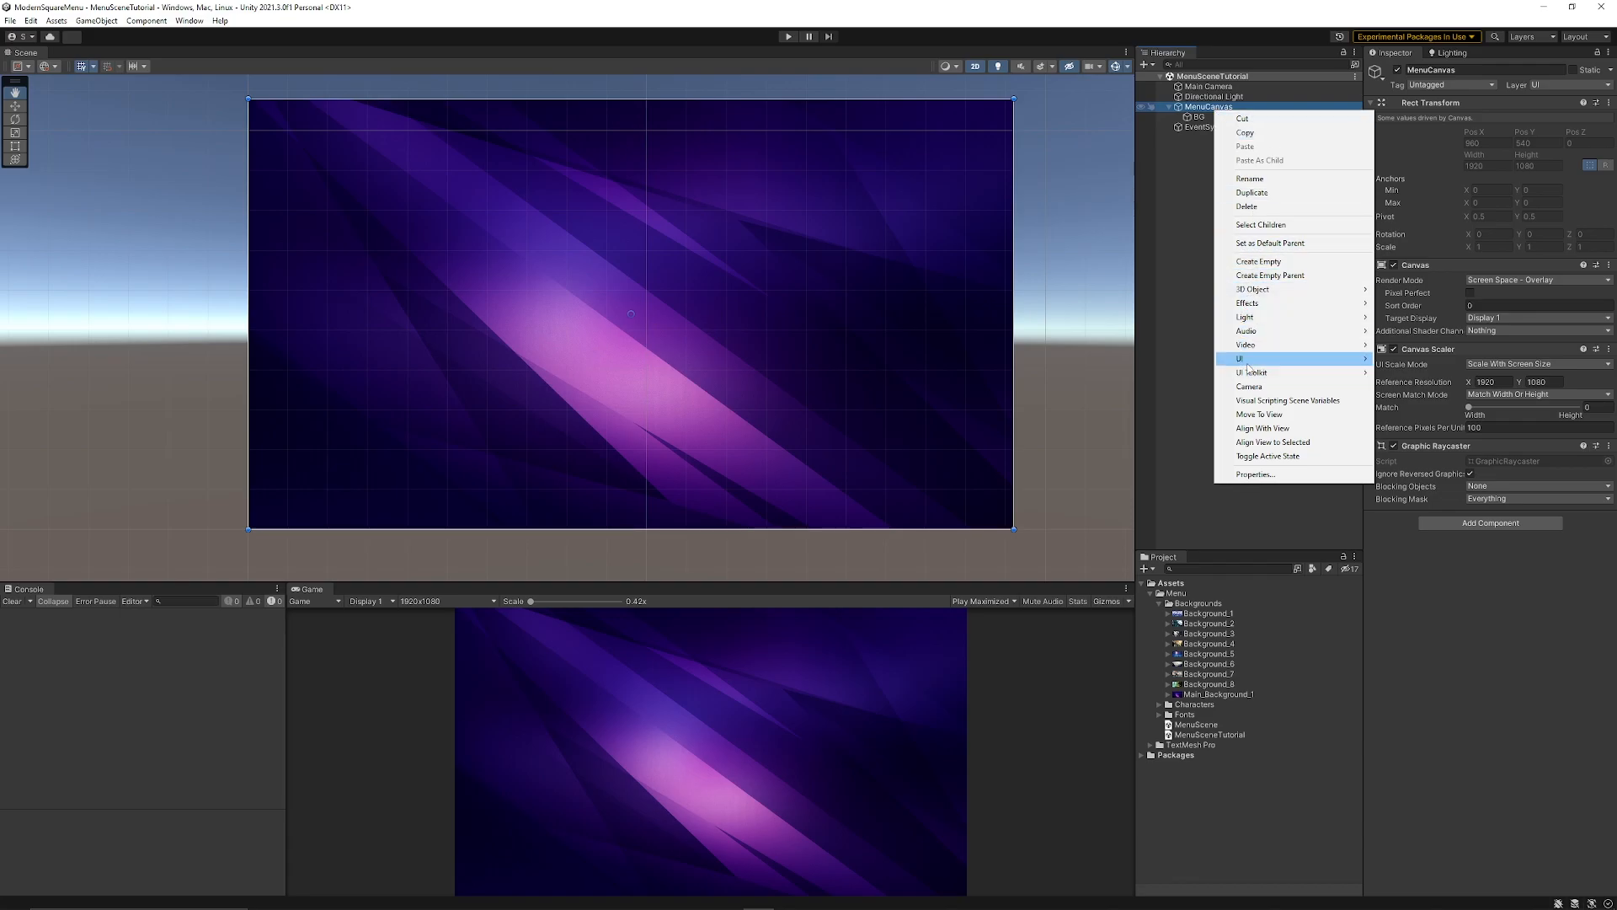
pyautogui.moveTo(1239, 358)
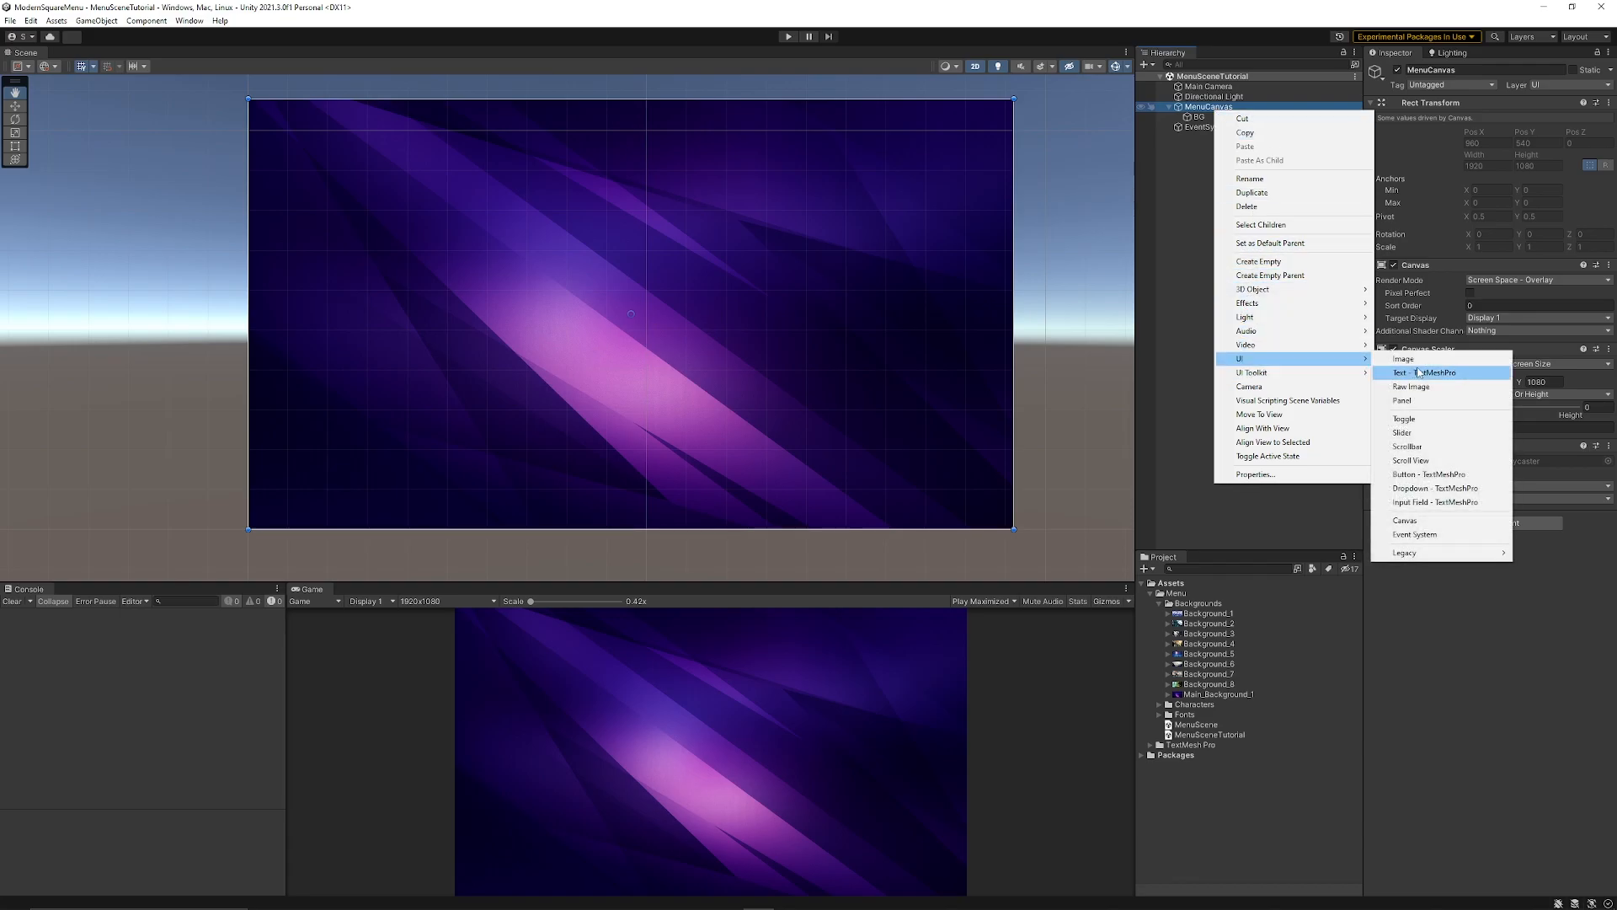
pyautogui.click(1415, 373)
pyautogui.write('Title')
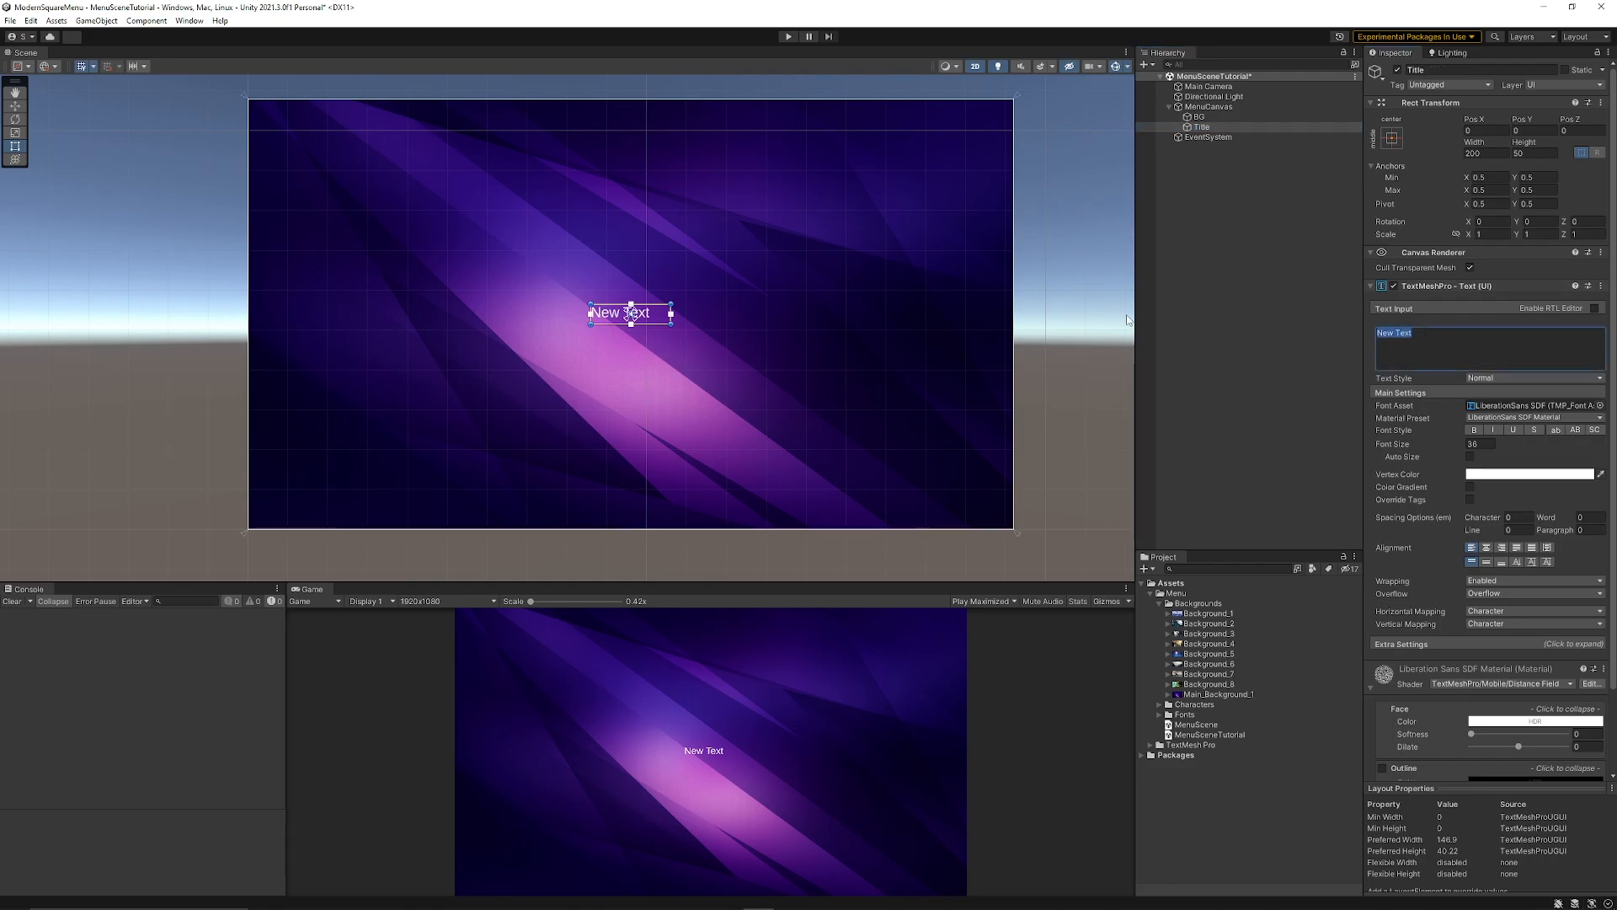
pyautogui.write('FANTASY REA')
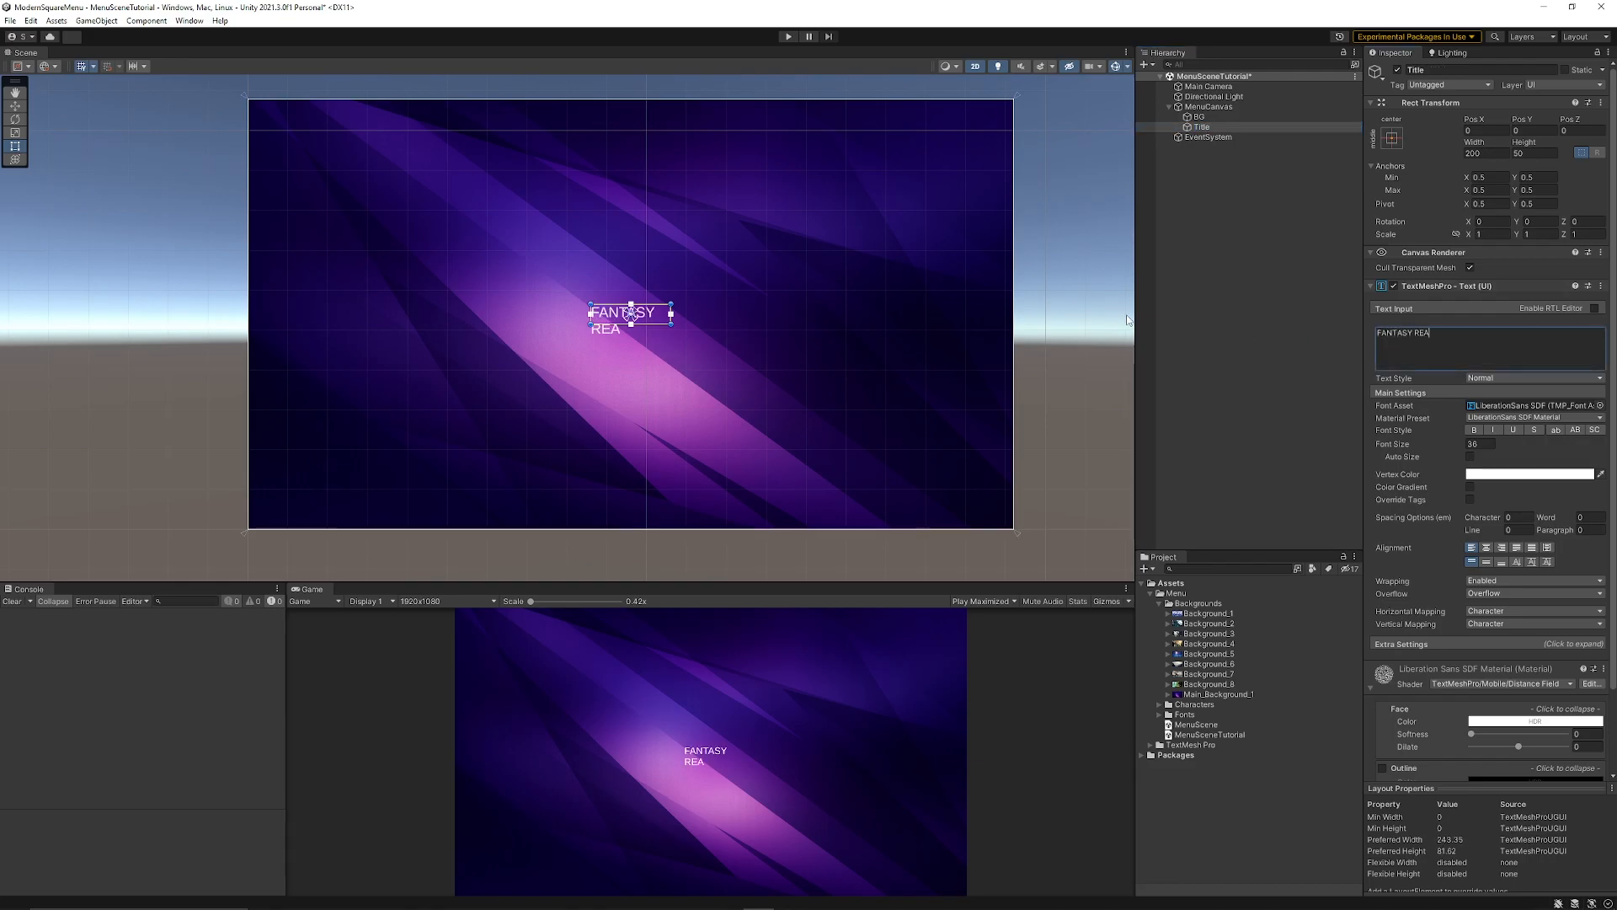
pyautogui.write('LMS')
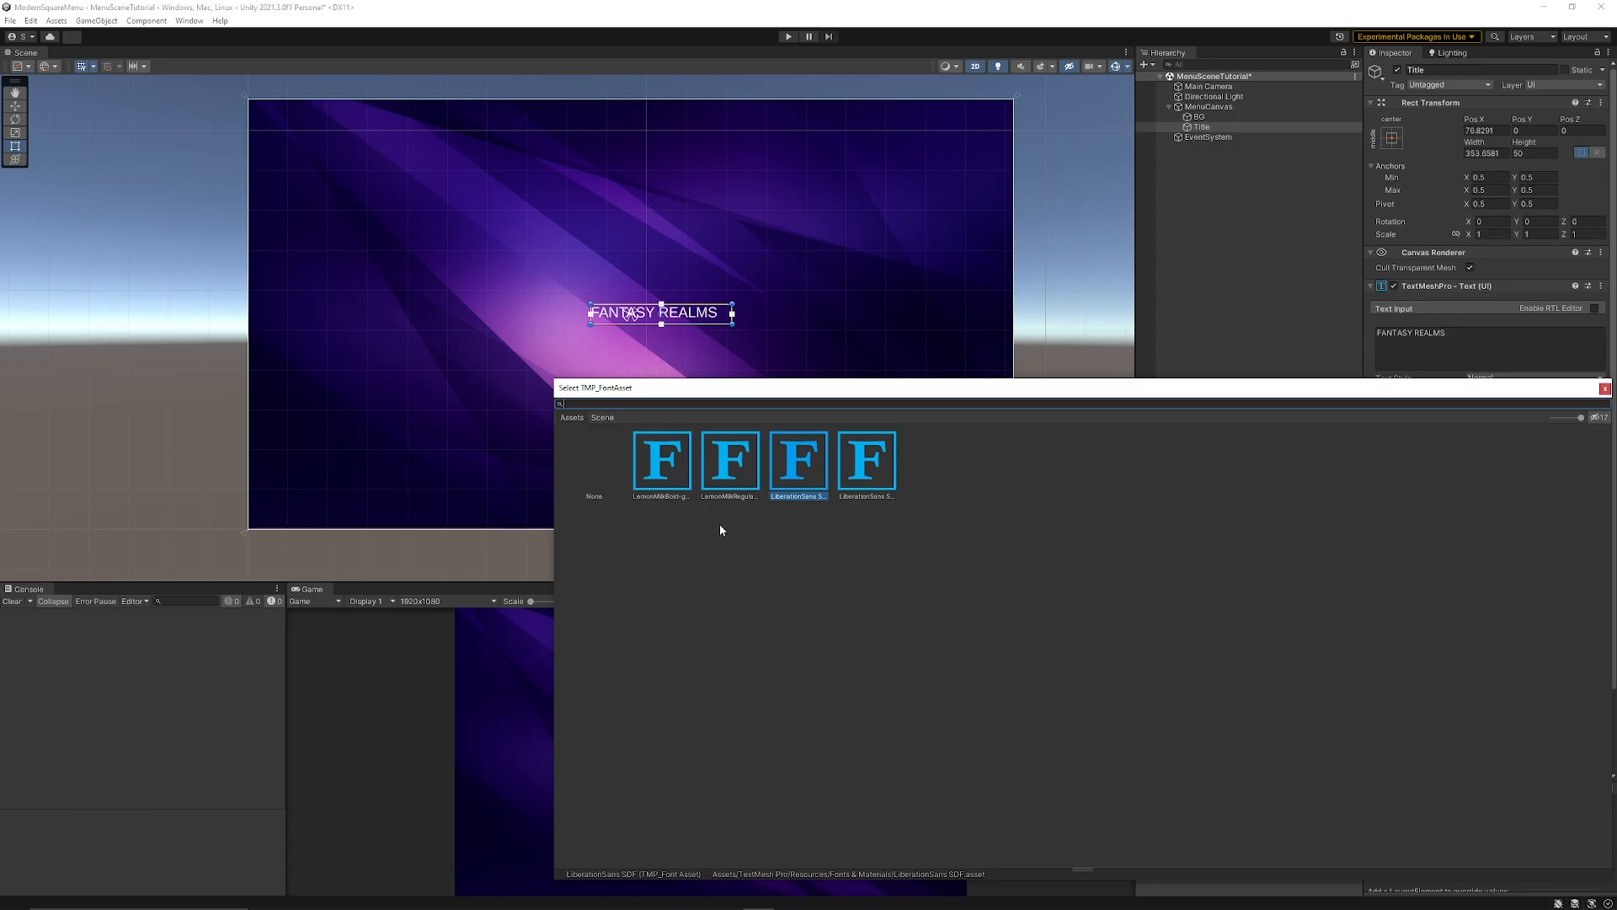
pyautogui.moveTo(731, 474)
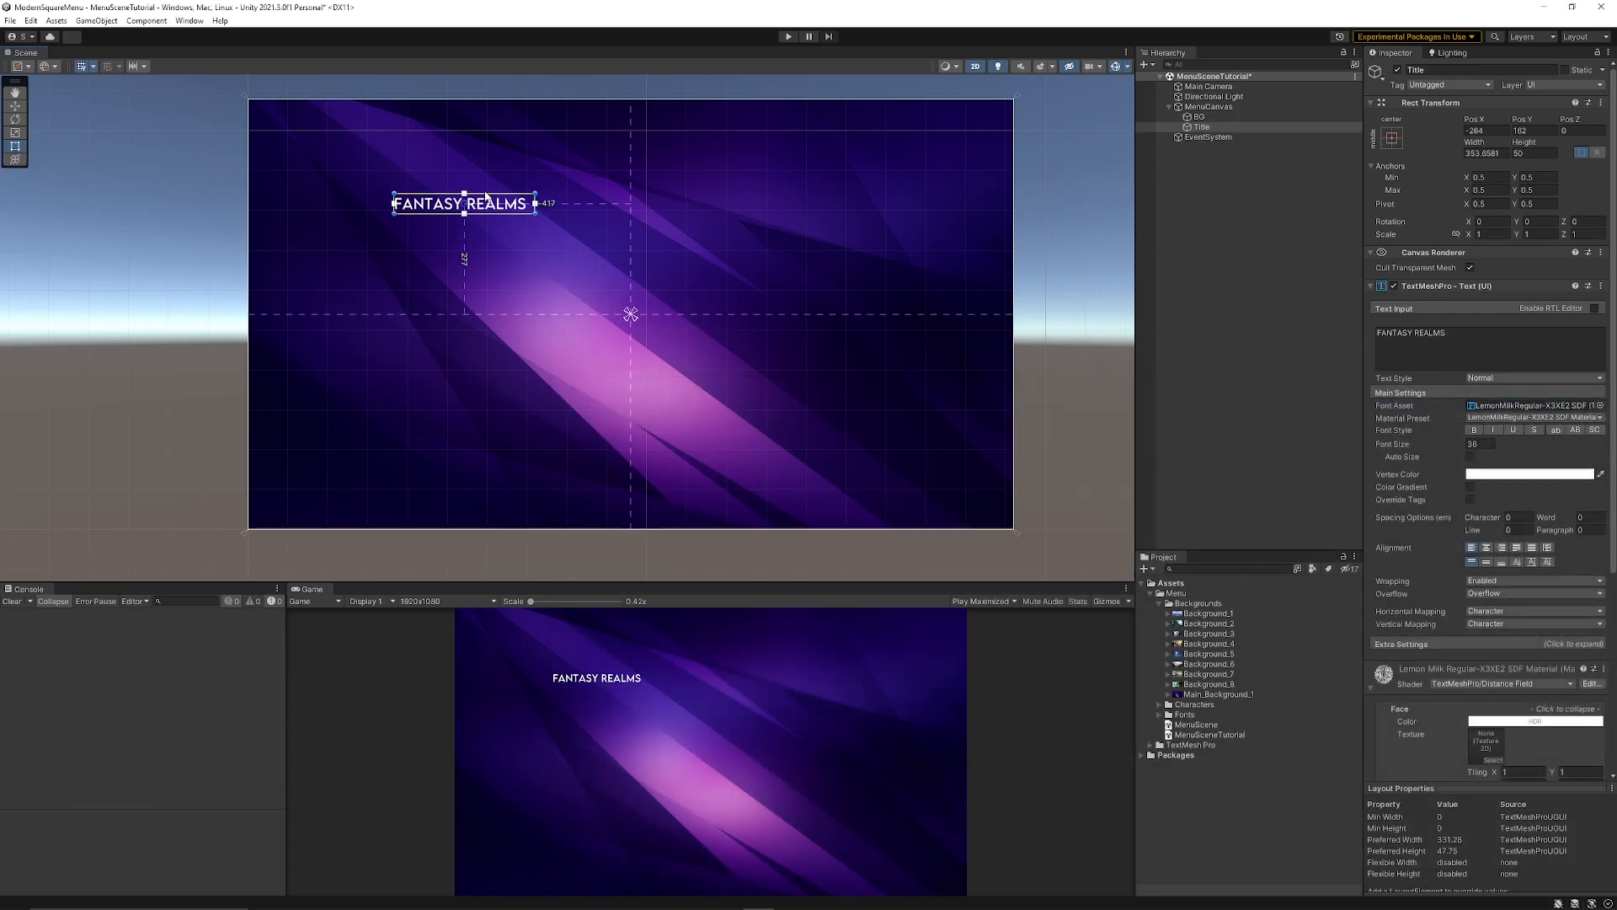
# Place the LemonMilk Regular title in the canvas's top-left corner.
pyautogui.moveTo(464, 203); pyautogui.dragTo(323, 114)
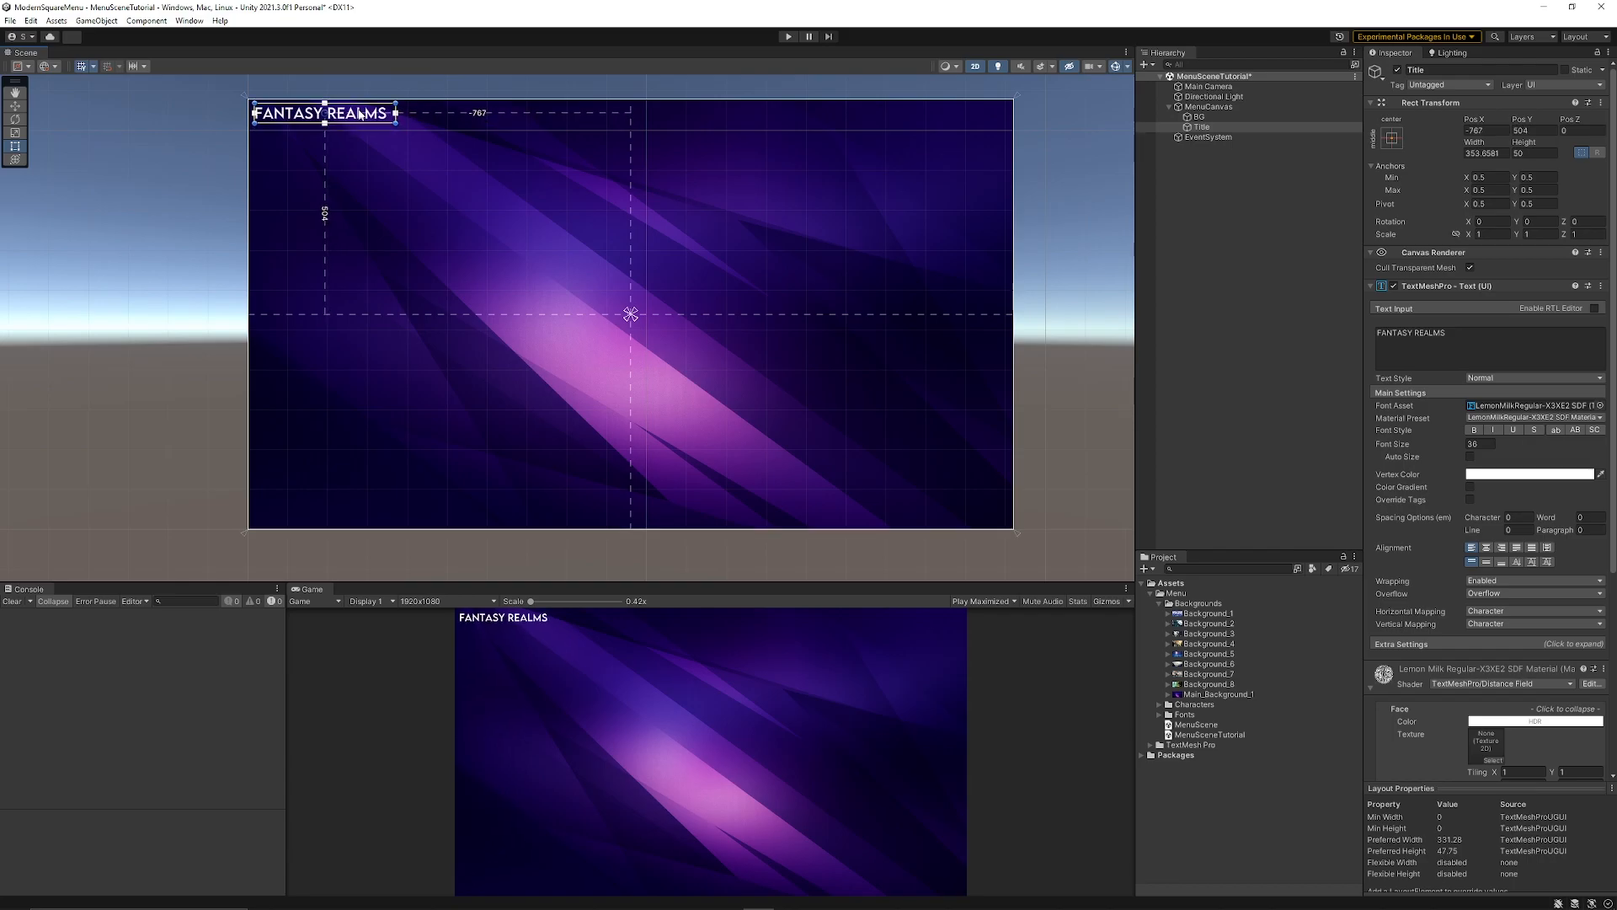
pyautogui.click(1386, 137)
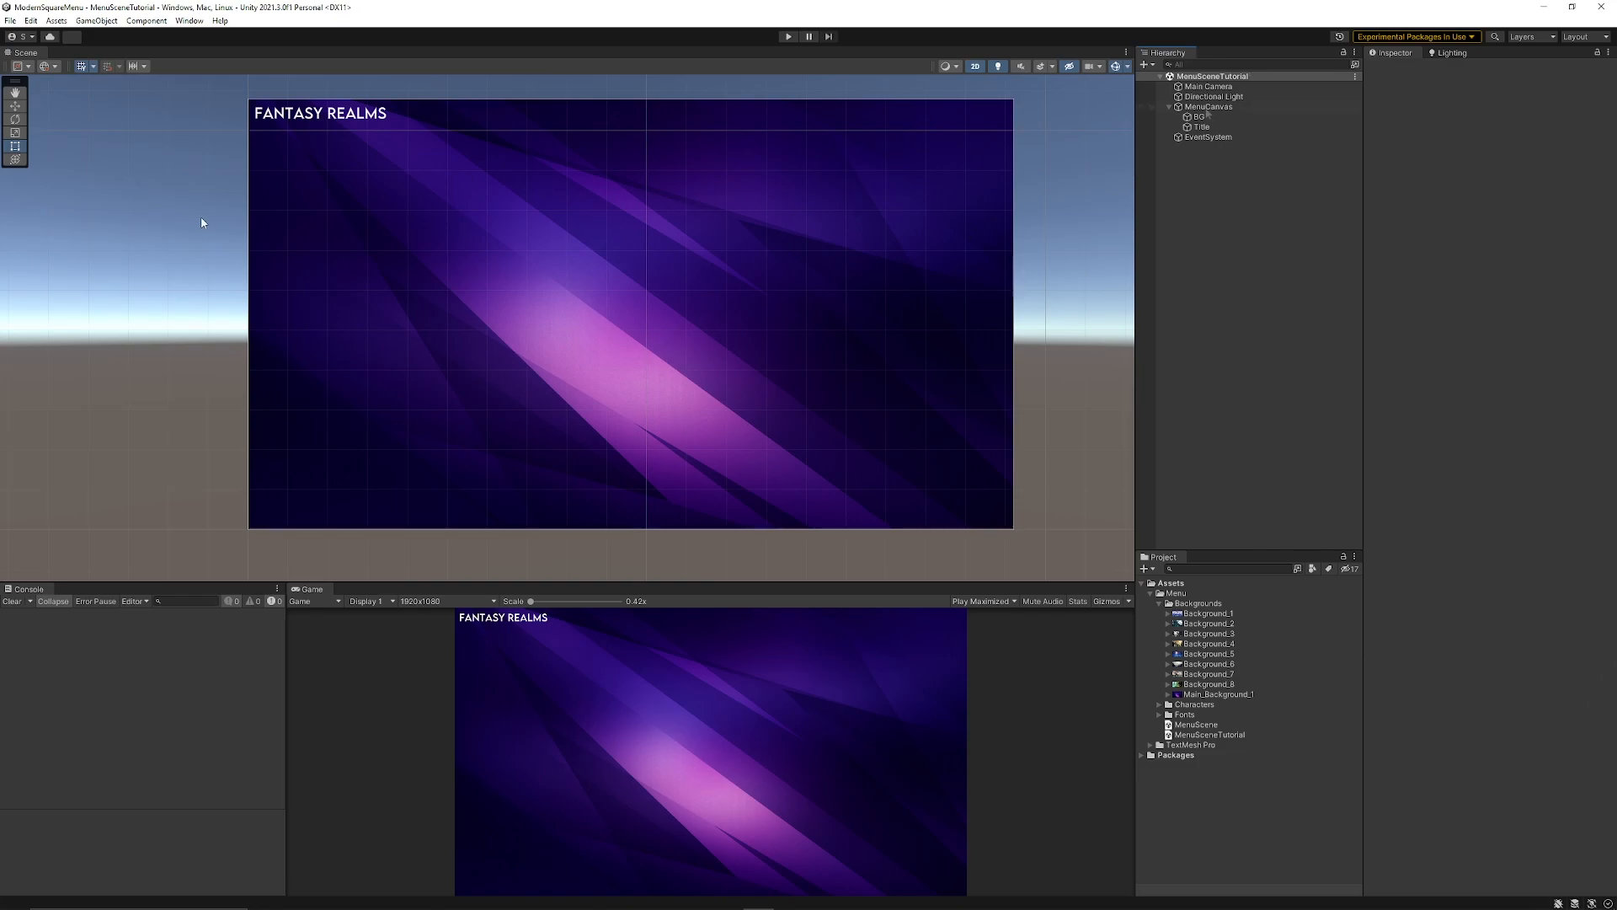
# Add a Main_UI_Panel to MenuCanvas and start a child panel inside it.
pyautogui.rightClick(1209, 107)
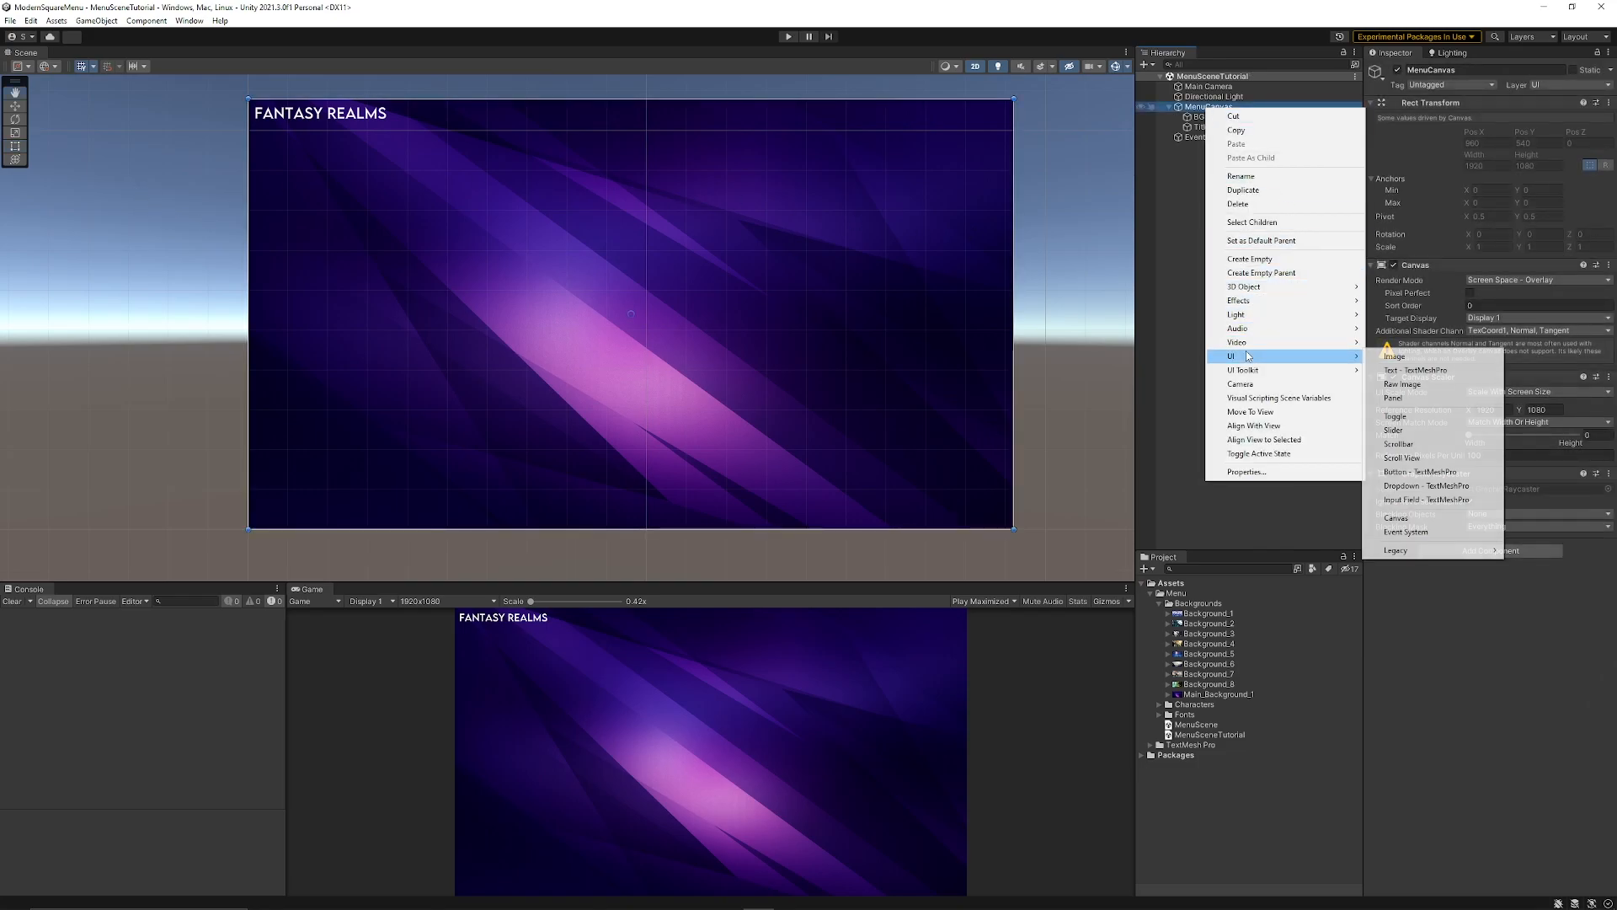
pyautogui.moveTo(1405, 398)
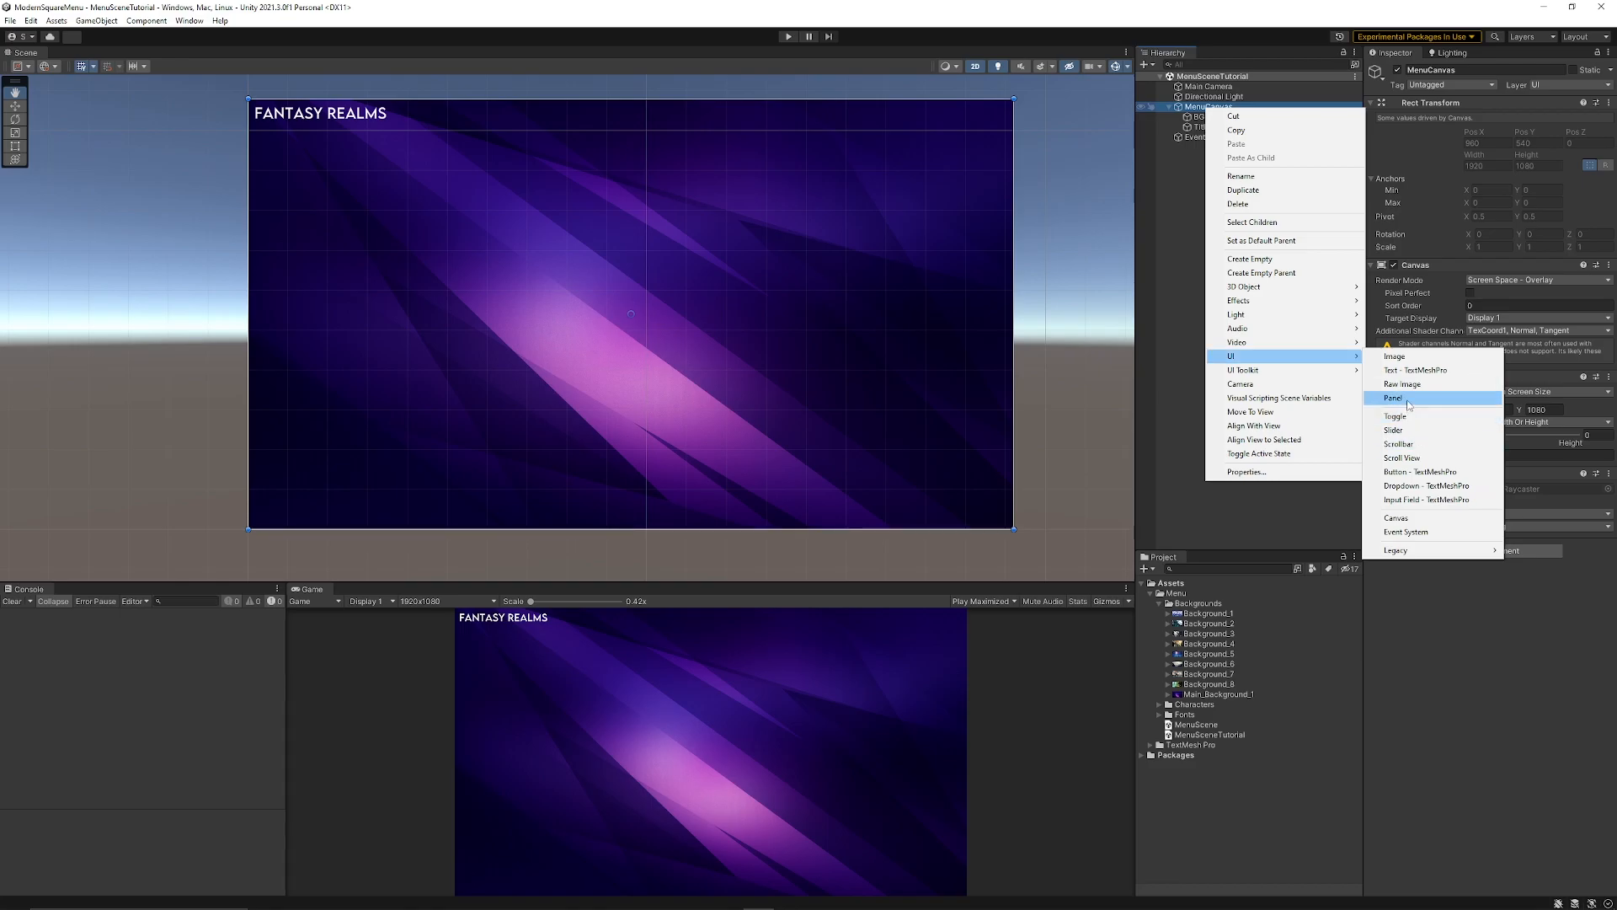
pyautogui.click(1393, 397)
pyautogui.write('Main_UI_Panel')
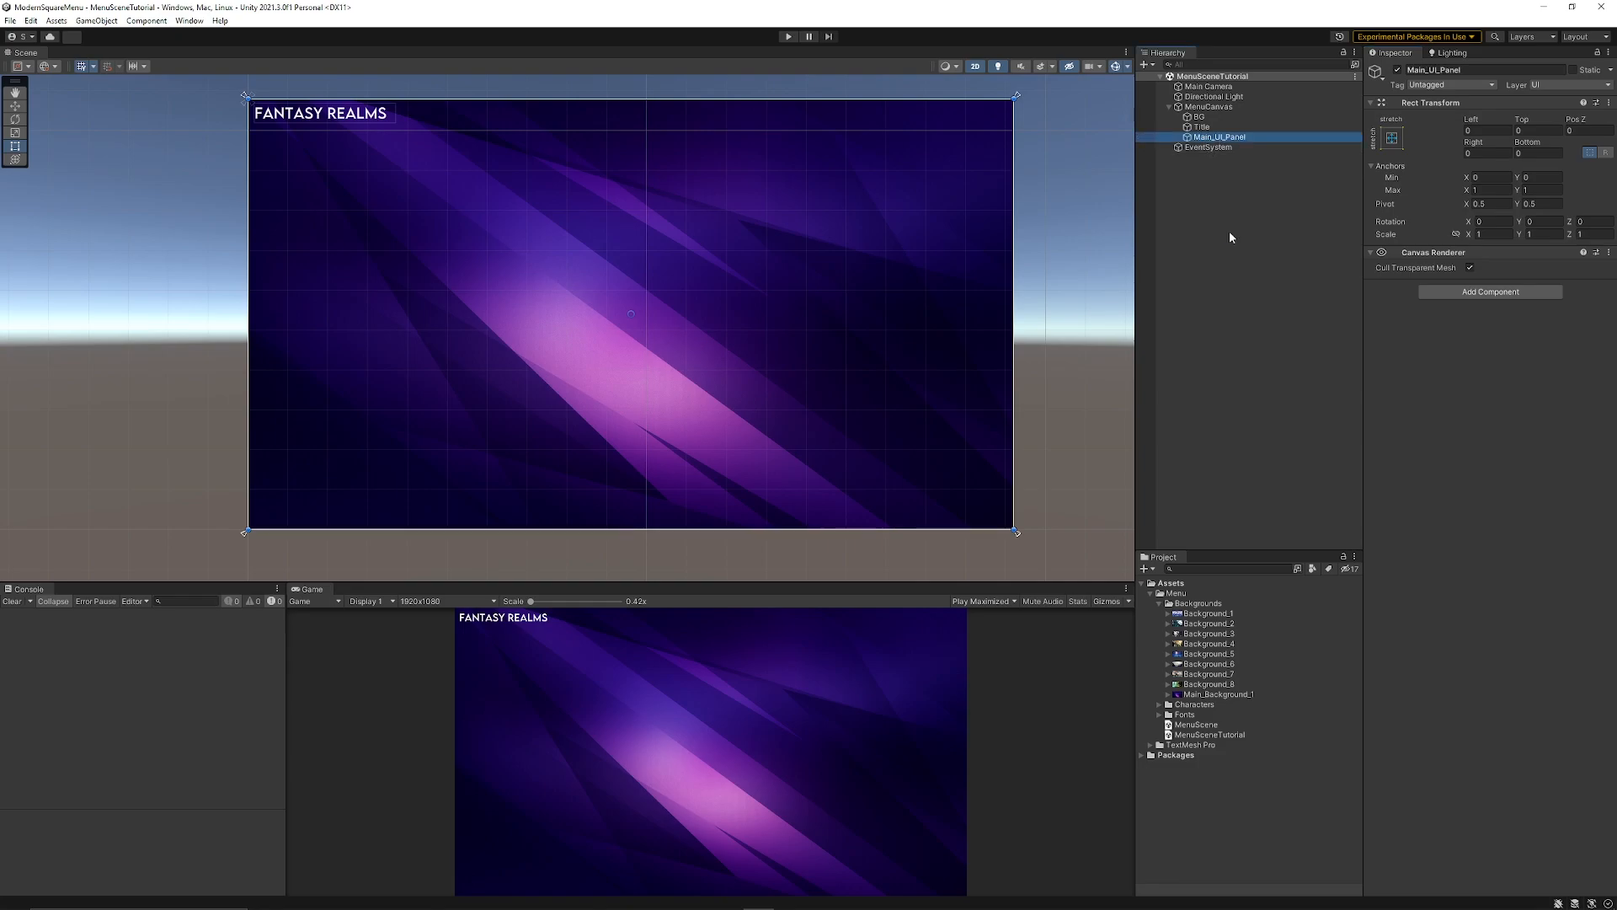
pyautogui.rightClick(1217, 137)
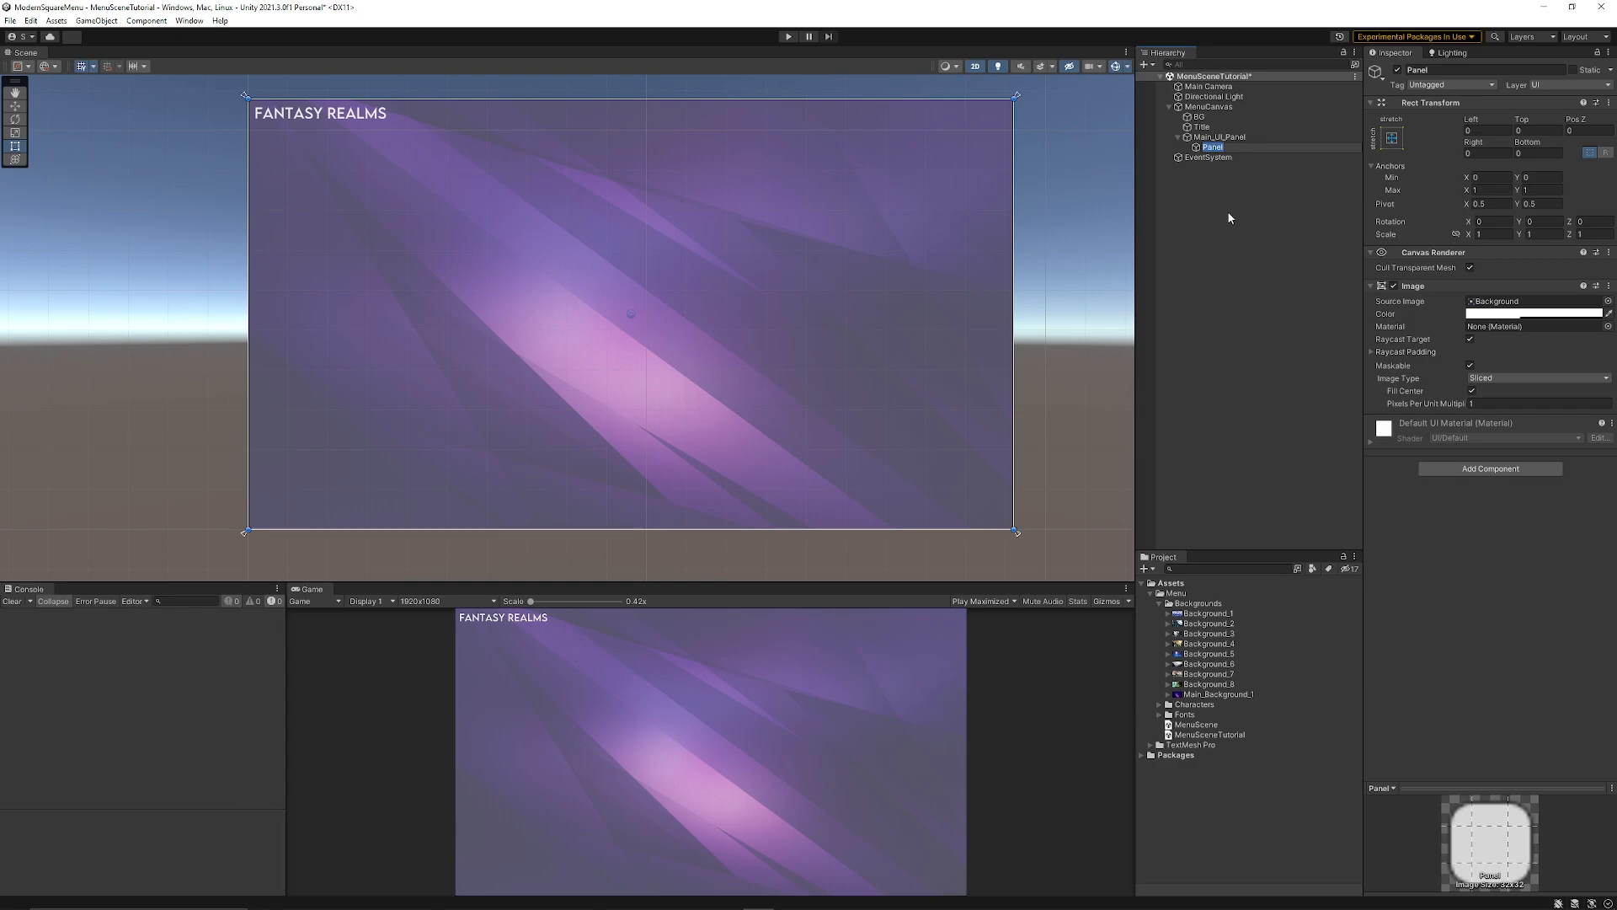
# Name the child TopButtonsContainer and remove its Image component so it stays invisible.
pyautogui.write('TopButtonsContainer')
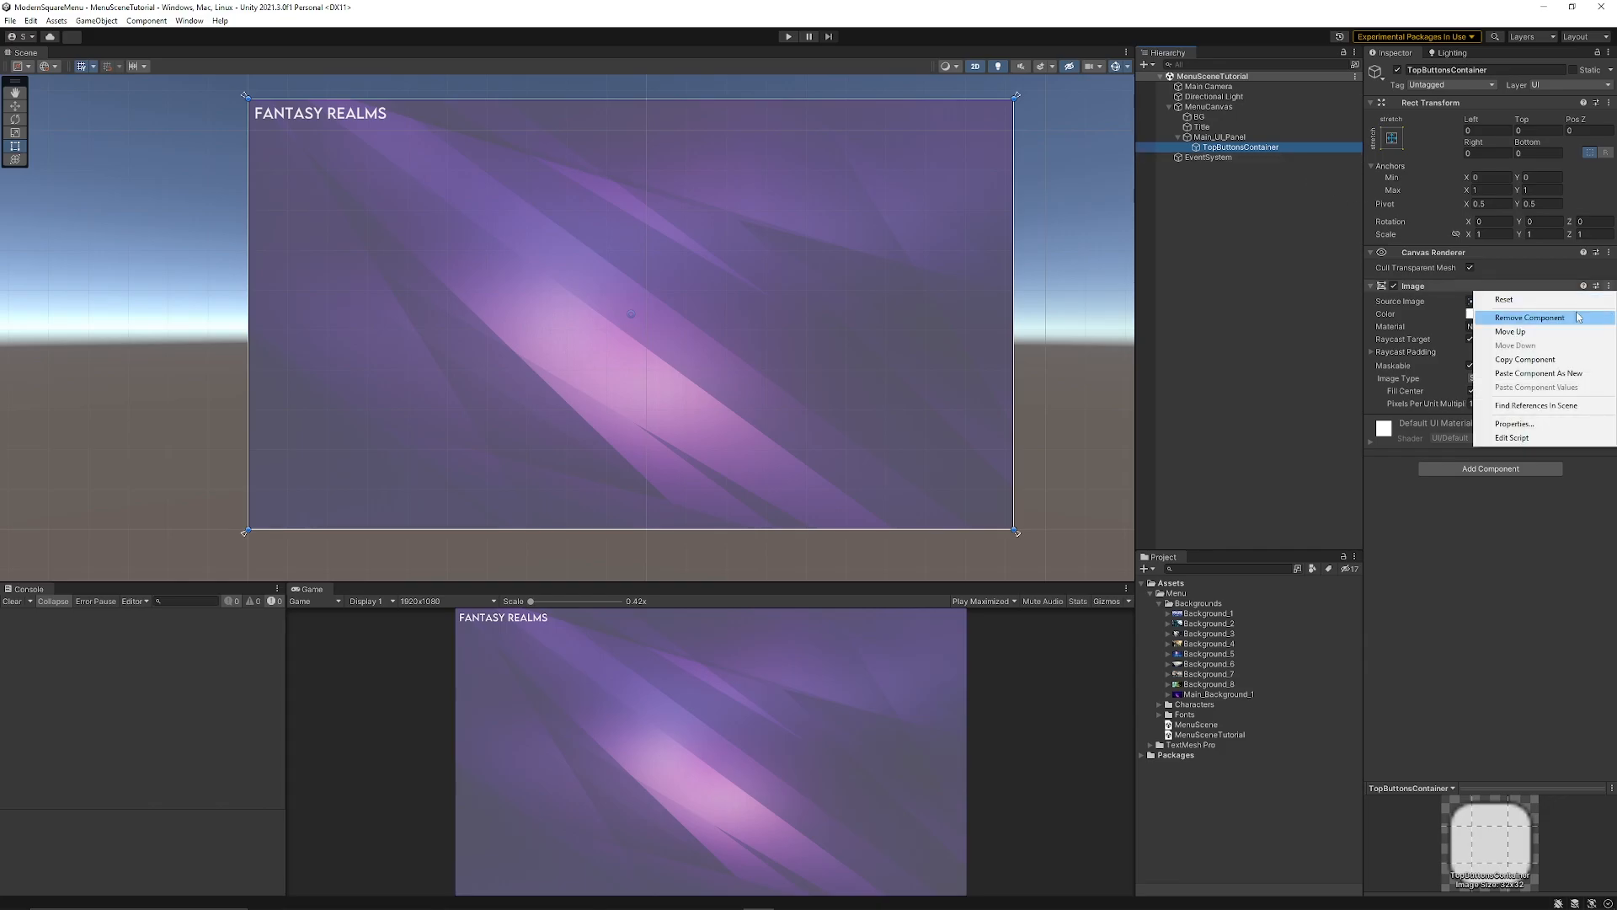
pyautogui.click(1530, 318)
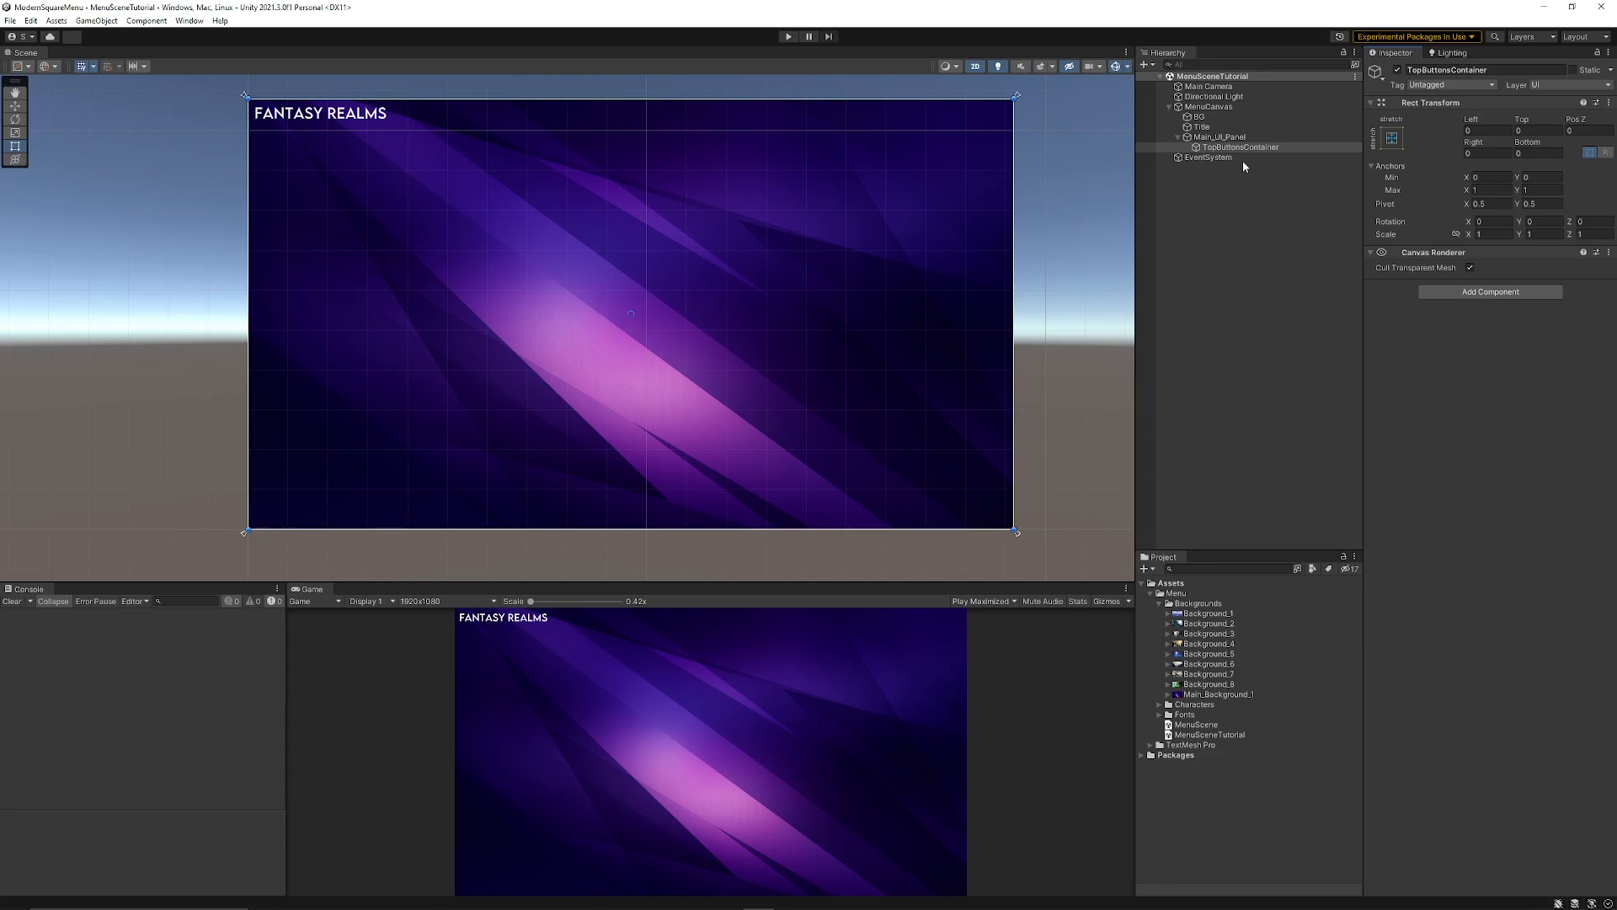
# Add an Image inside TopButtonsContainer and shape it into a tall LeftButton card at the top-left.
pyautogui.rightClick(1240, 147)
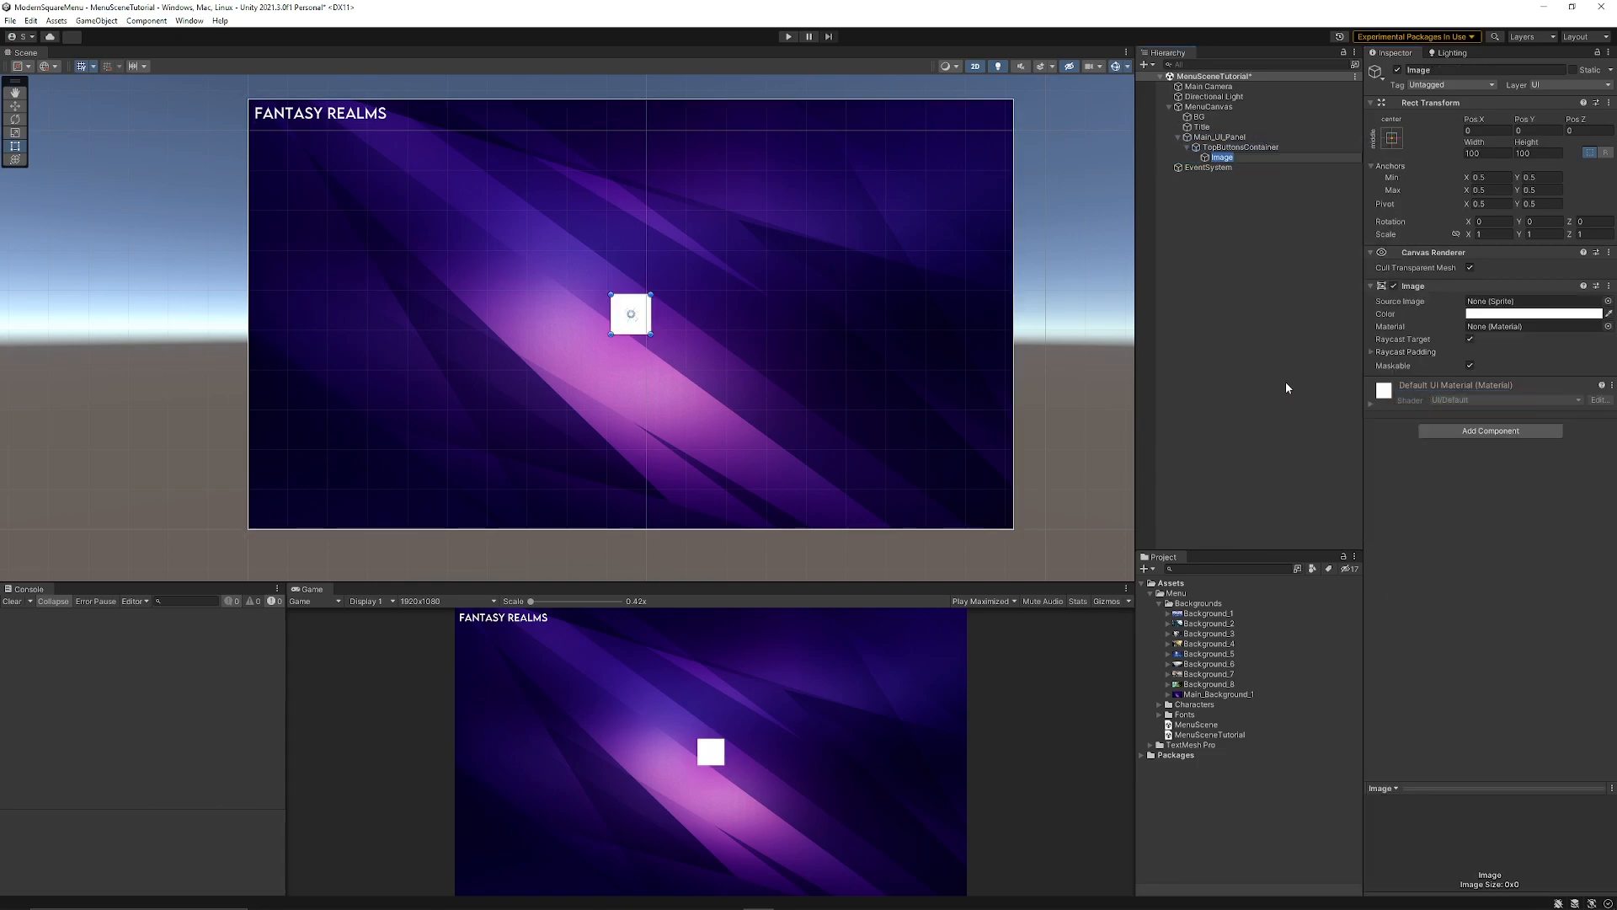
pyautogui.moveTo(630, 314); pyautogui.dragTo(307, 158)
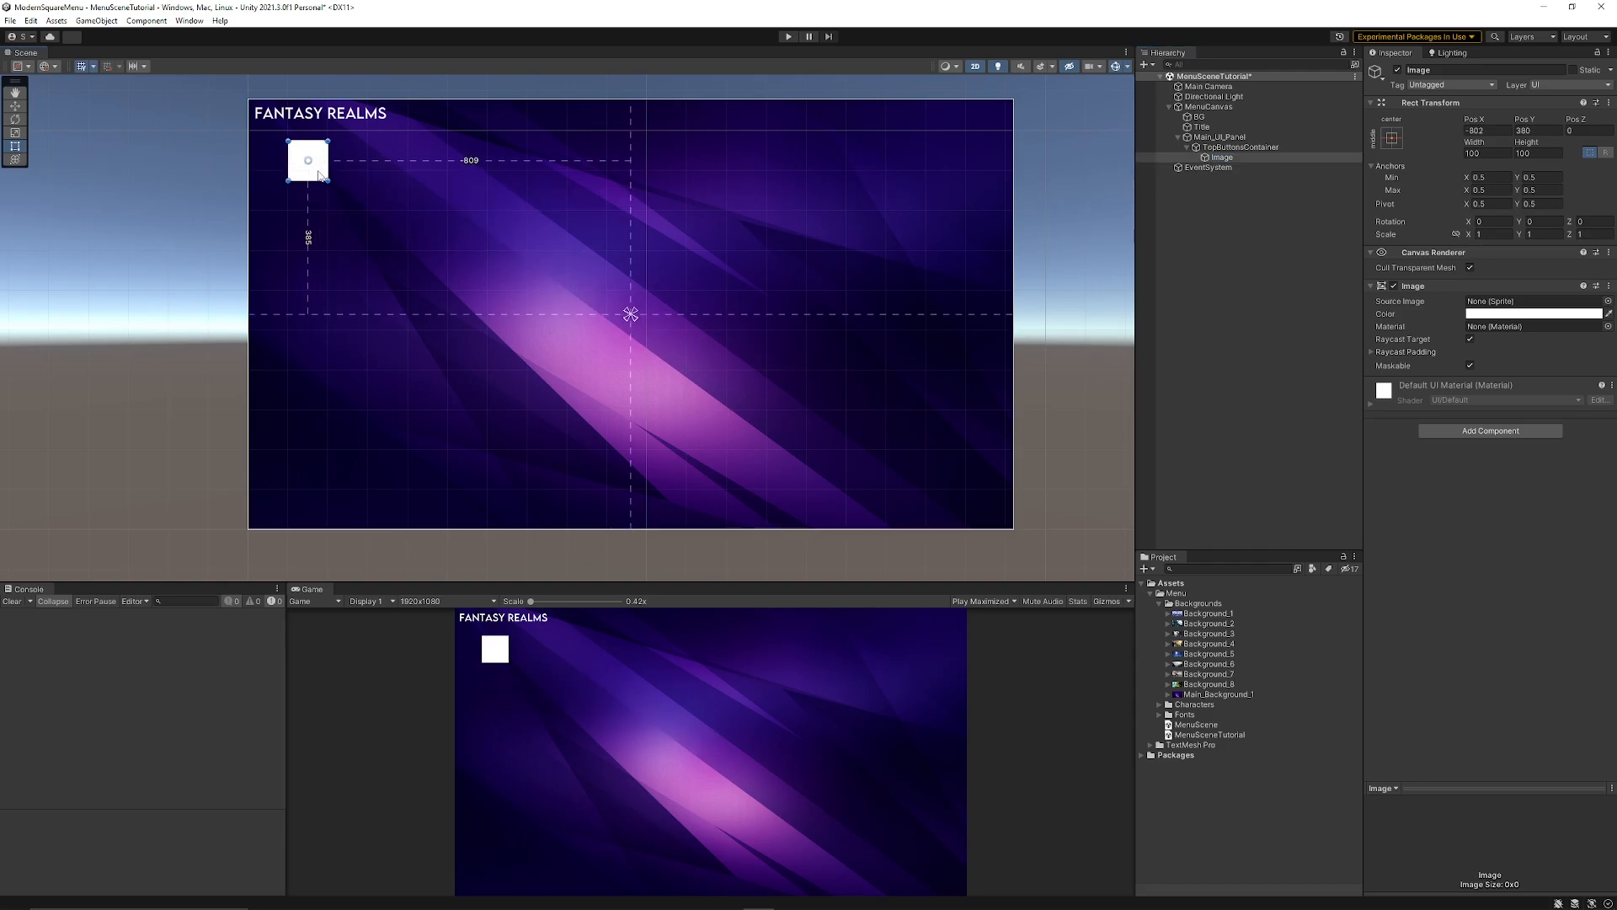
pyautogui.moveTo(334, 183); pyautogui.dragTo(502, 390)
pyautogui.write('LeftButton')
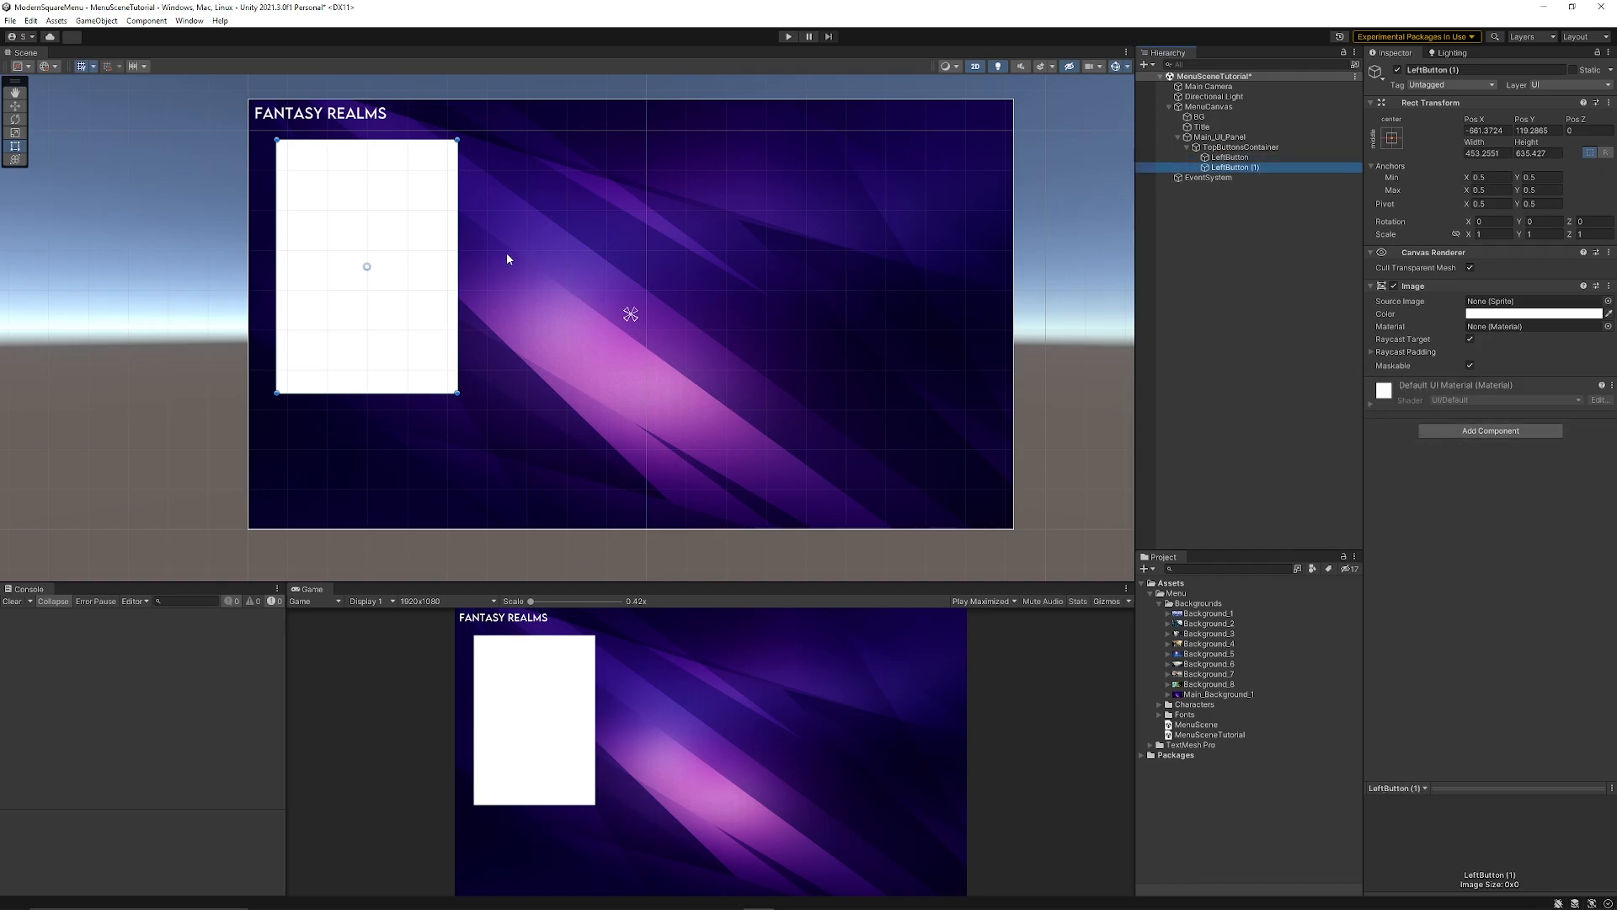
# Duplicate the card into a wide MiddleButton and a RightButton spread across the menu.
pyautogui.moveTo(366, 266); pyautogui.dragTo(573, 266)
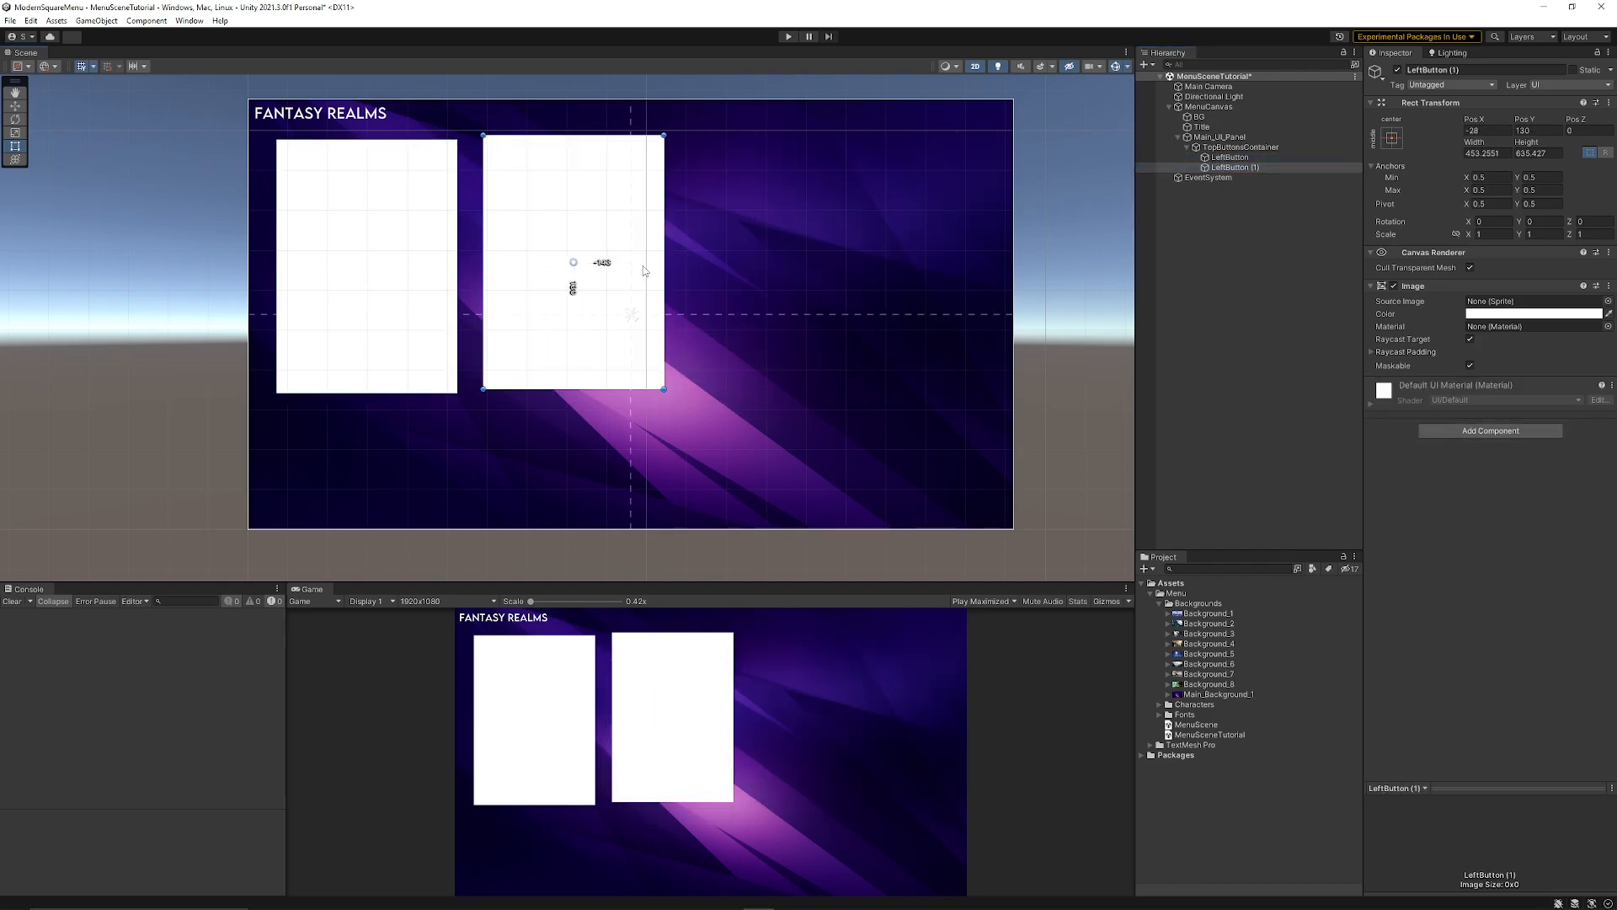
pyautogui.moveTo(573, 263); pyautogui.dragTo(896, 267)
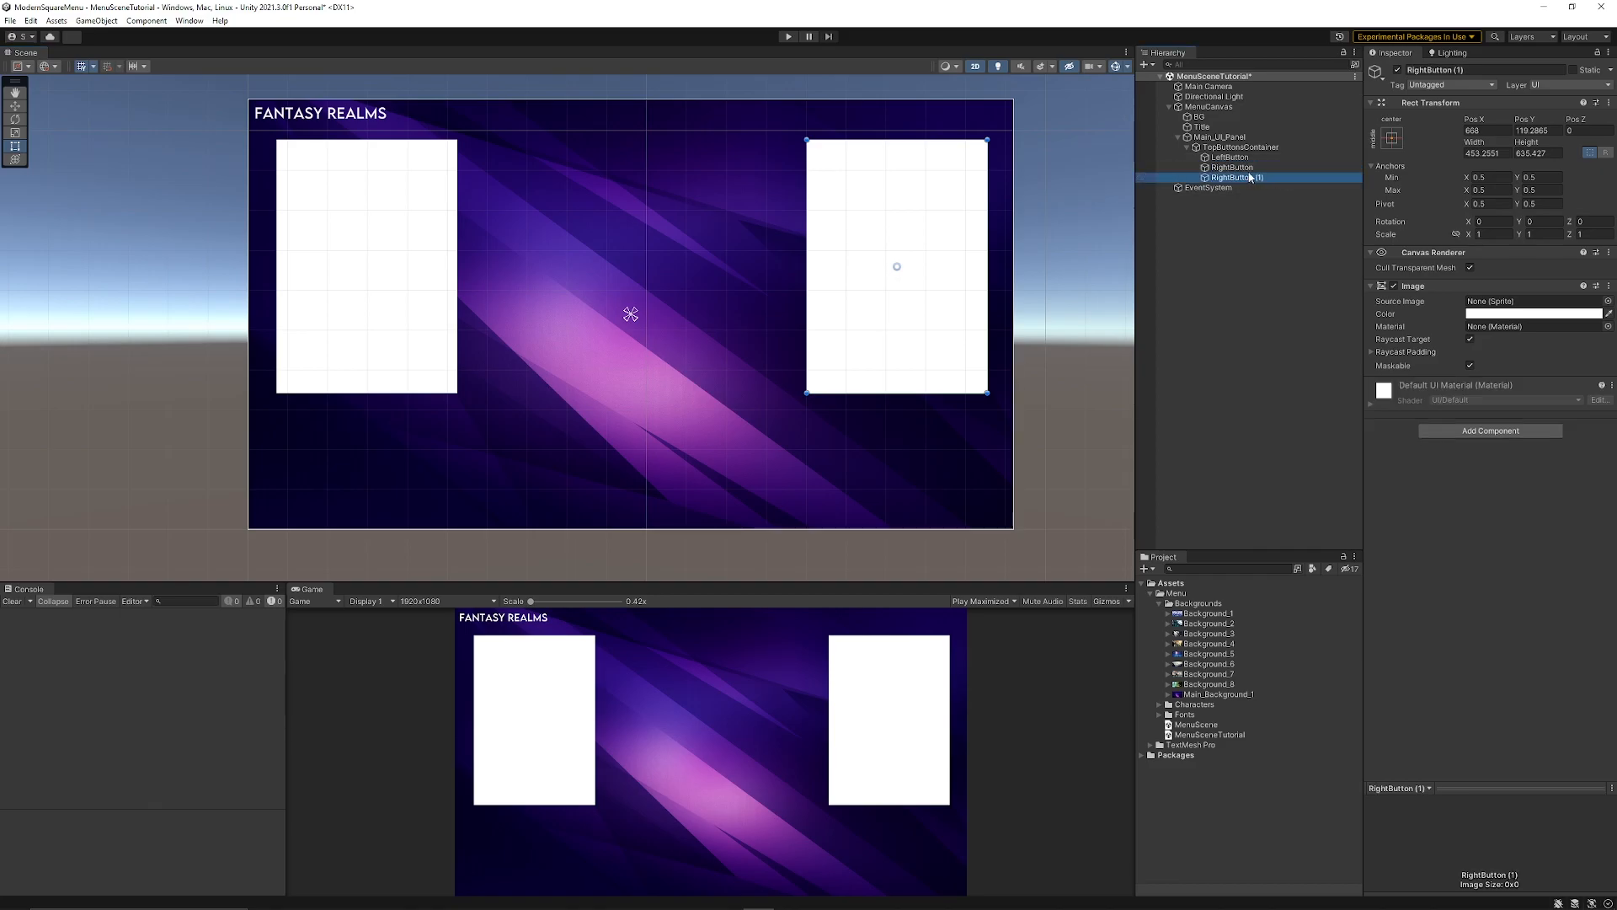
pyautogui.moveTo(896, 266); pyautogui.dragTo(630, 267)
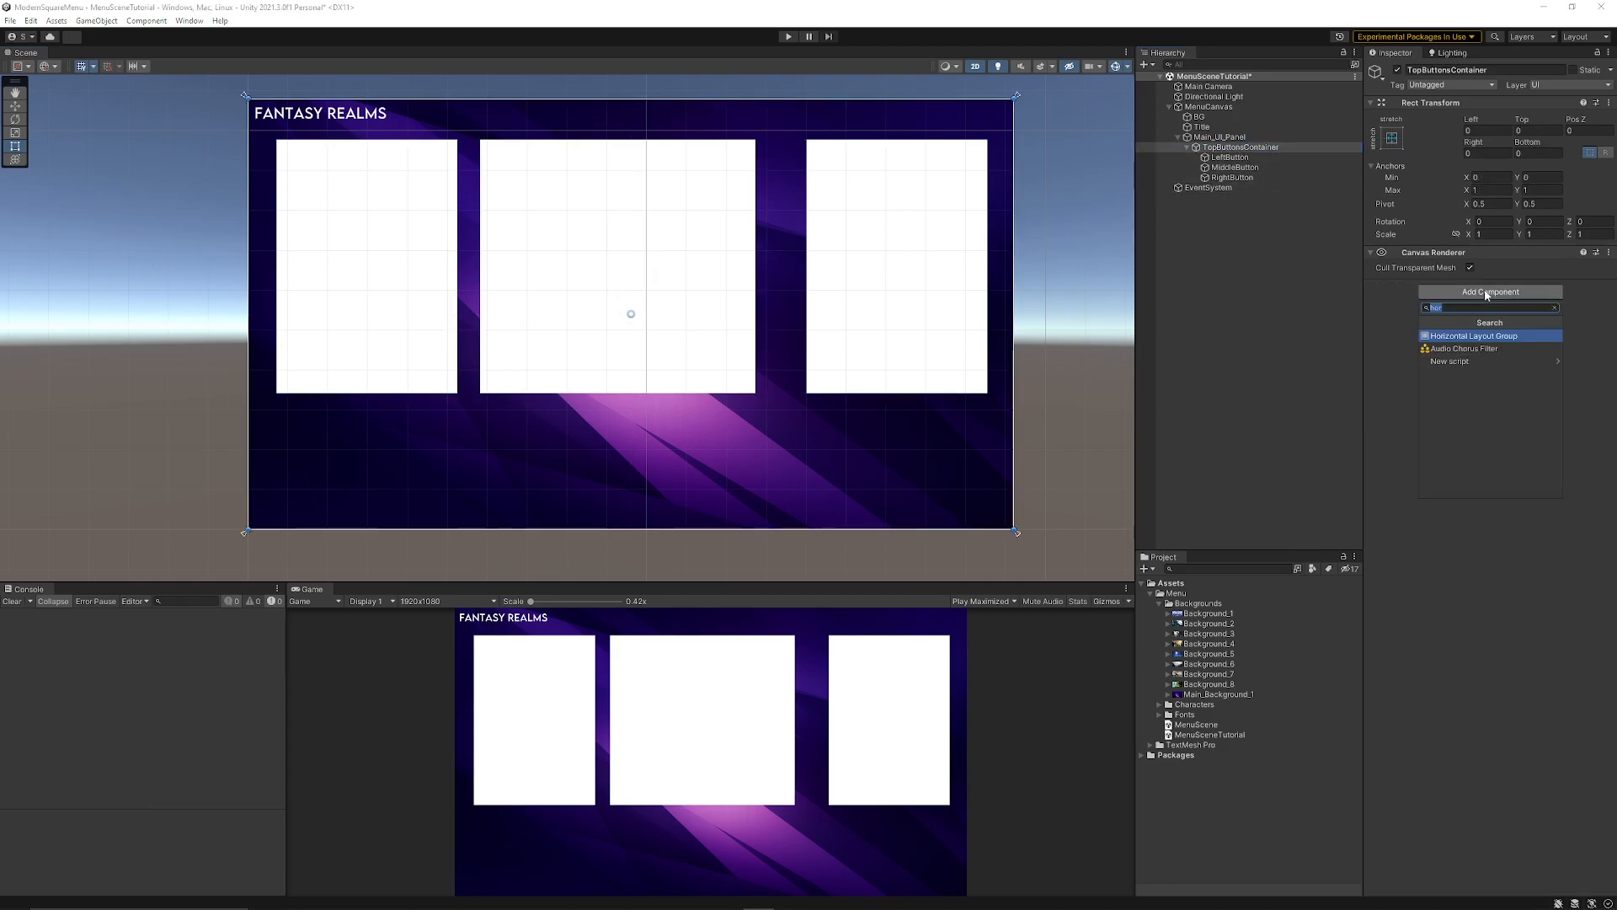
# Give TopButtonsContainer a Horizontal Layout Group with Middle Center alignment, top padding and negative spacing.
pyautogui.click(1472, 335)
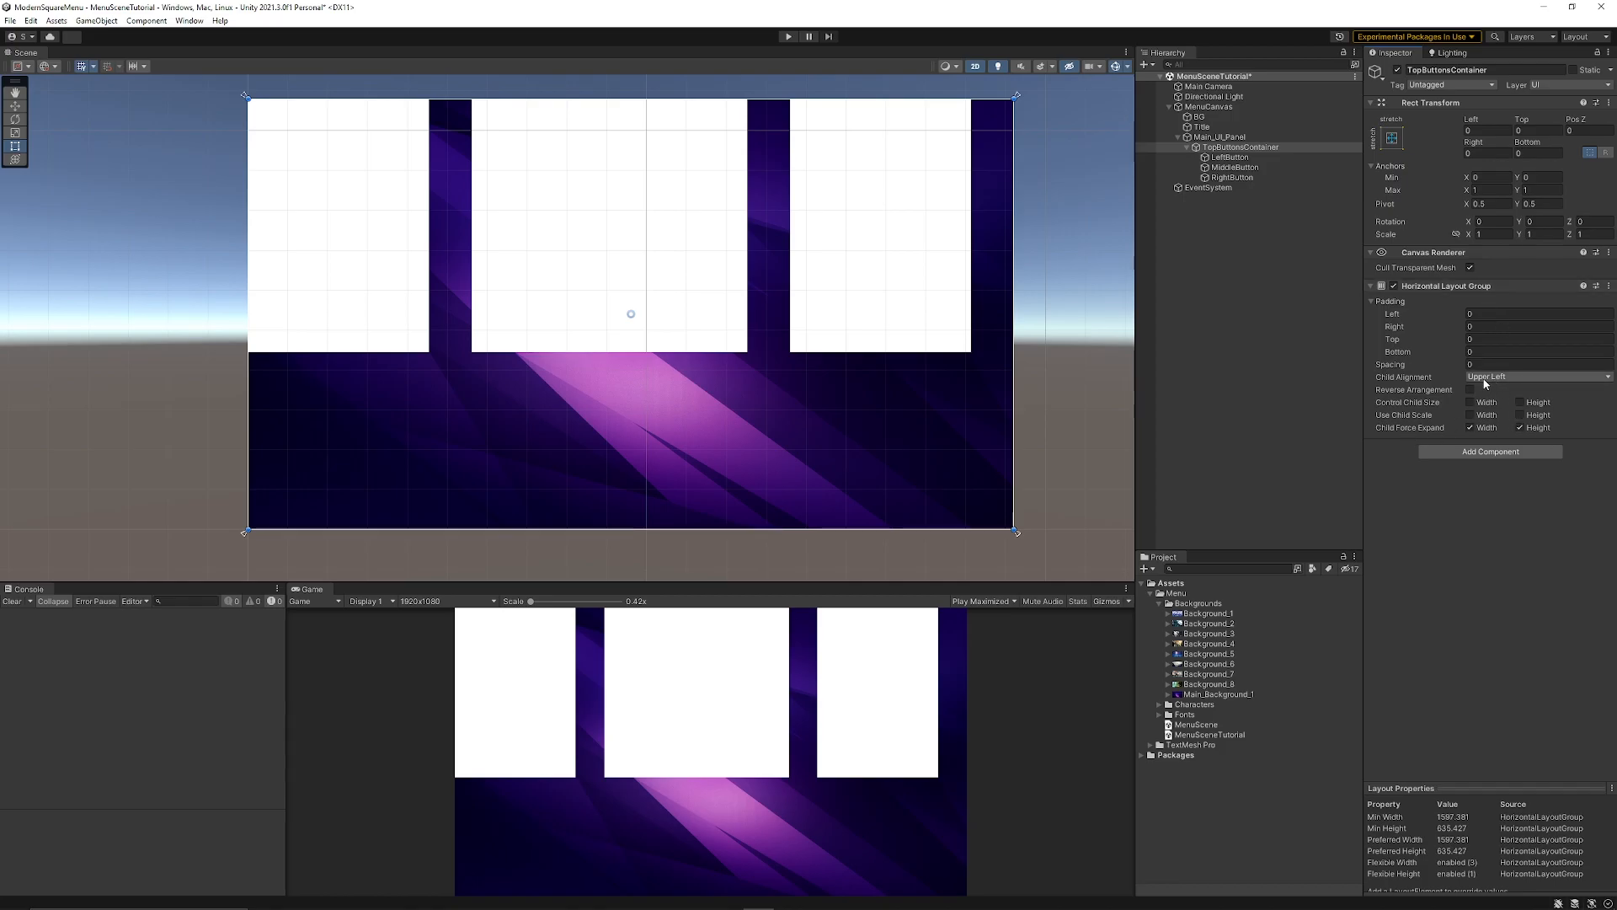
pyautogui.click(1539, 376)
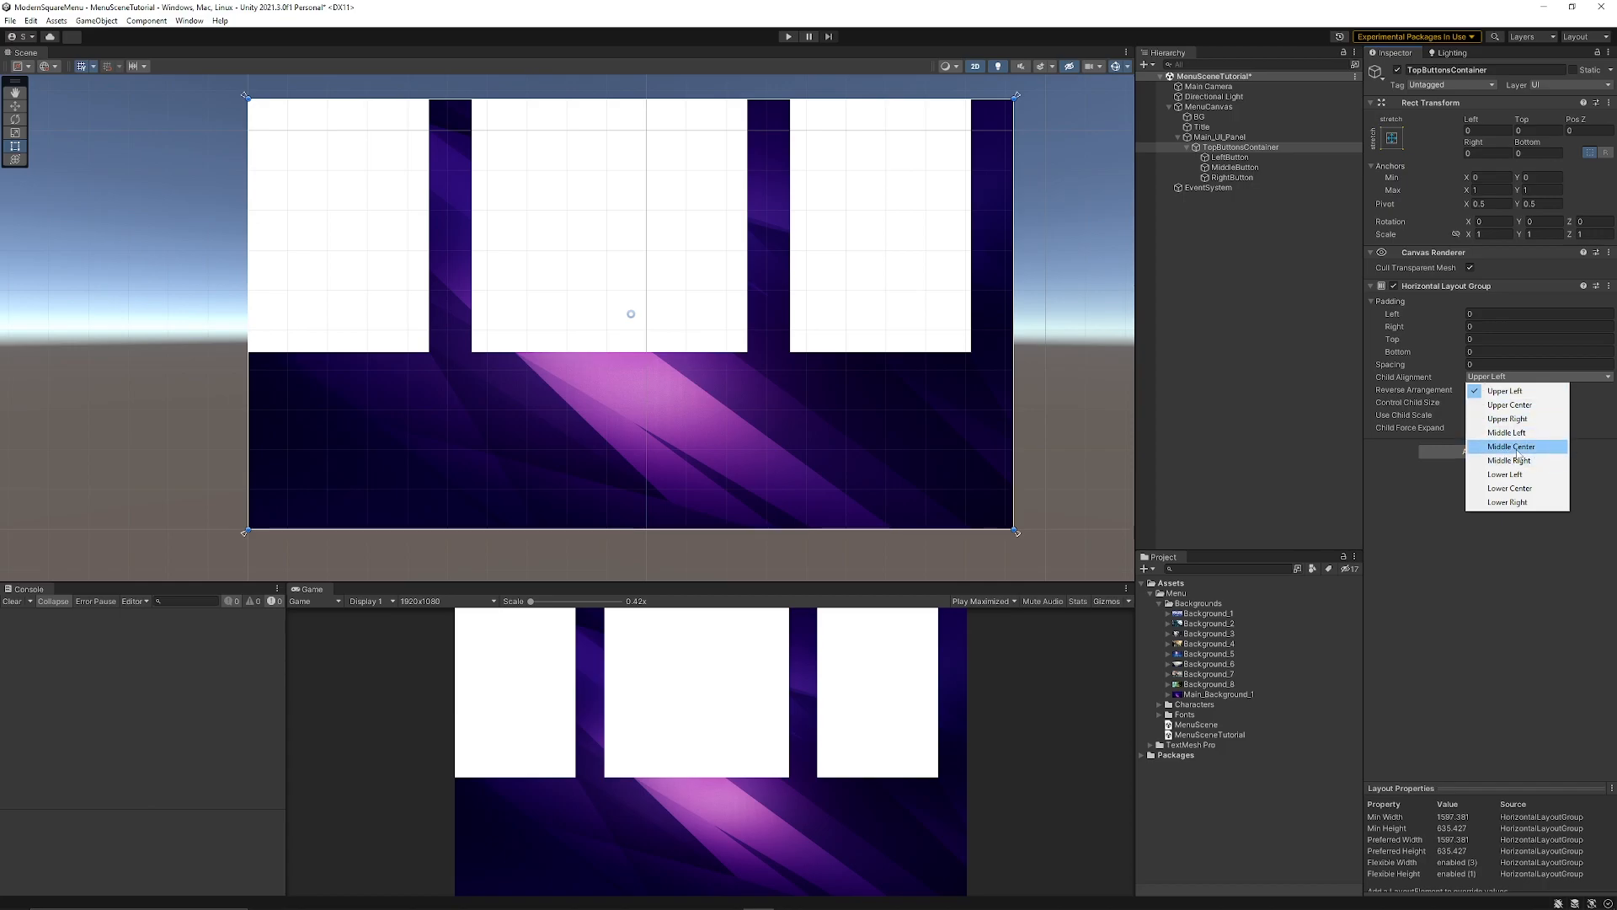
pyautogui.click(1510, 446)
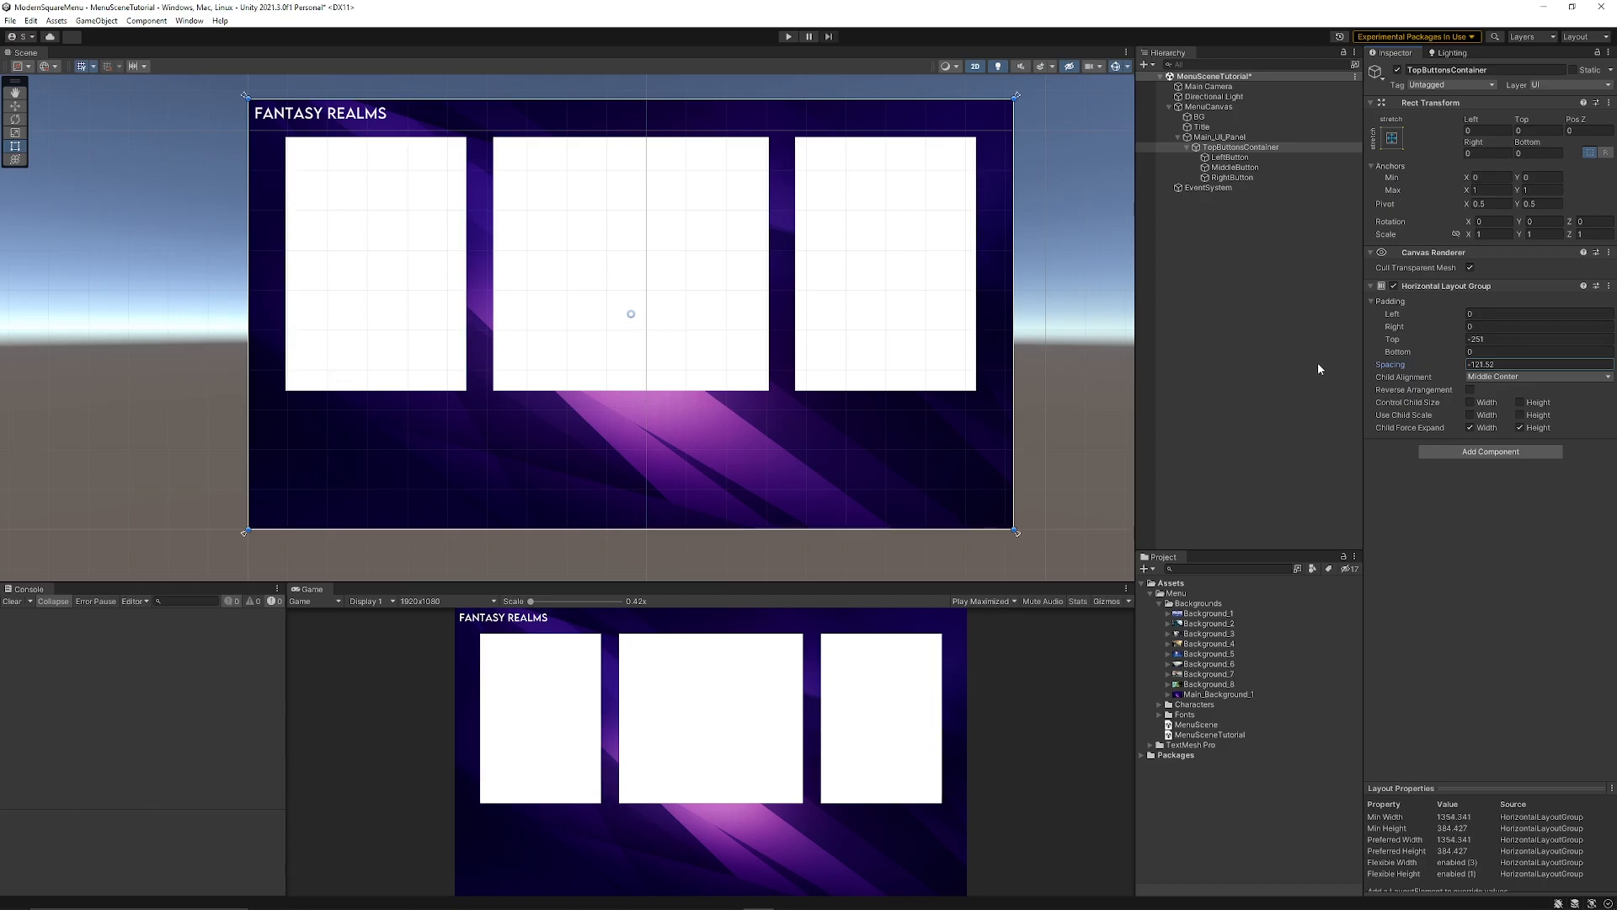
pyautogui.moveTo(1232, 281)
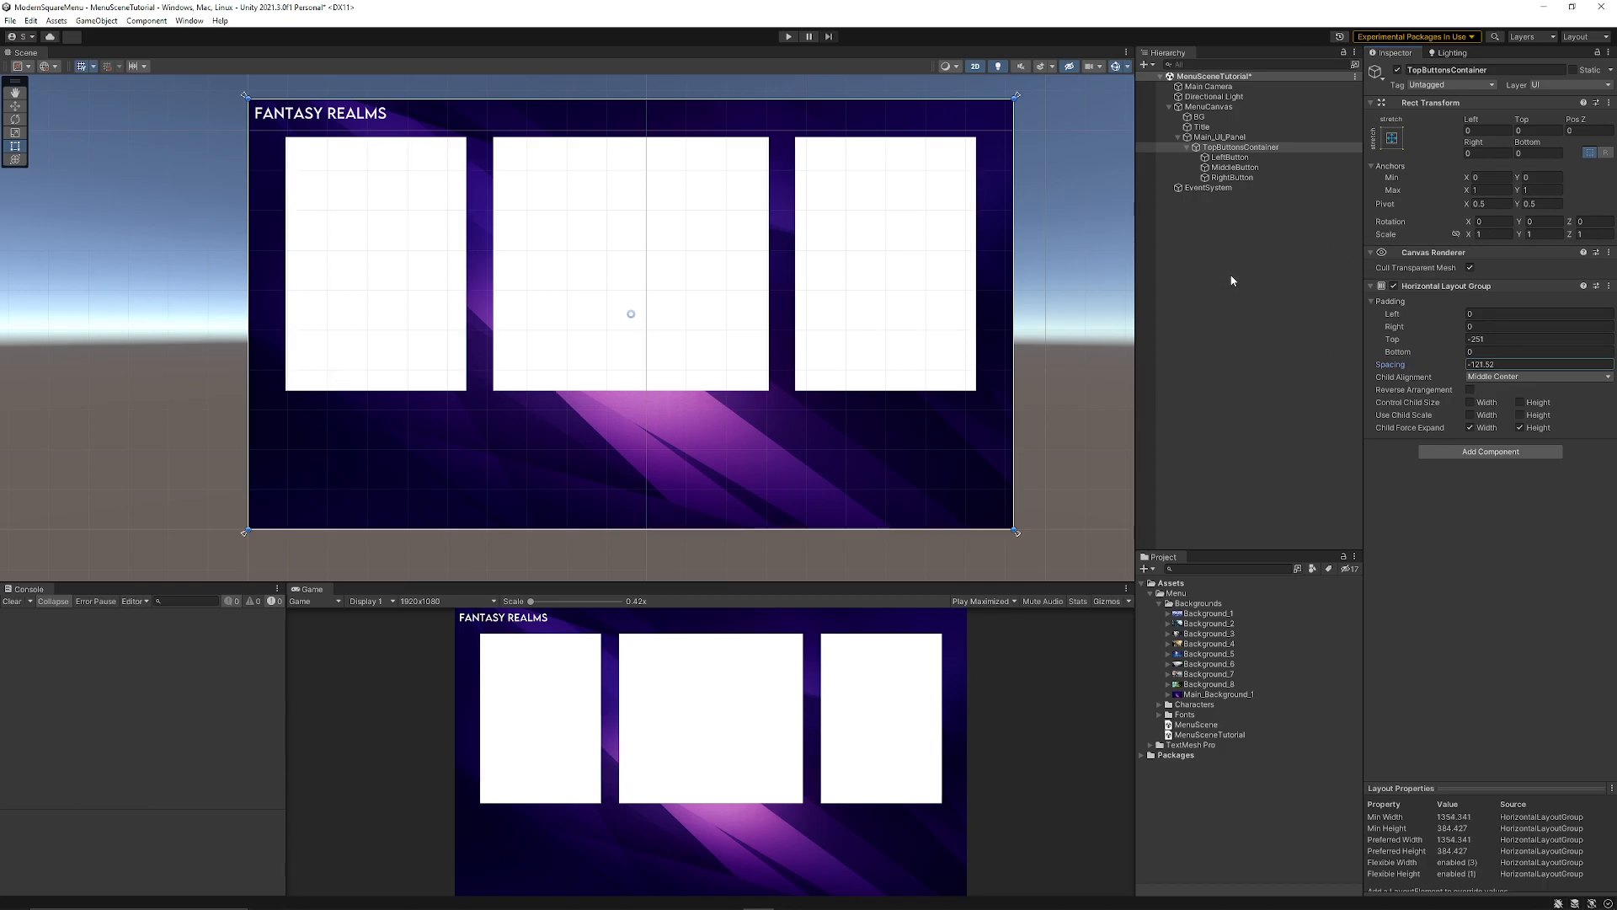
pyautogui.click(1229, 157)
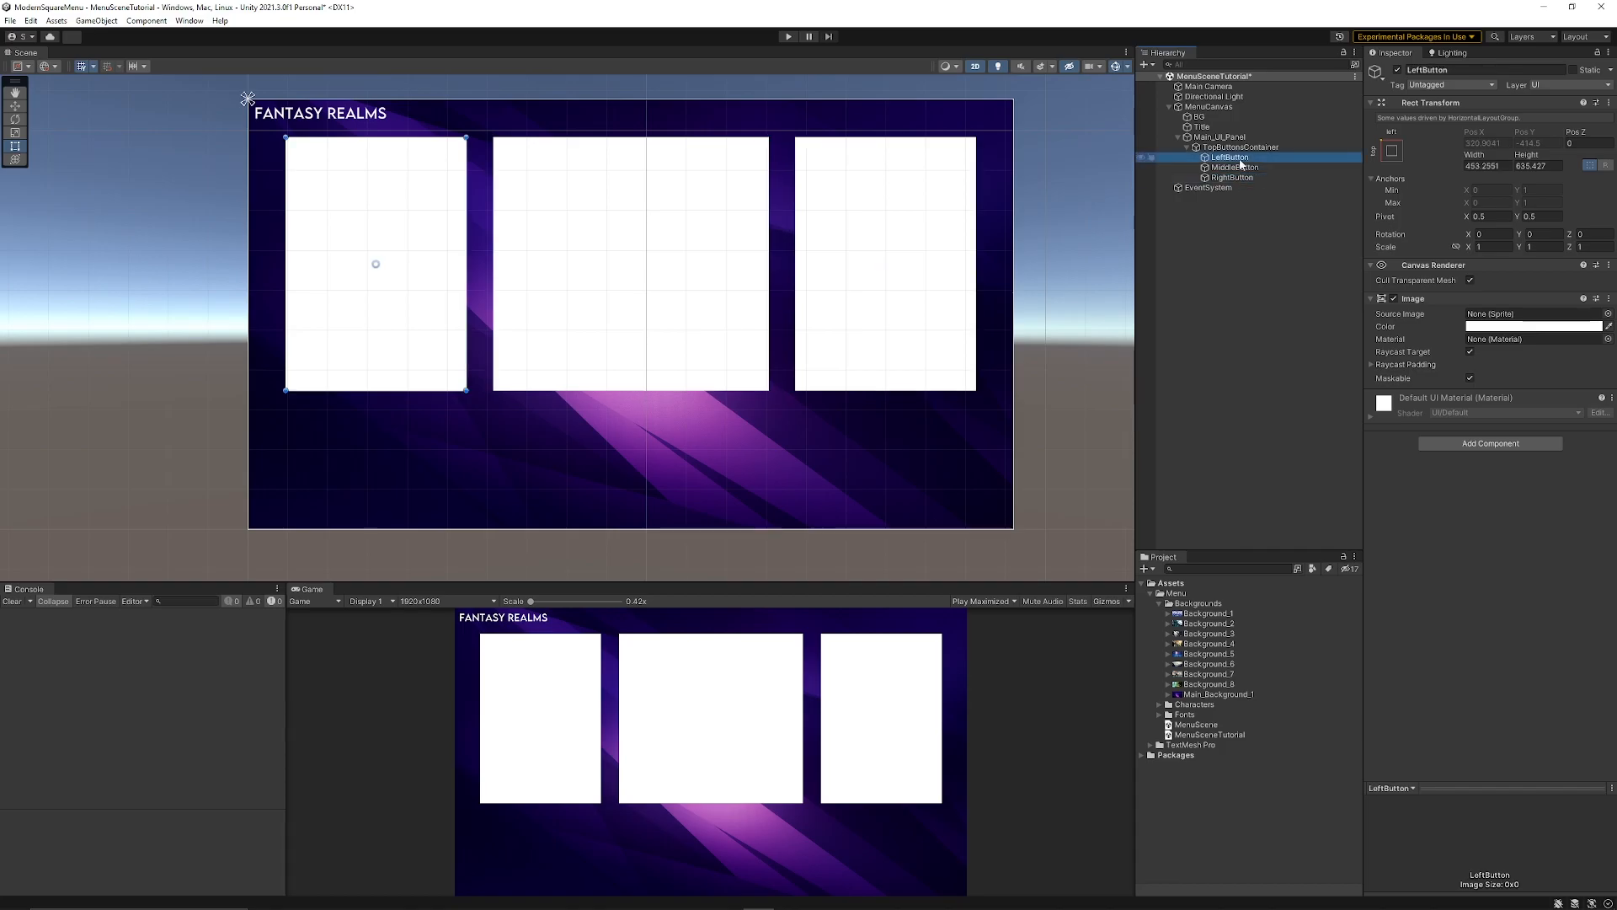
# Add a Rect Mask 2D to LeftButton and create a child Image named MaskedBG.
pyautogui.click(1491, 443)
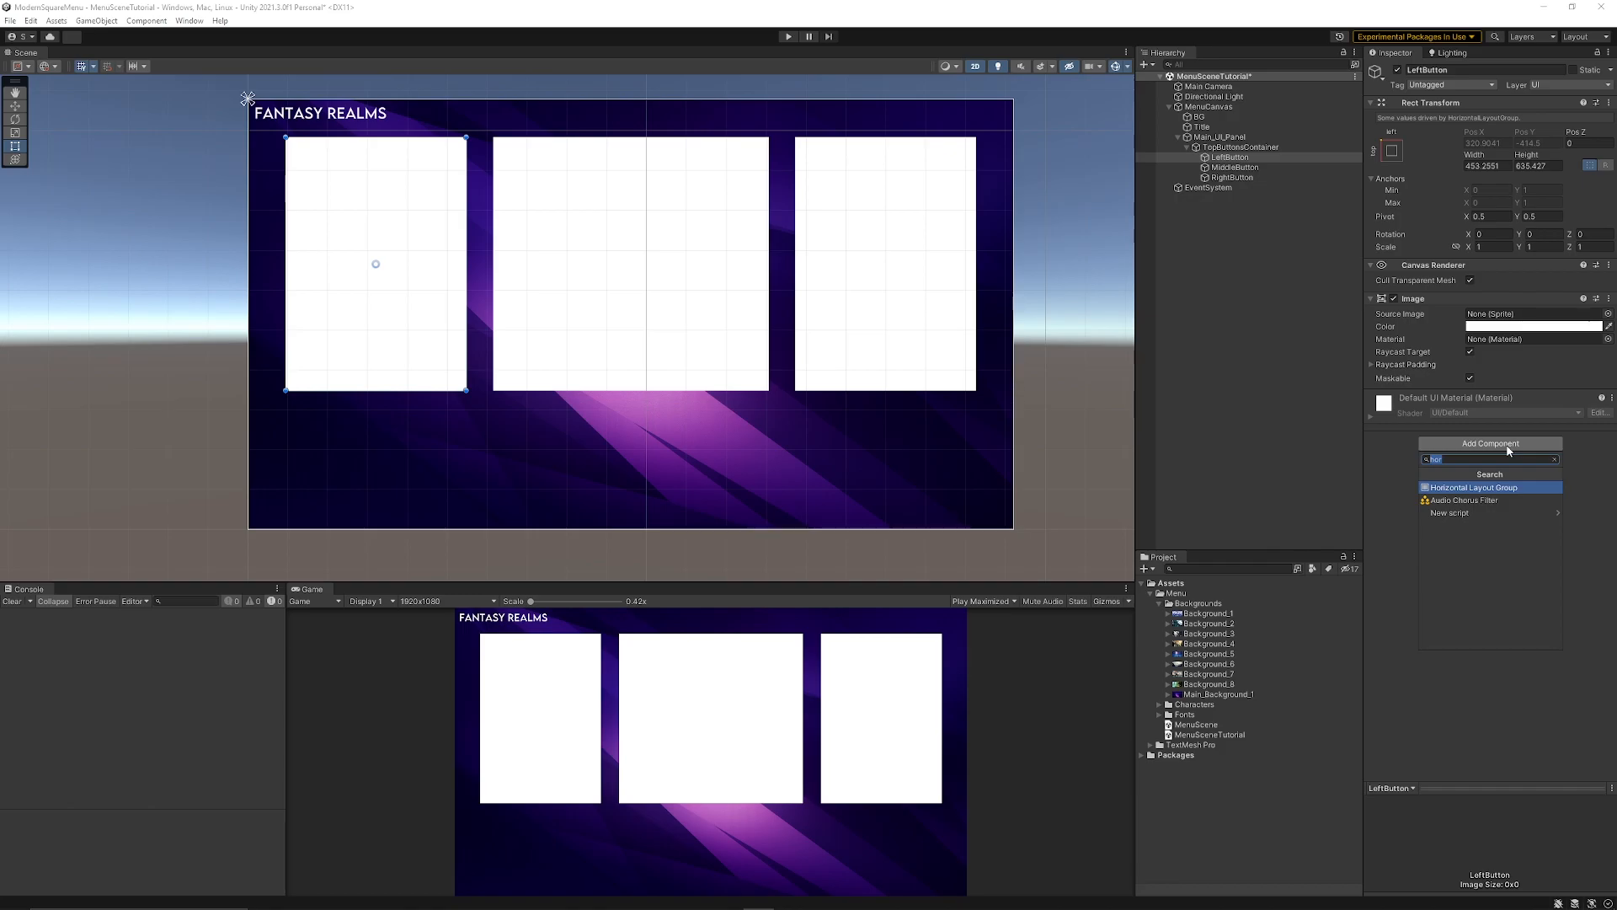
pyautogui.click(1473, 487)
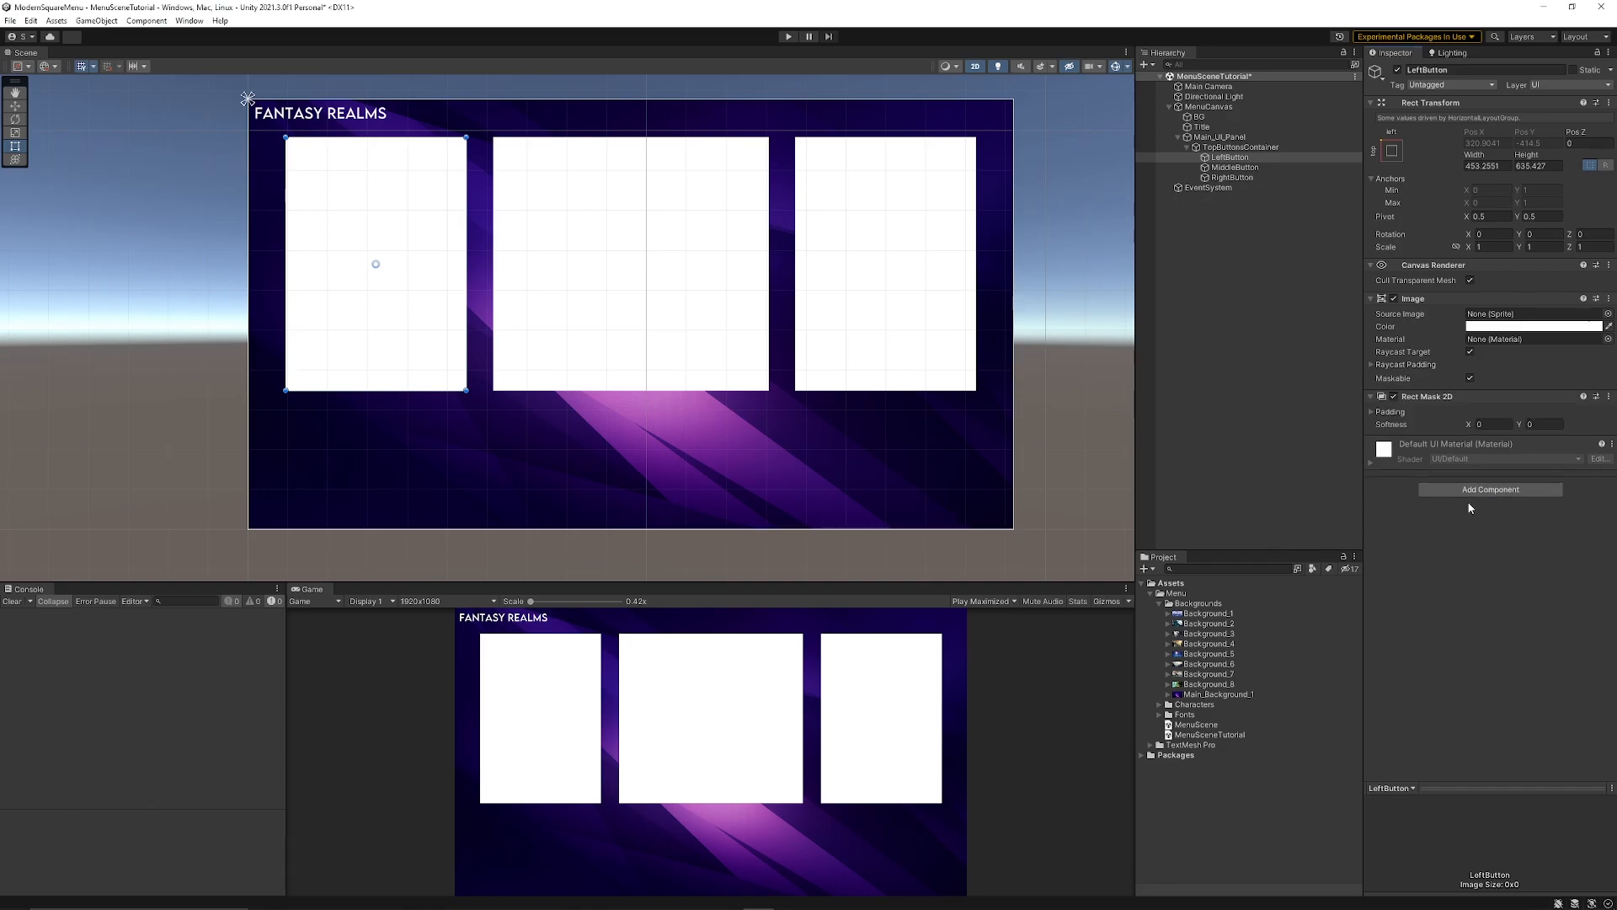
pyautogui.moveTo(1320, 432)
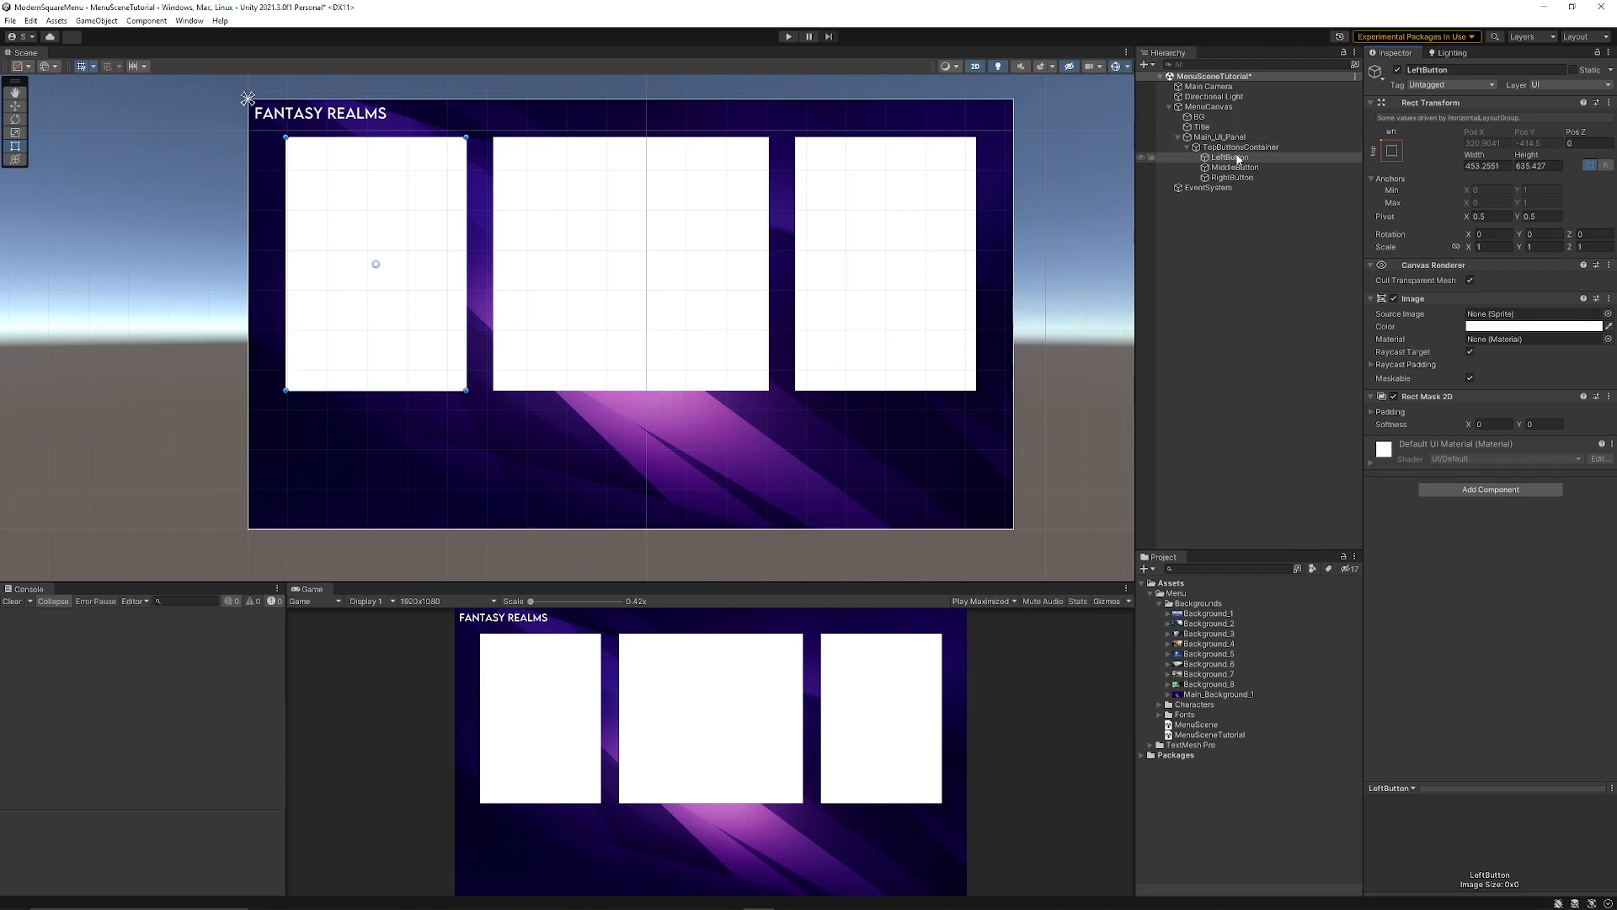
pyautogui.rightClick(1229, 157)
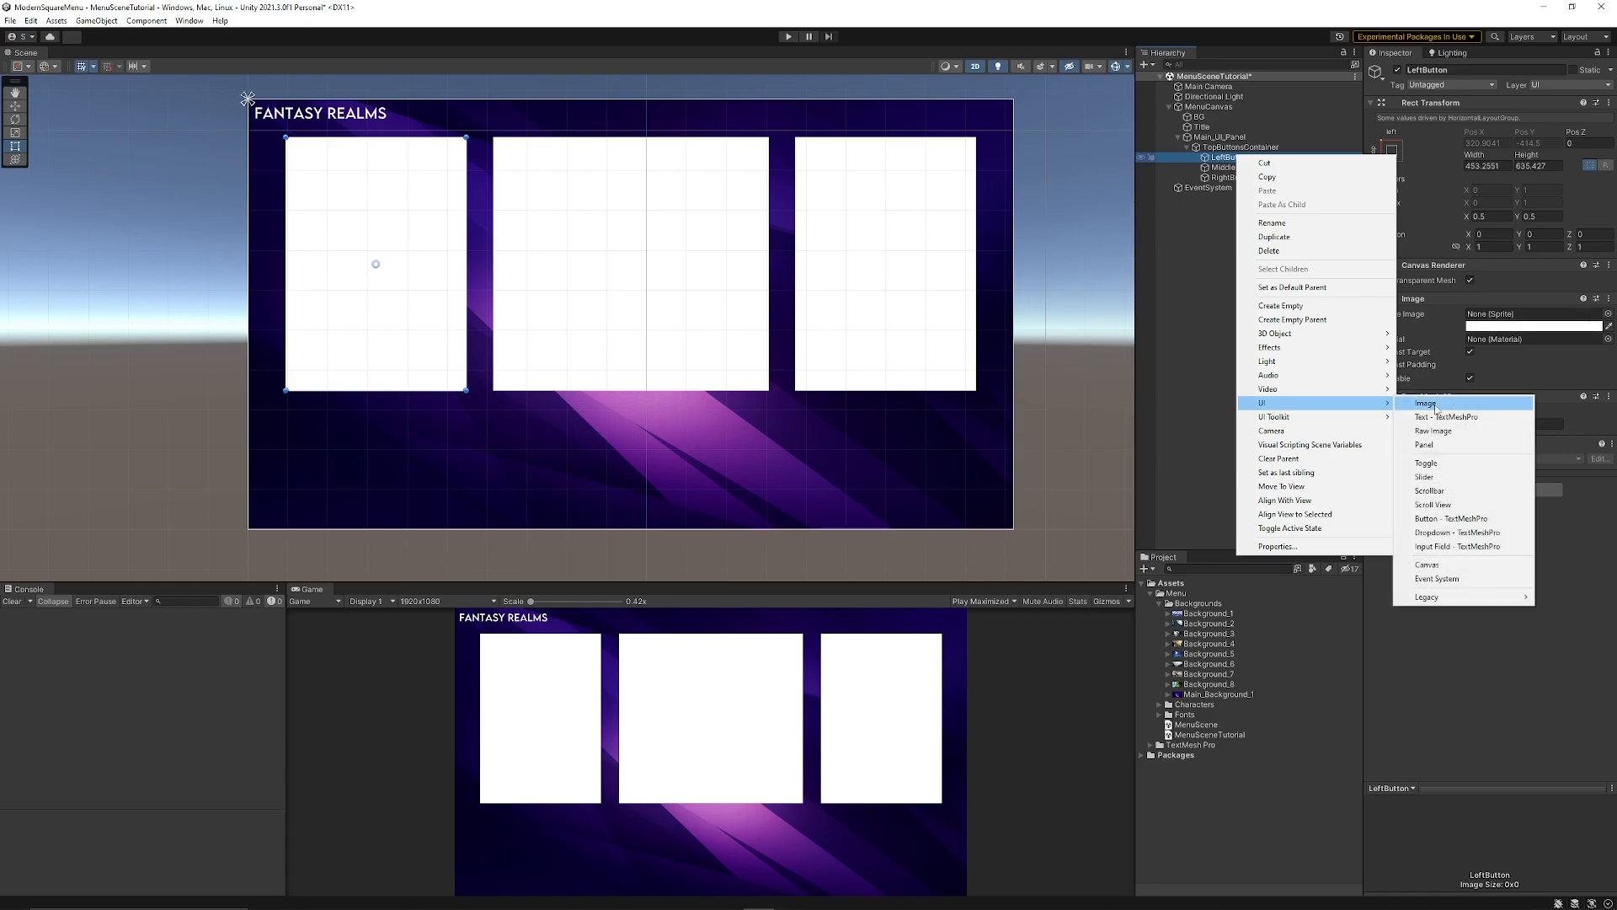
pyautogui.click(1426, 402)
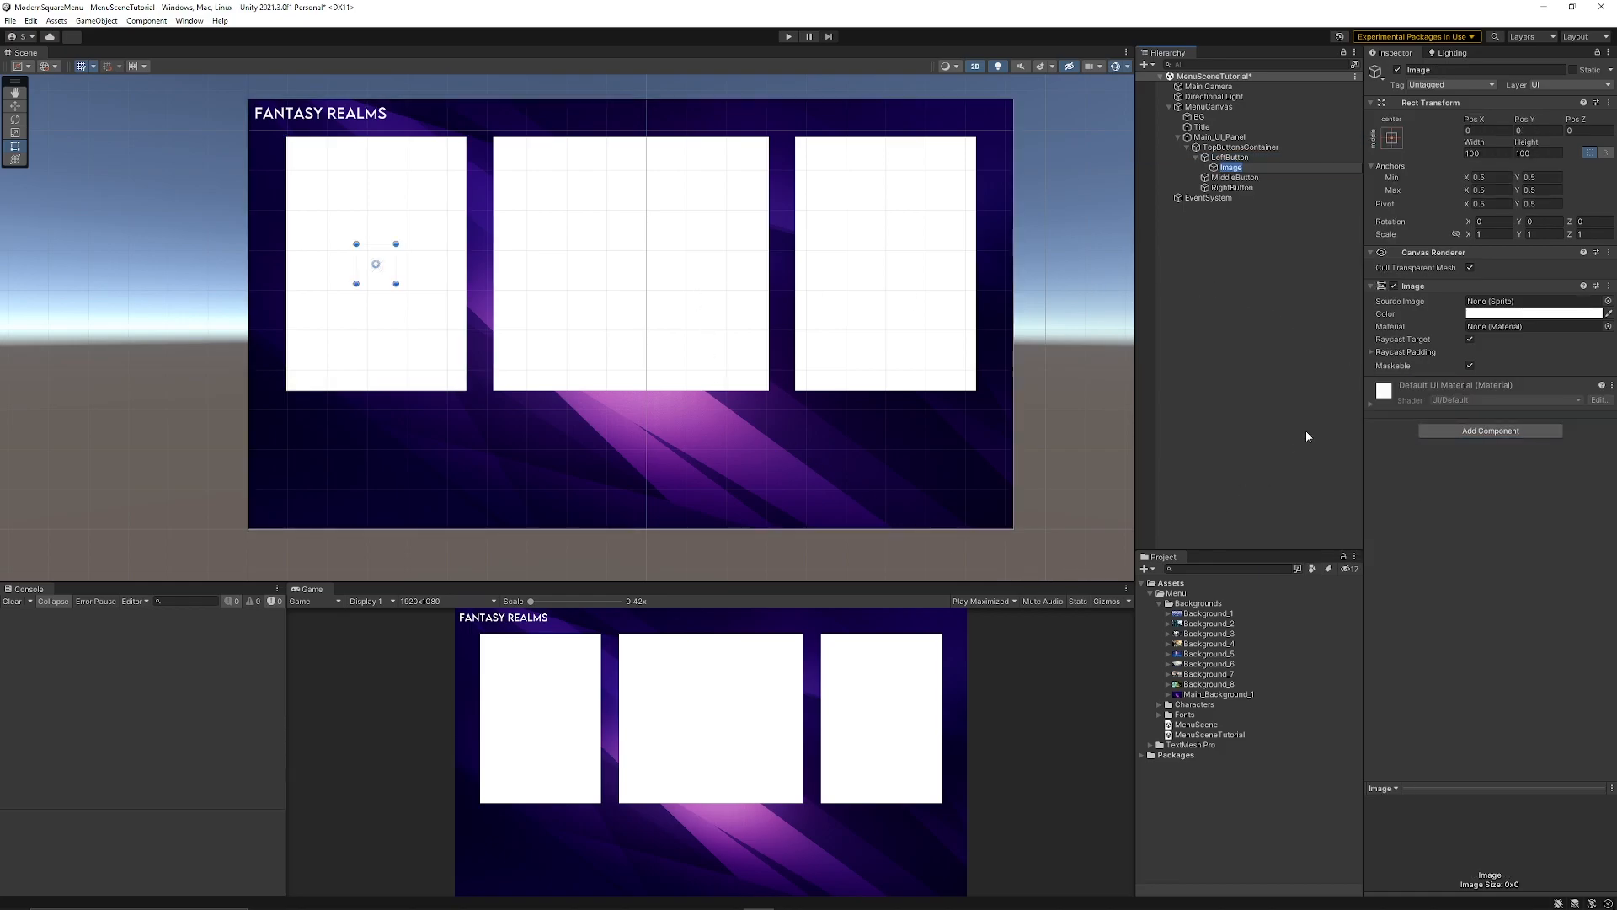
pyautogui.moveTo(1257, 212)
pyautogui.write('MaskedBG')
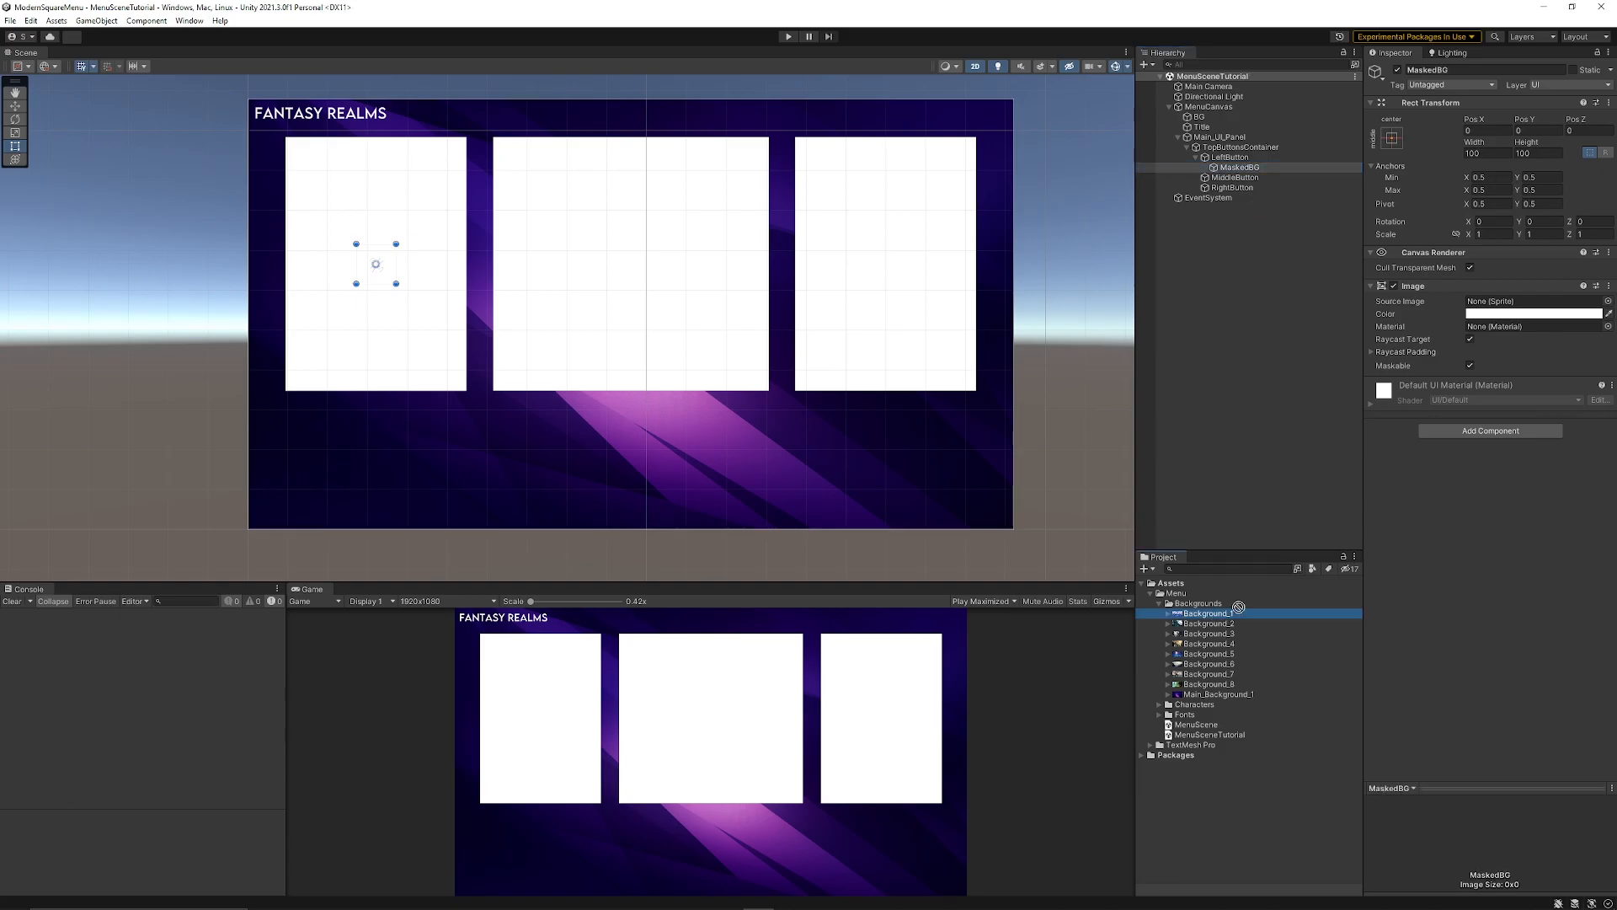
# Assign Background_4 to MaskedBG with Preserve Aspect and scale the waterfall to fill the card.
pyautogui.moveTo(1204, 612); pyautogui.dragTo(1235, 167)
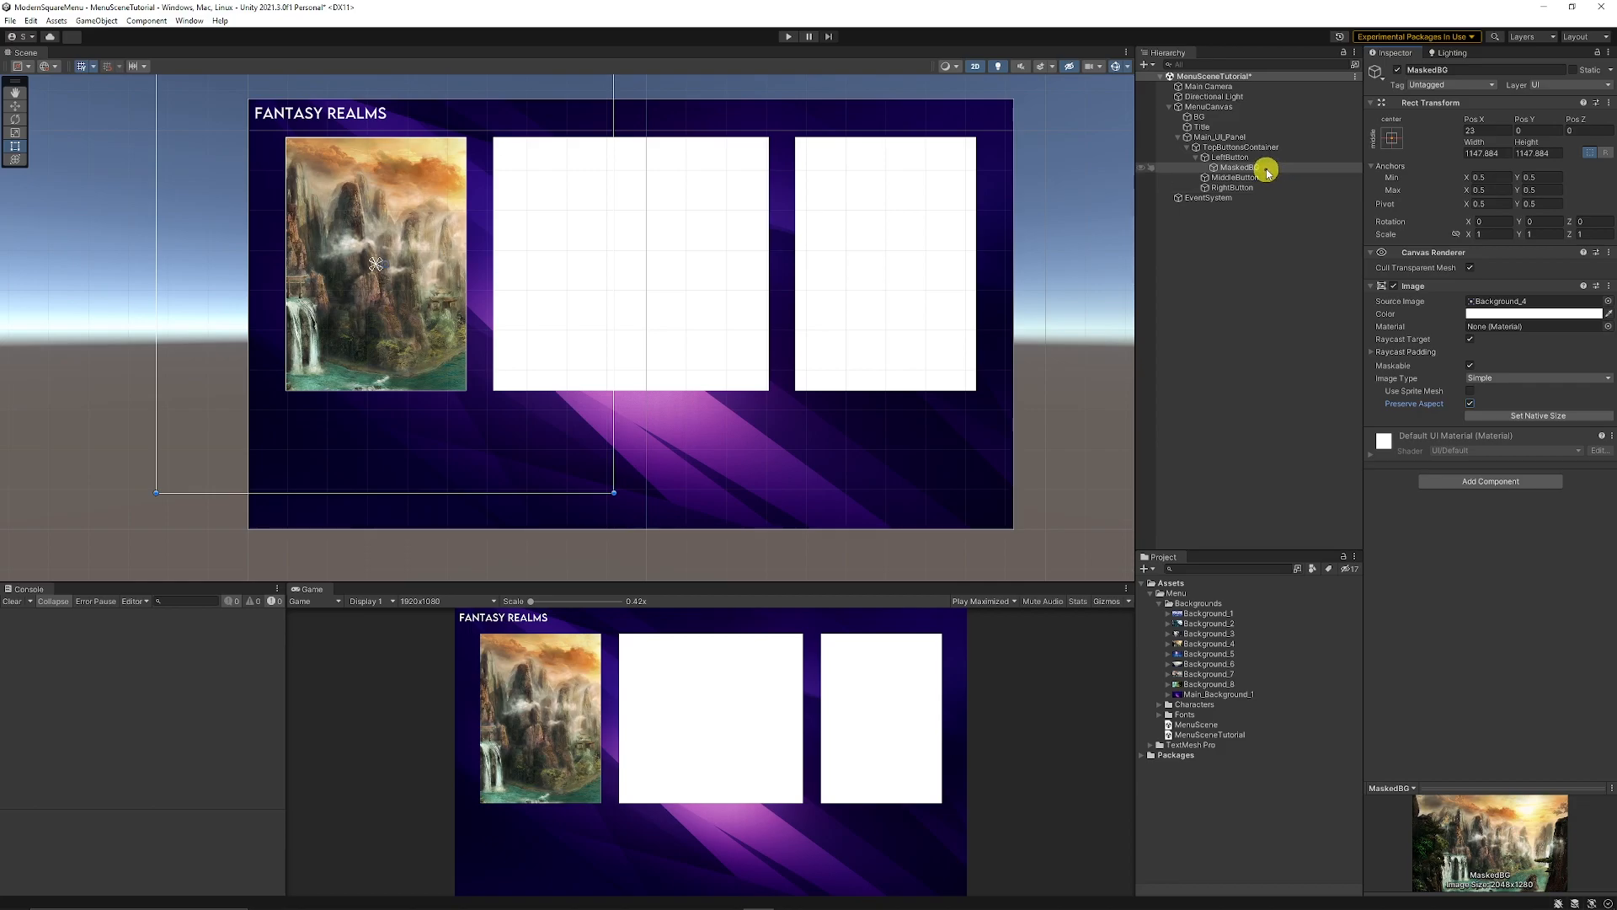
pyautogui.click(1237, 167)
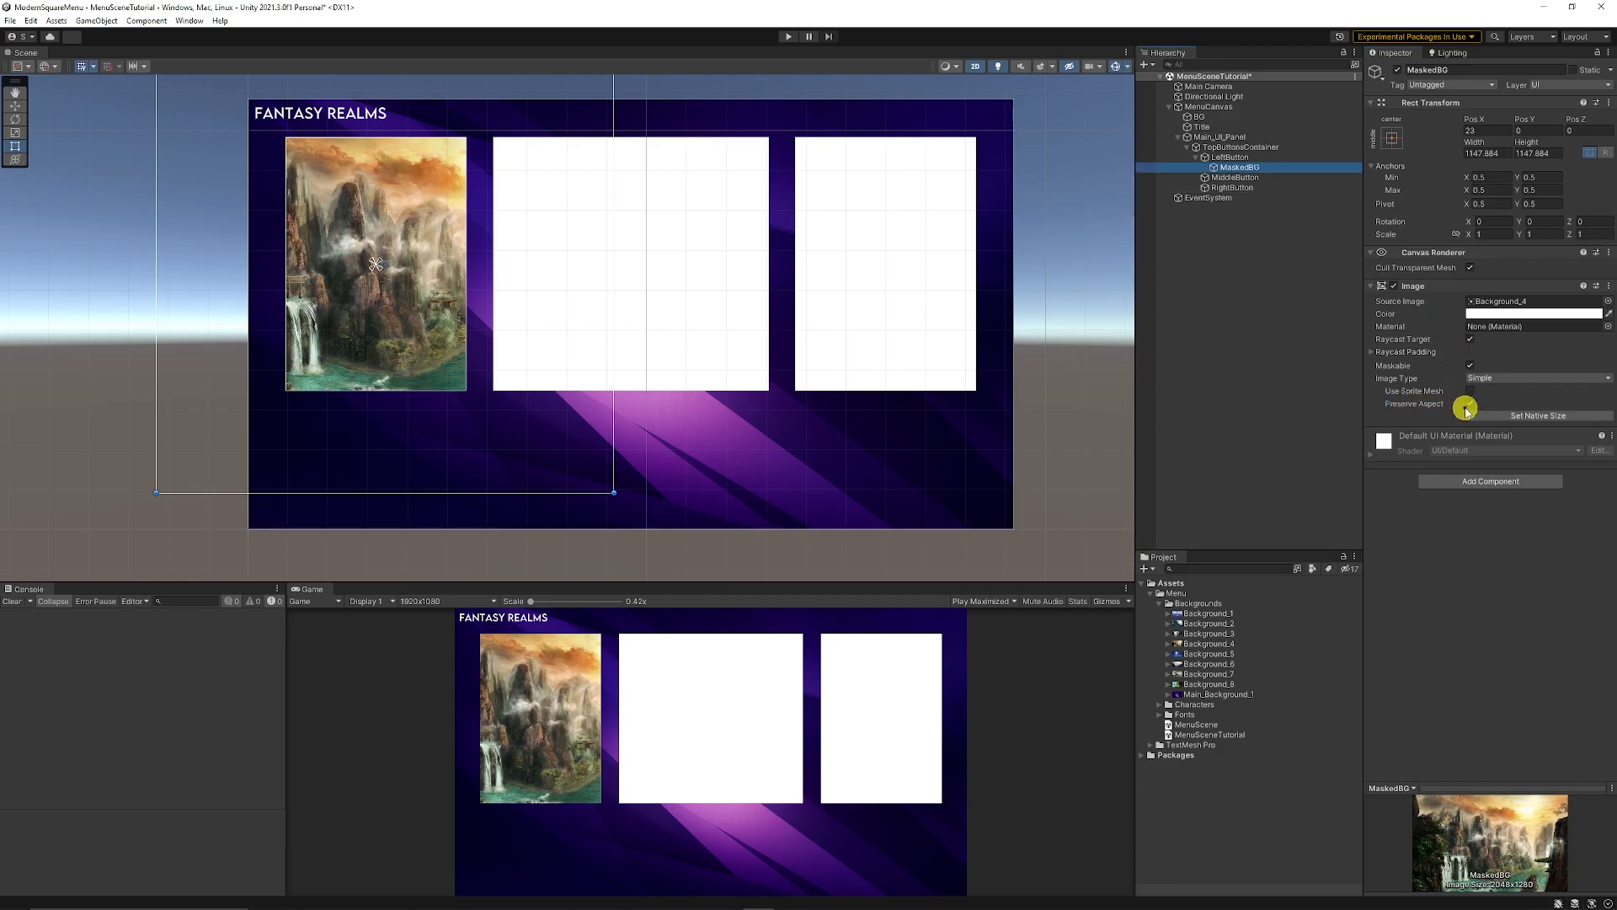
pyautogui.moveTo(614, 492); pyautogui.dragTo(555, 444)
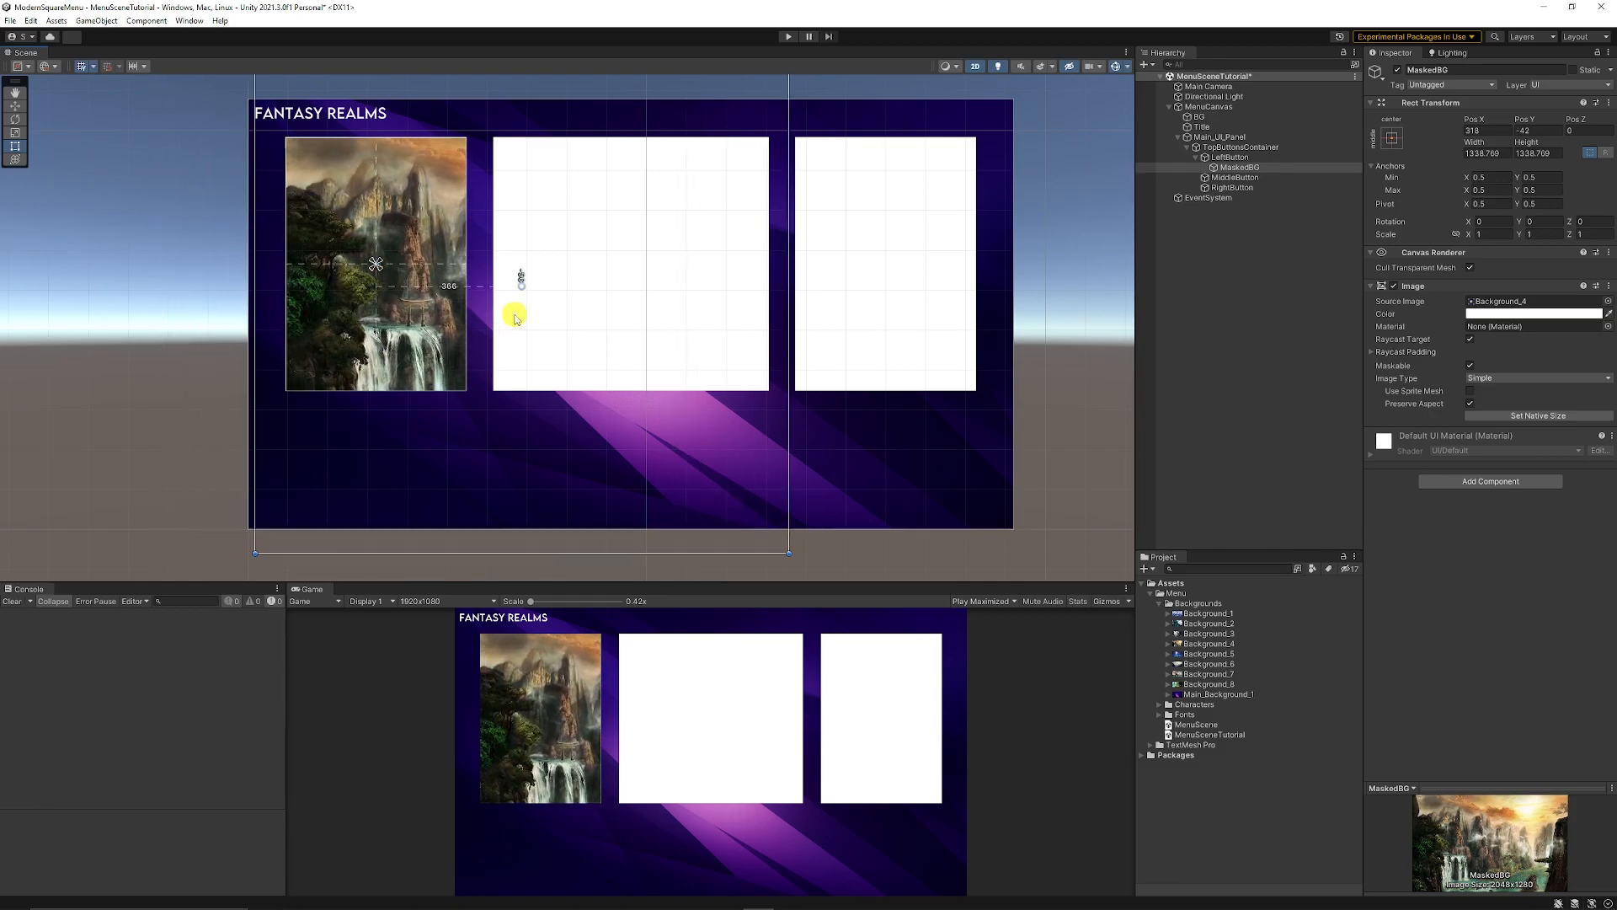
pyautogui.moveTo(516, 315); pyautogui.dragTo(465, 257)
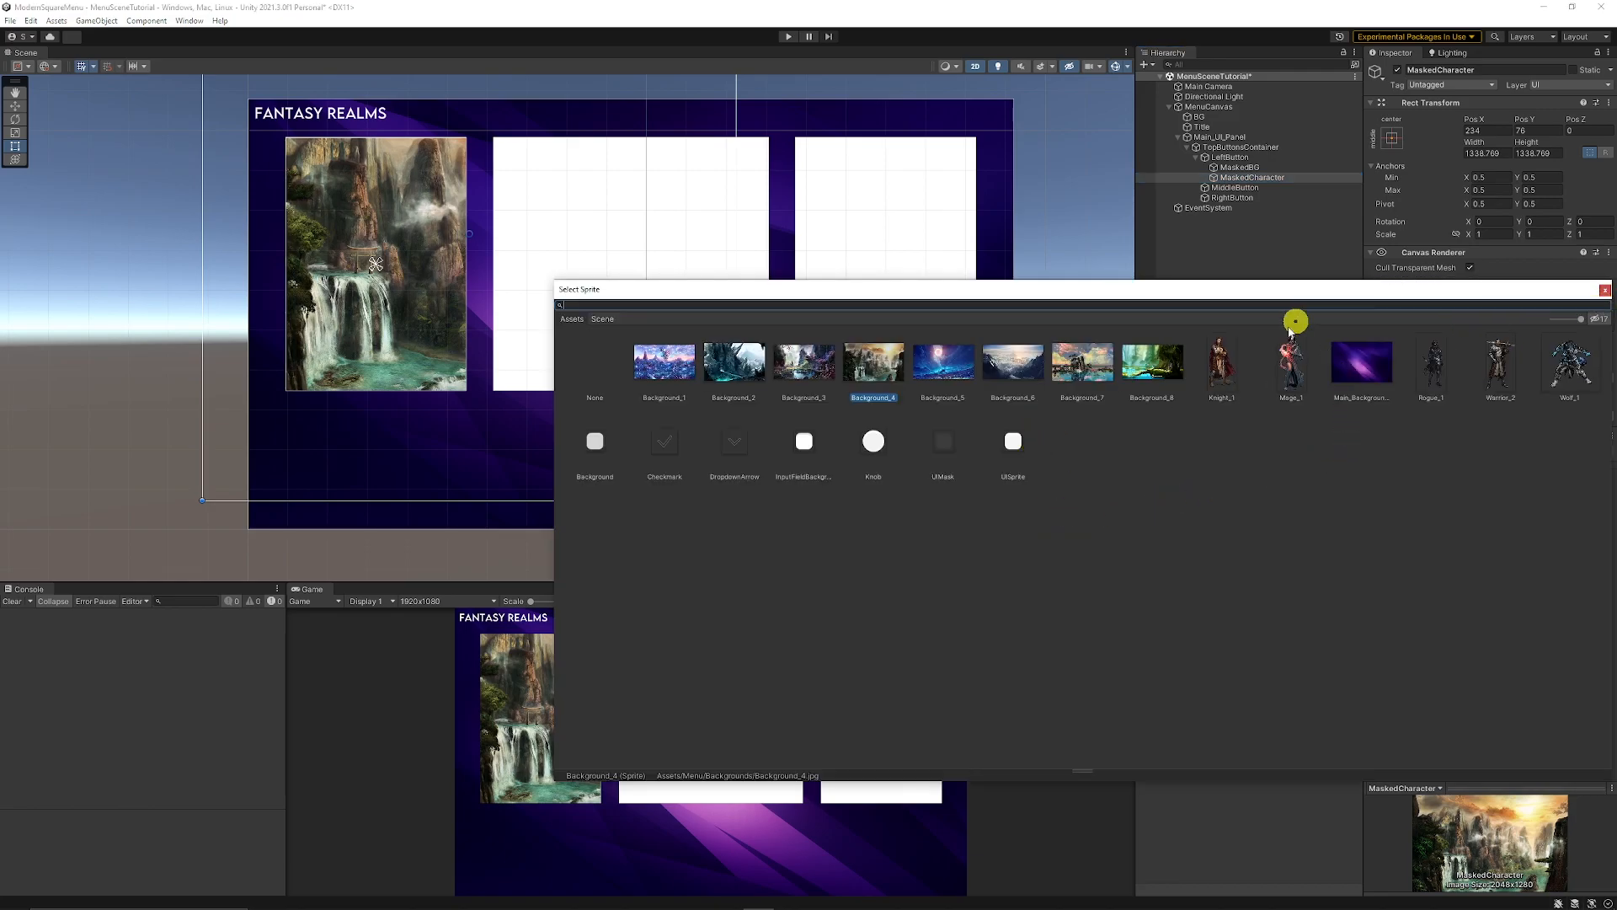
pyautogui.moveTo(1221, 377)
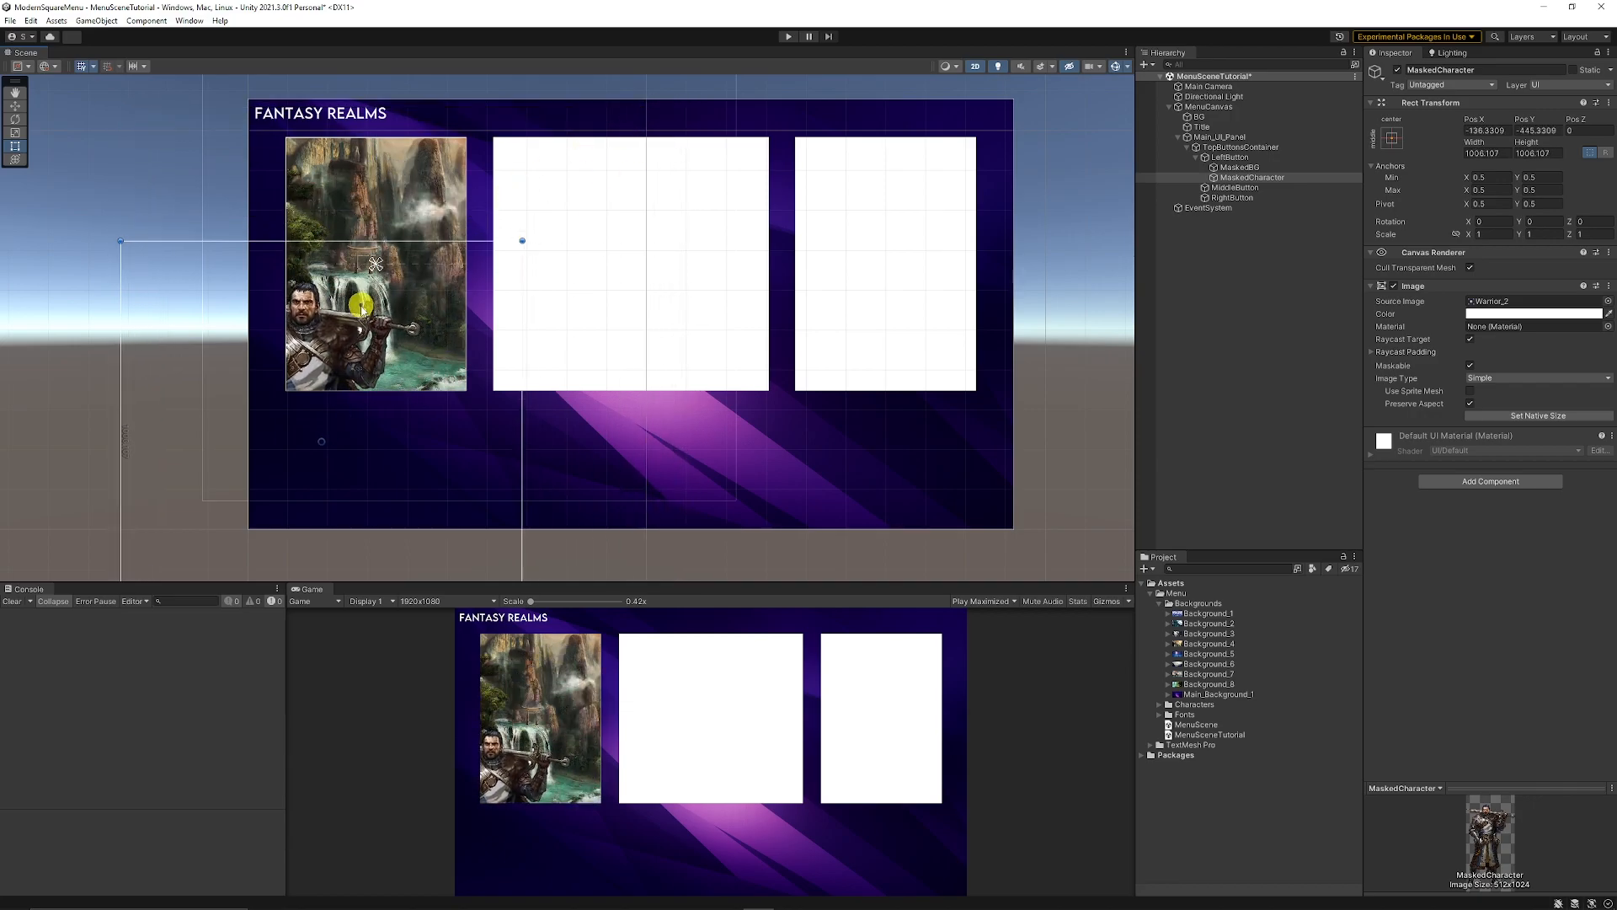
# Move and enlarge the Warrior_2 MaskedCharacter to fill the LeftButton card over the waterfall.
pyautogui.moveTo(376, 299); pyautogui.dragTo(408, 226)
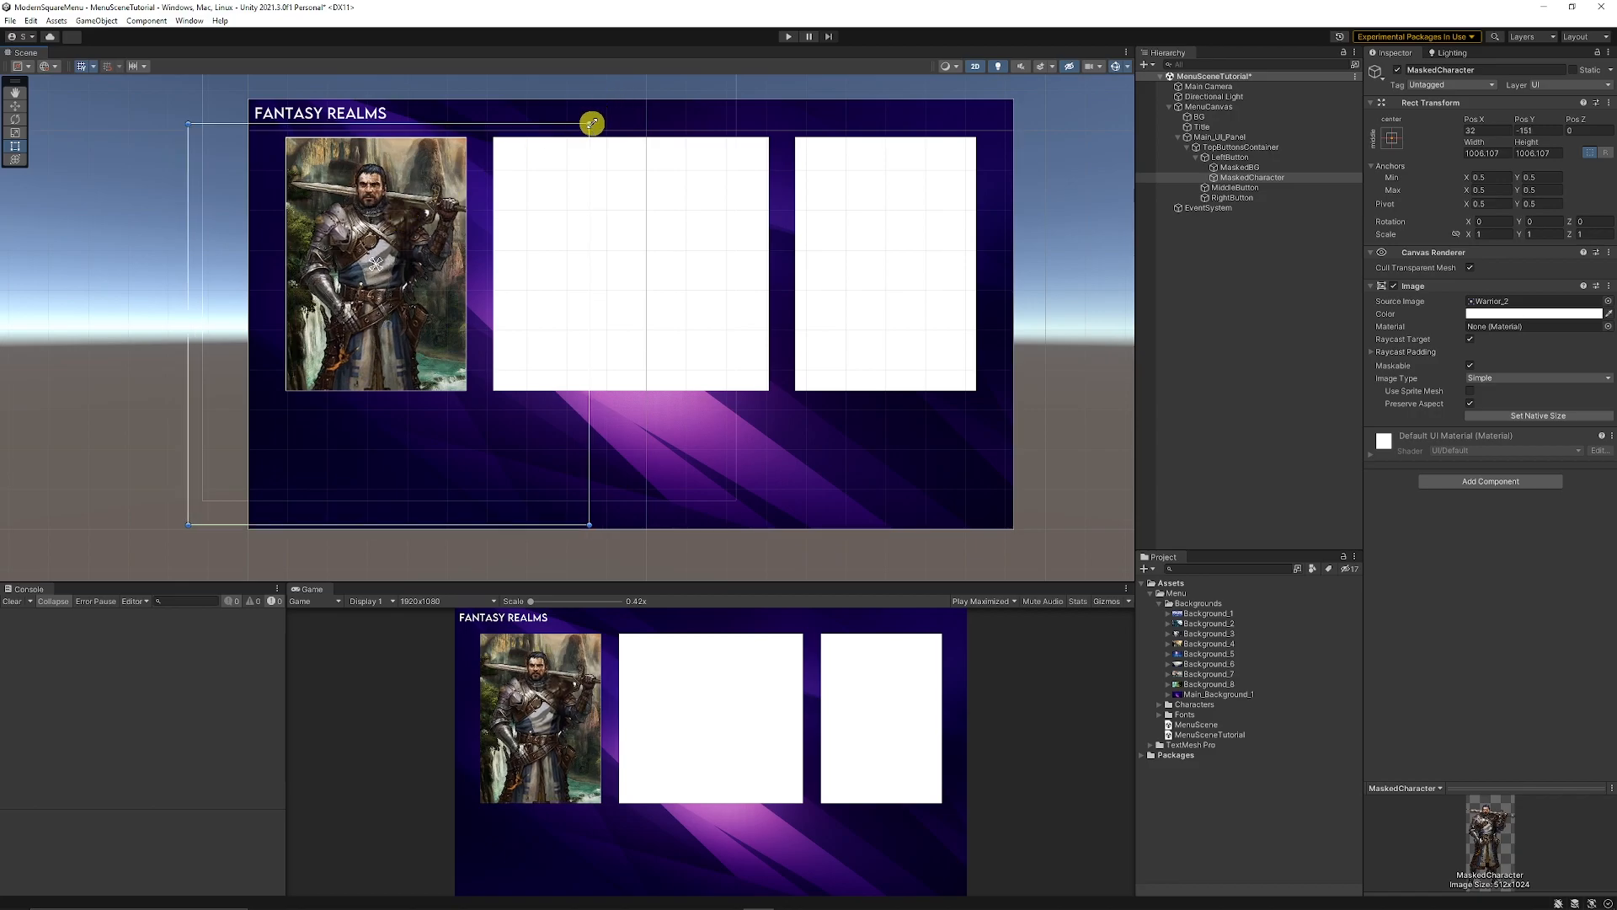
pyautogui.moveTo(588, 121); pyautogui.dragTo(398, 364)
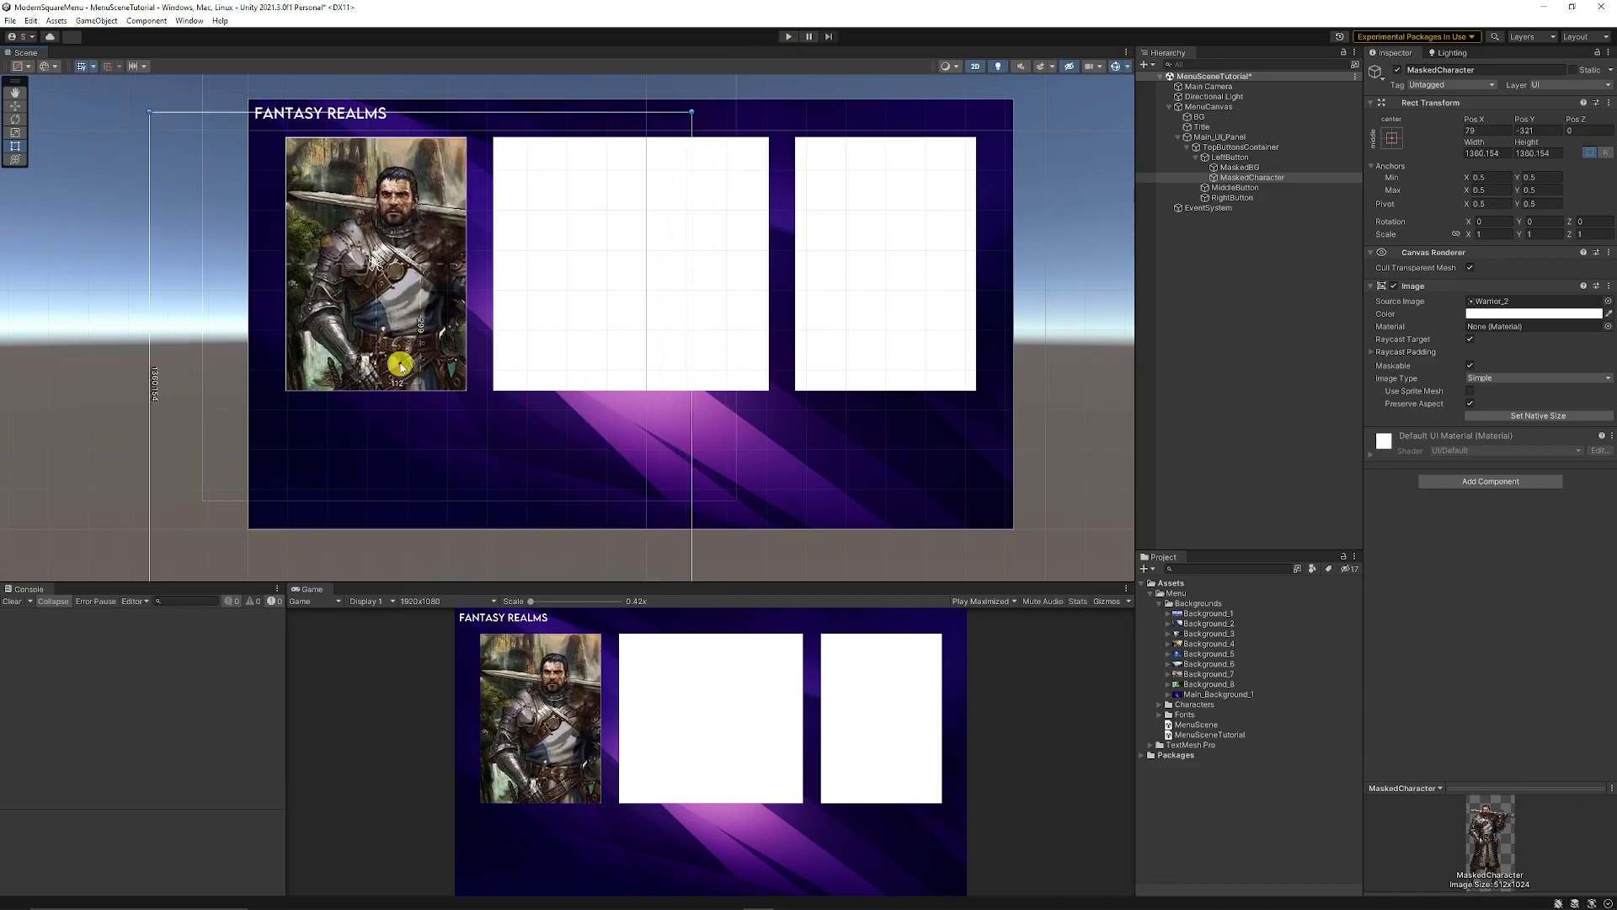
pyautogui.rightClick(1230, 156)
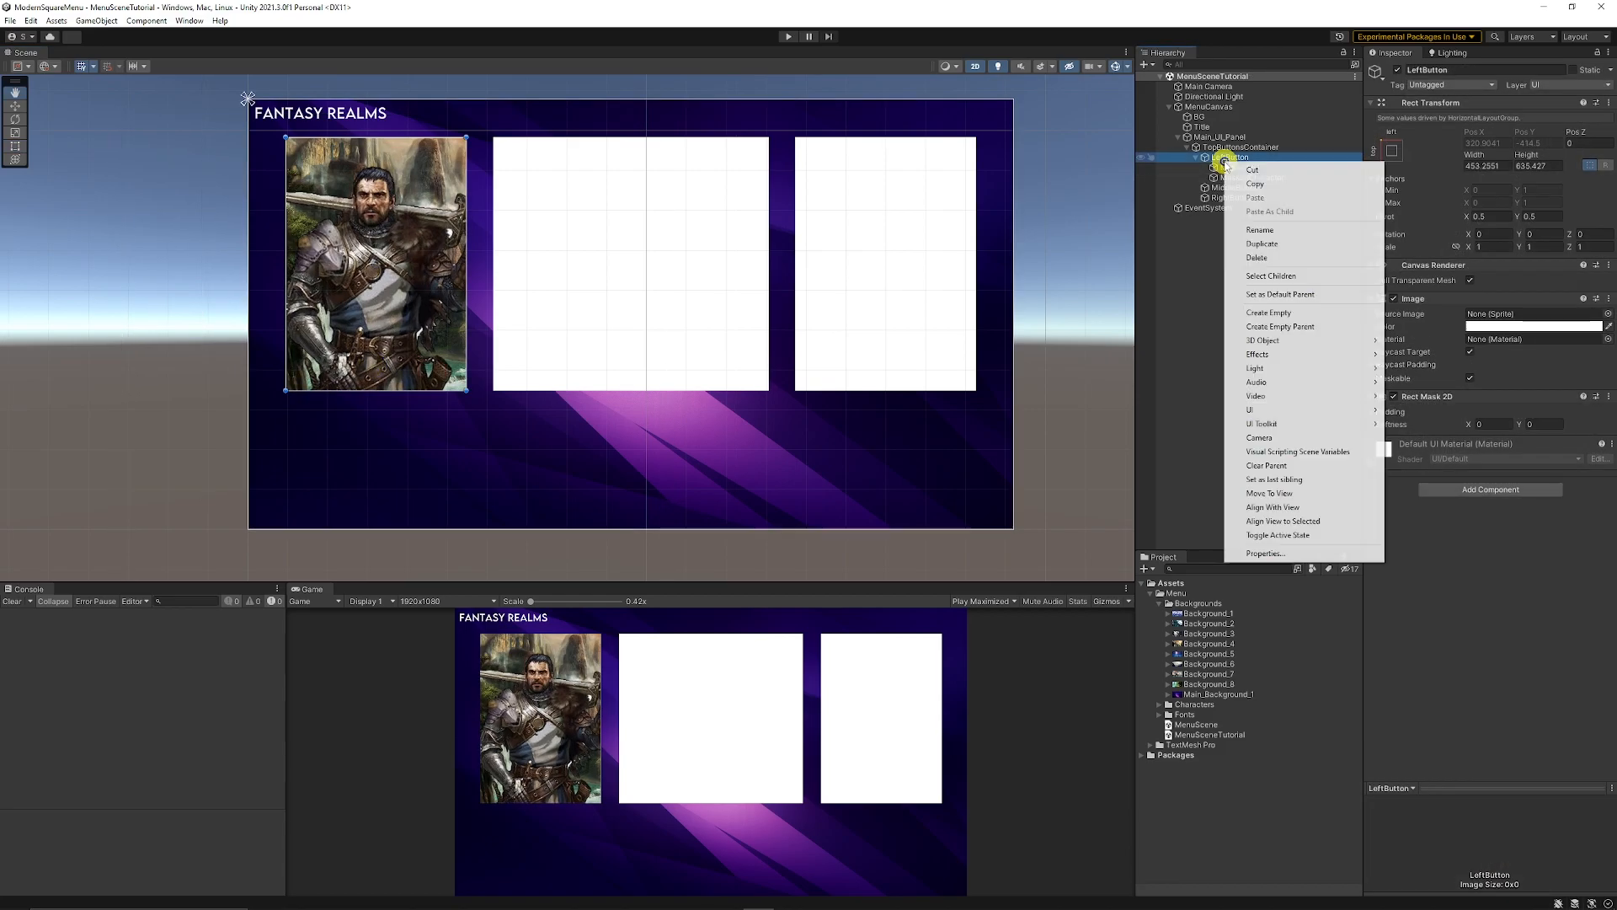
pyautogui.moveTo(1274, 409)
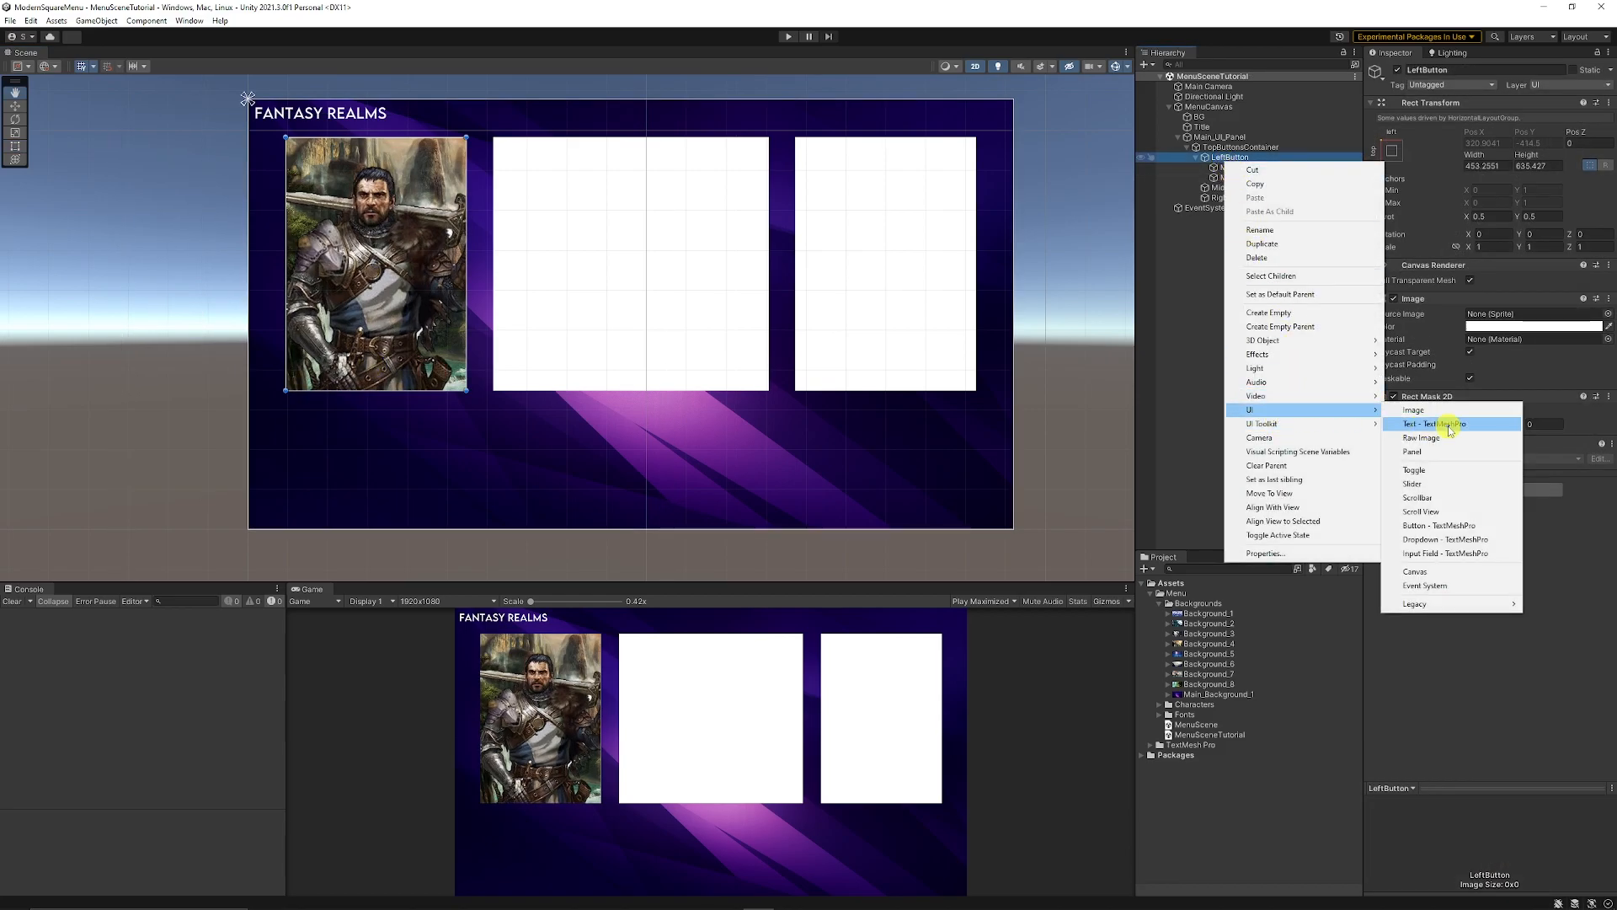
# Add an Image under LeftButton shaped into a white title strip along the card's top edge.
pyautogui.click(1414, 410)
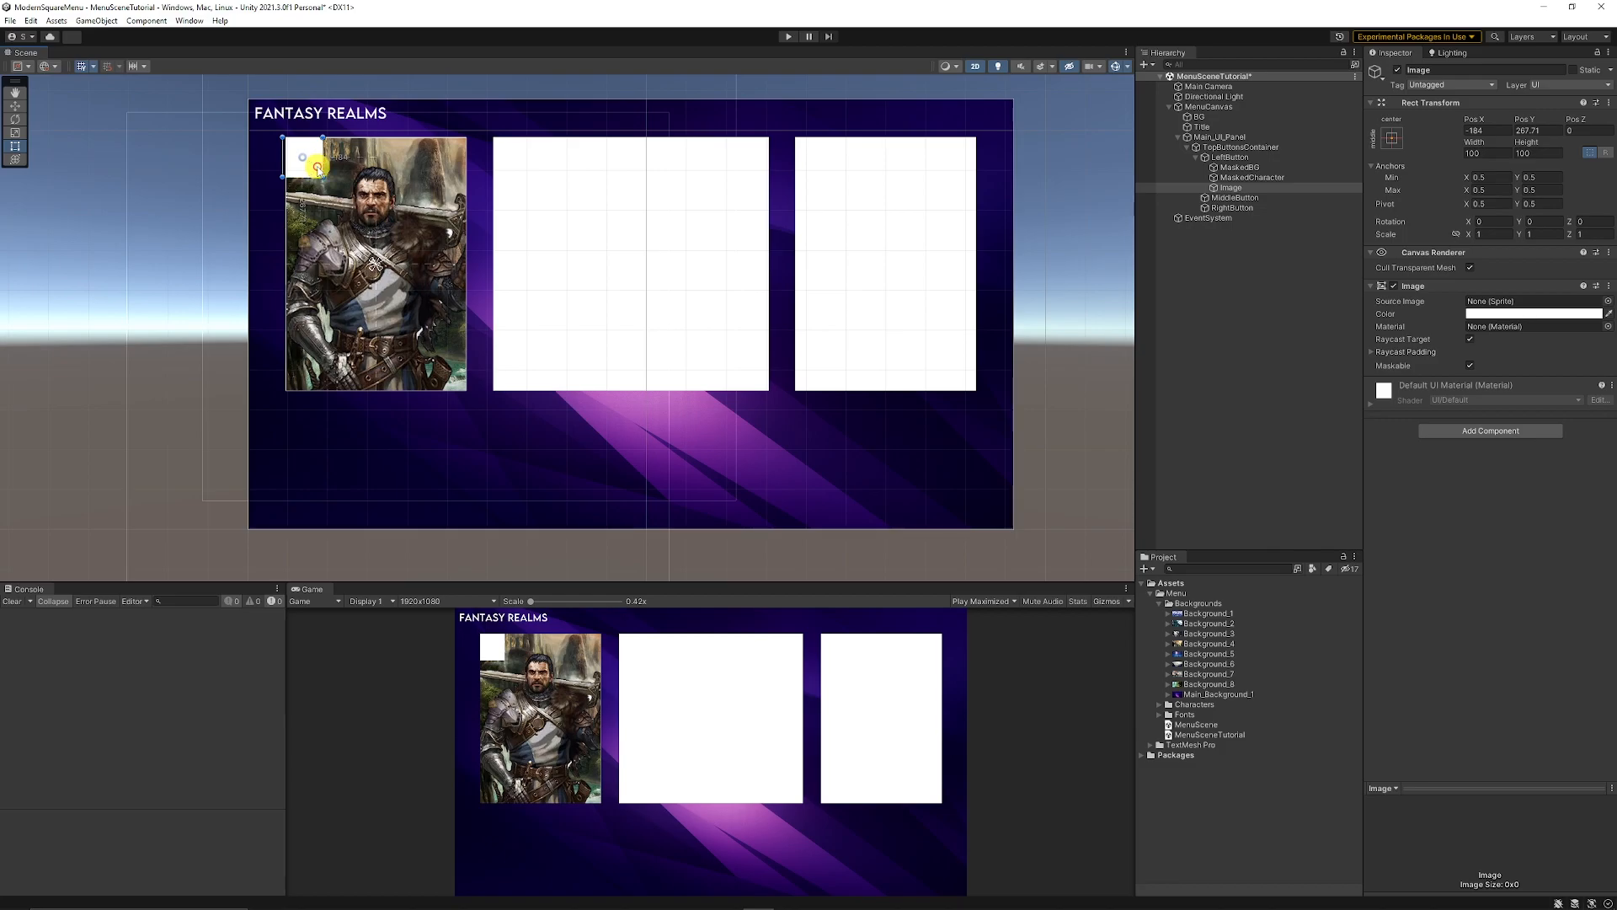
pyautogui.moveTo(314, 146); pyautogui.dragTo(461, 171)
pyautogui.write('TitleTextBG')
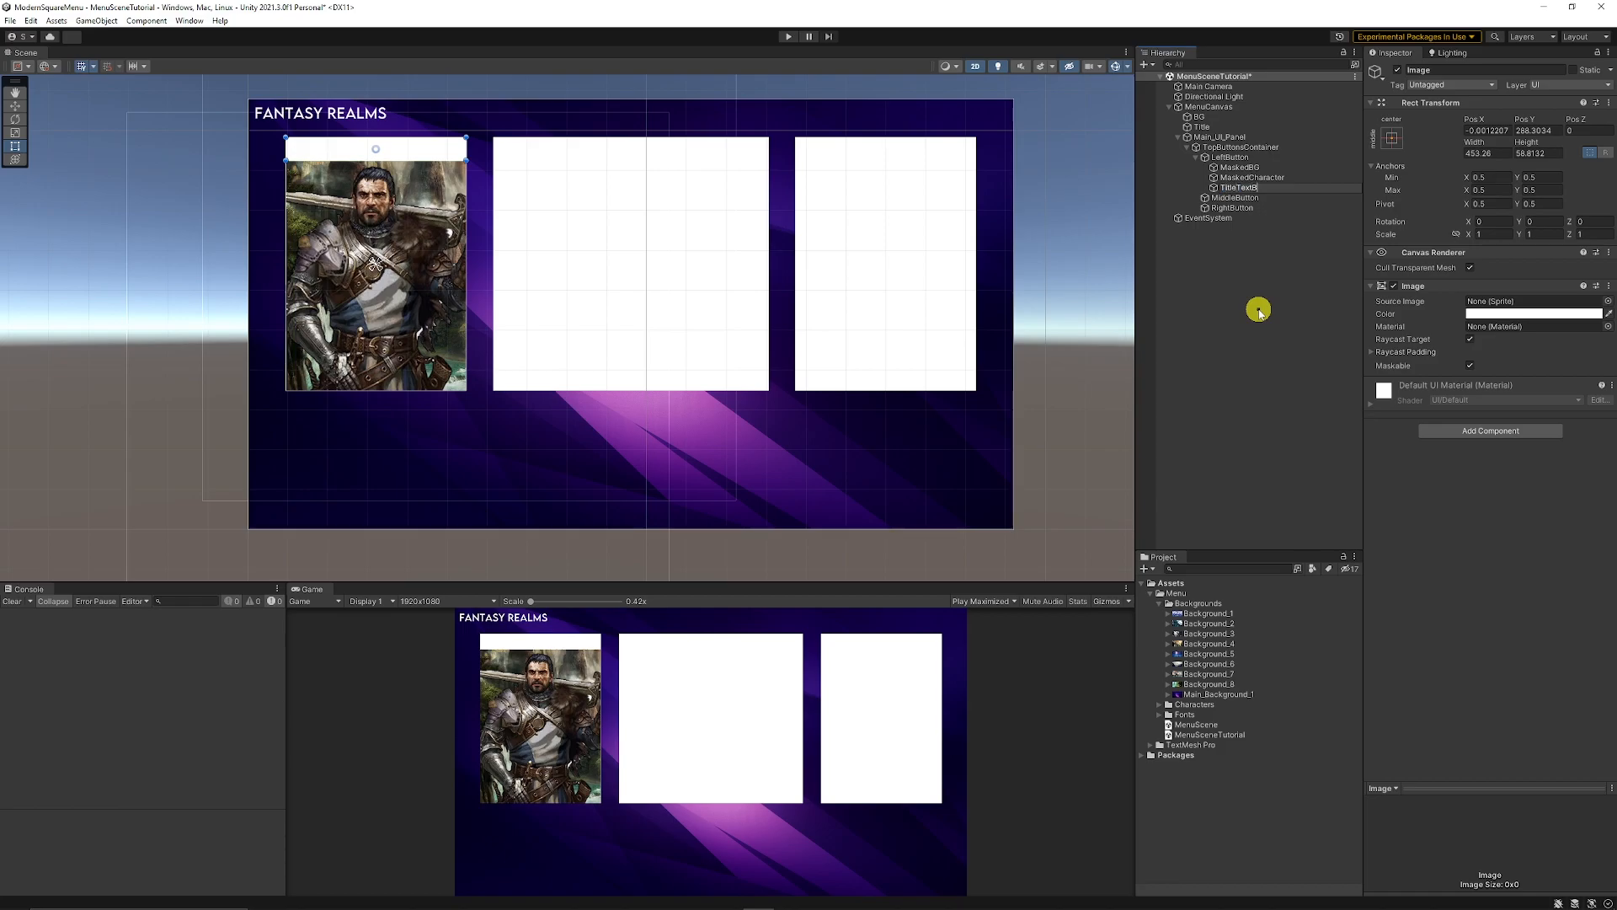
pyautogui.rightClick(1230, 187)
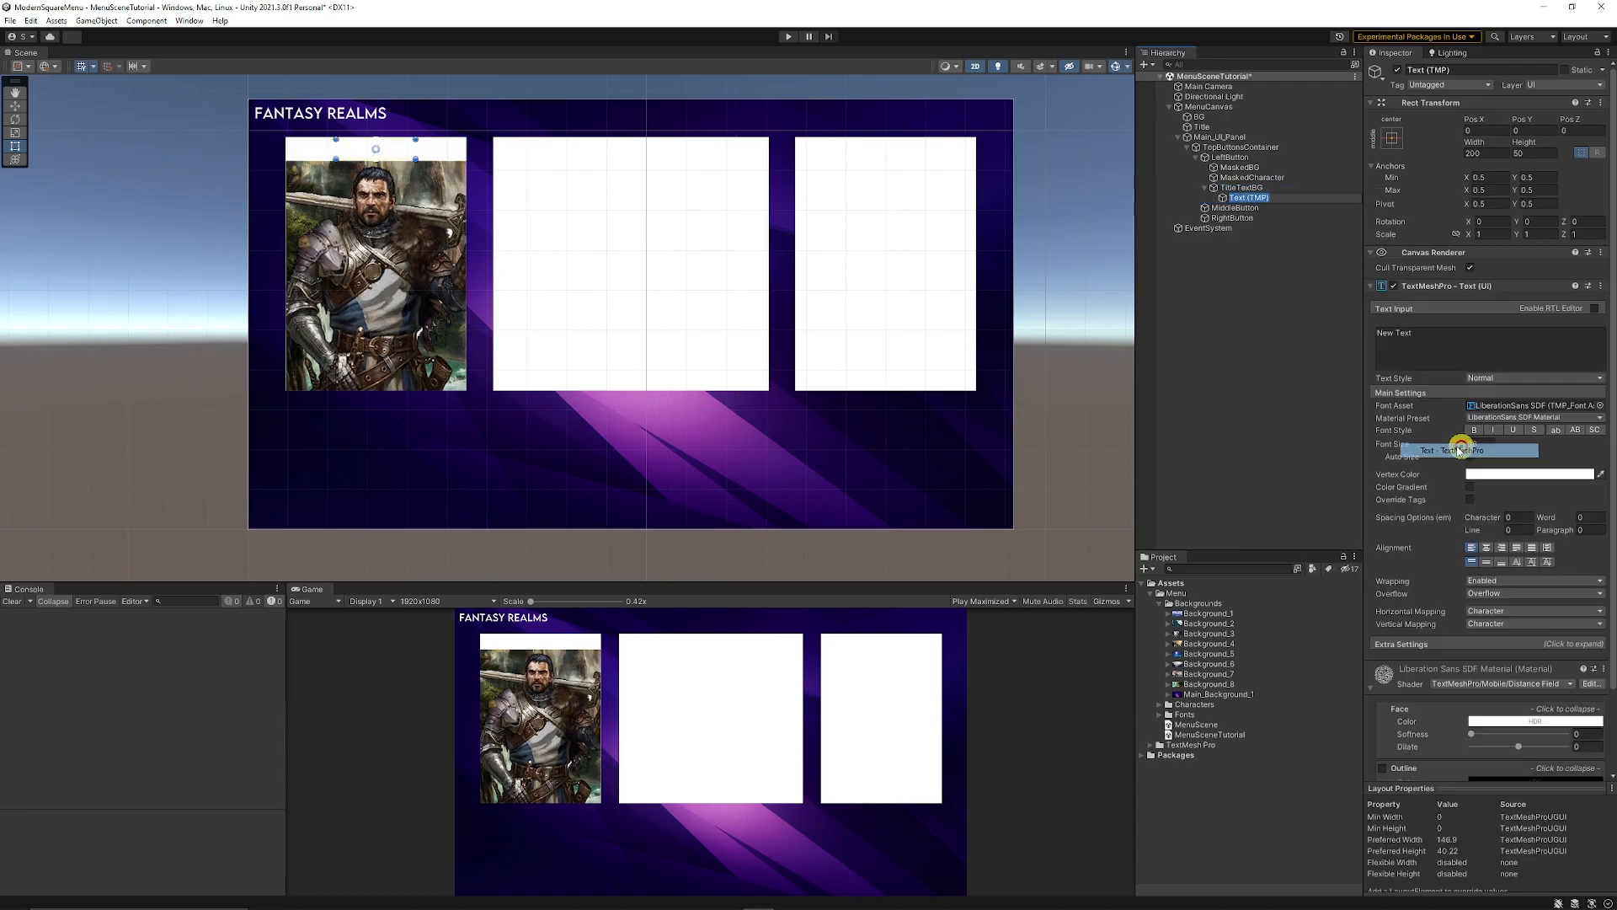
# Set the card label text to NEW GAME in white left-aligned Lemon Milk, then select MaskedCharacter.
pyautogui.click(1528, 473)
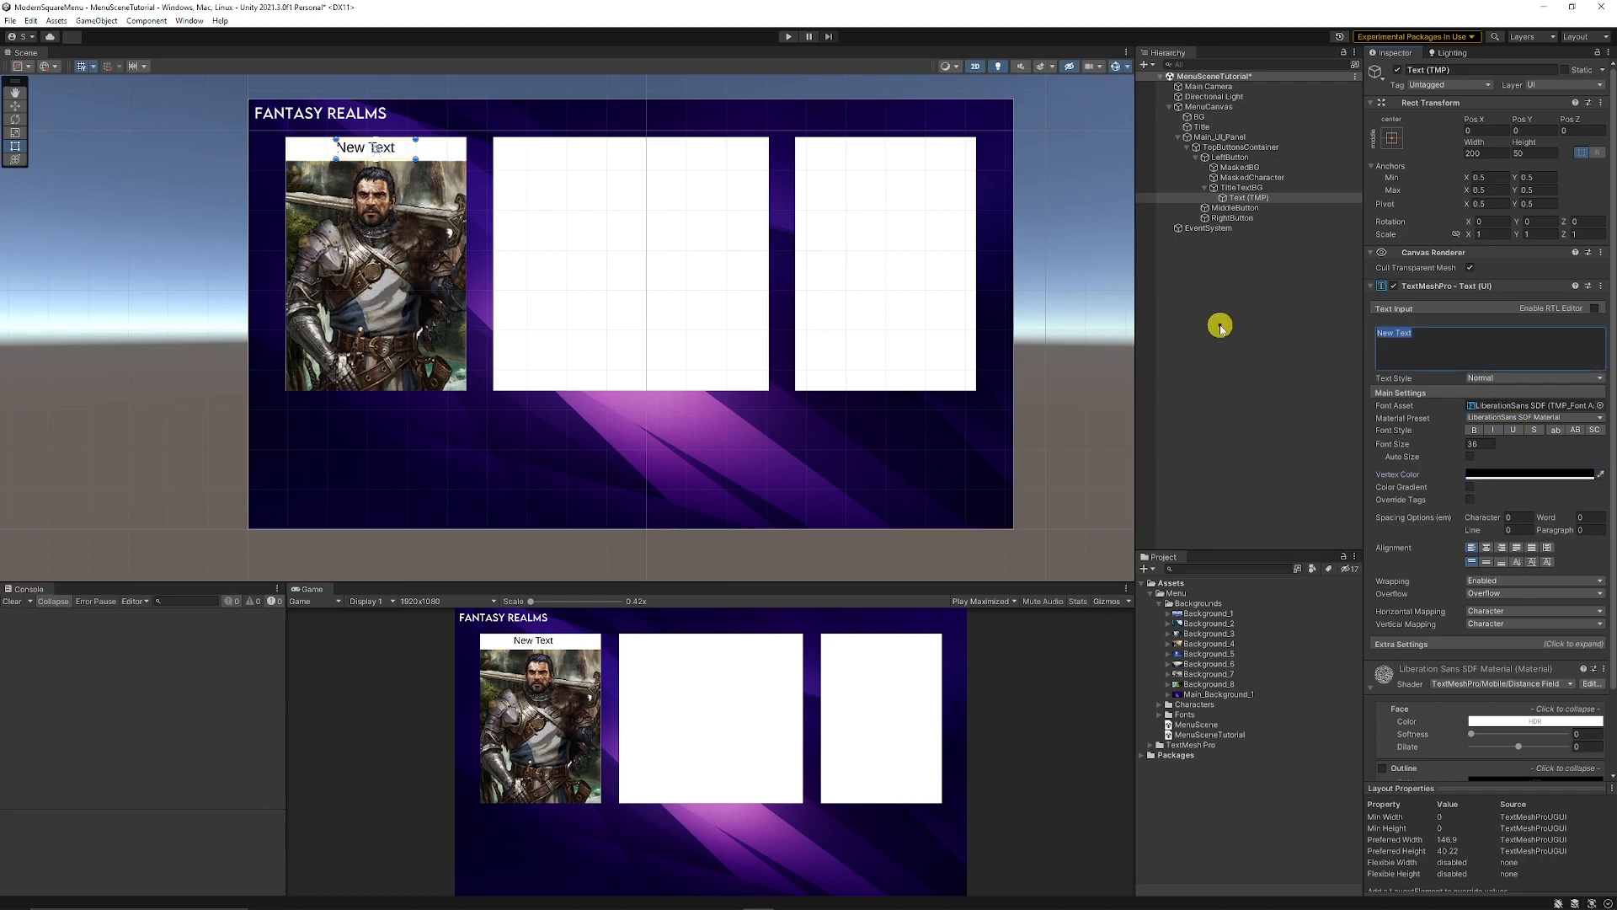
pyautogui.write('NEW GAME')
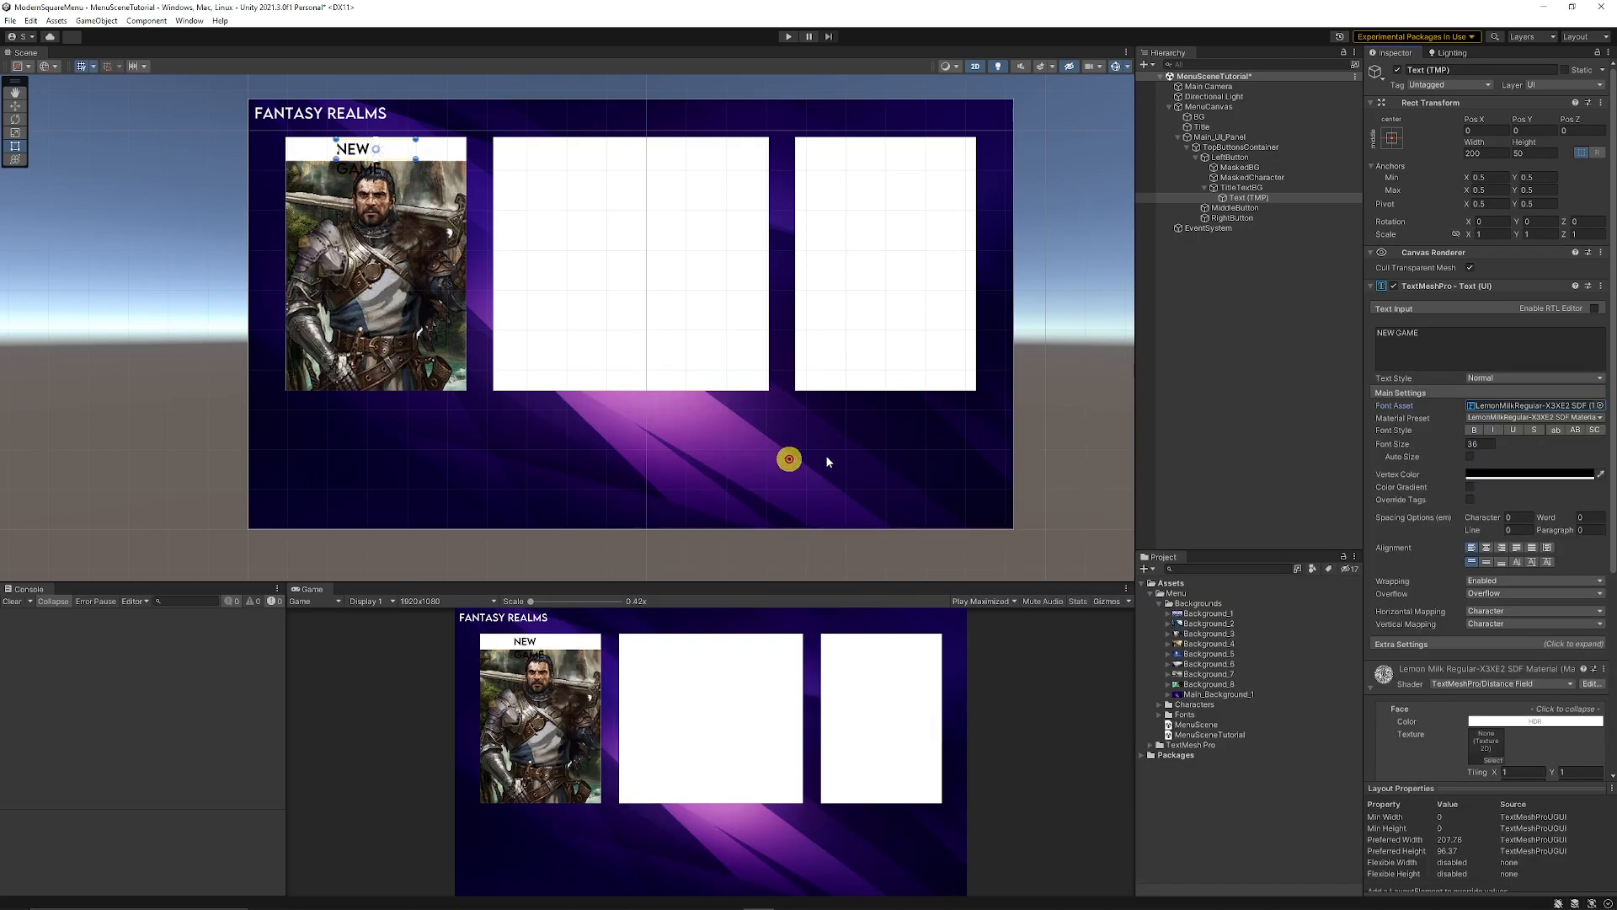
pyautogui.click(1239, 197)
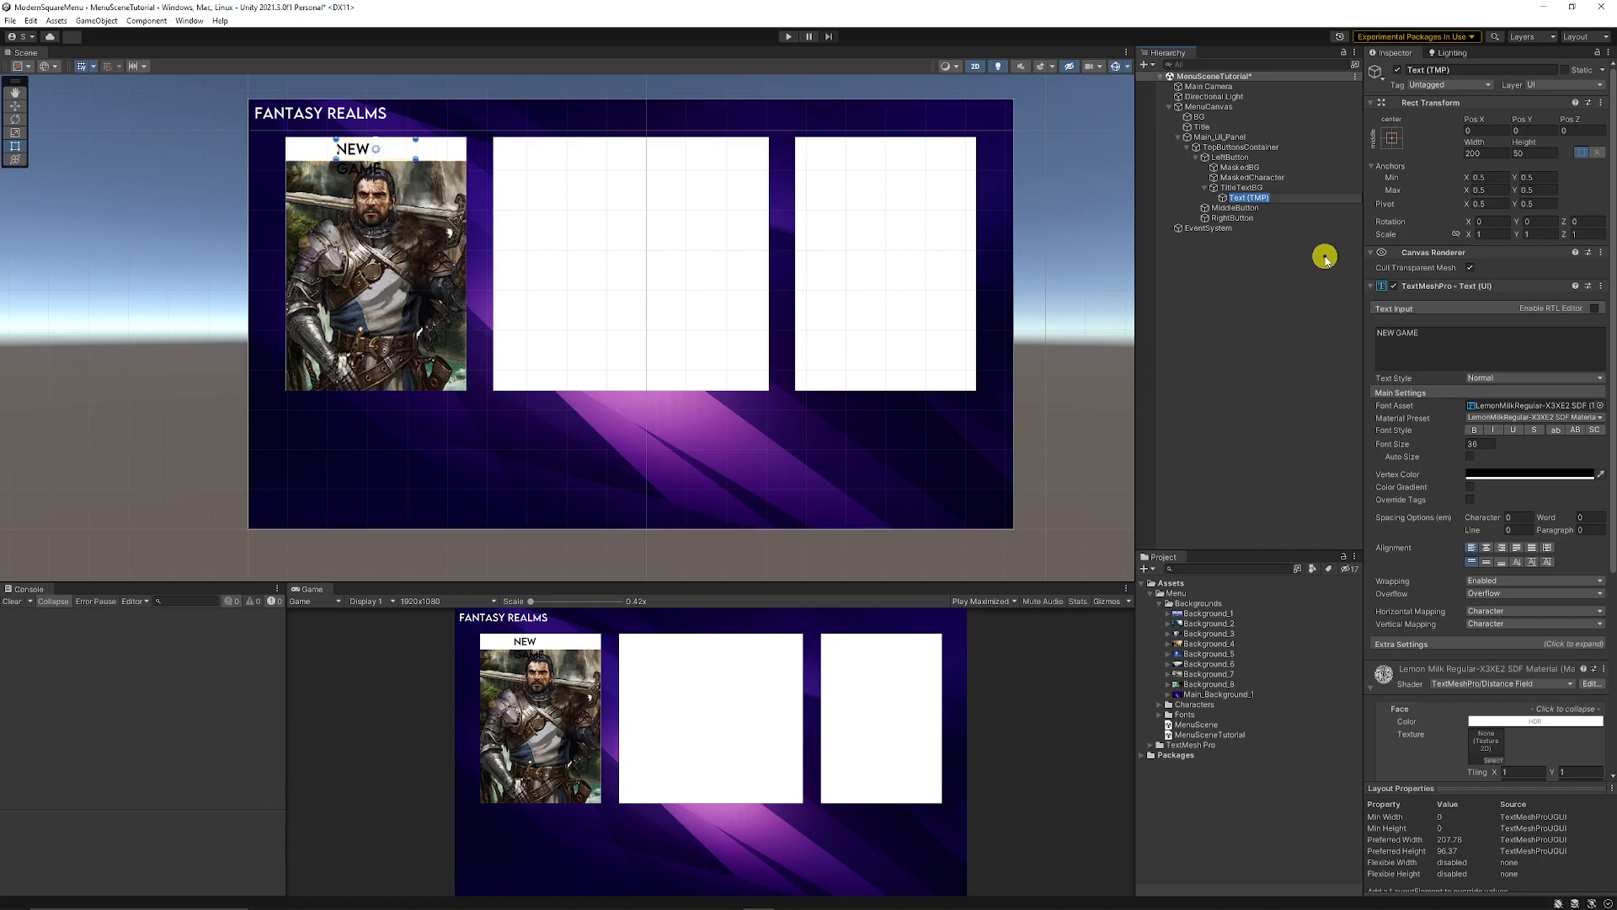
pyautogui.click(1248, 198)
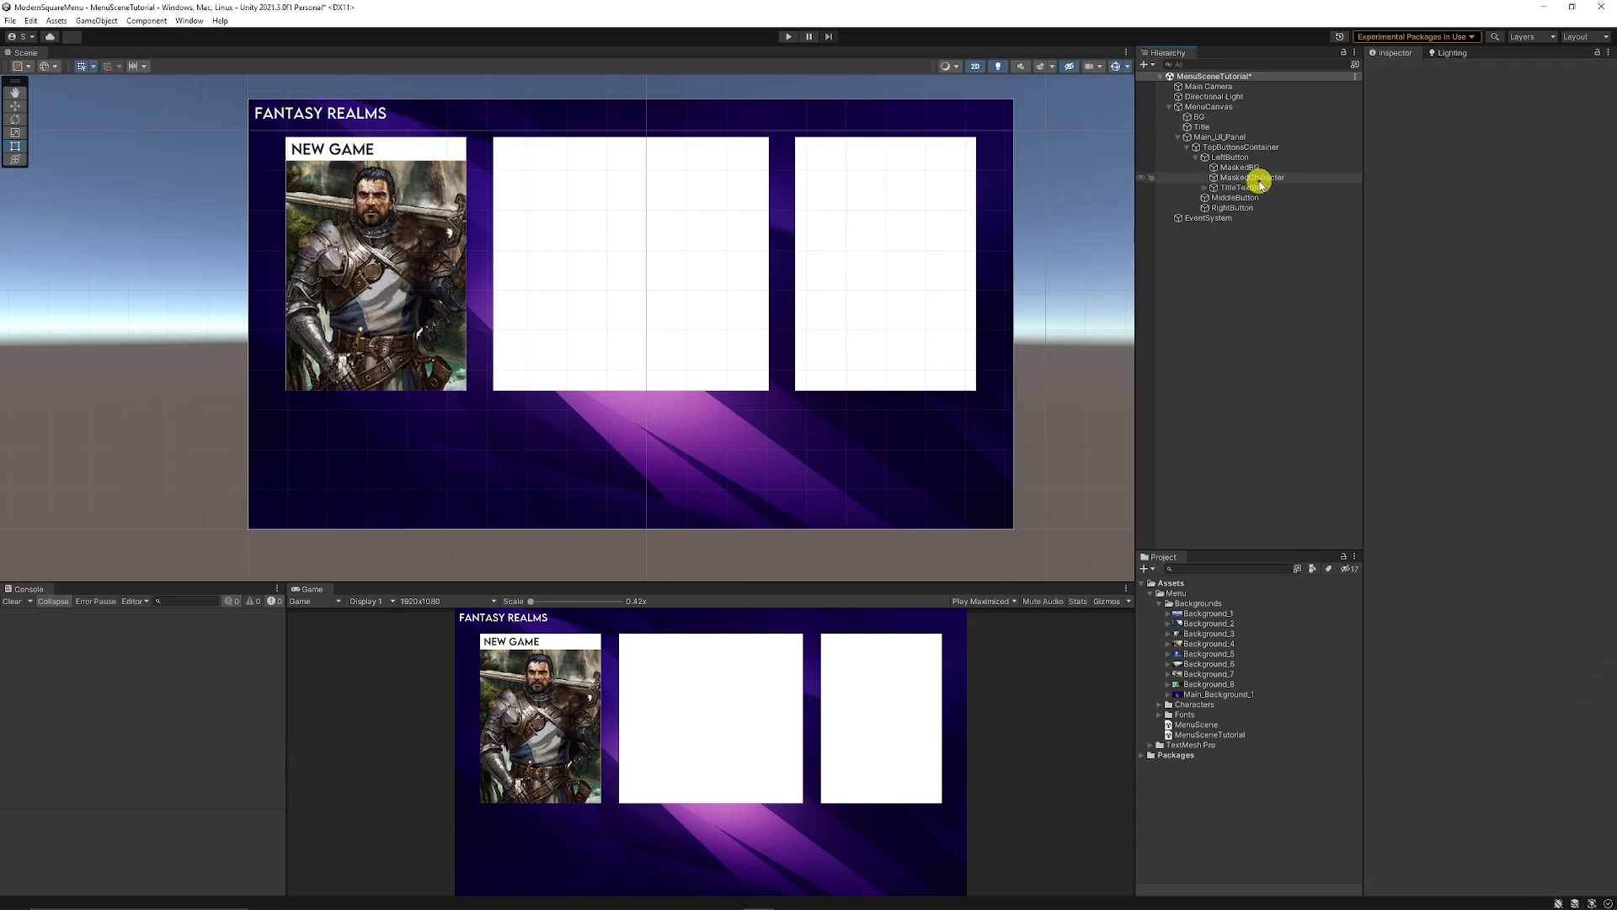
pyautogui.click(1251, 177)
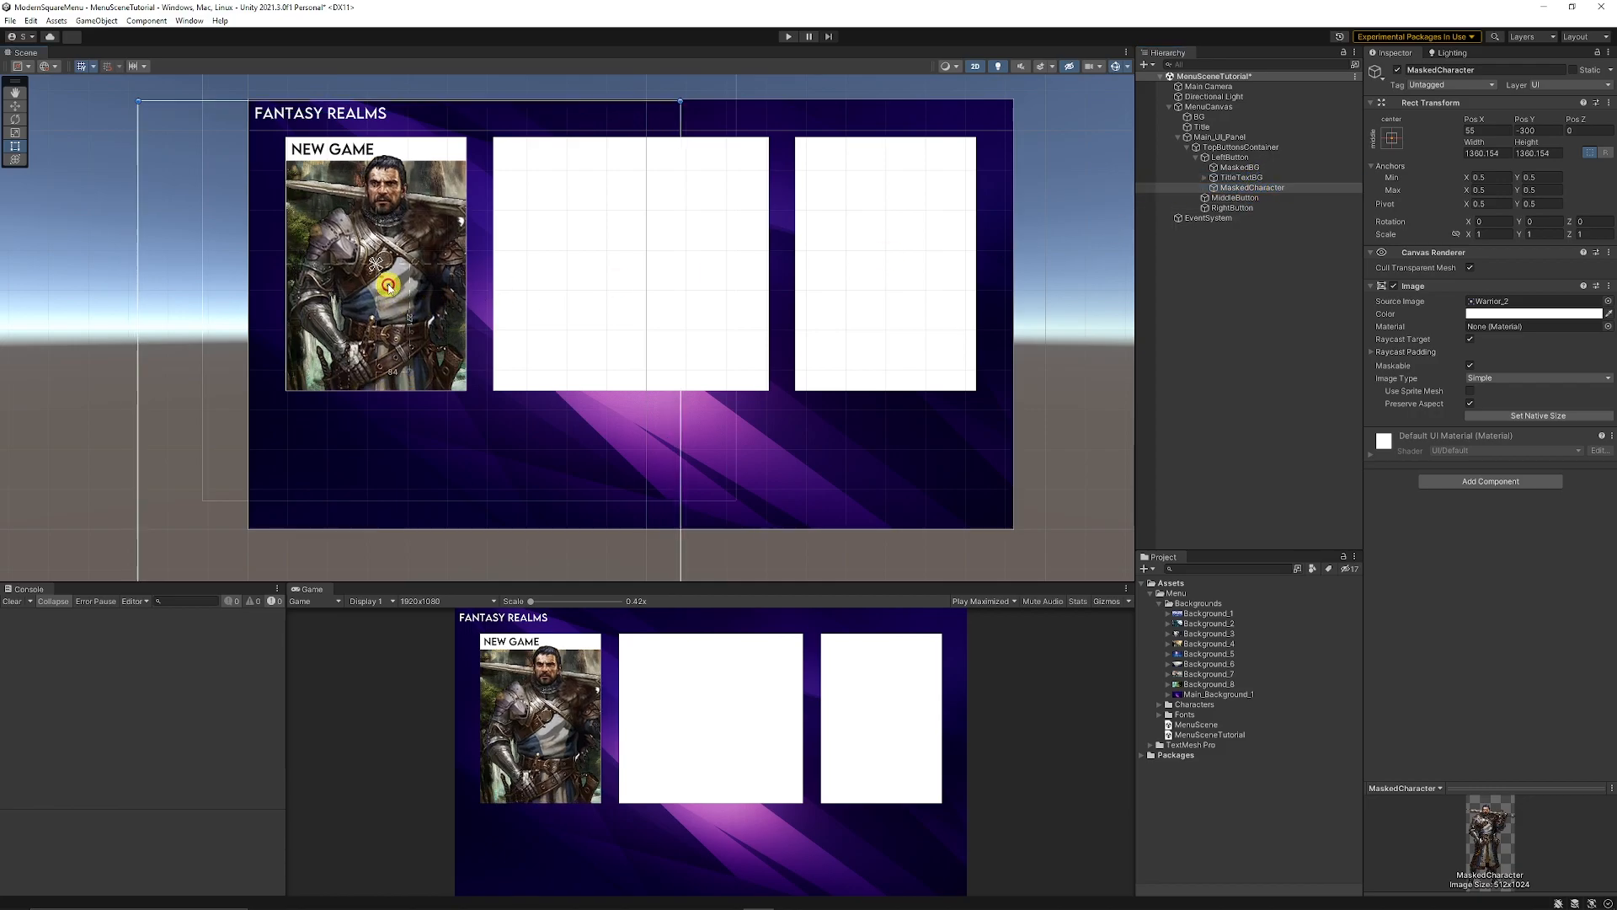
# Drag the warrior image so his head sits just below the NEW GAME strip.
pyautogui.moveTo(390, 287); pyautogui.dragTo(408, 266)
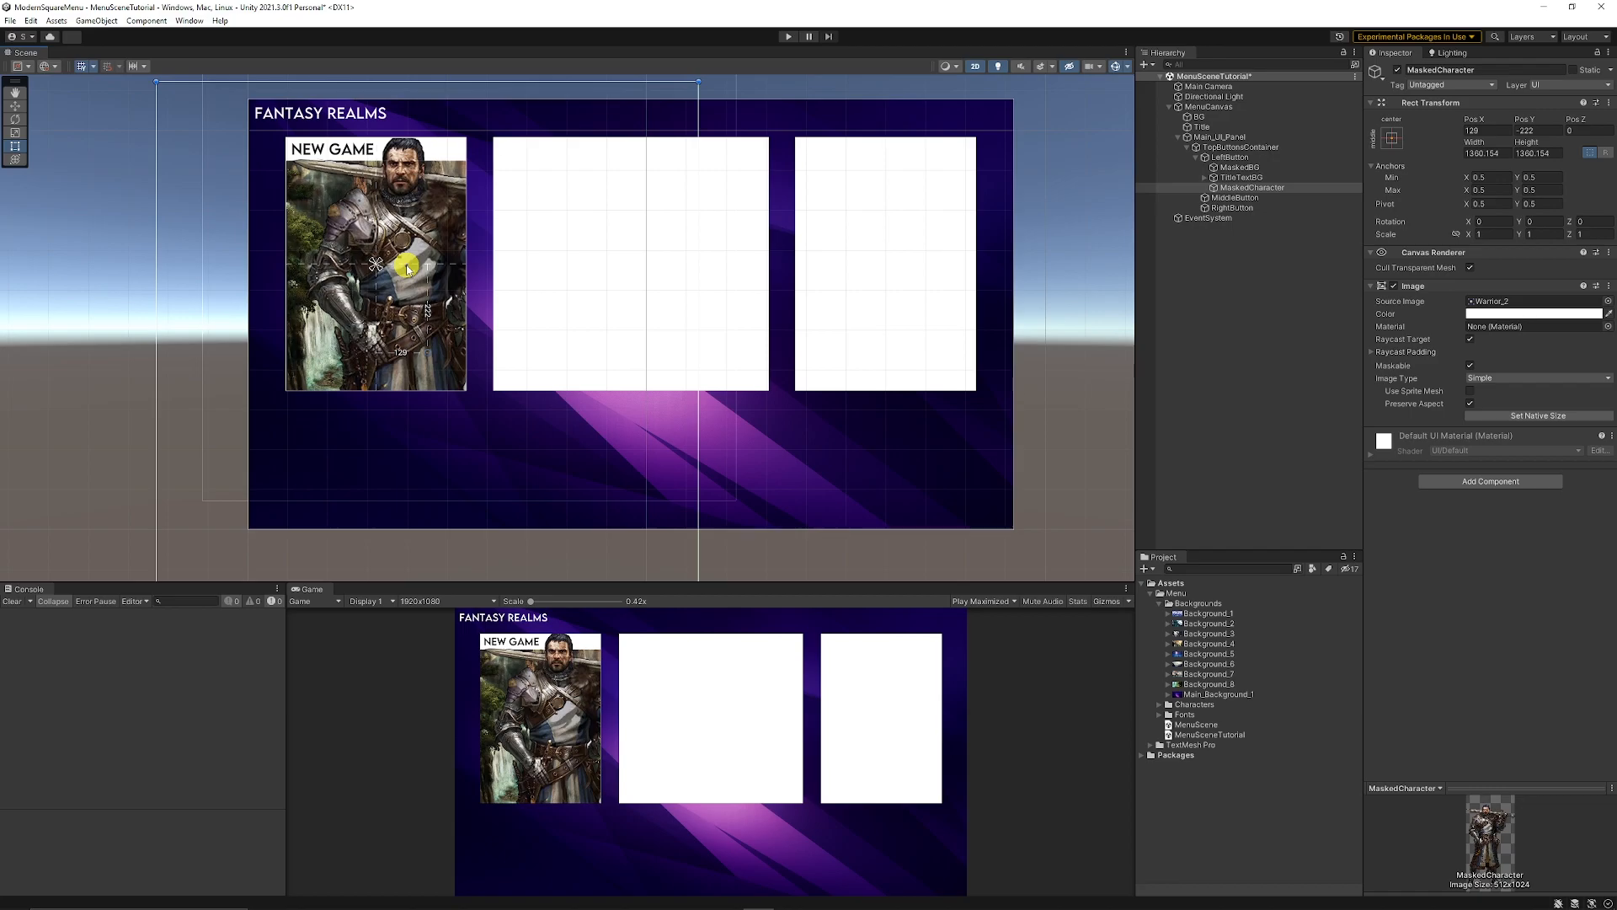
pyautogui.moveTo(408, 266); pyautogui.dragTo(402, 279)
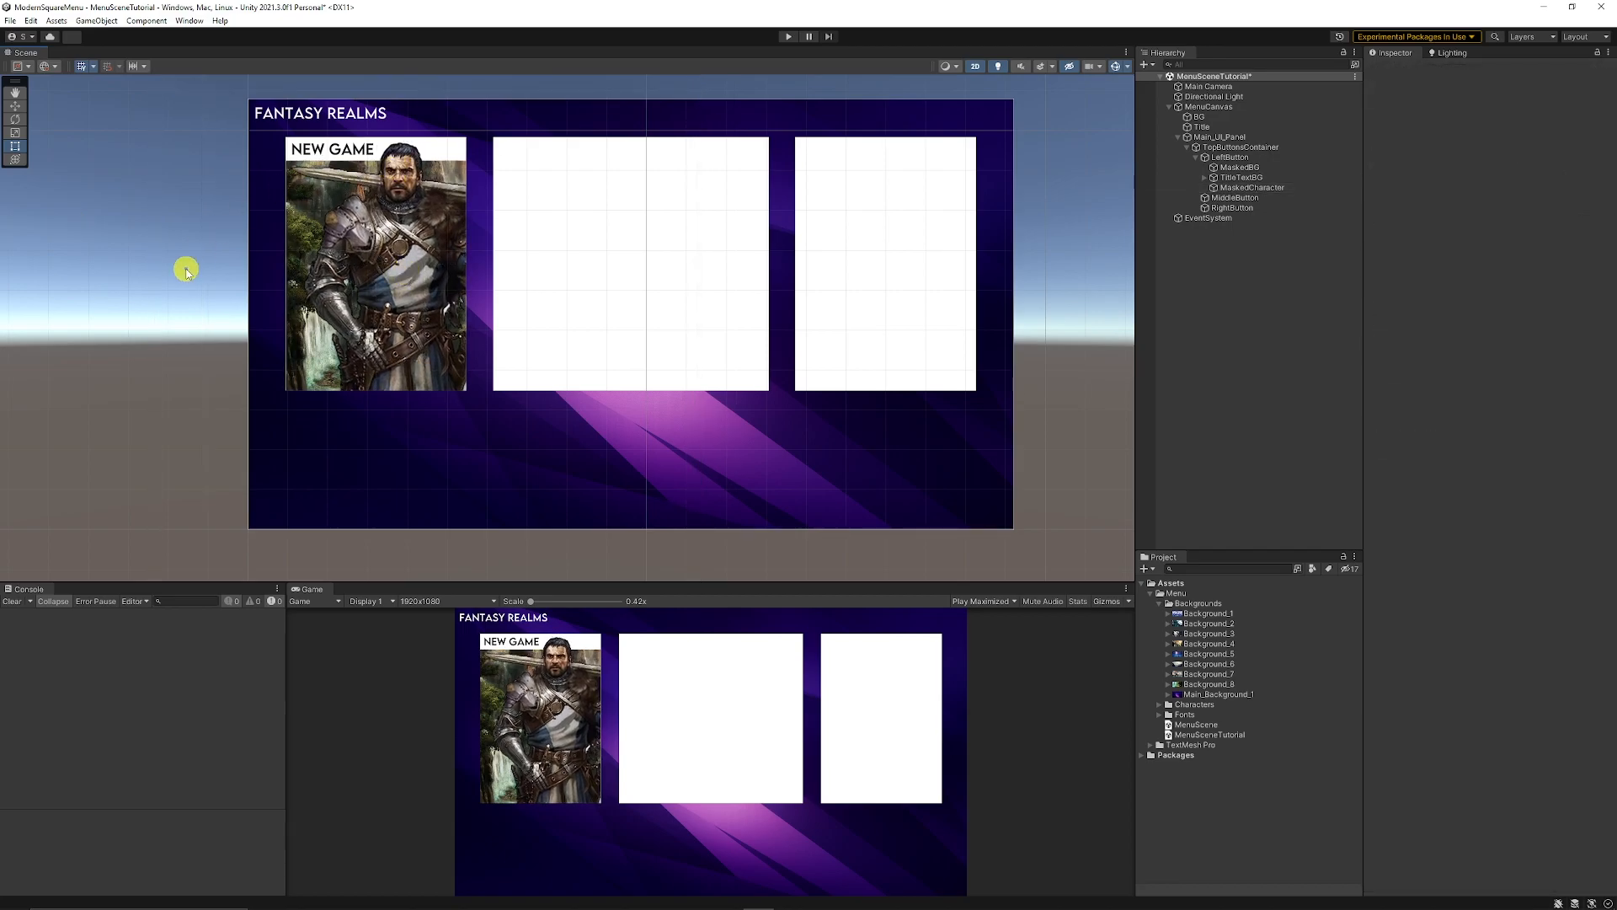
pyautogui.moveTo(184, 408)
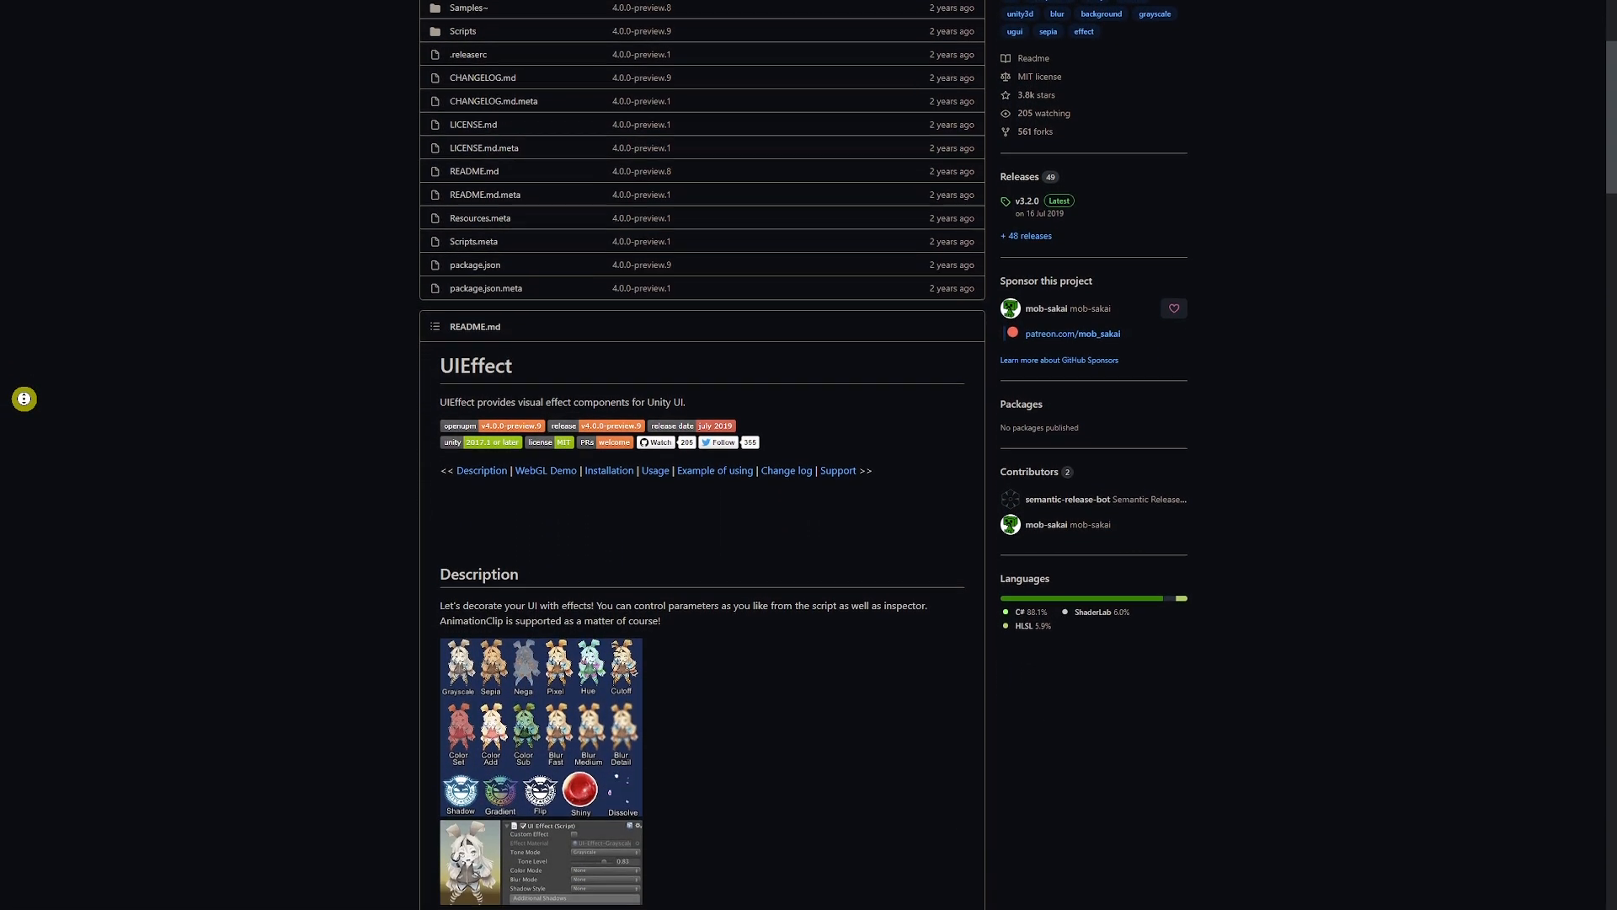
pyautogui.scroll(-3)
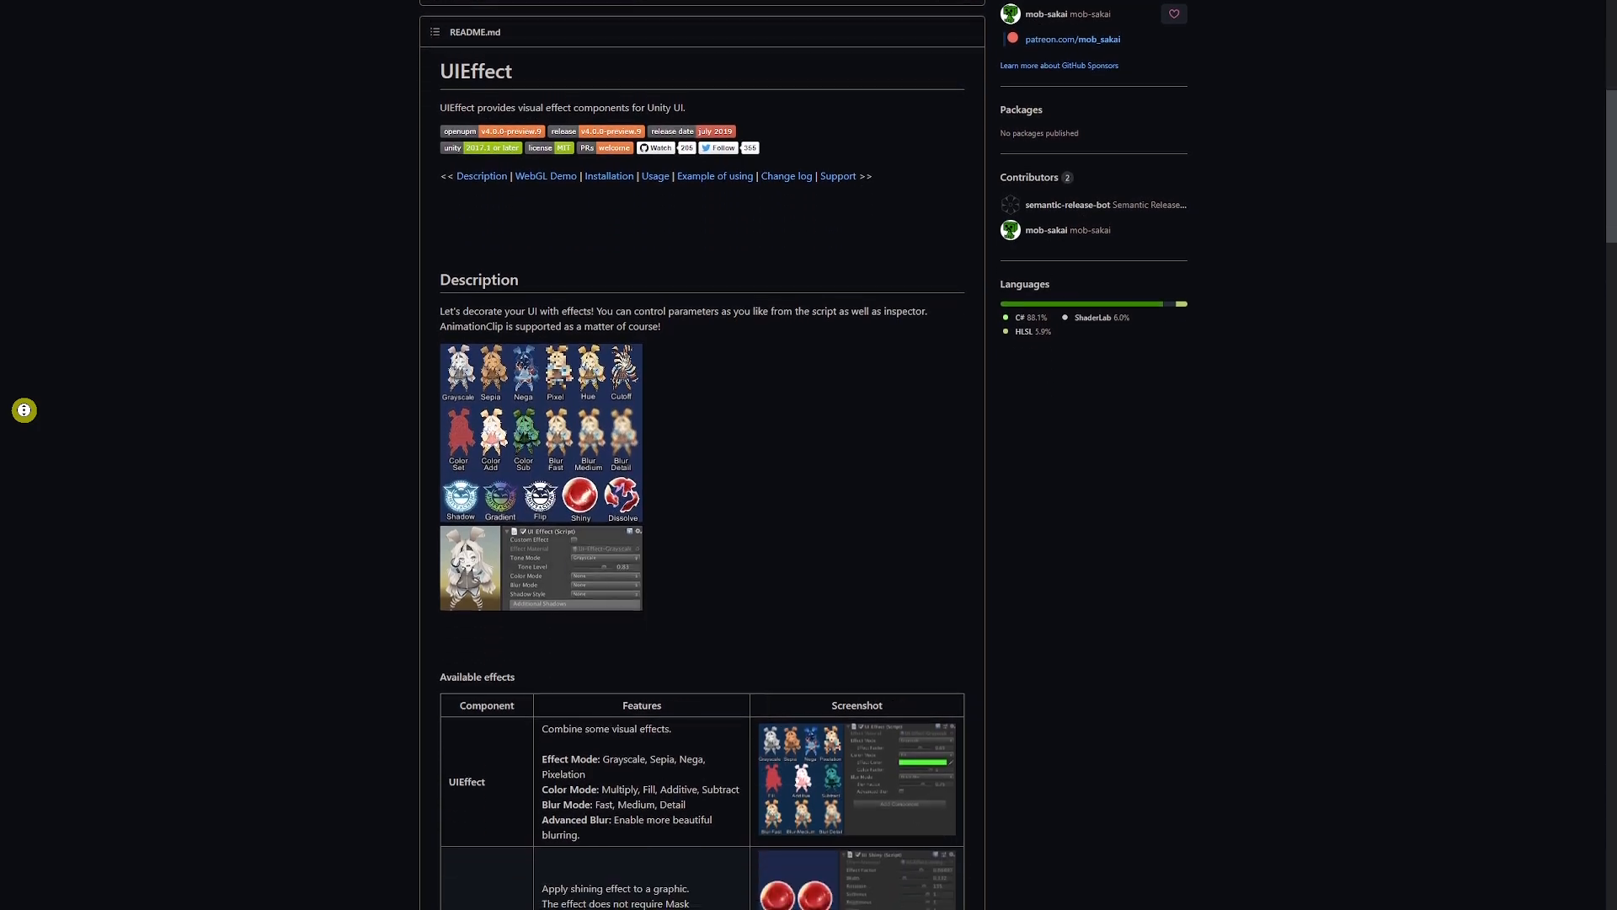
pyautogui.scroll(-3)
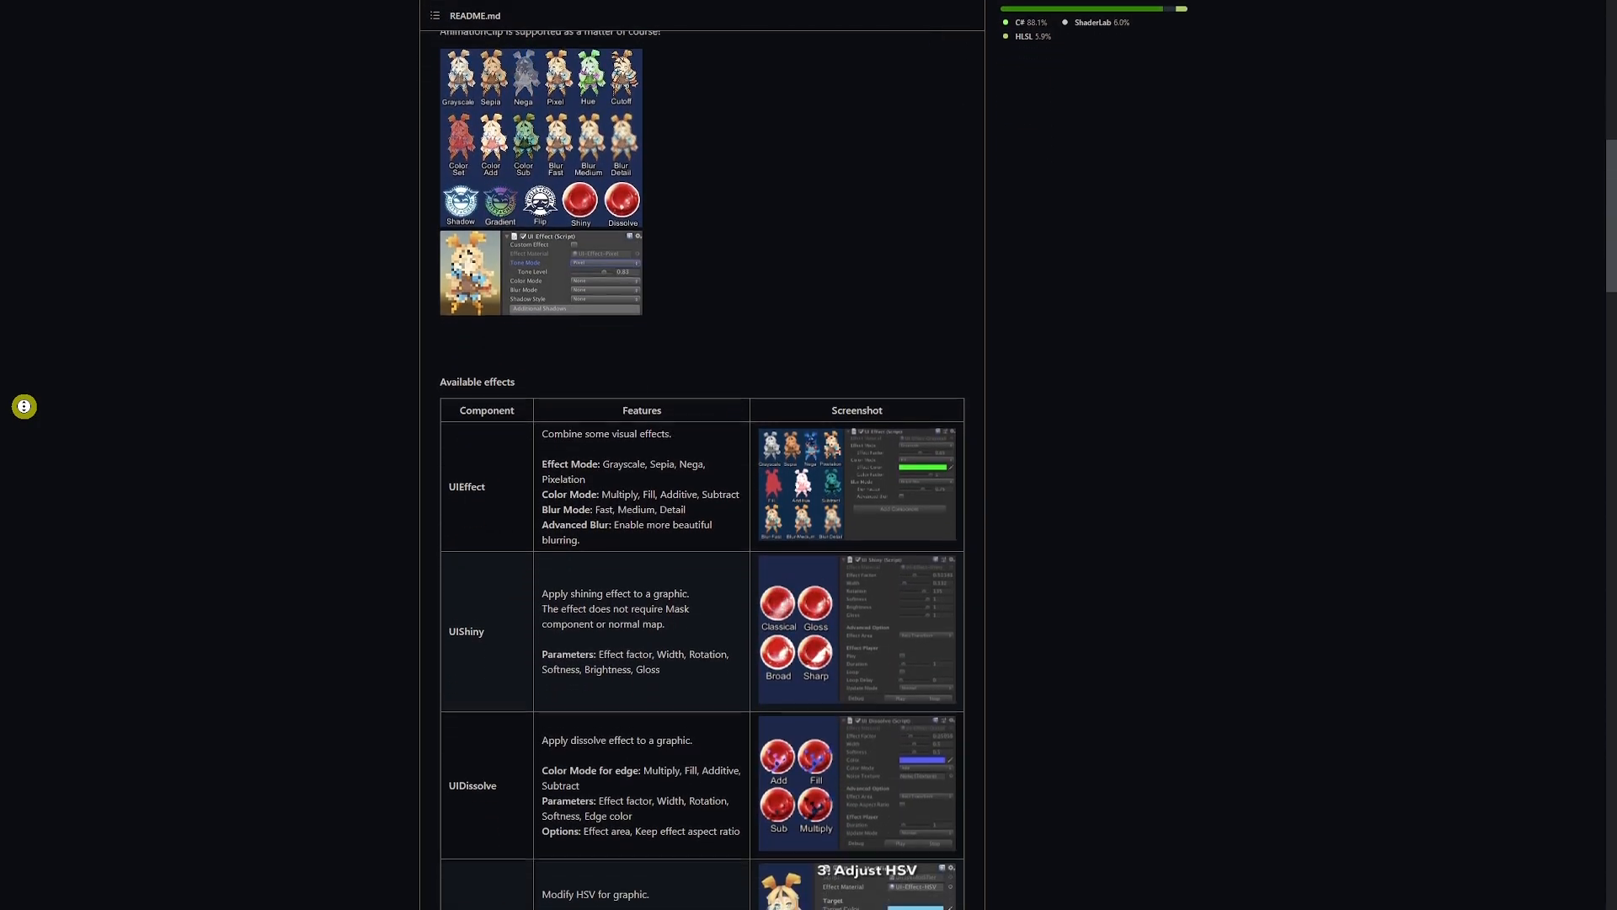
pyautogui.scroll(-3)
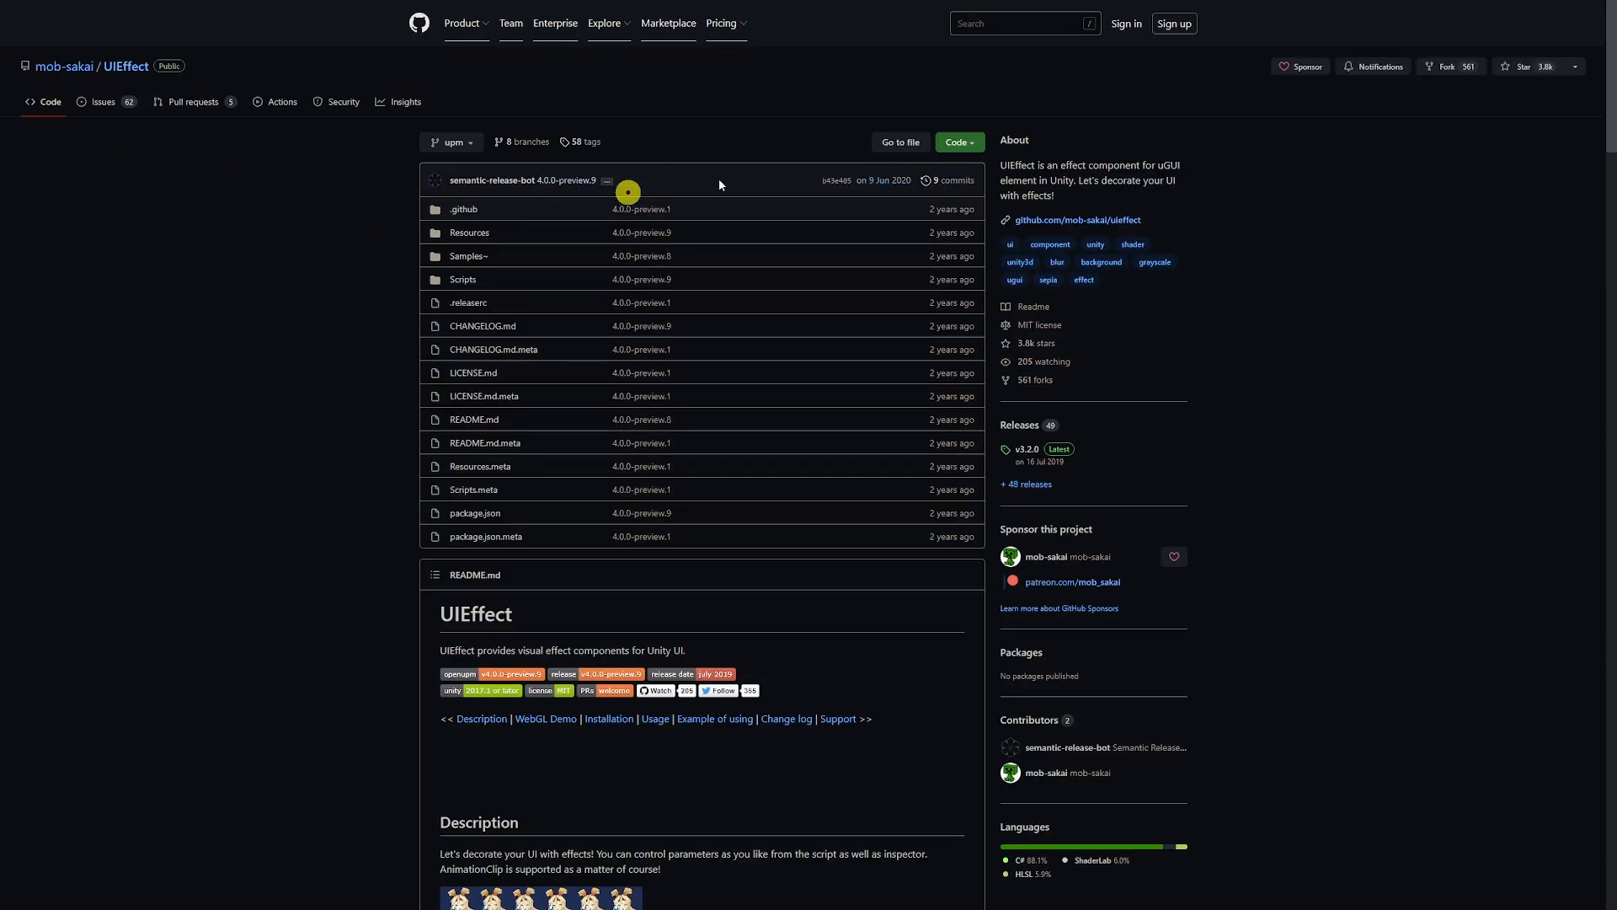
pyautogui.click(960, 141)
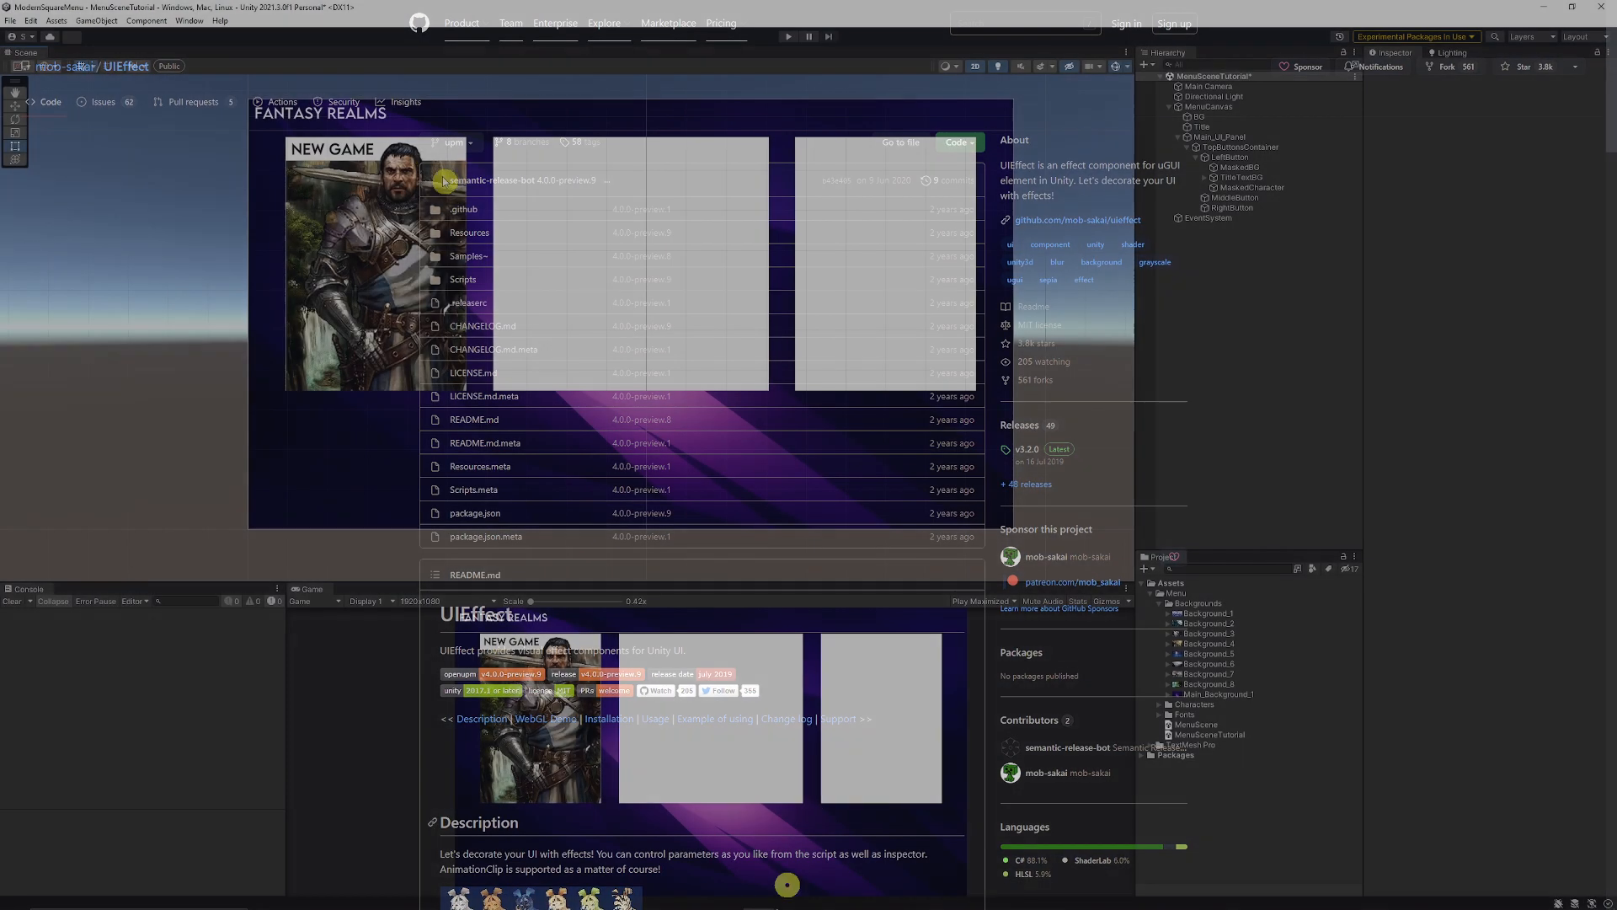
# Add the UIEffect package from its GitHub git URL in the Package Manager.
pyautogui.click(189, 24)
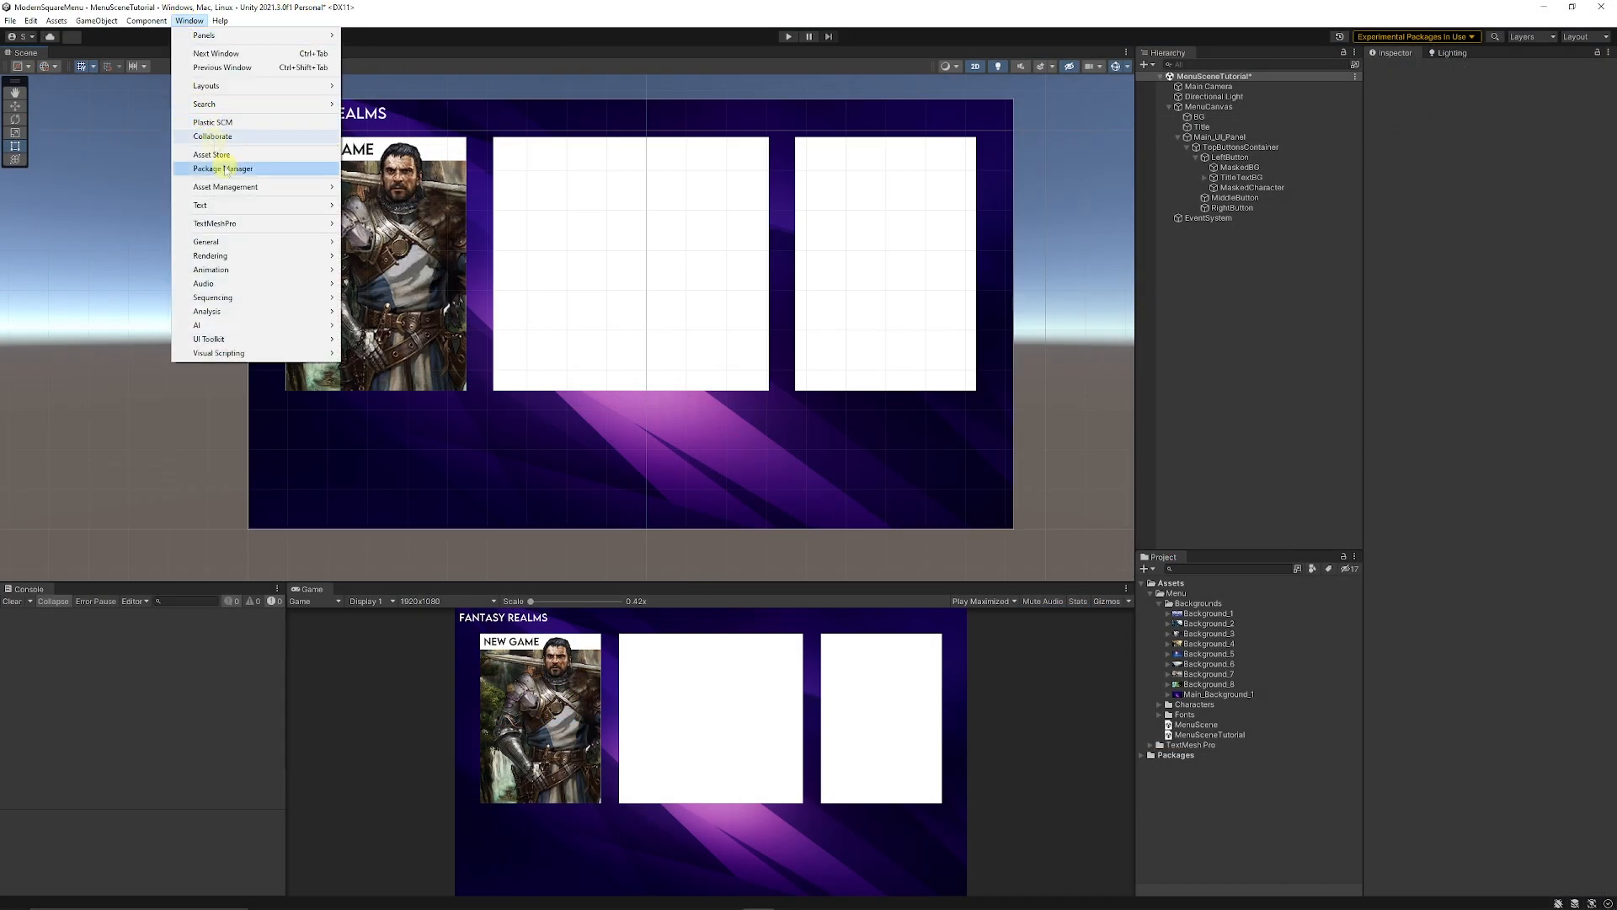
pyautogui.click(223, 168)
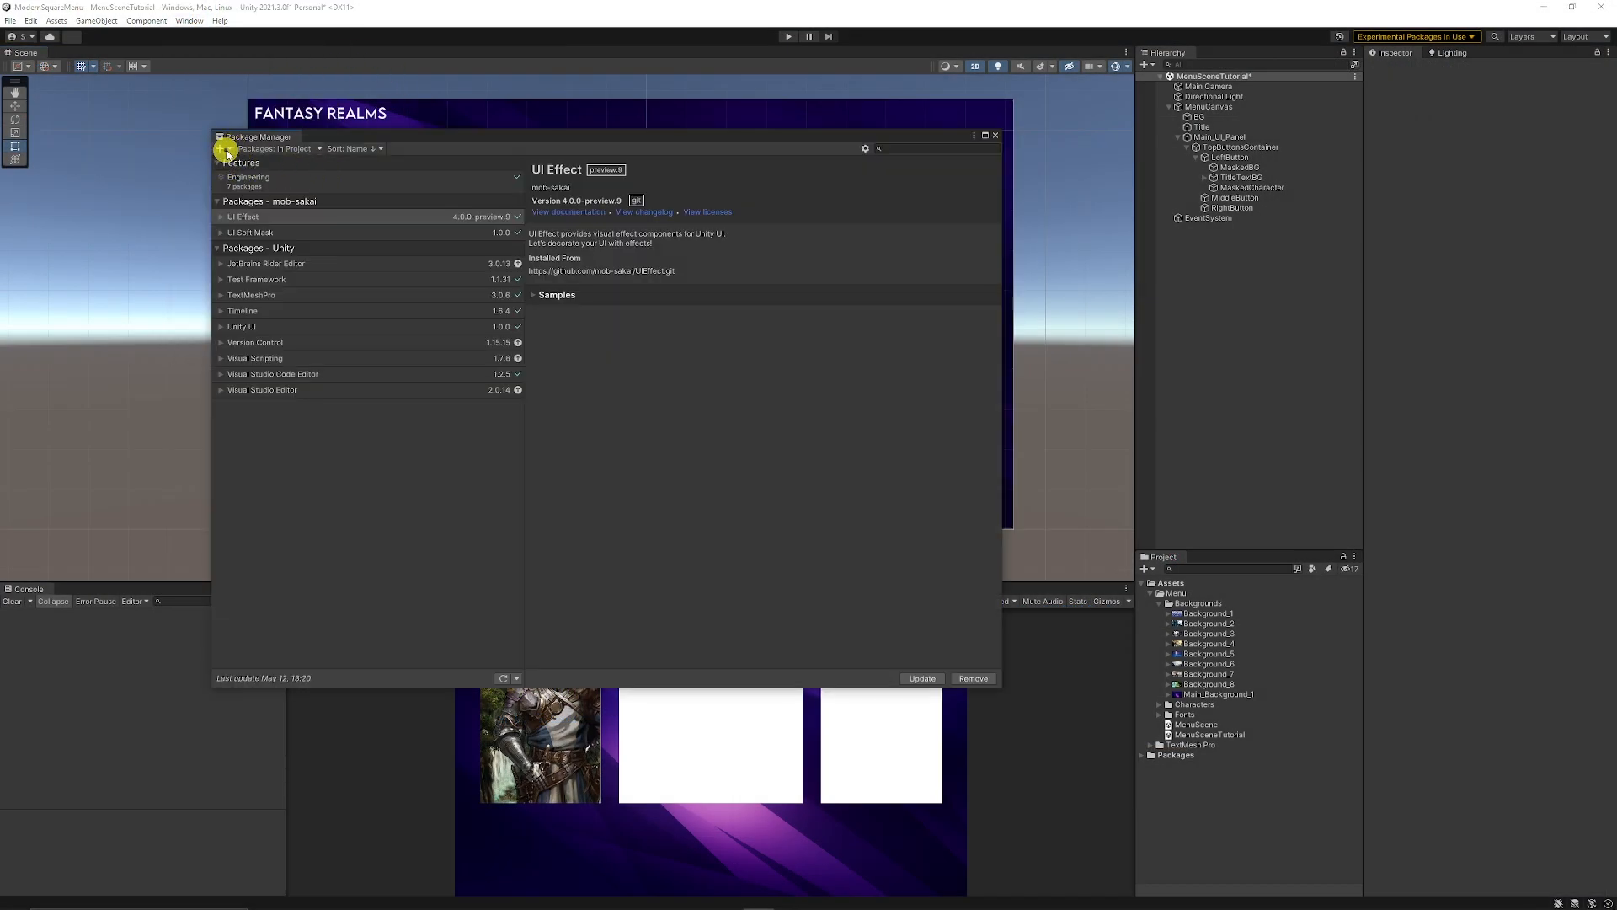
pyautogui.click(221, 149)
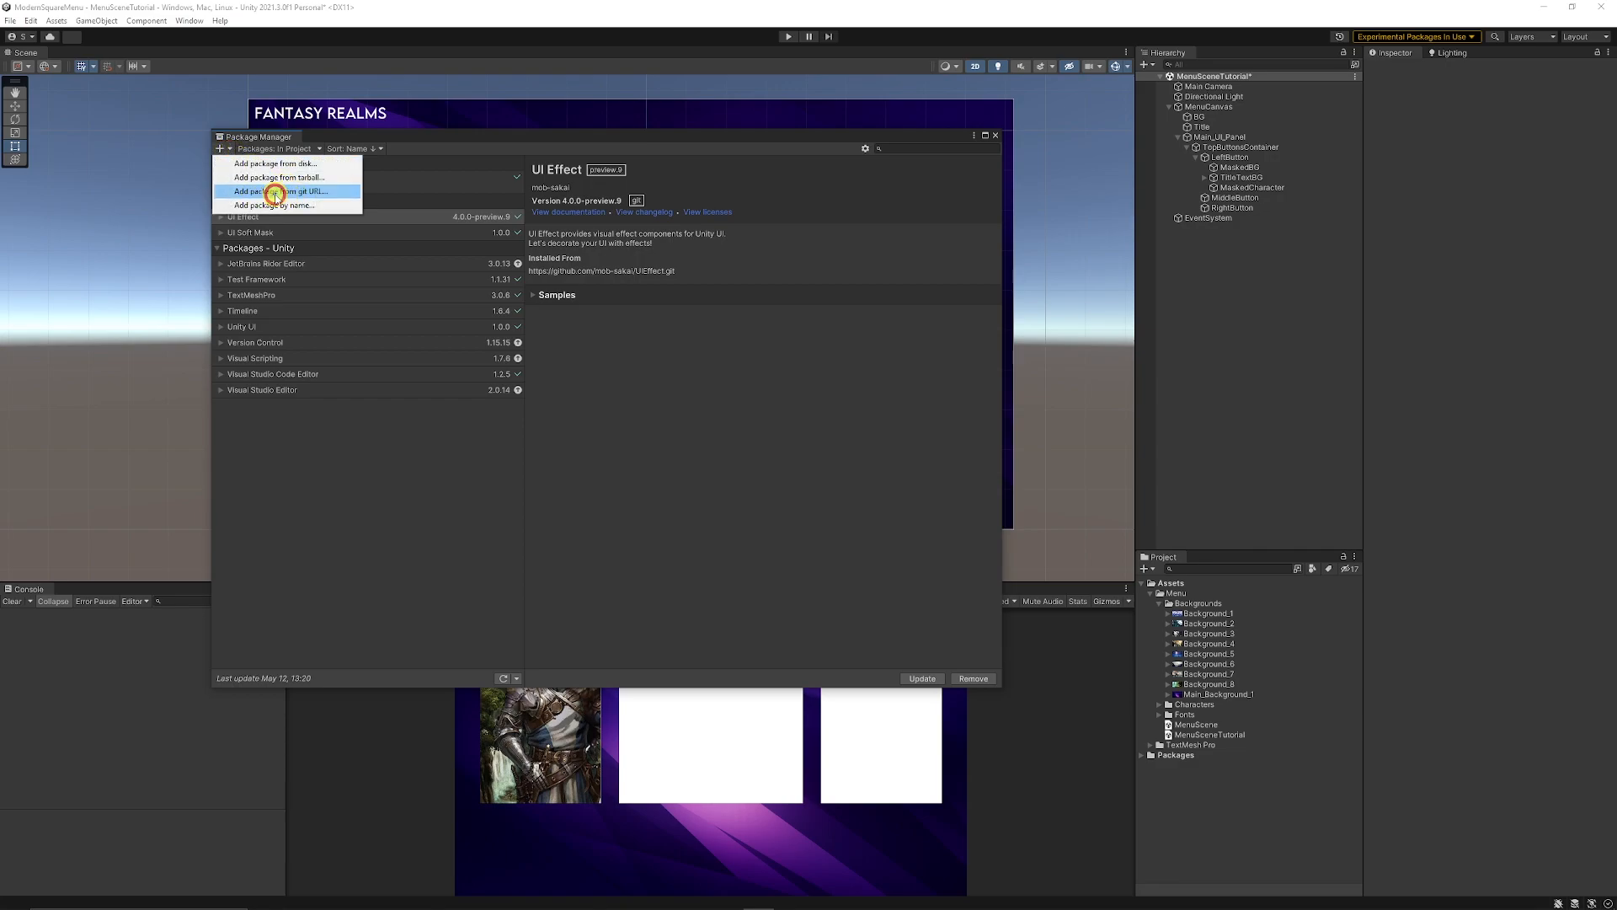
pyautogui.click(276, 191)
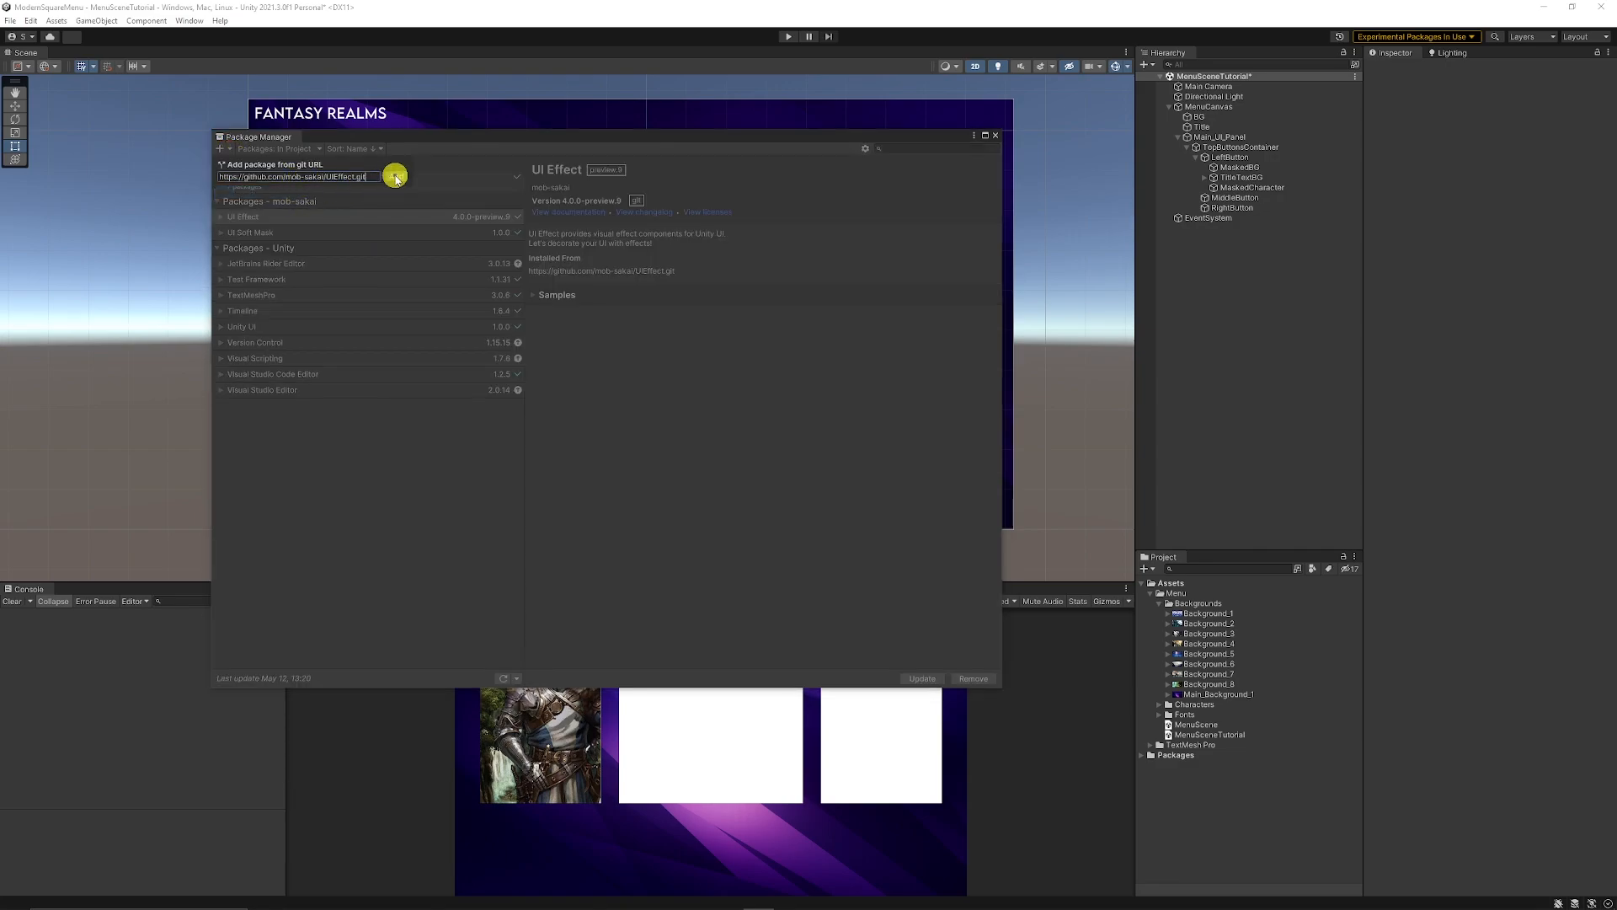
pyautogui.click(393, 175)
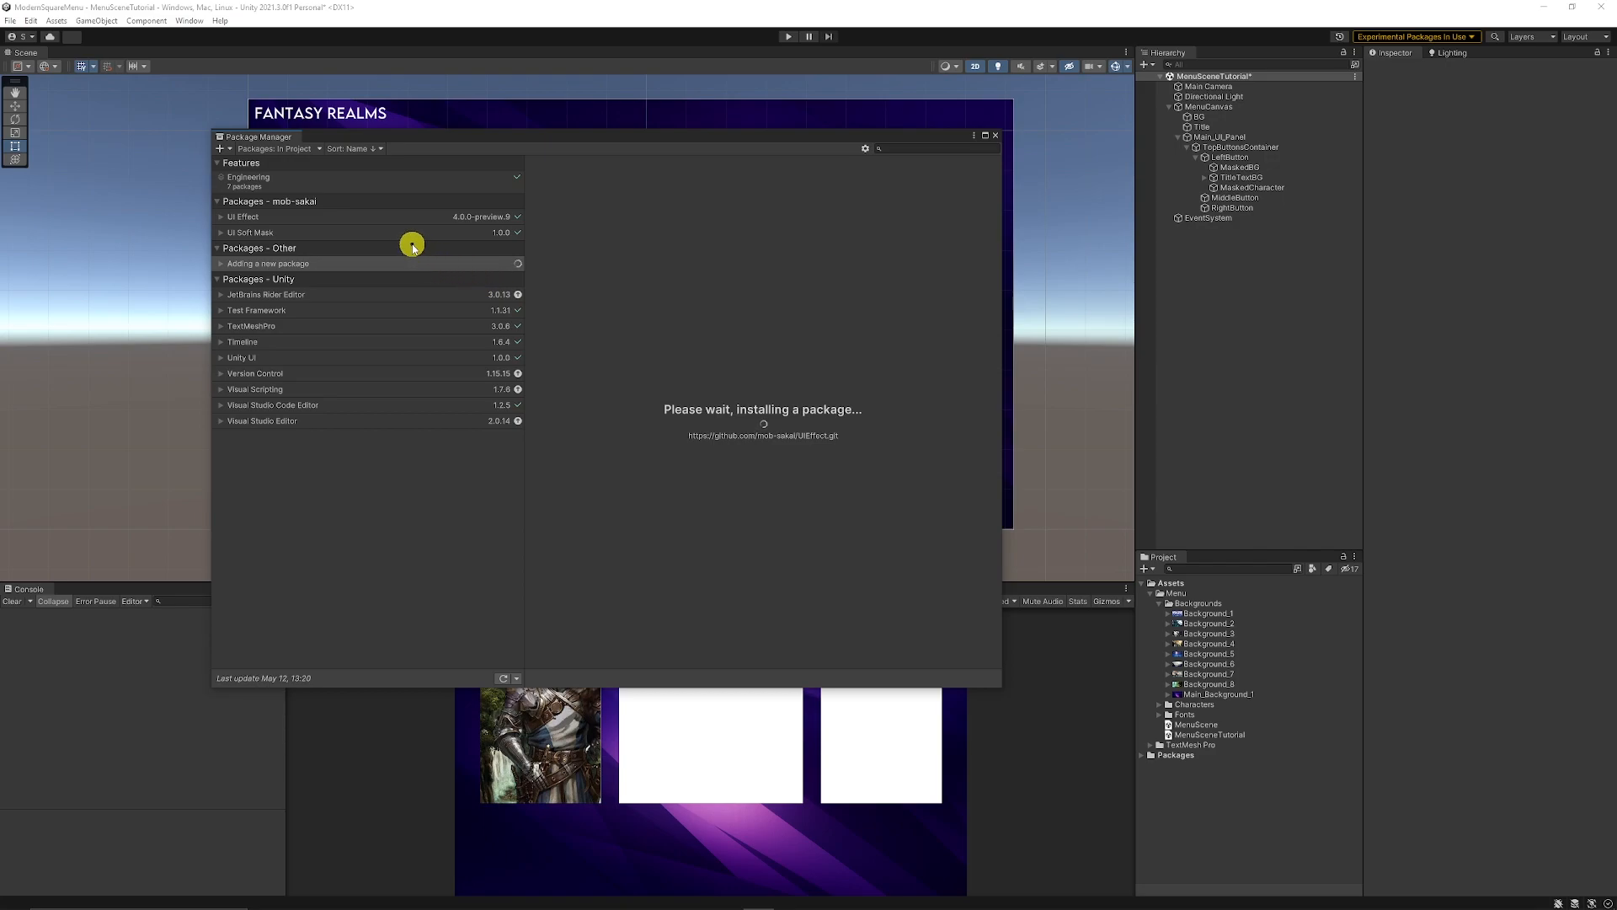
pyautogui.moveTo(428, 218)
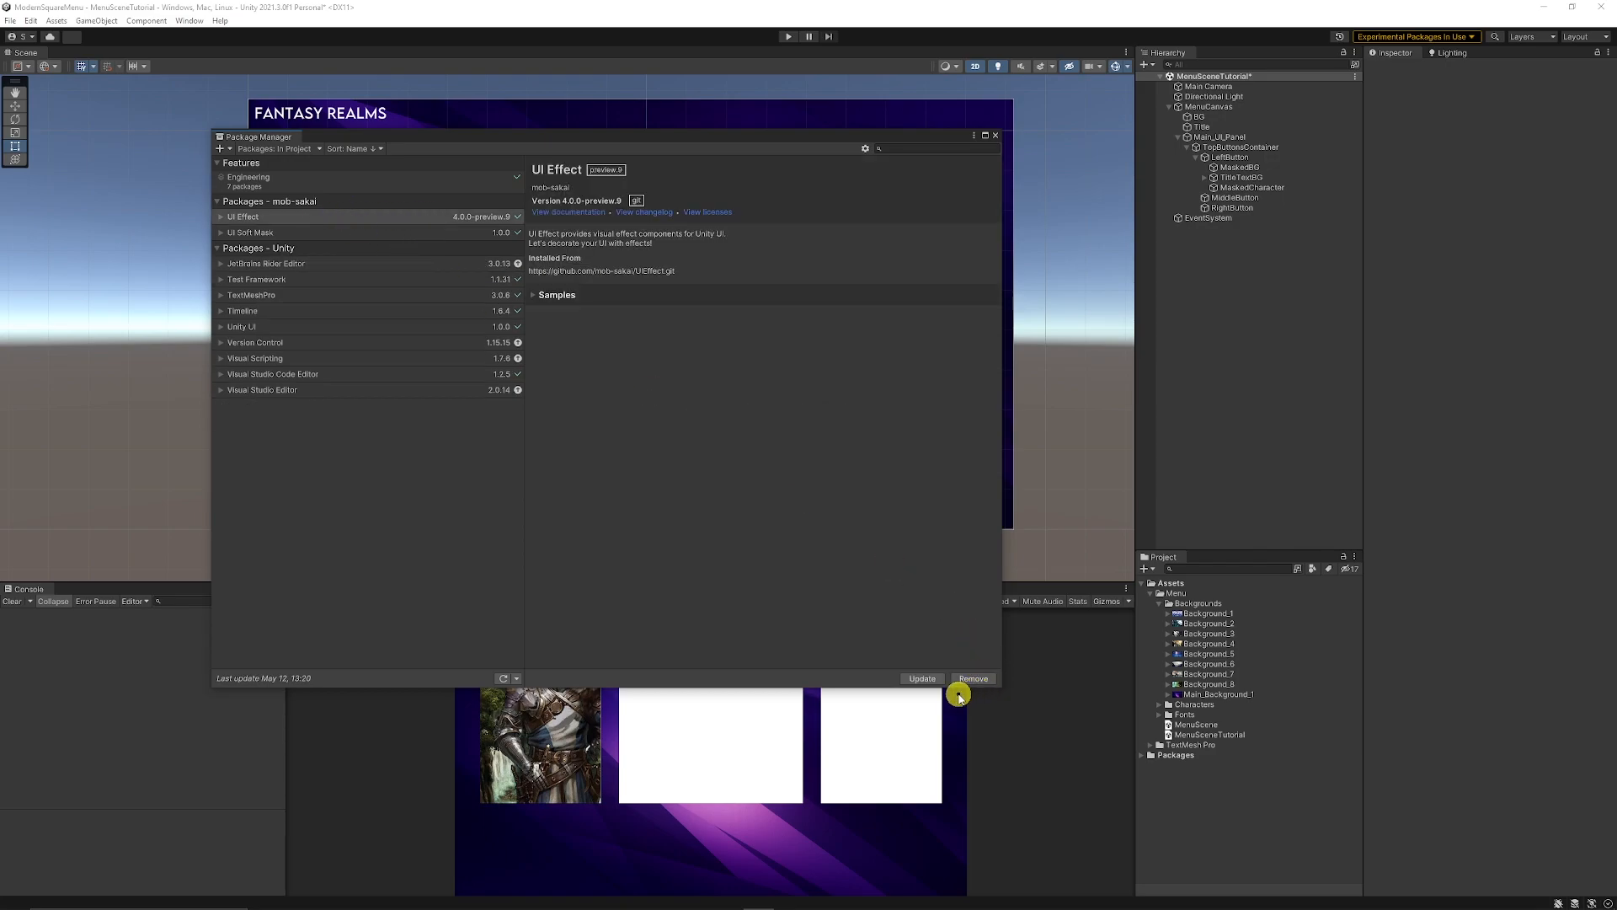
pyautogui.moveTo(978, 162)
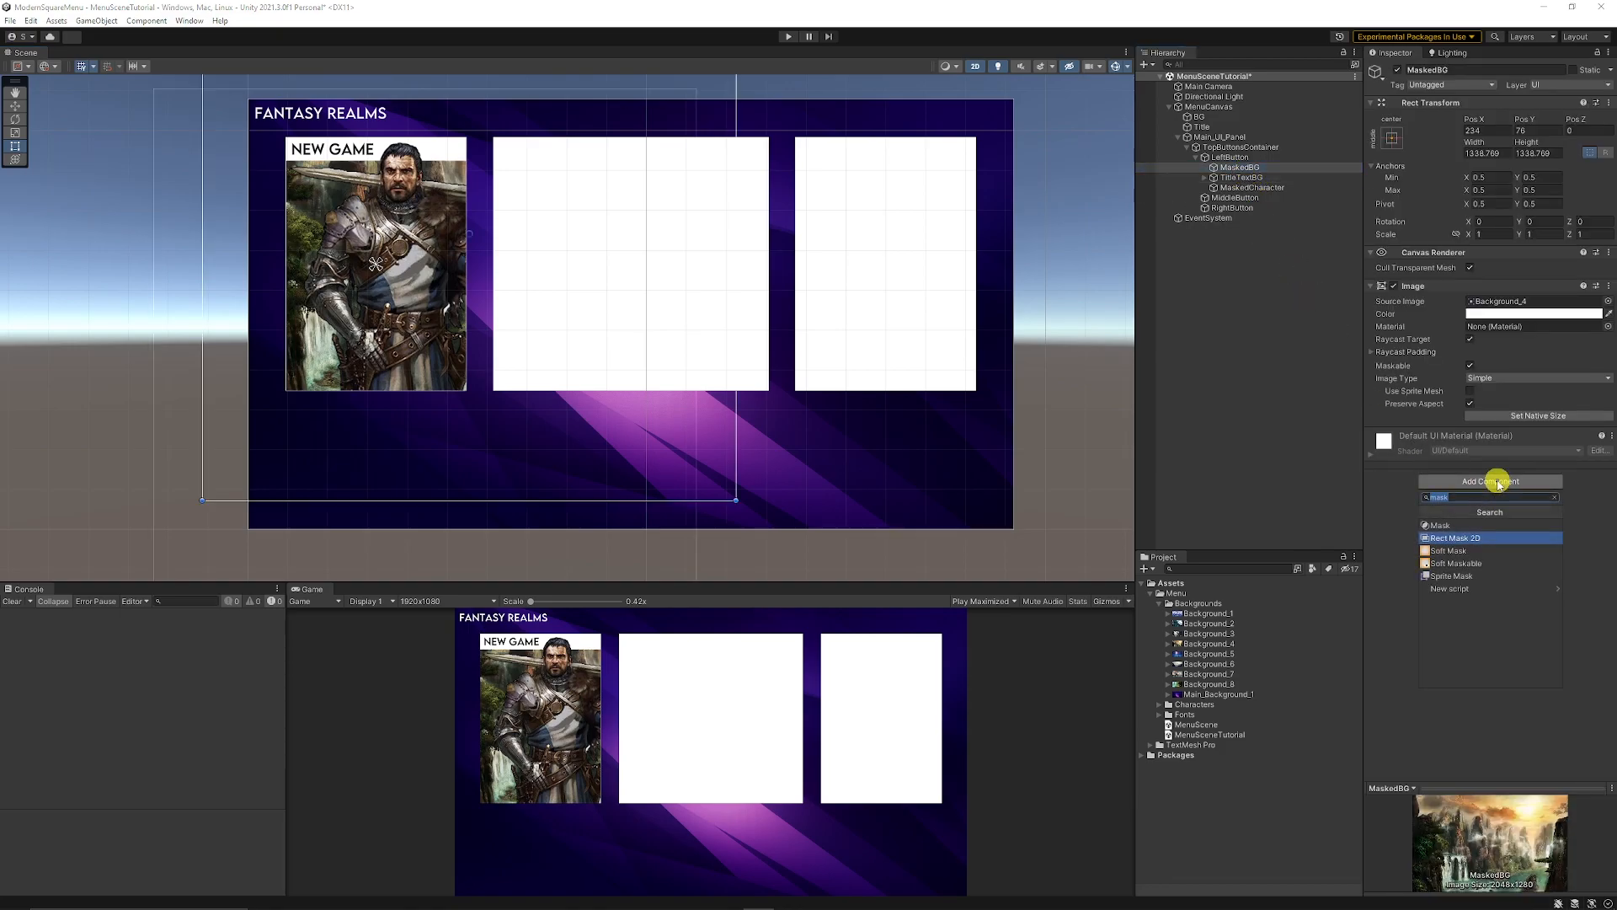
# Add a UIEffect component to MaskedBG with Effect Mode set to Grayscale.
pyautogui.write('uief')
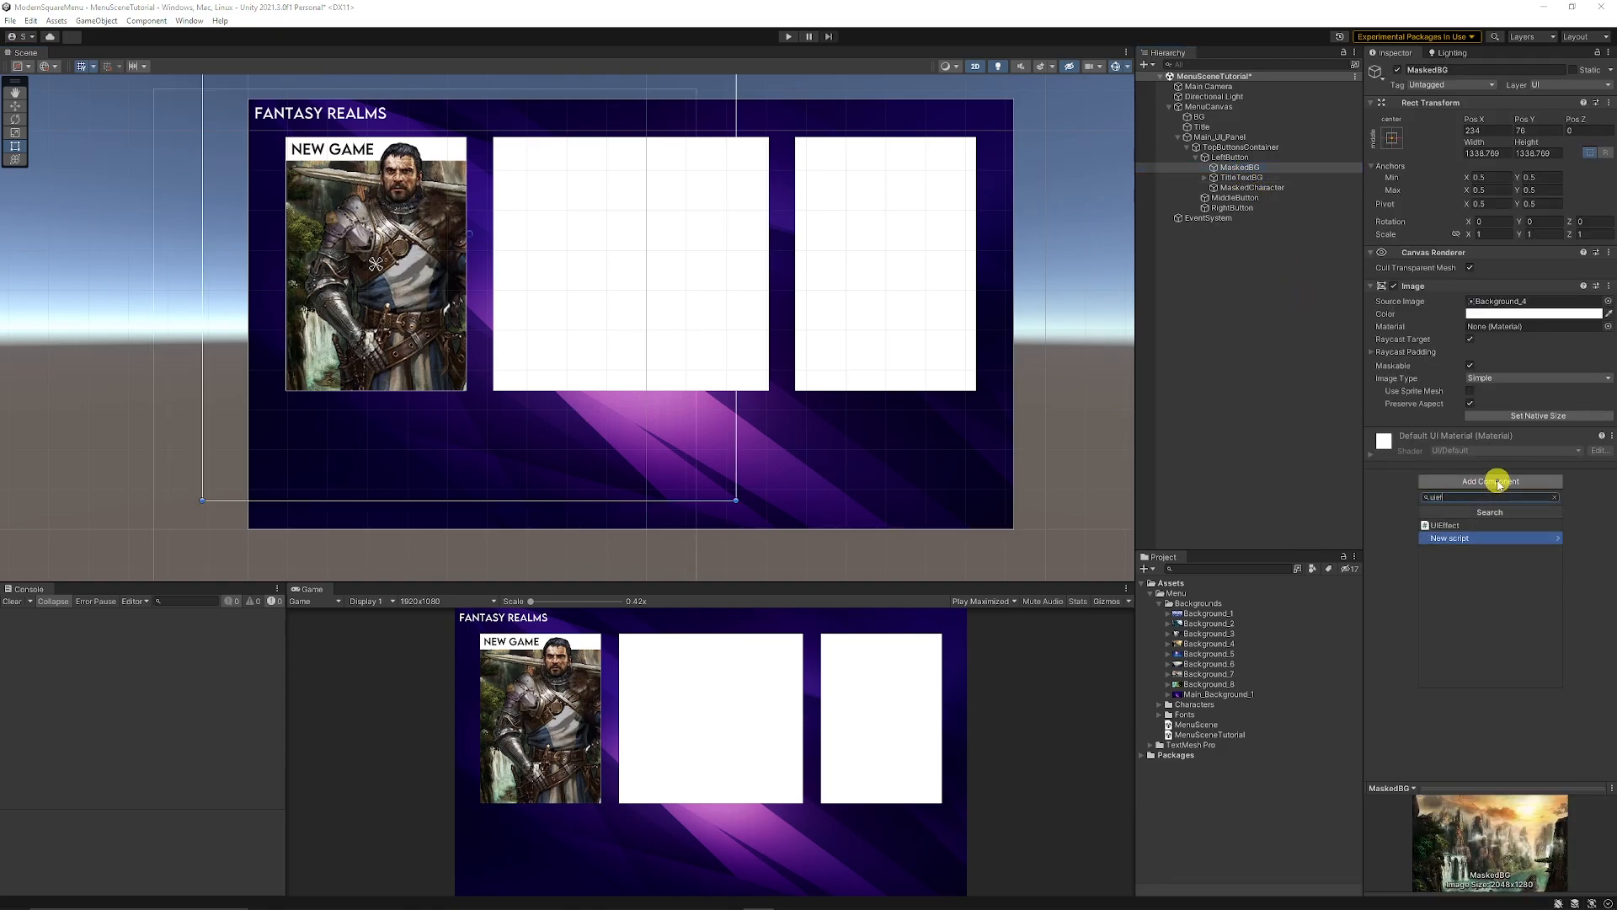
pyautogui.click(1443, 524)
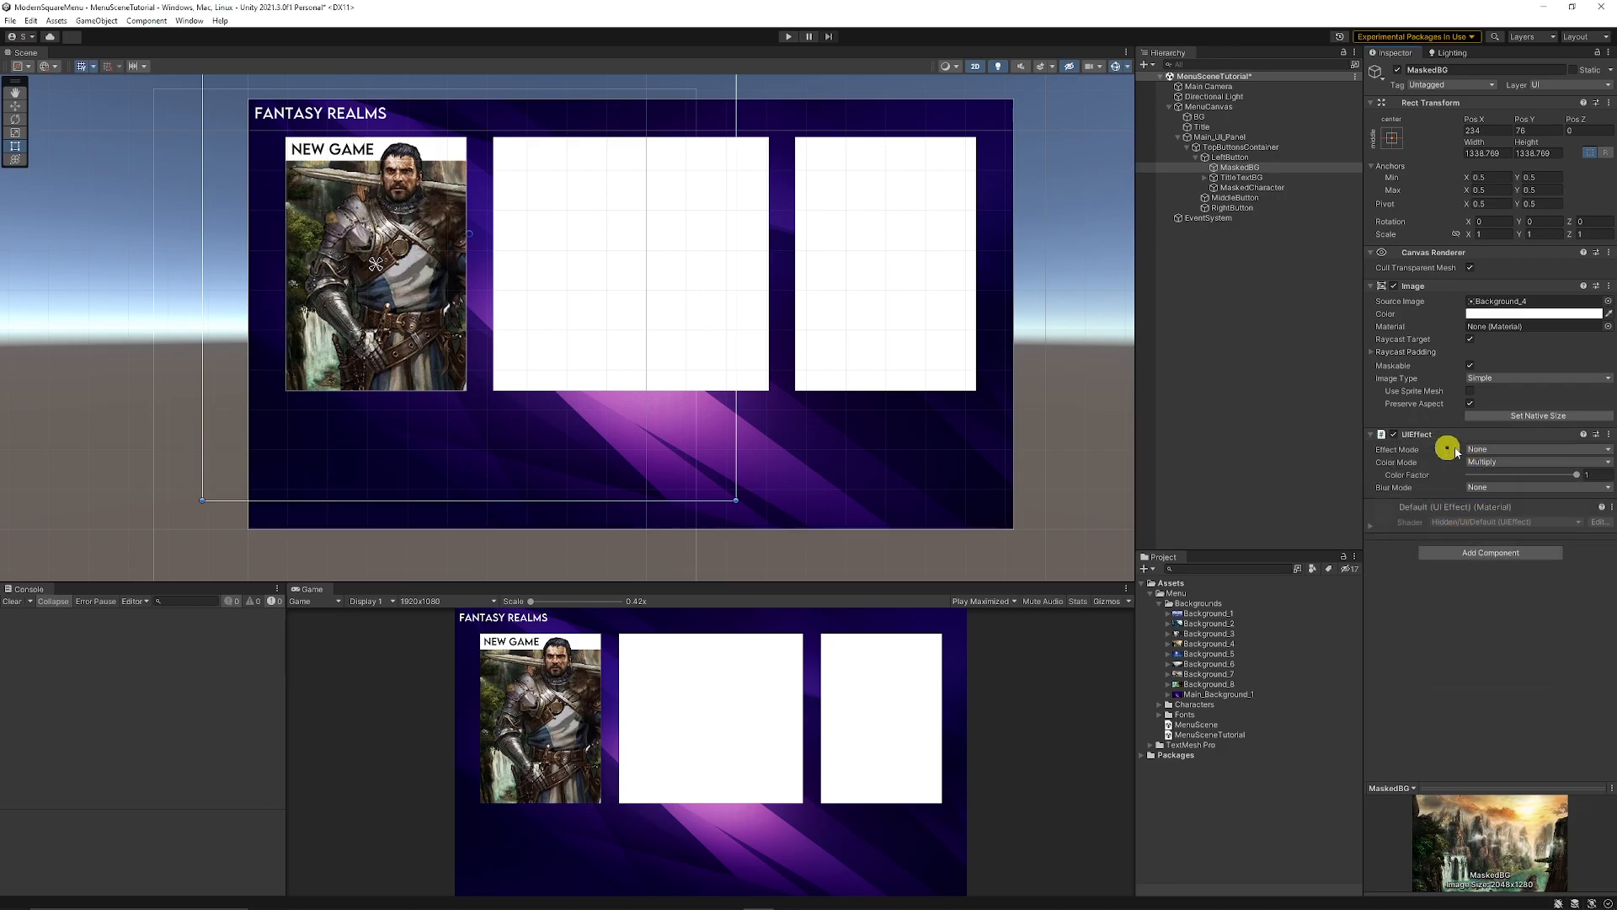
pyautogui.click(1538, 448)
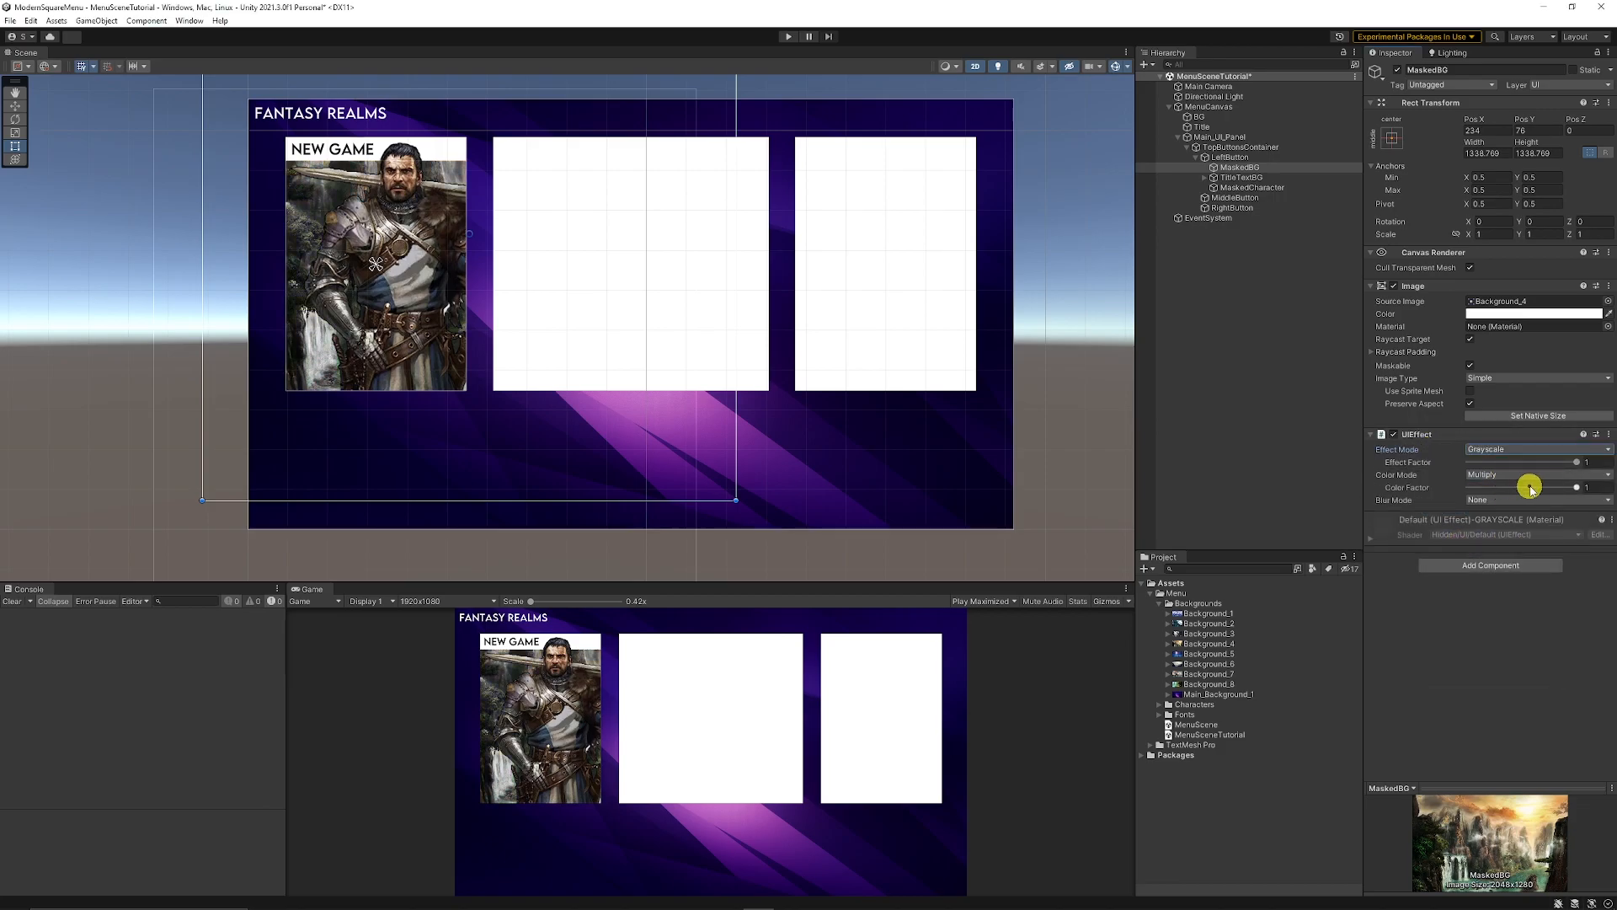
pyautogui.click(1583, 461)
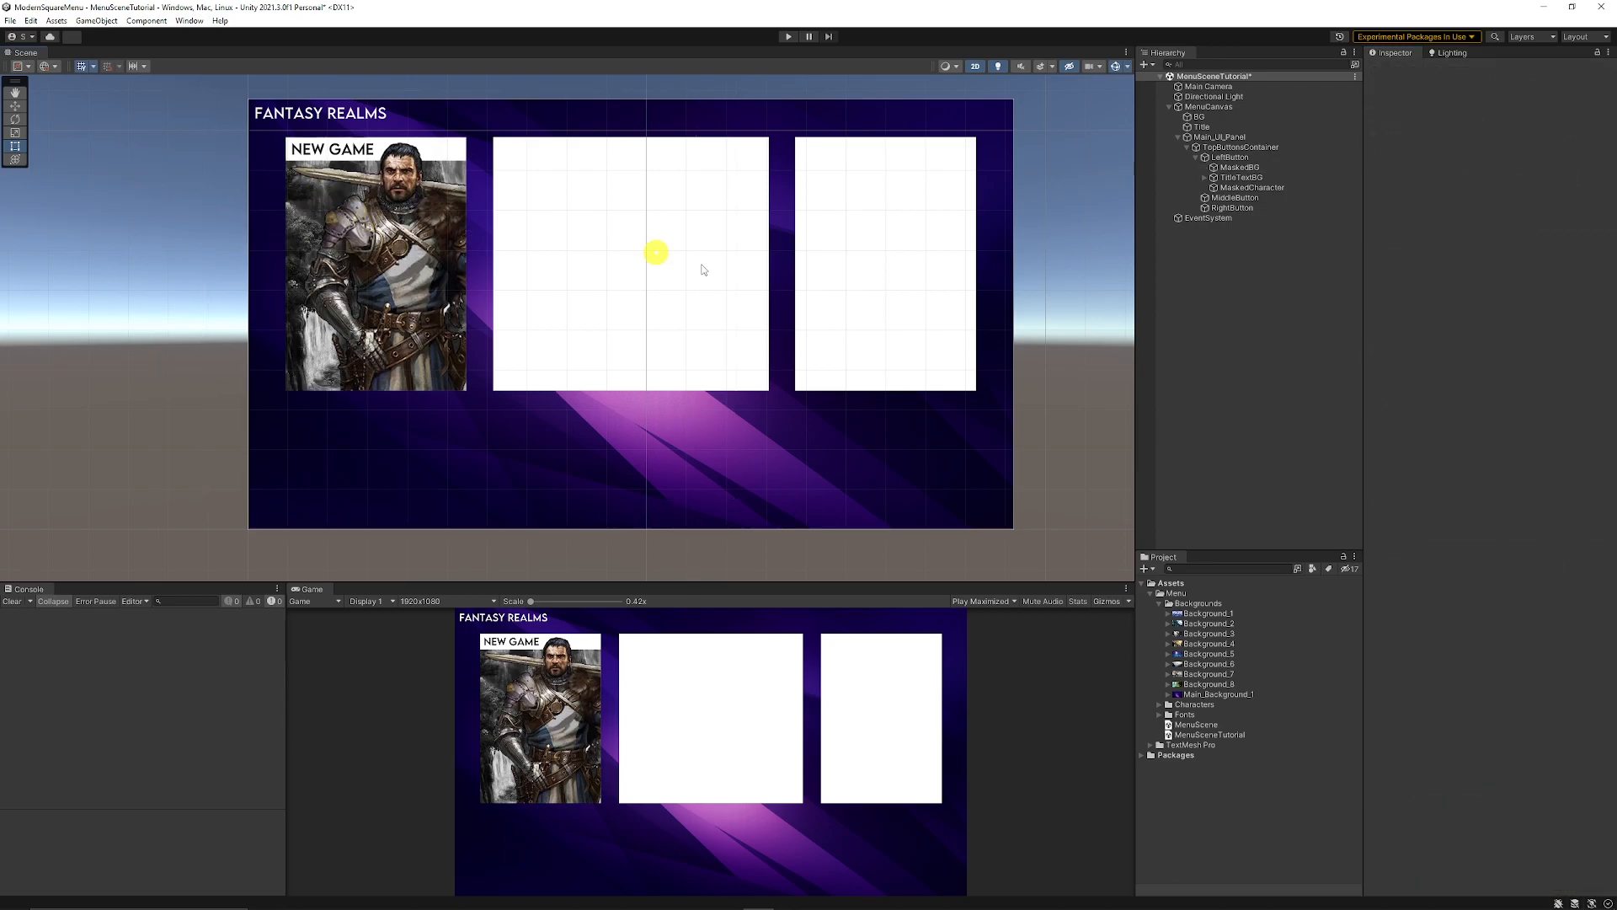
# Add an Event Trigger to LeftButton with Pointer Enter and Pointer Exit events targeting MaskedBG.
pyautogui.click(1231, 157)
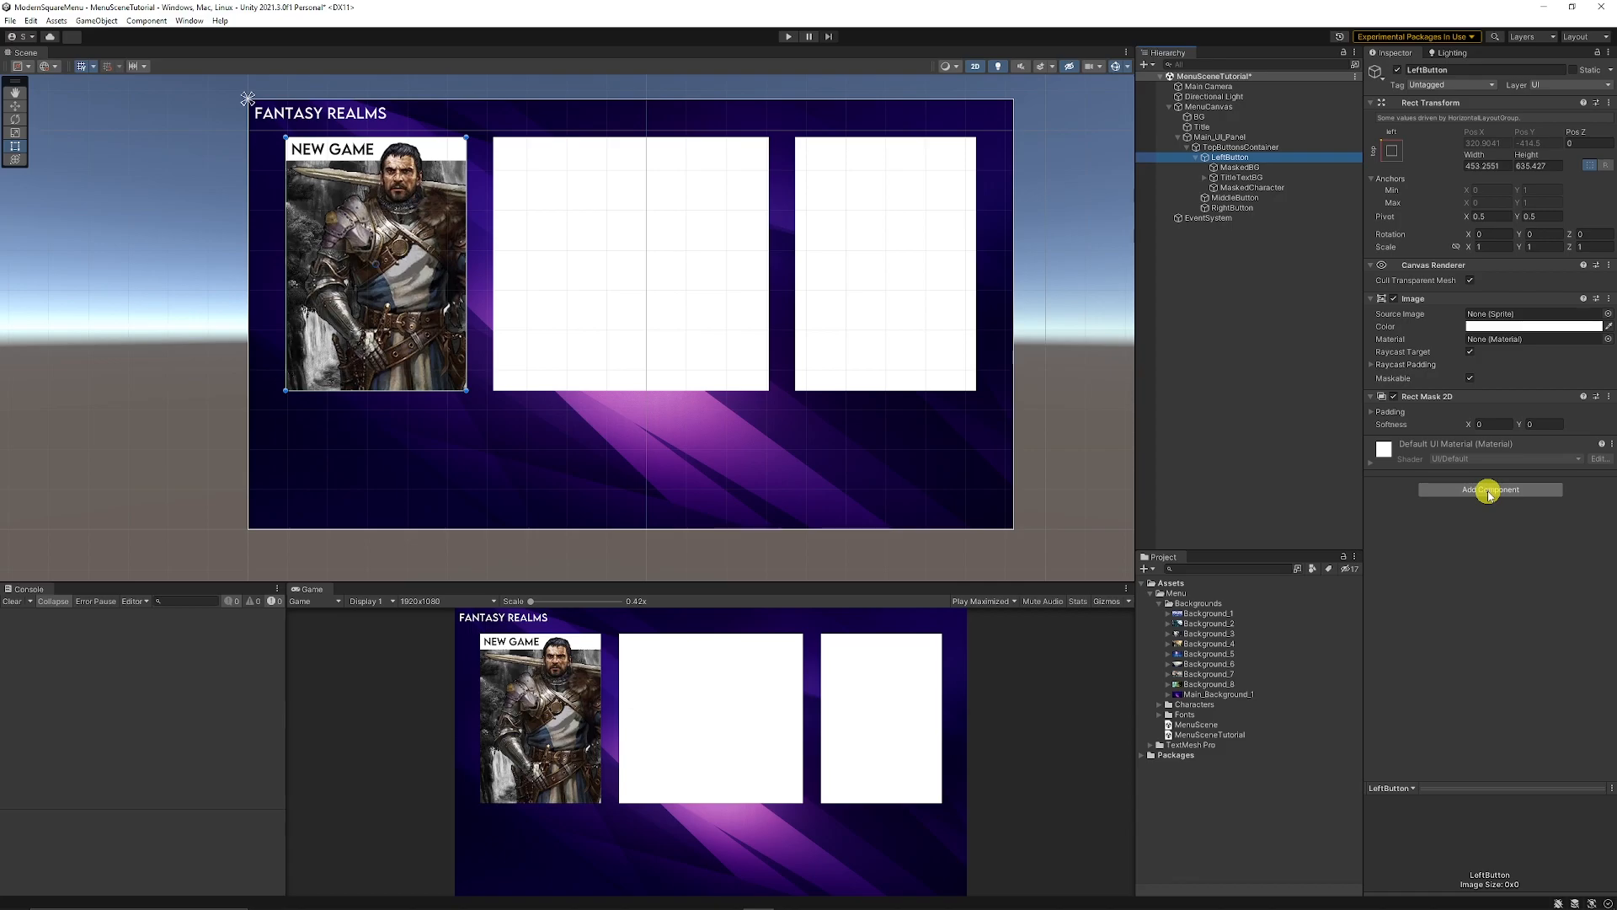
pyautogui.click(1490, 489)
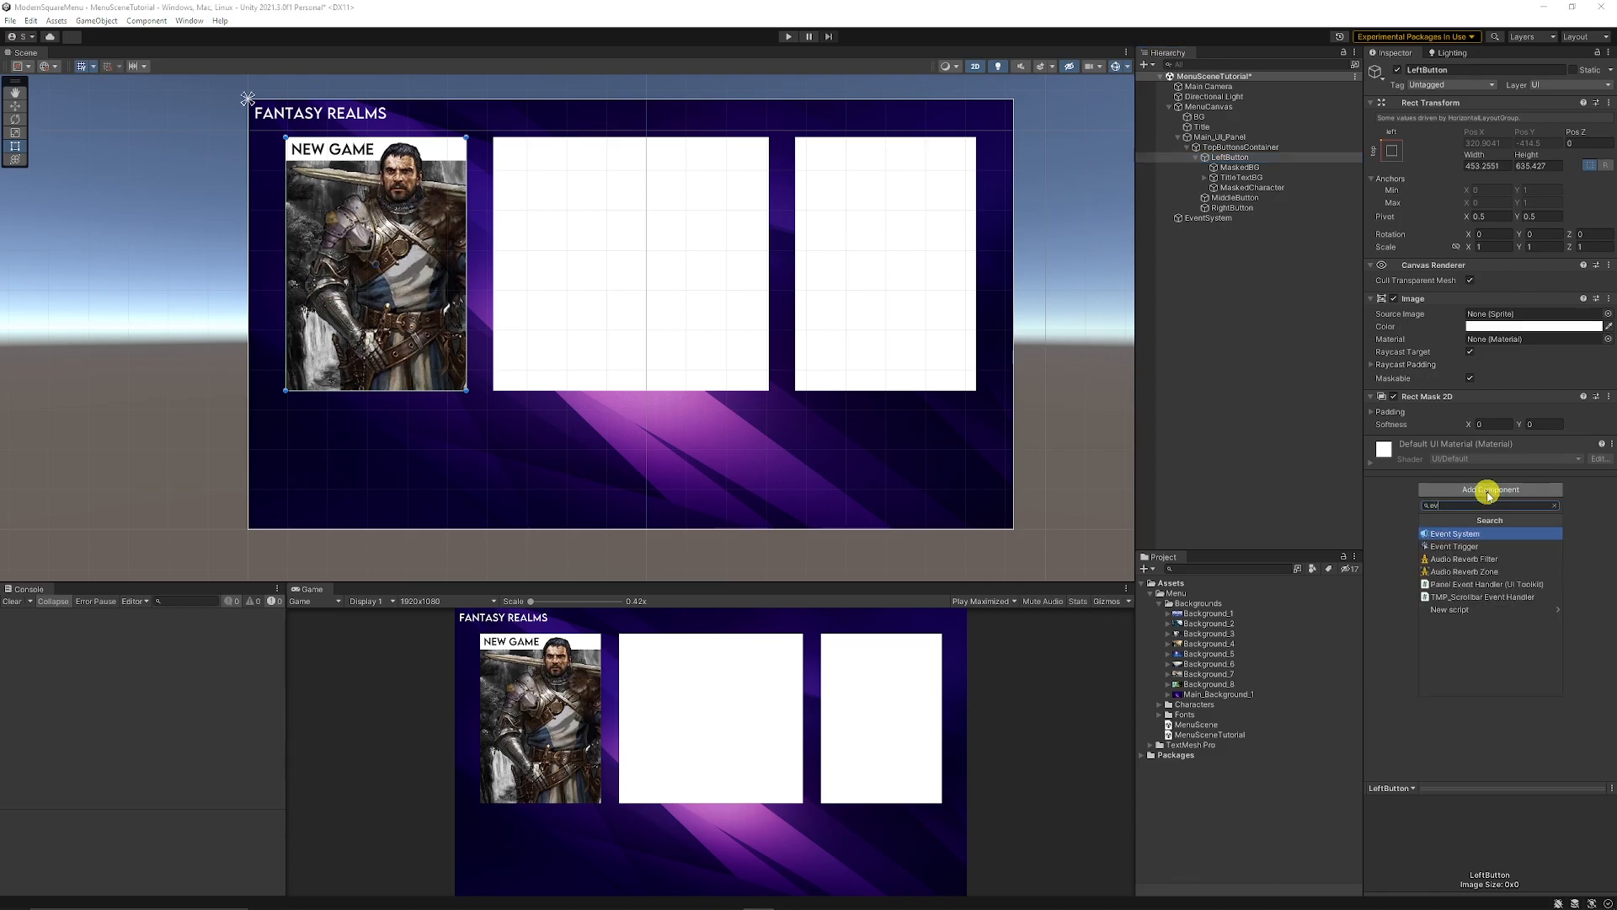
pyautogui.click(1455, 545)
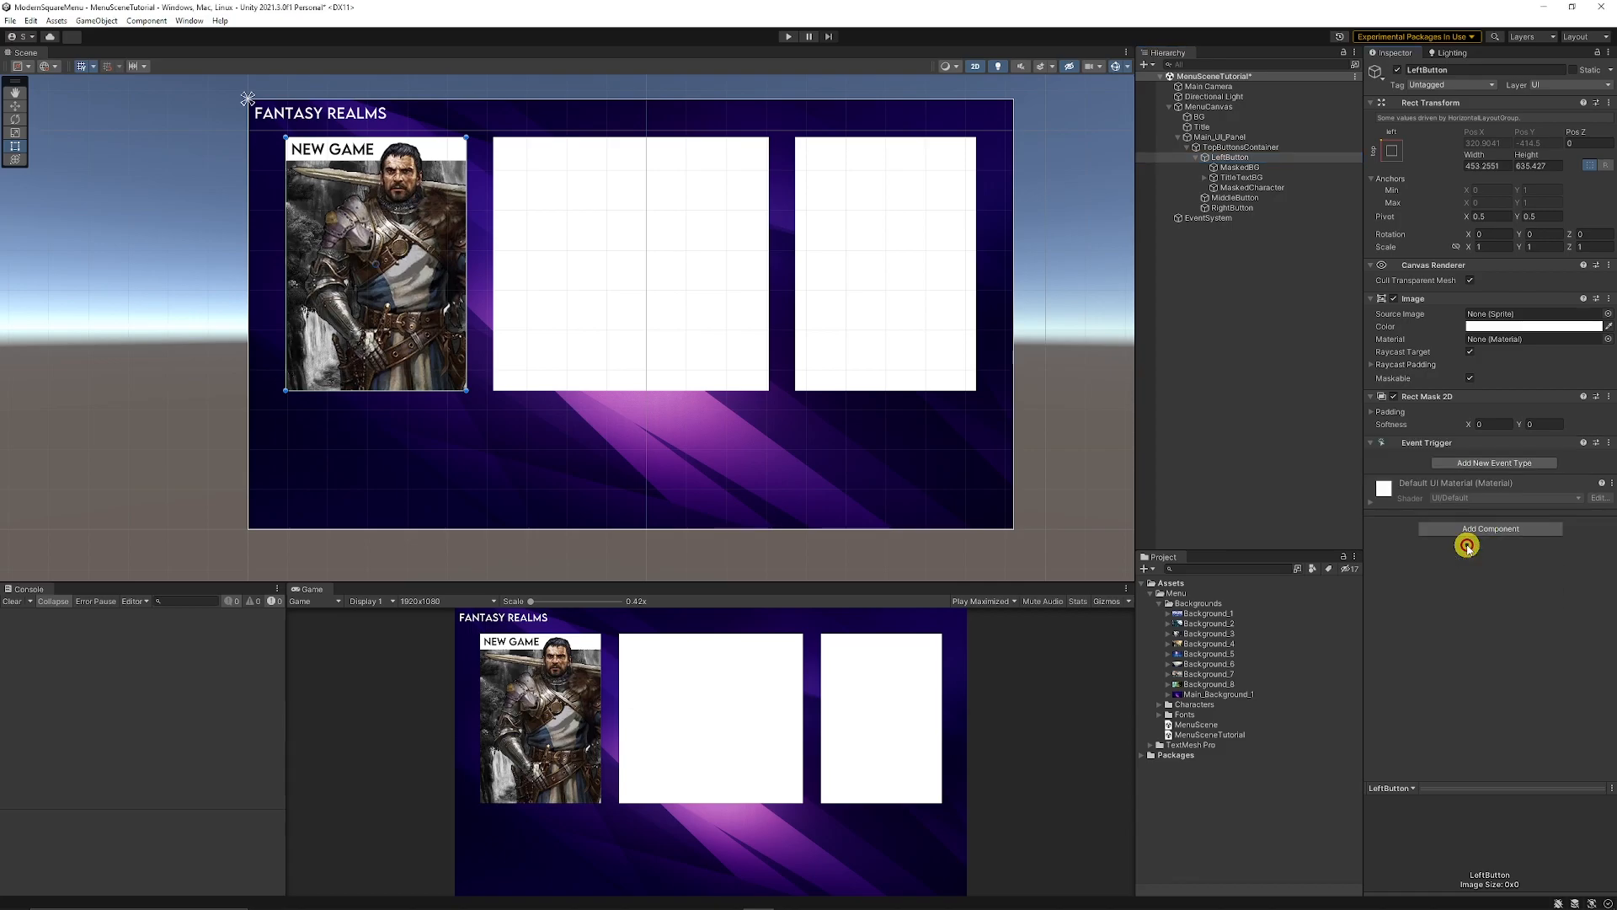
pyautogui.click(1494, 462)
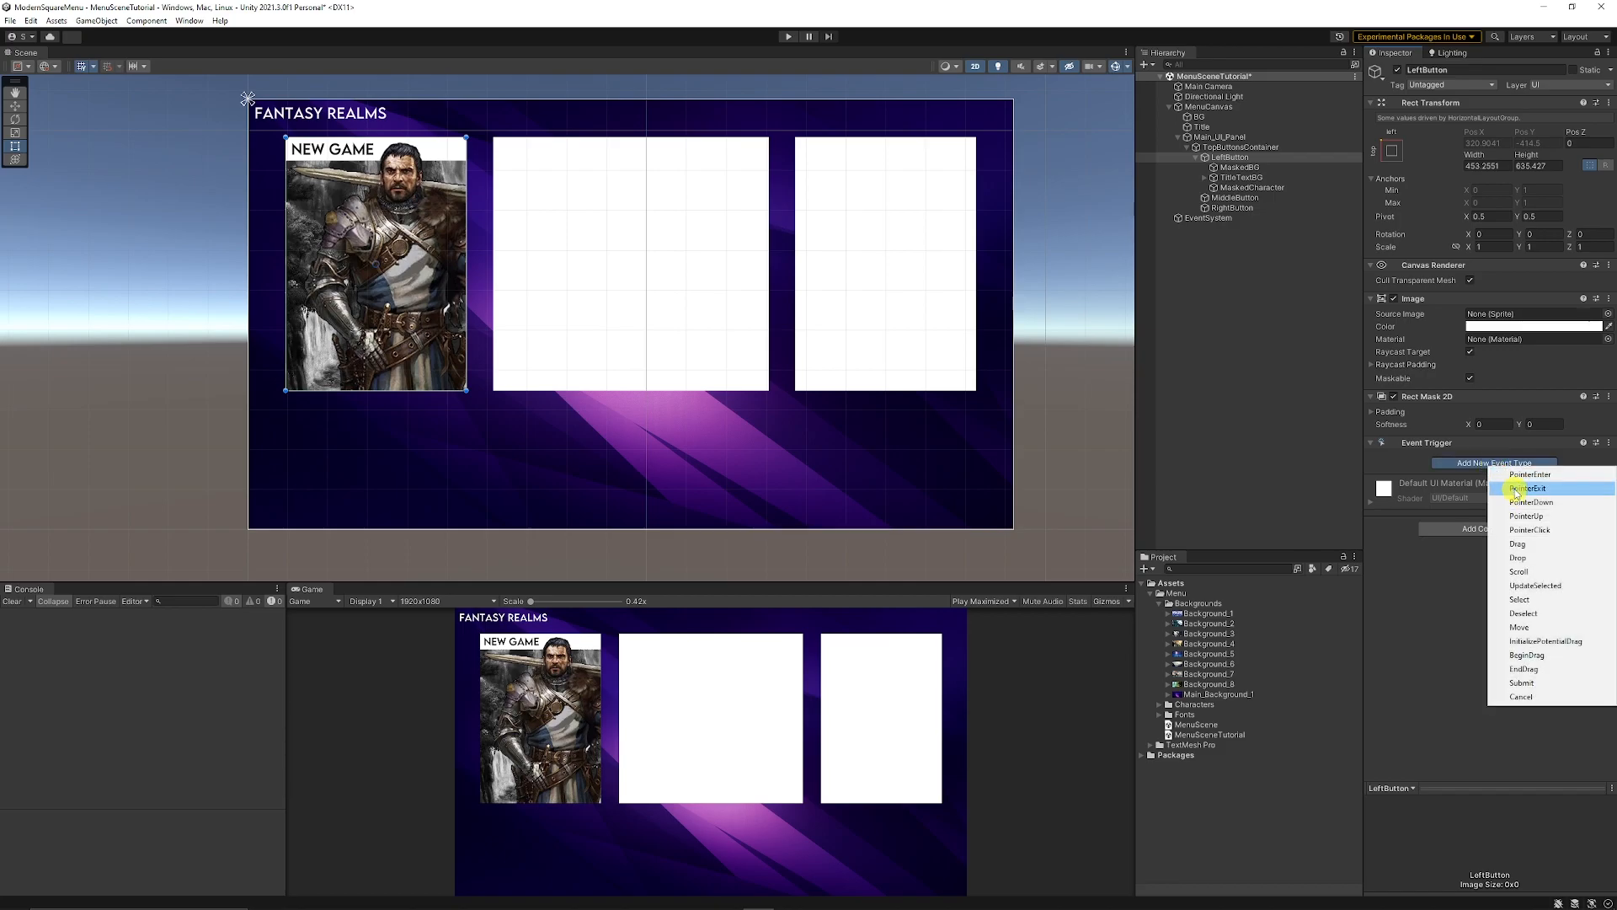
pyautogui.click(1529, 474)
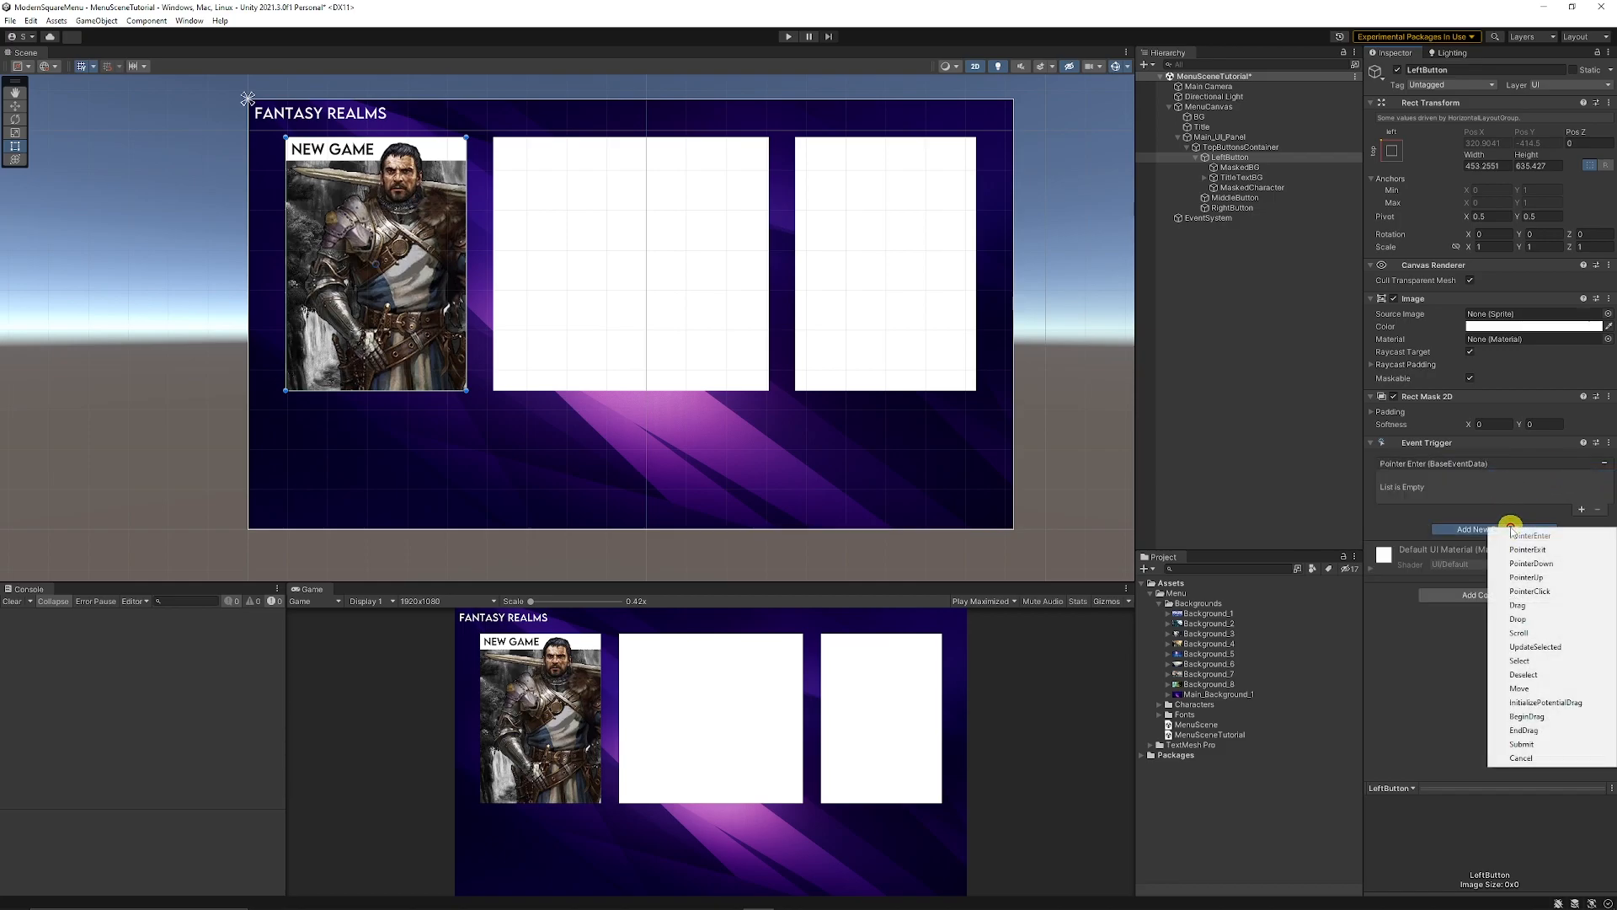
pyautogui.click(1529, 535)
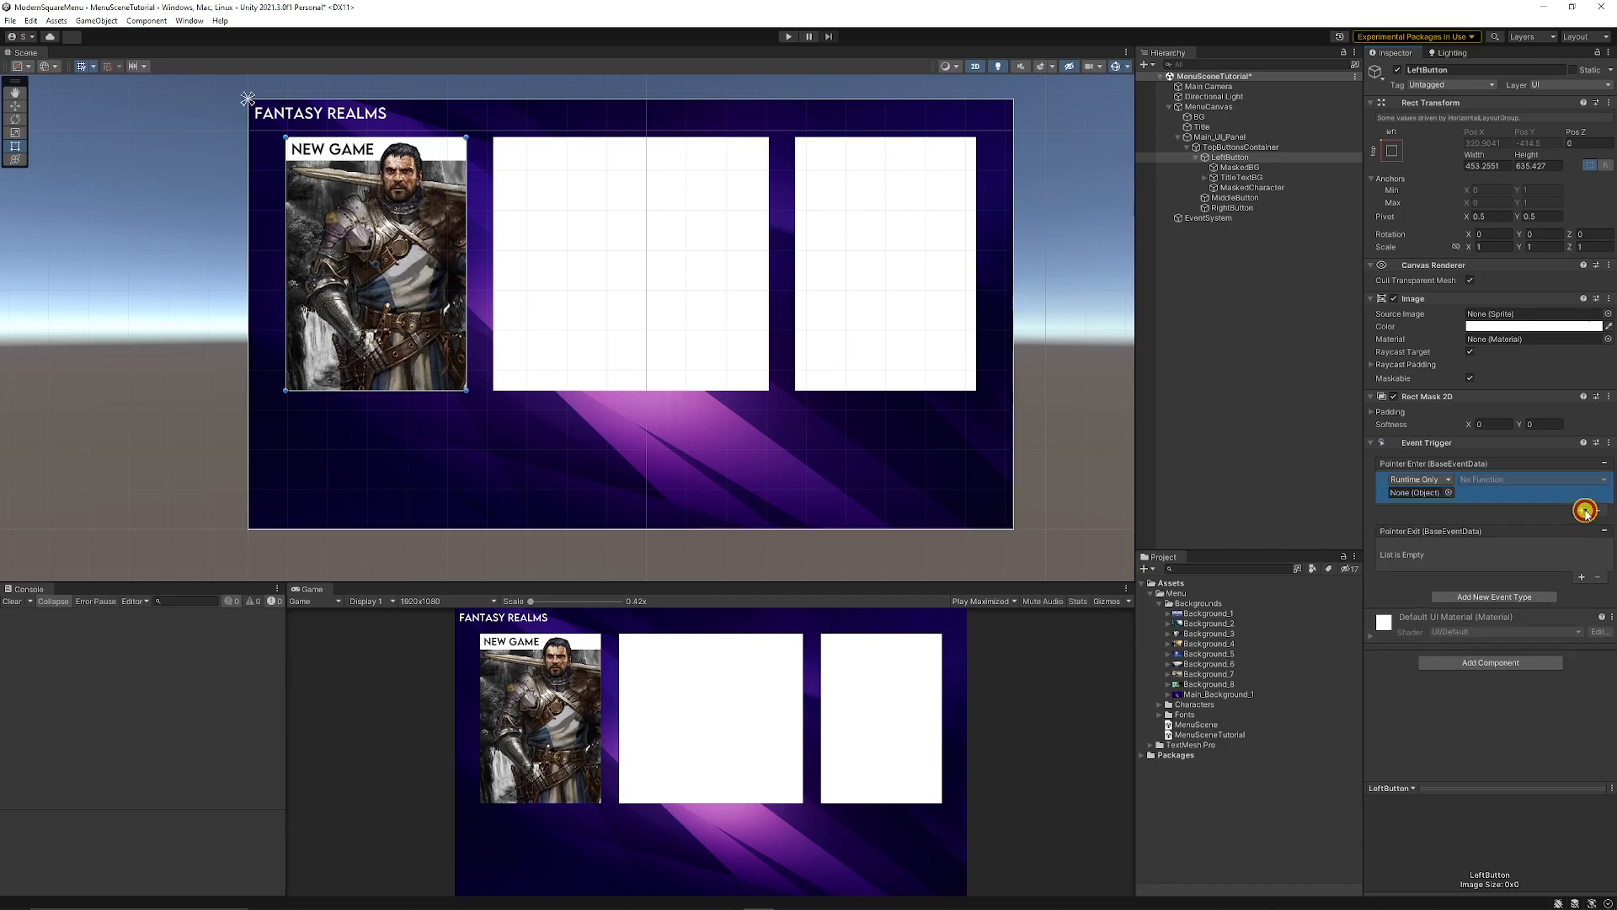
pyautogui.click(1582, 509)
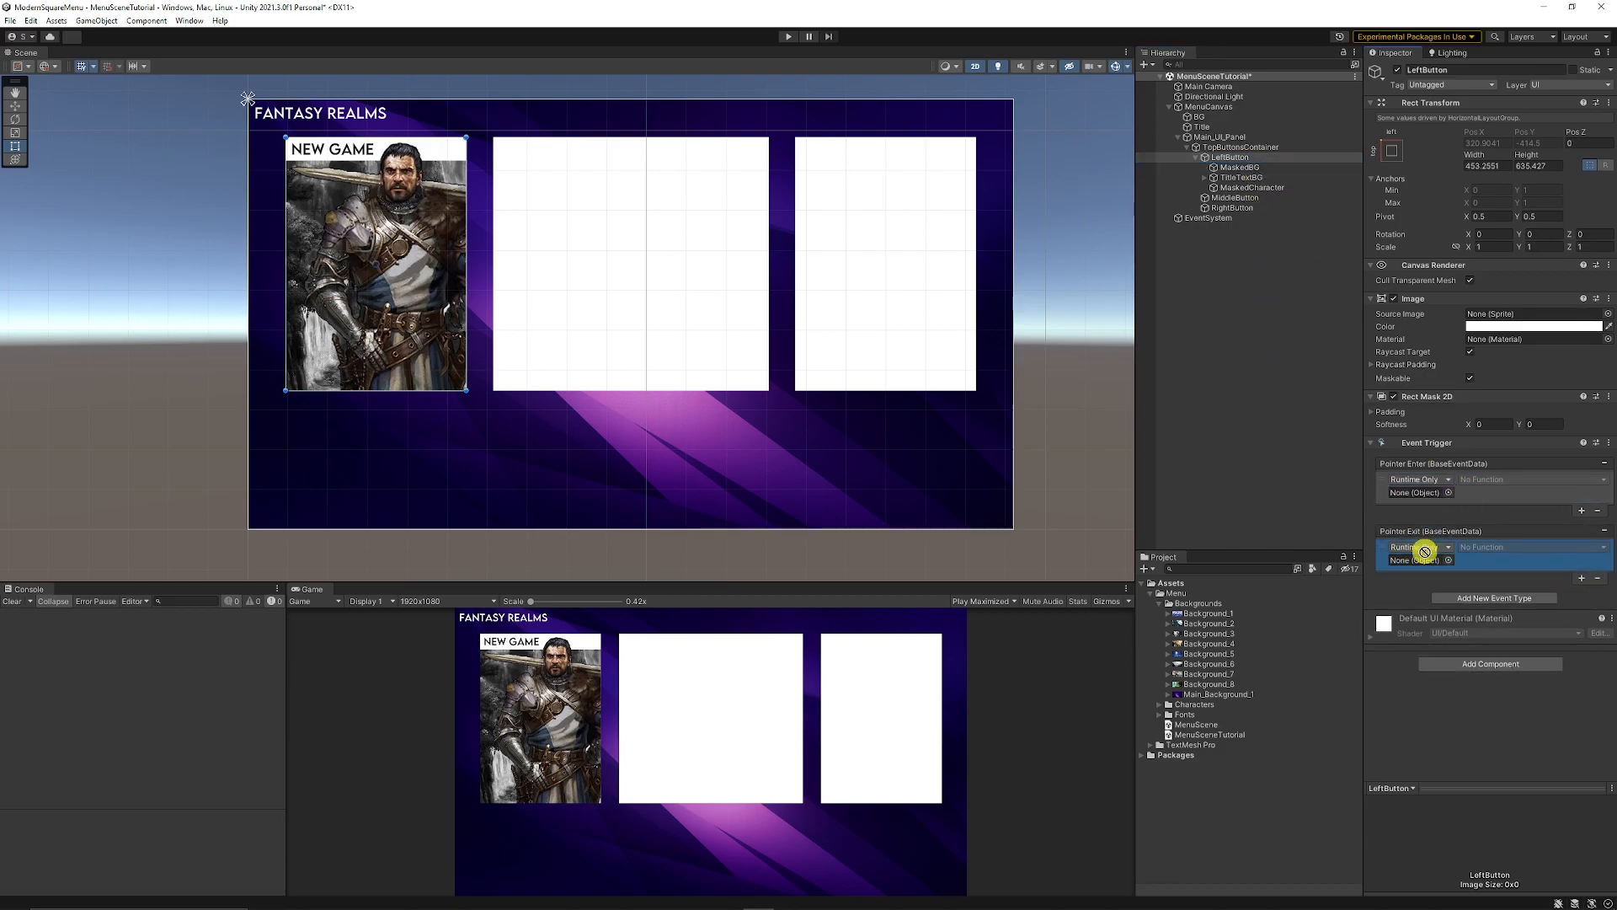
pyautogui.click(1415, 560)
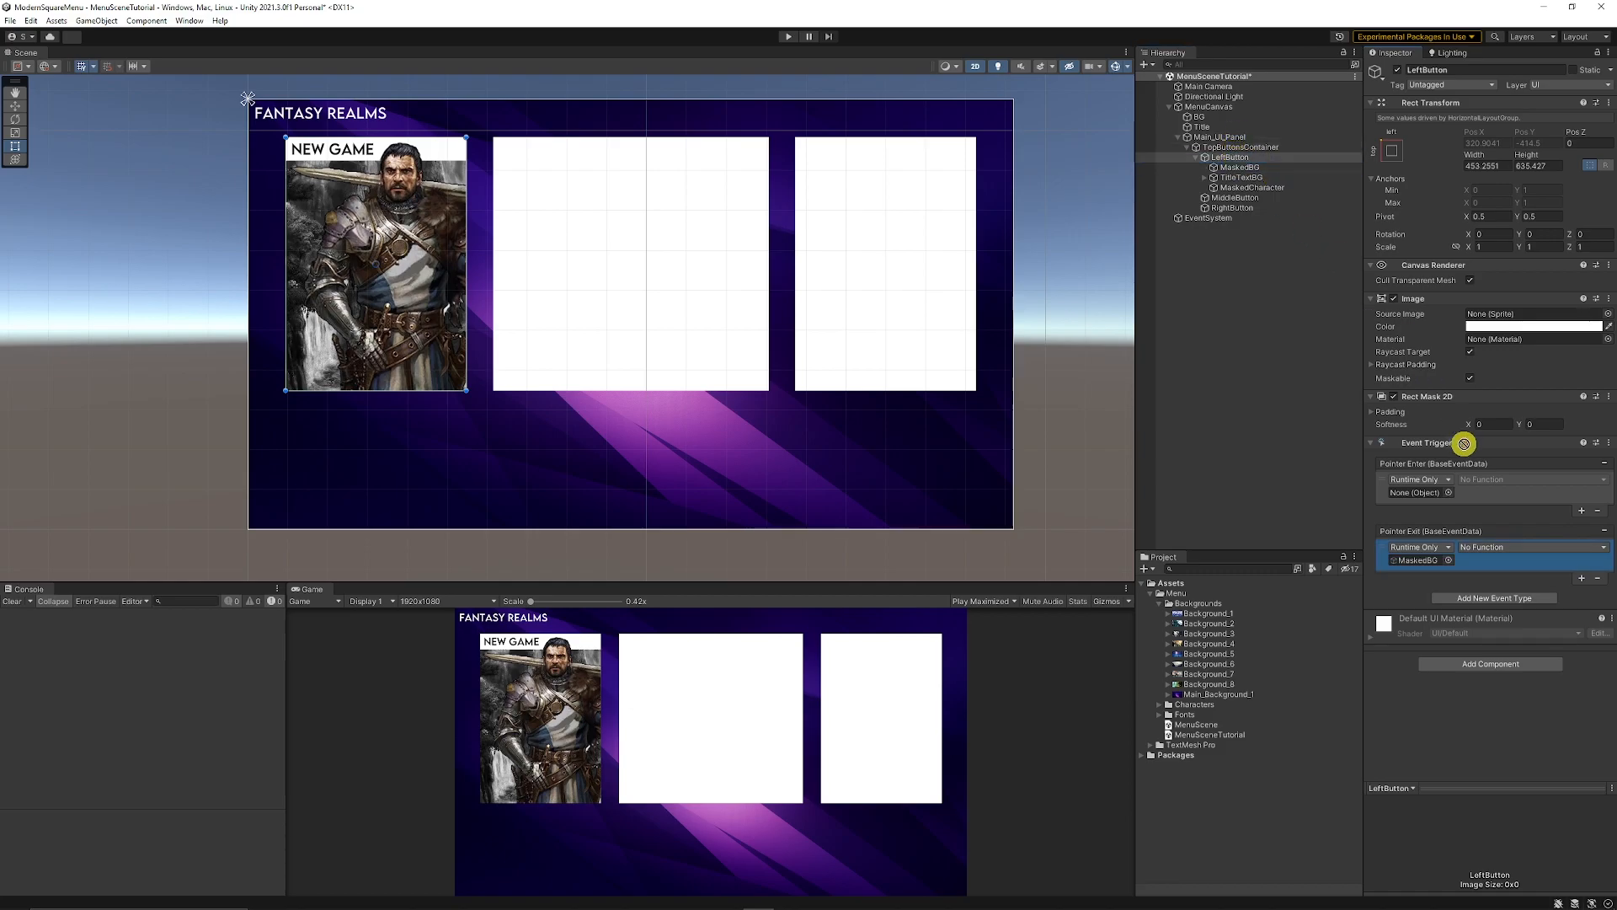
# Set both events to drive UIEffect.effectFactor, 0 on enter and 1 on exit.
pyautogui.click(1531, 479)
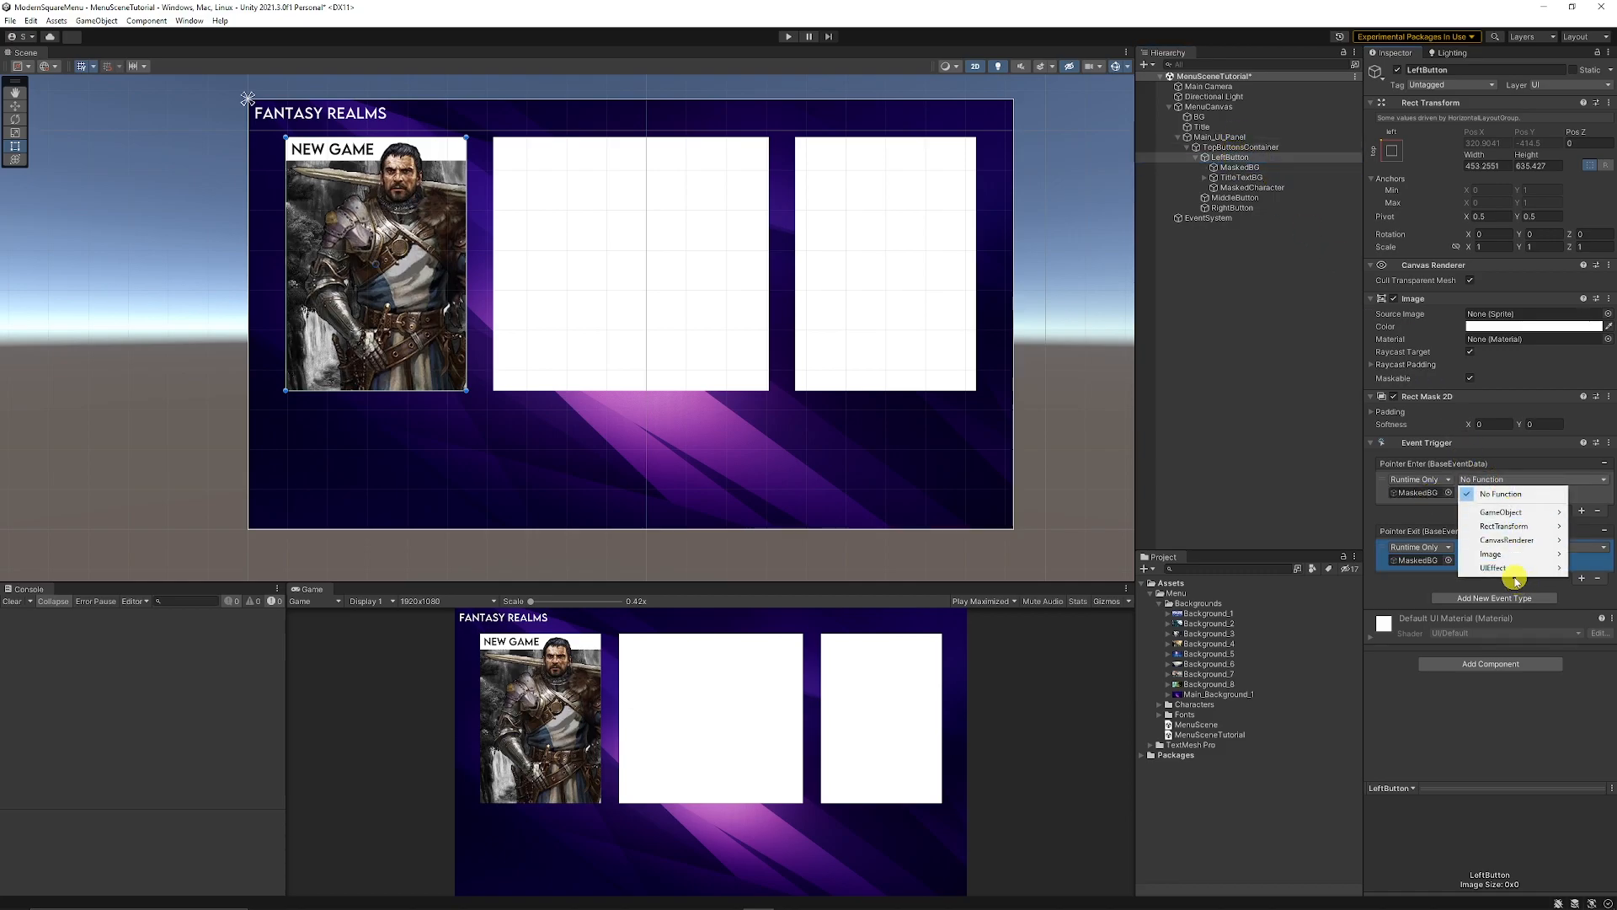
pyautogui.click(1492, 568)
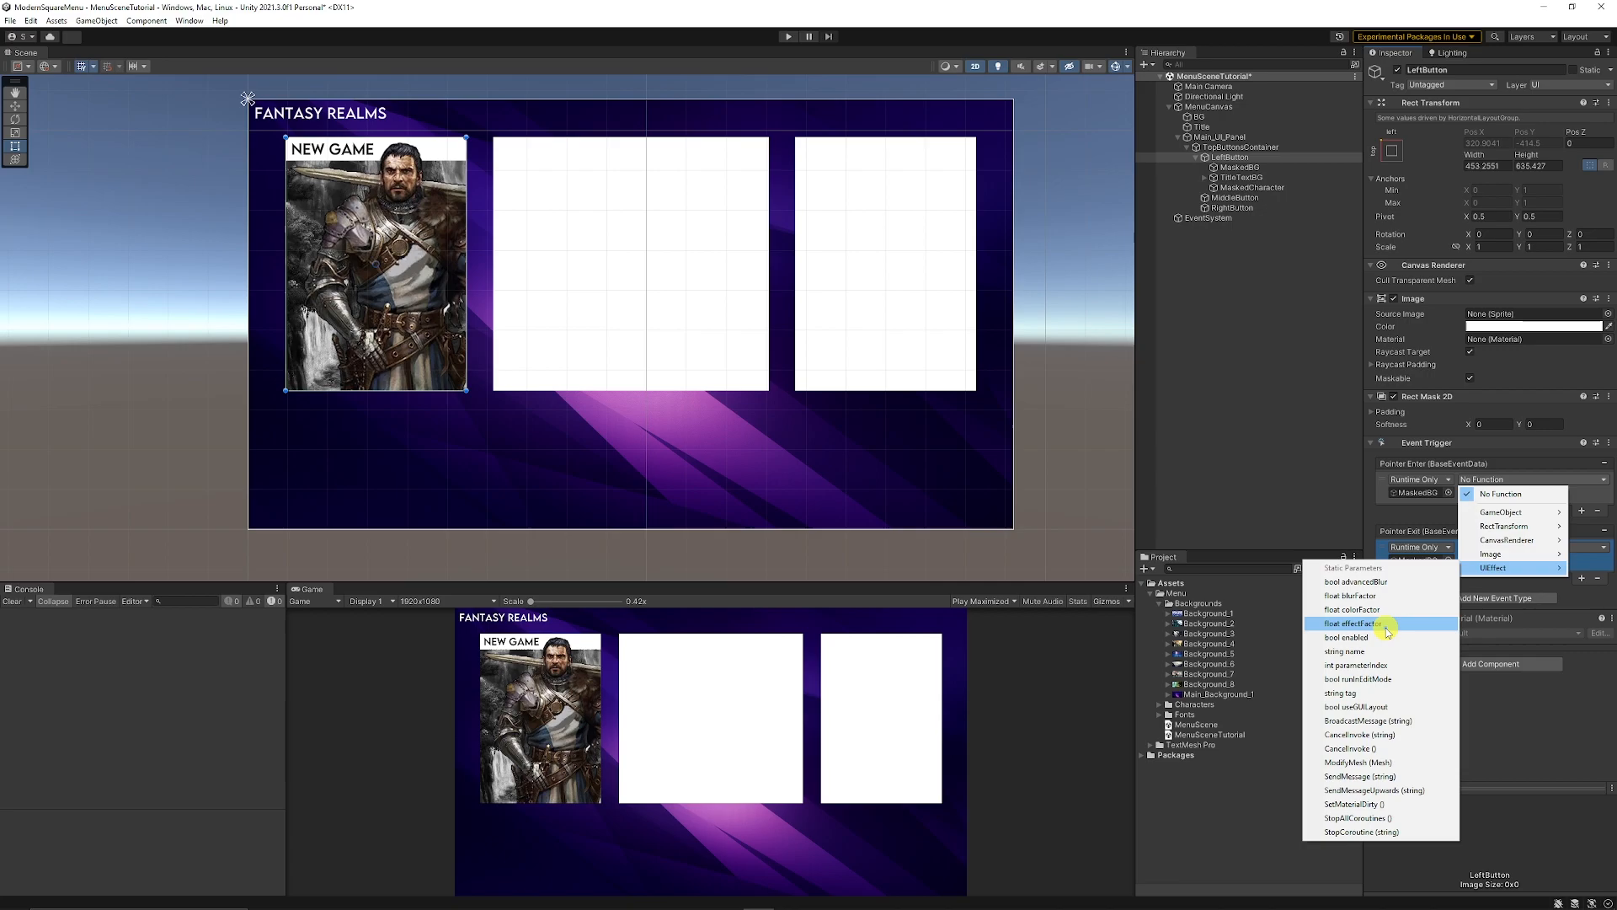
pyautogui.click(1351, 623)
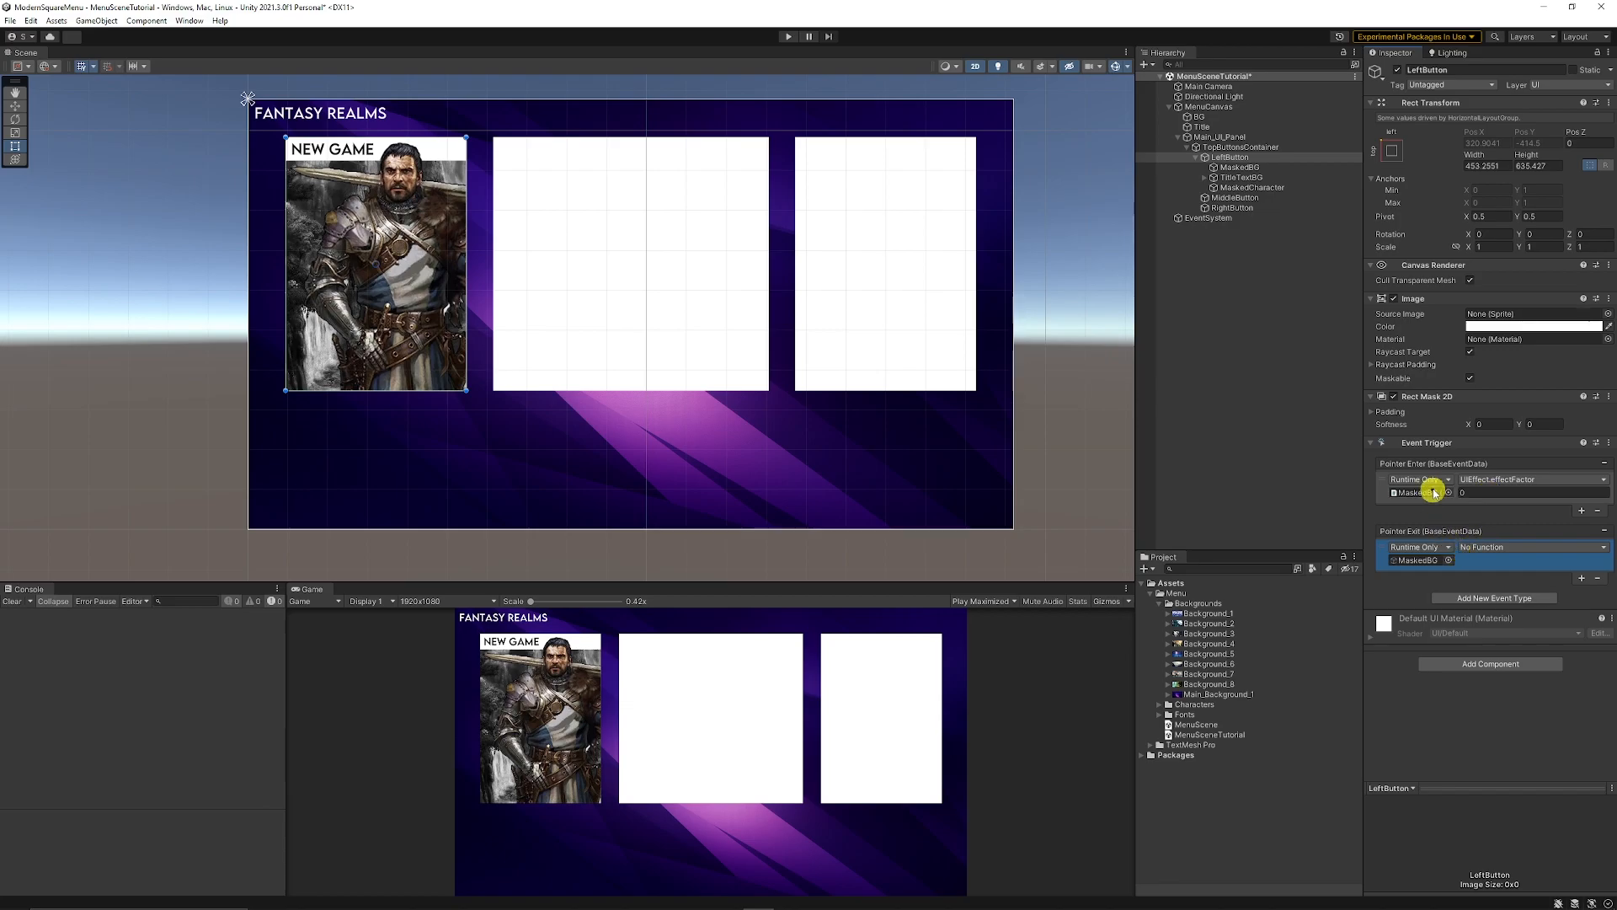
pyautogui.click(1533, 546)
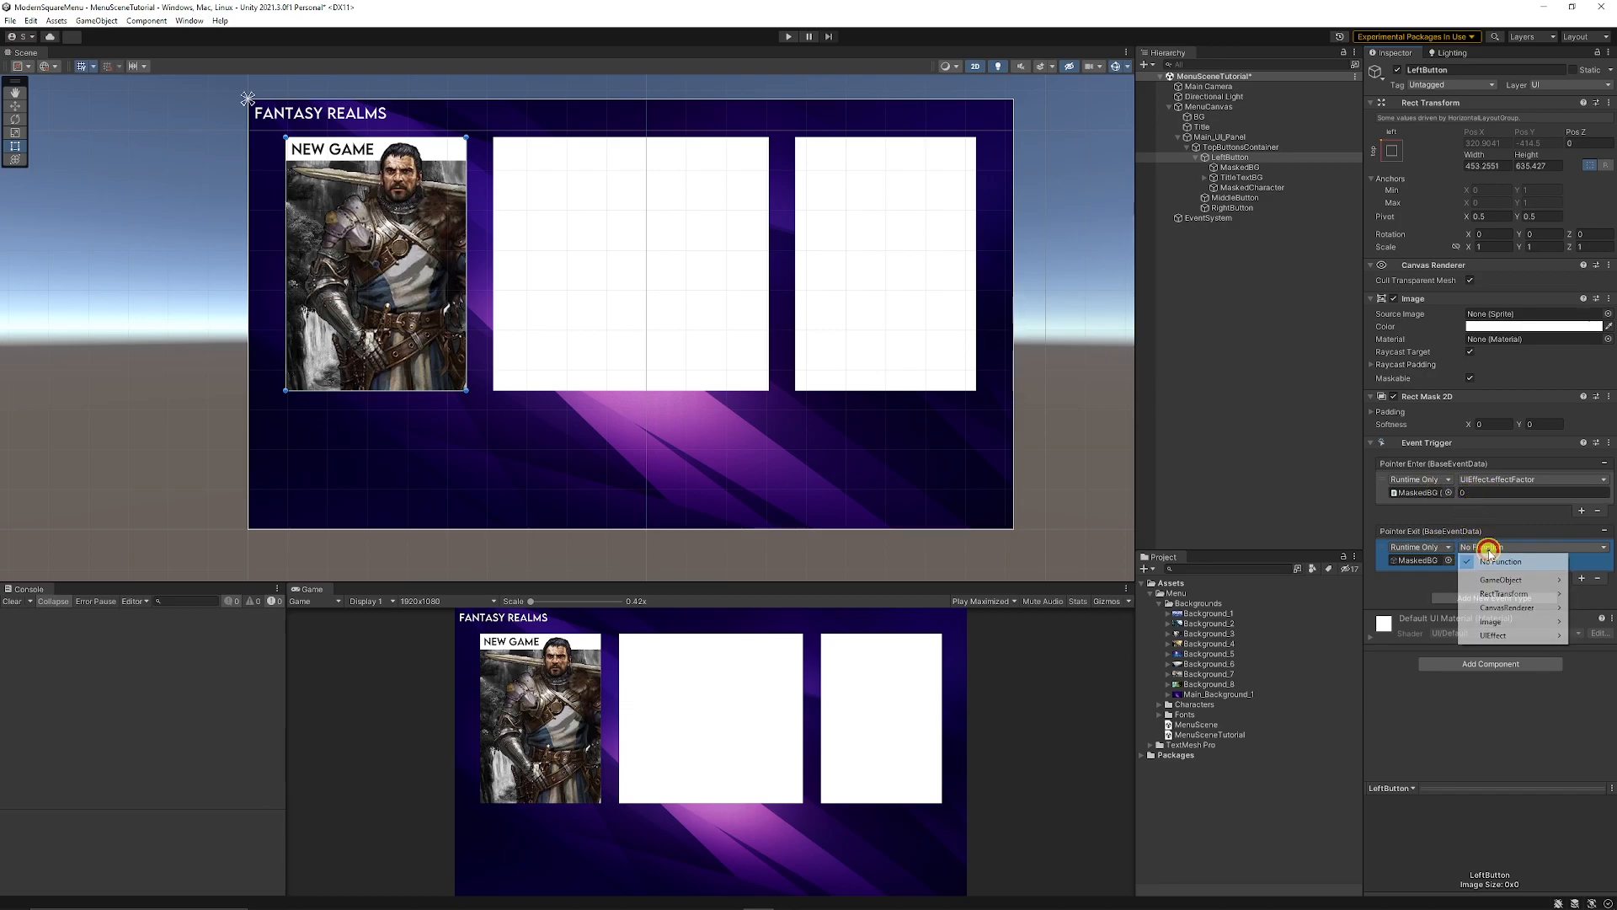
pyautogui.click(1516, 636)
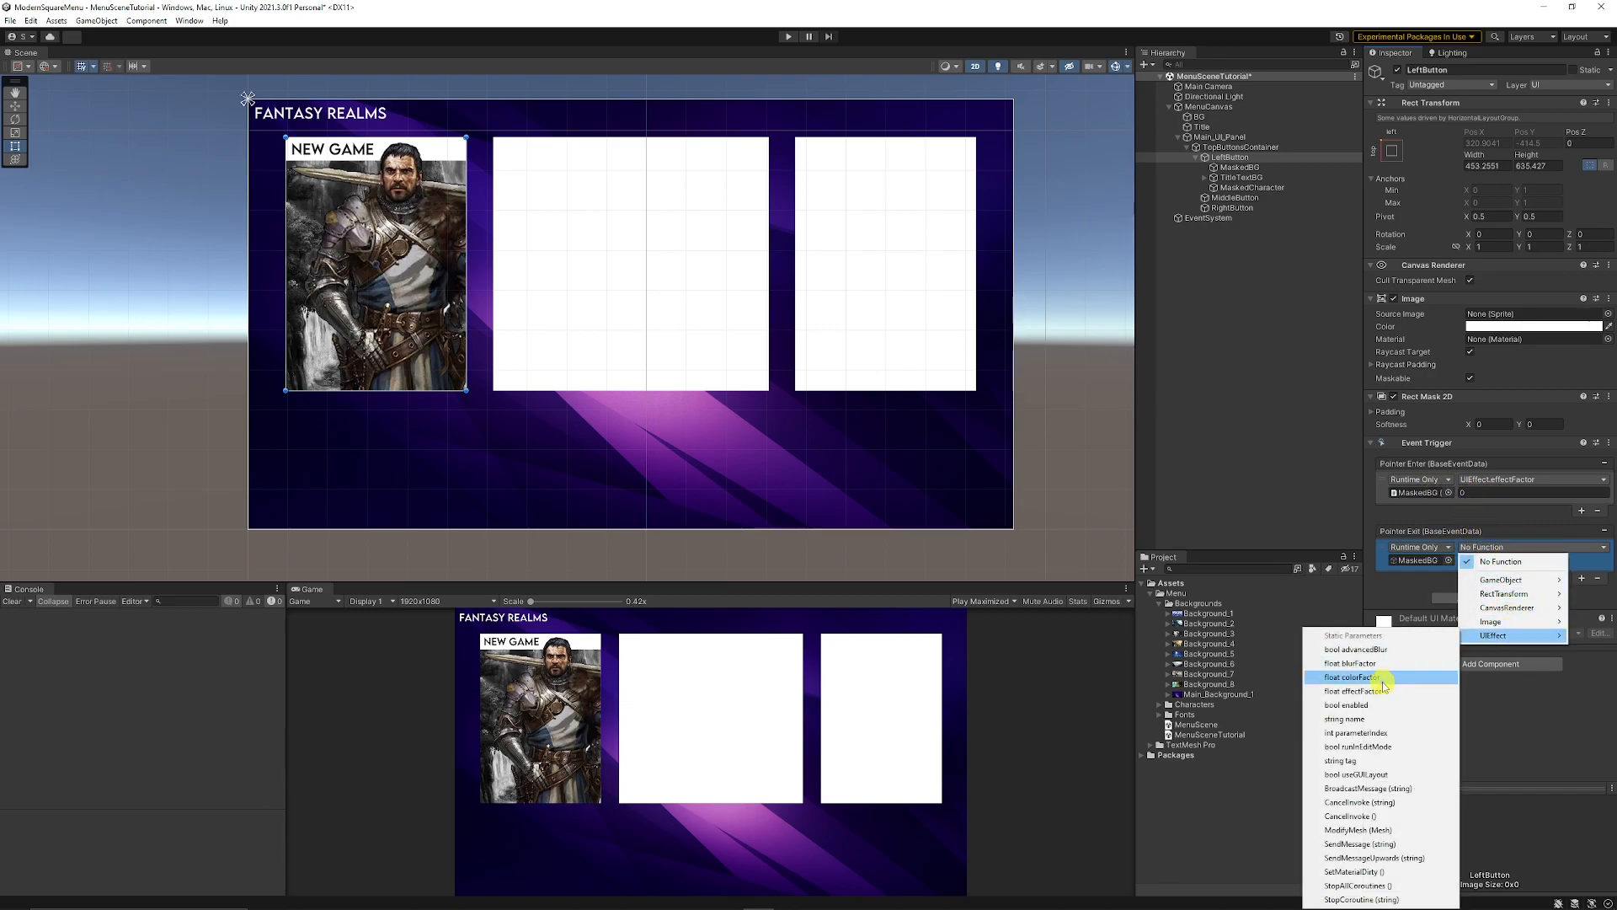
pyautogui.click(1370, 690)
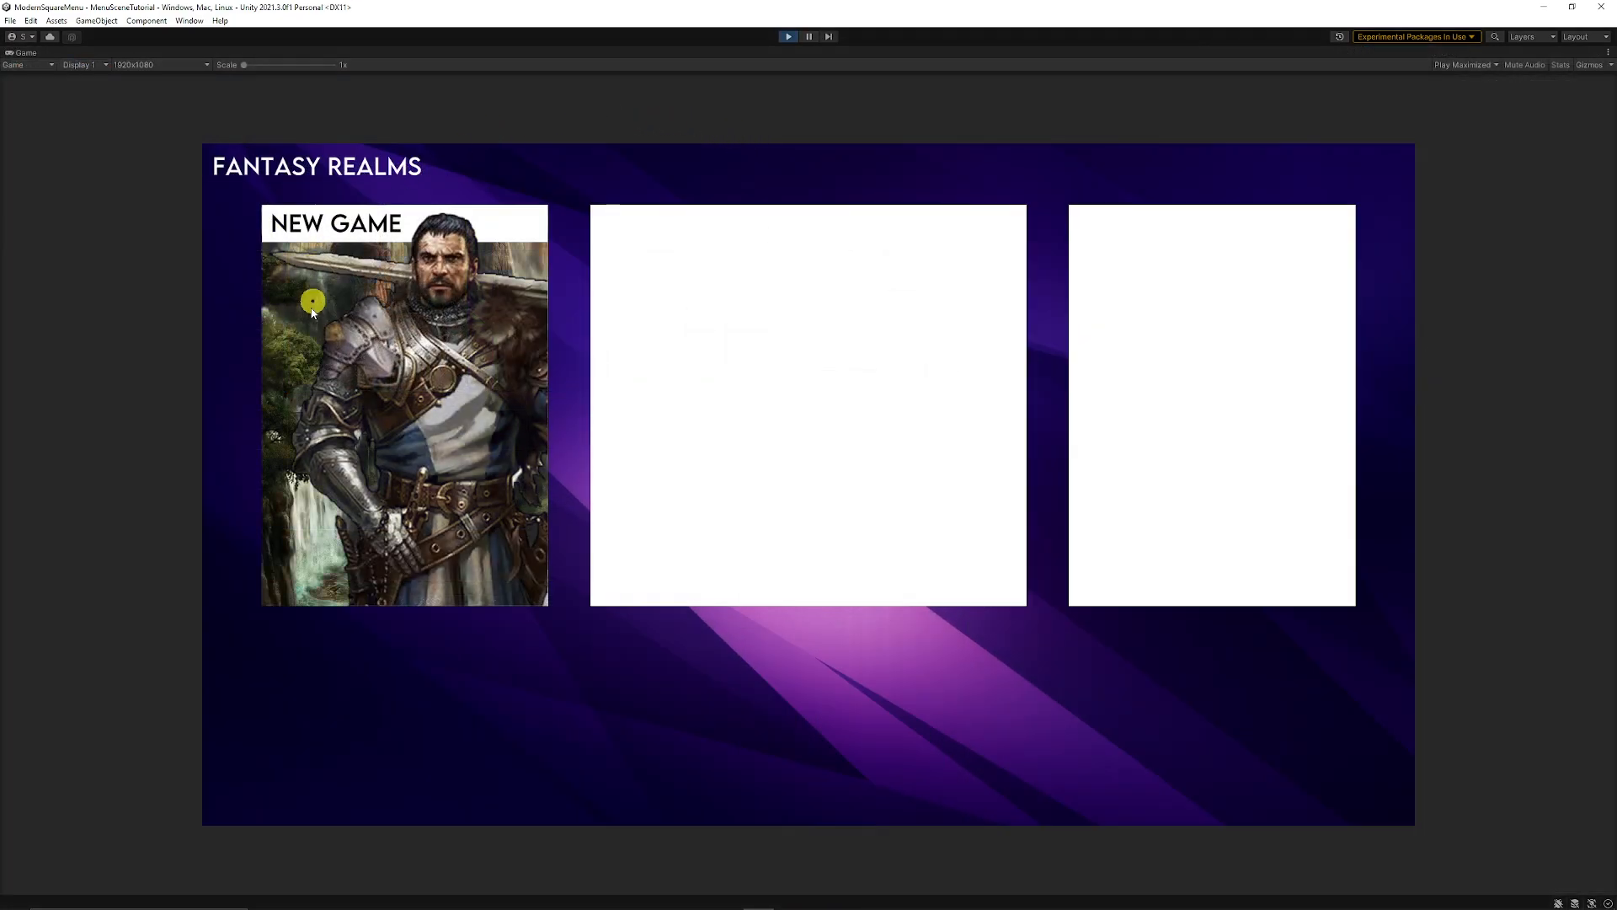
pyautogui.moveTo(442, 363)
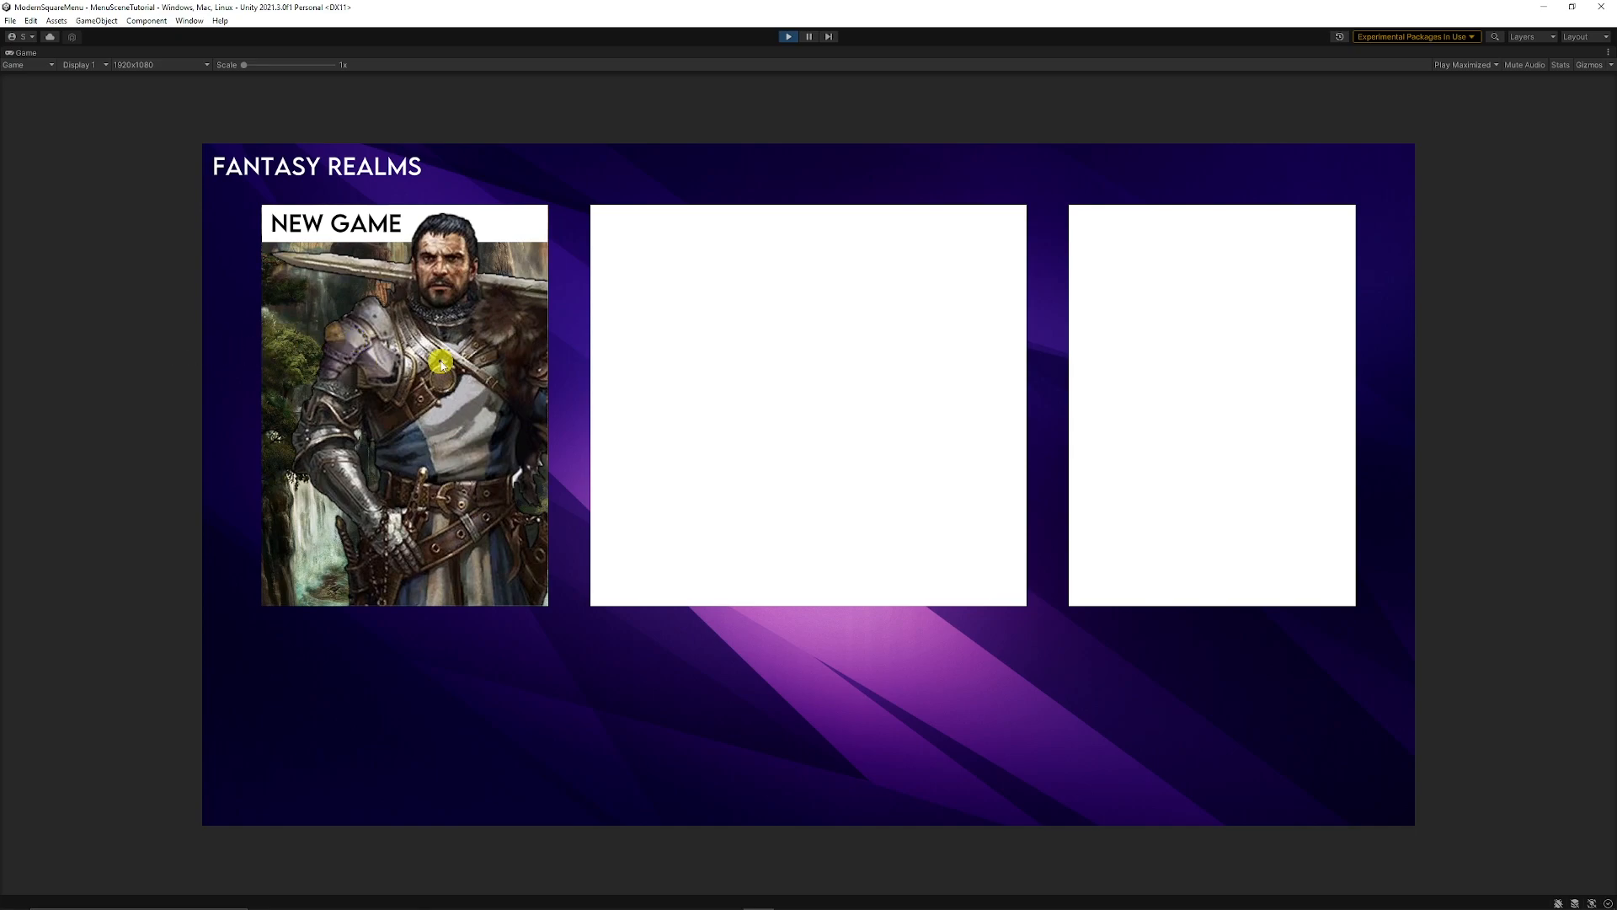
pyautogui.moveTo(315, 290)
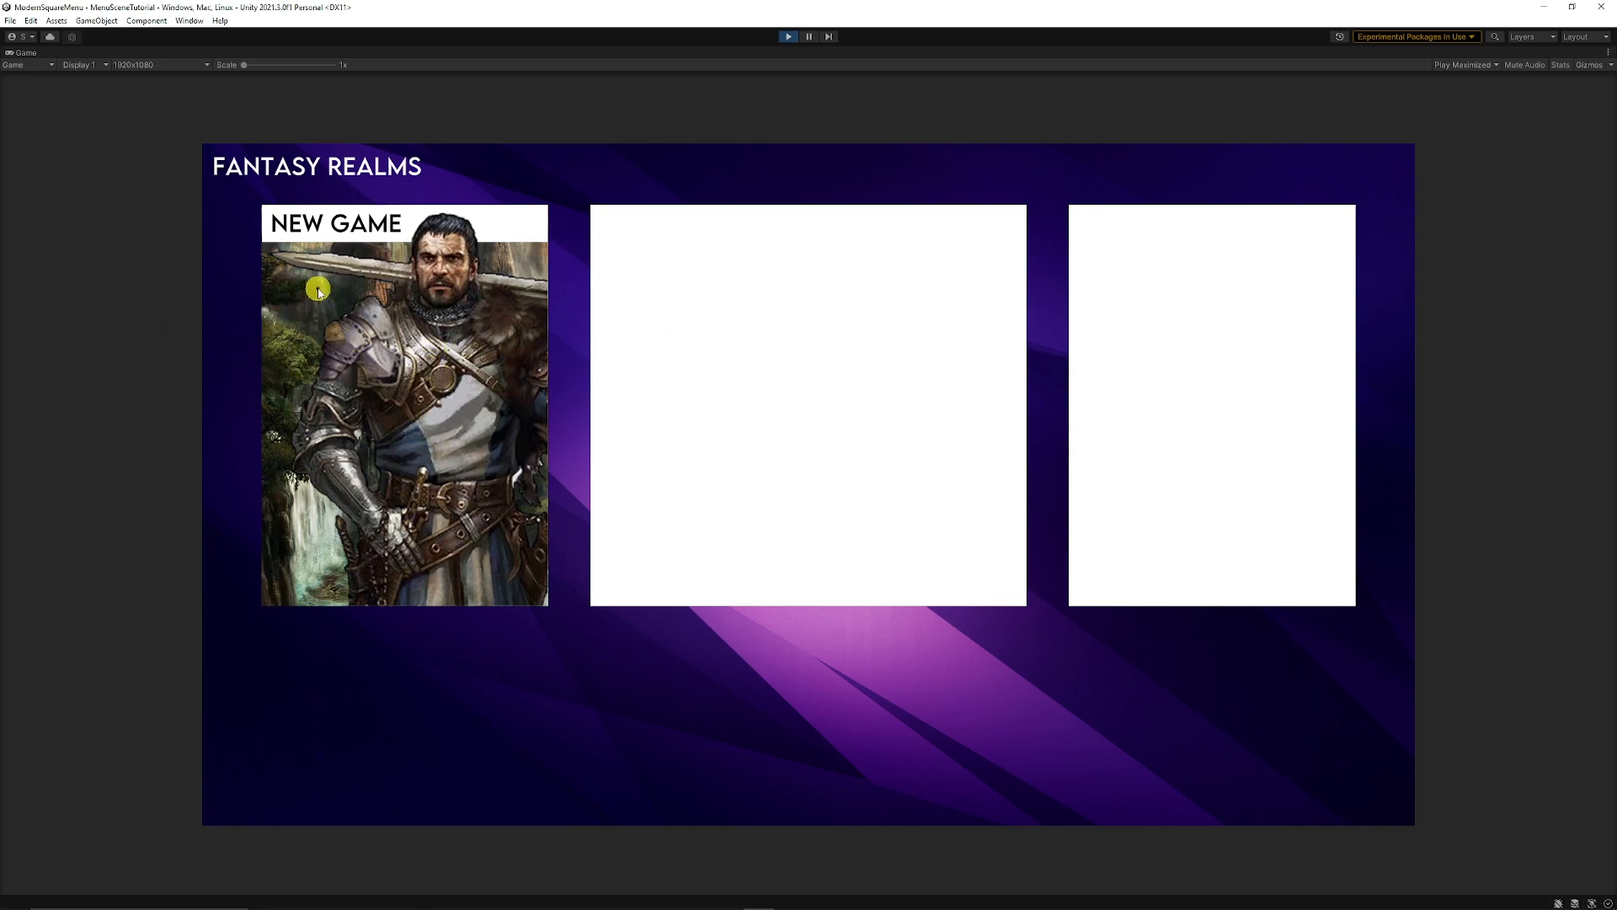
pyautogui.moveTo(407, 432)
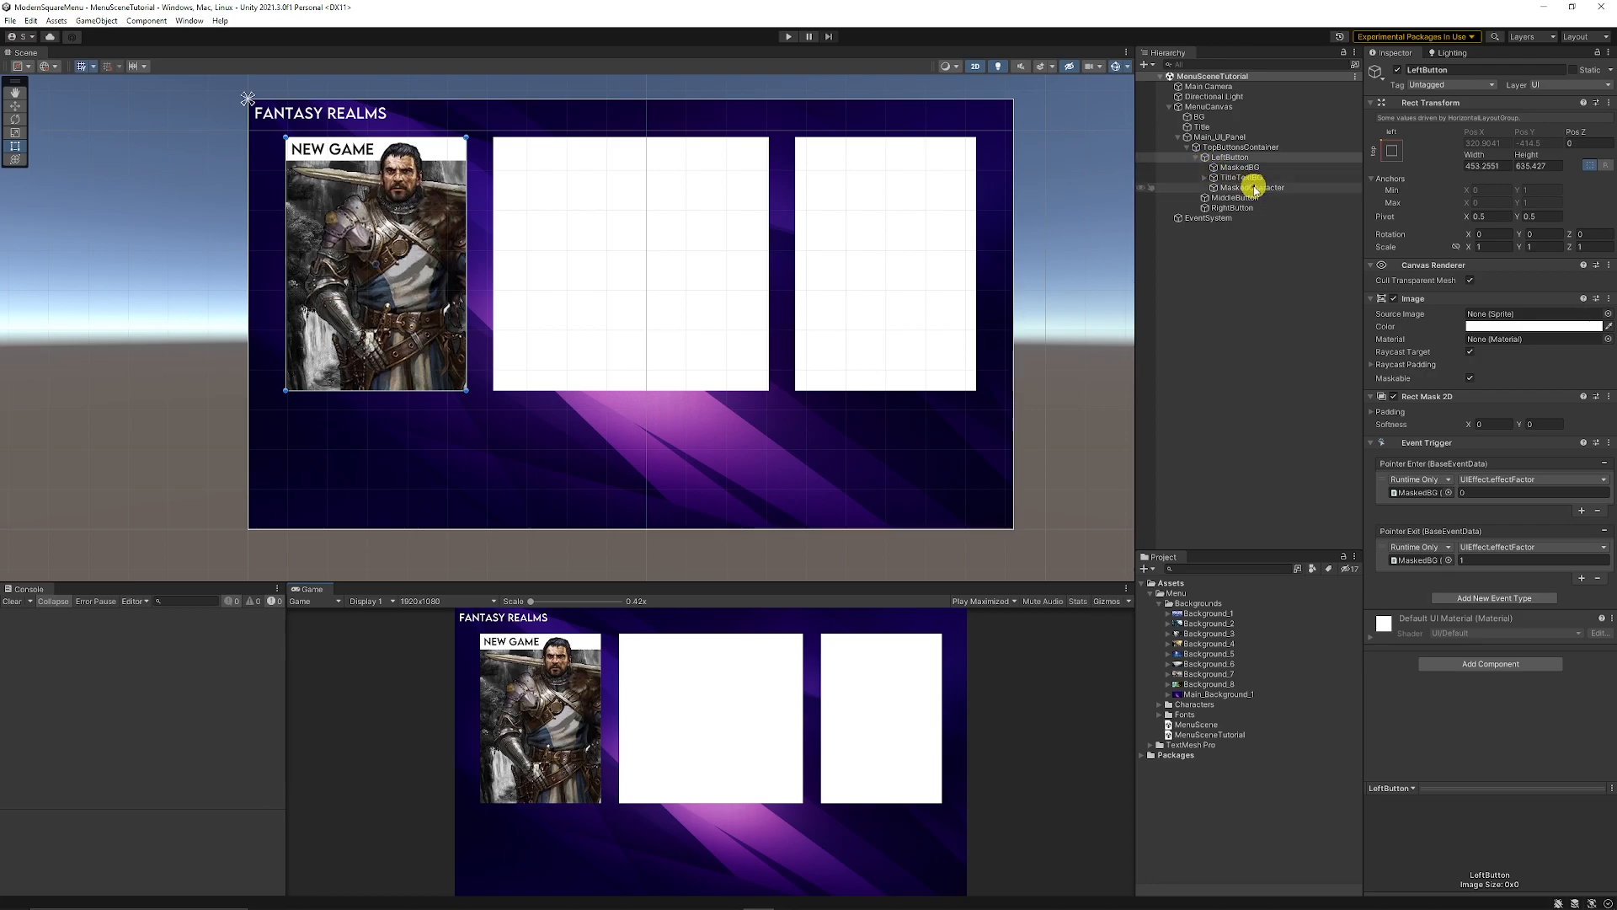
# Untick Raycast Target on MaskedBG, TitleTextBG and MaskedCharacter, then copy the card's children to RightButton.
pyautogui.click(1233, 167)
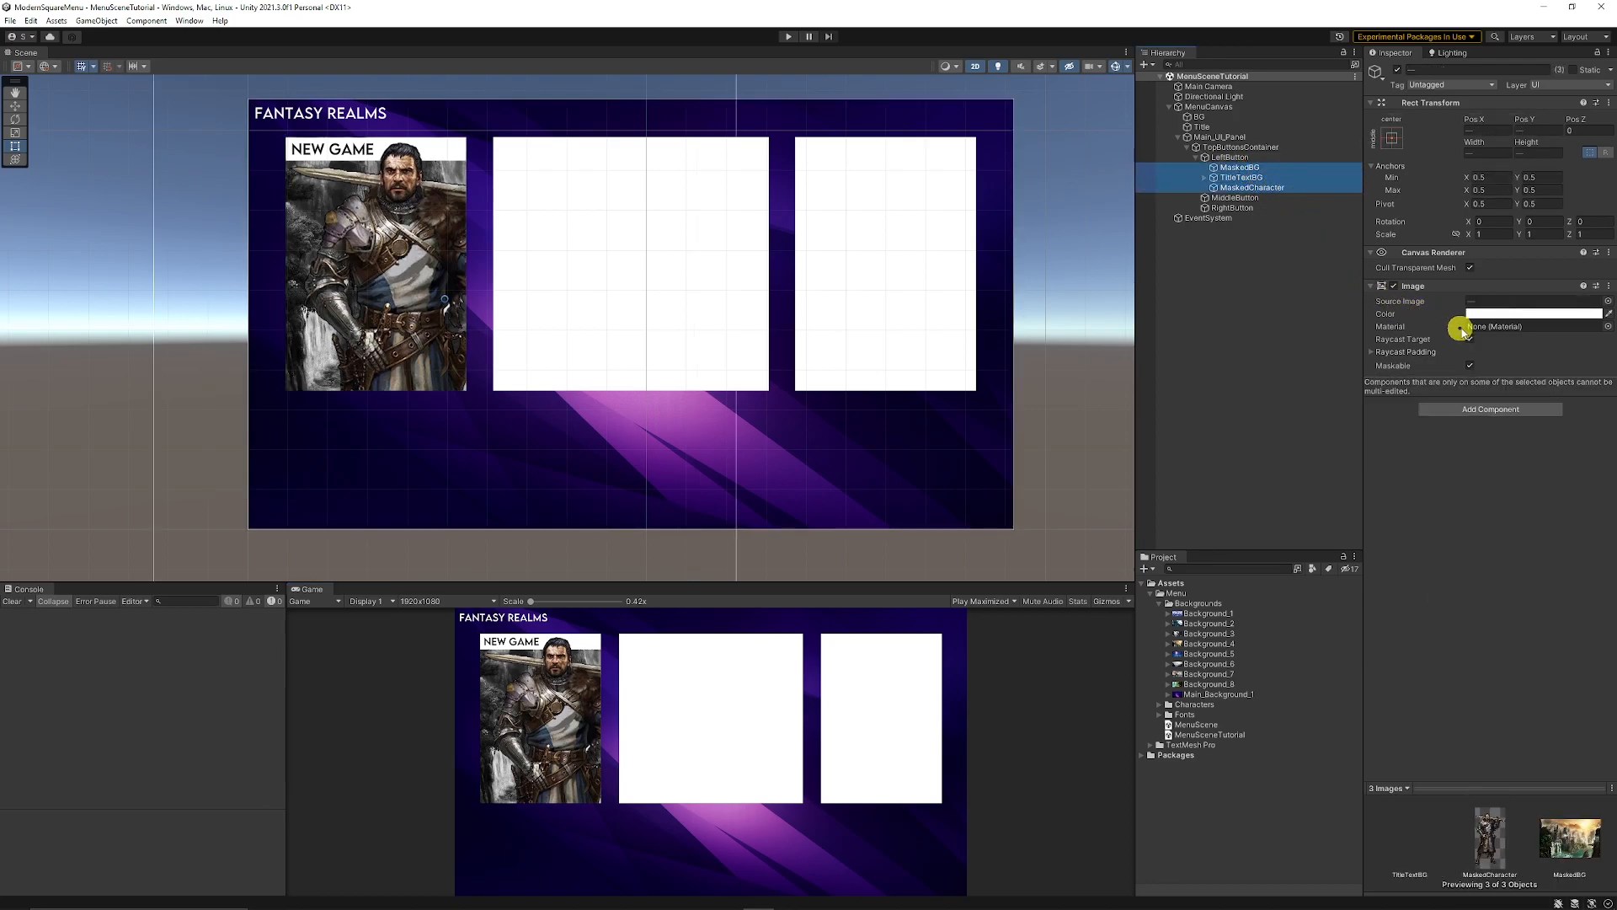
pyautogui.click(1470, 339)
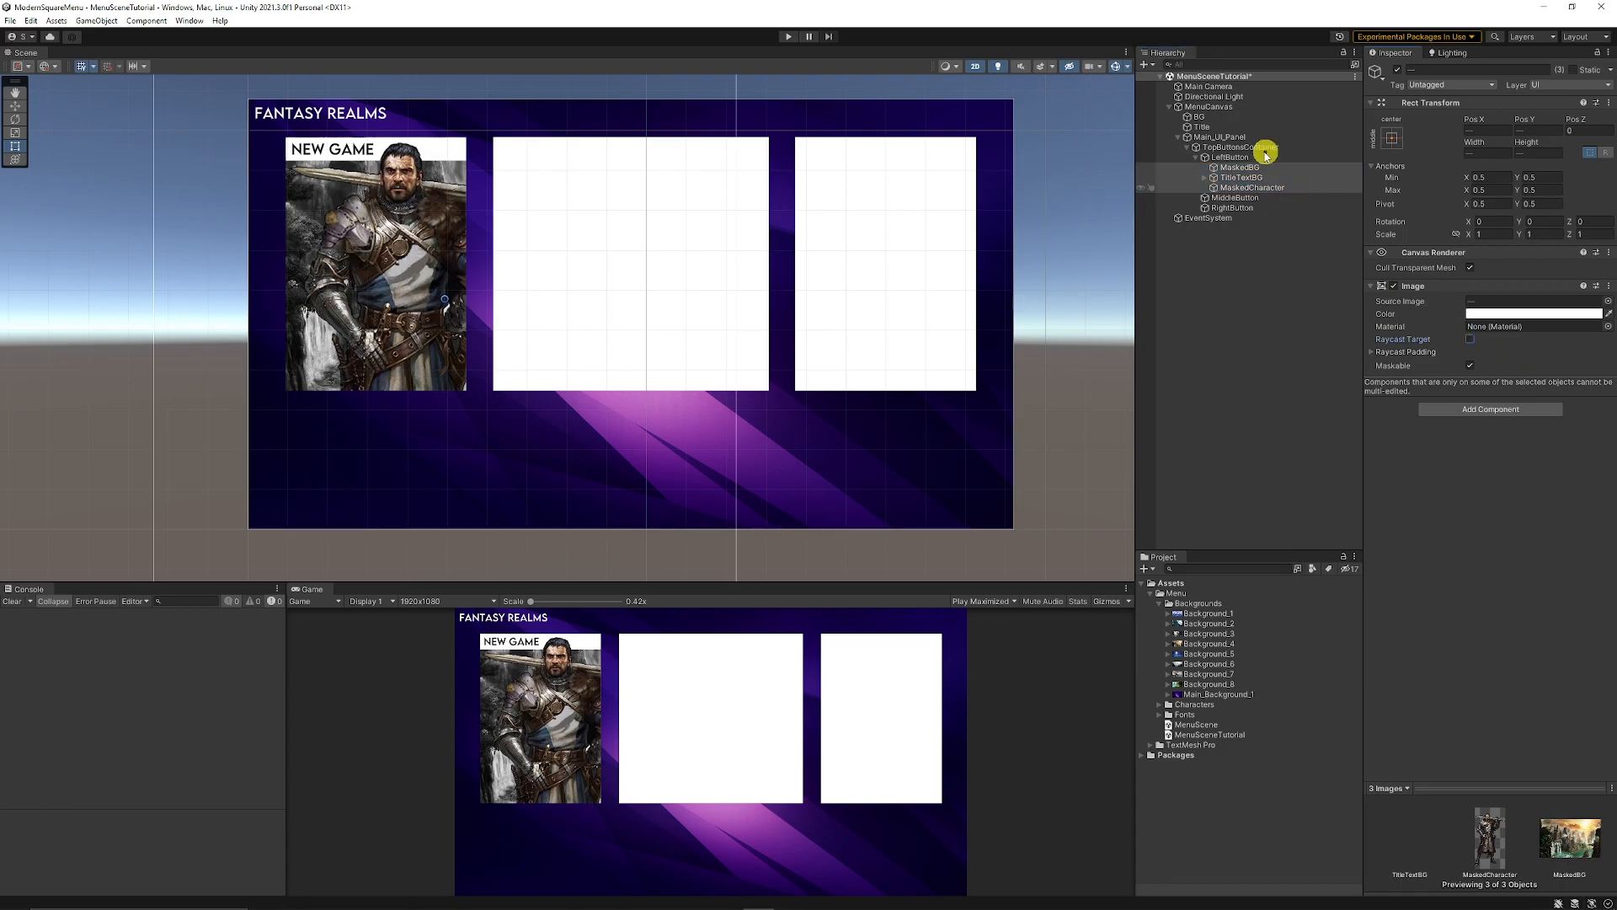
pyautogui.click(1230, 157)
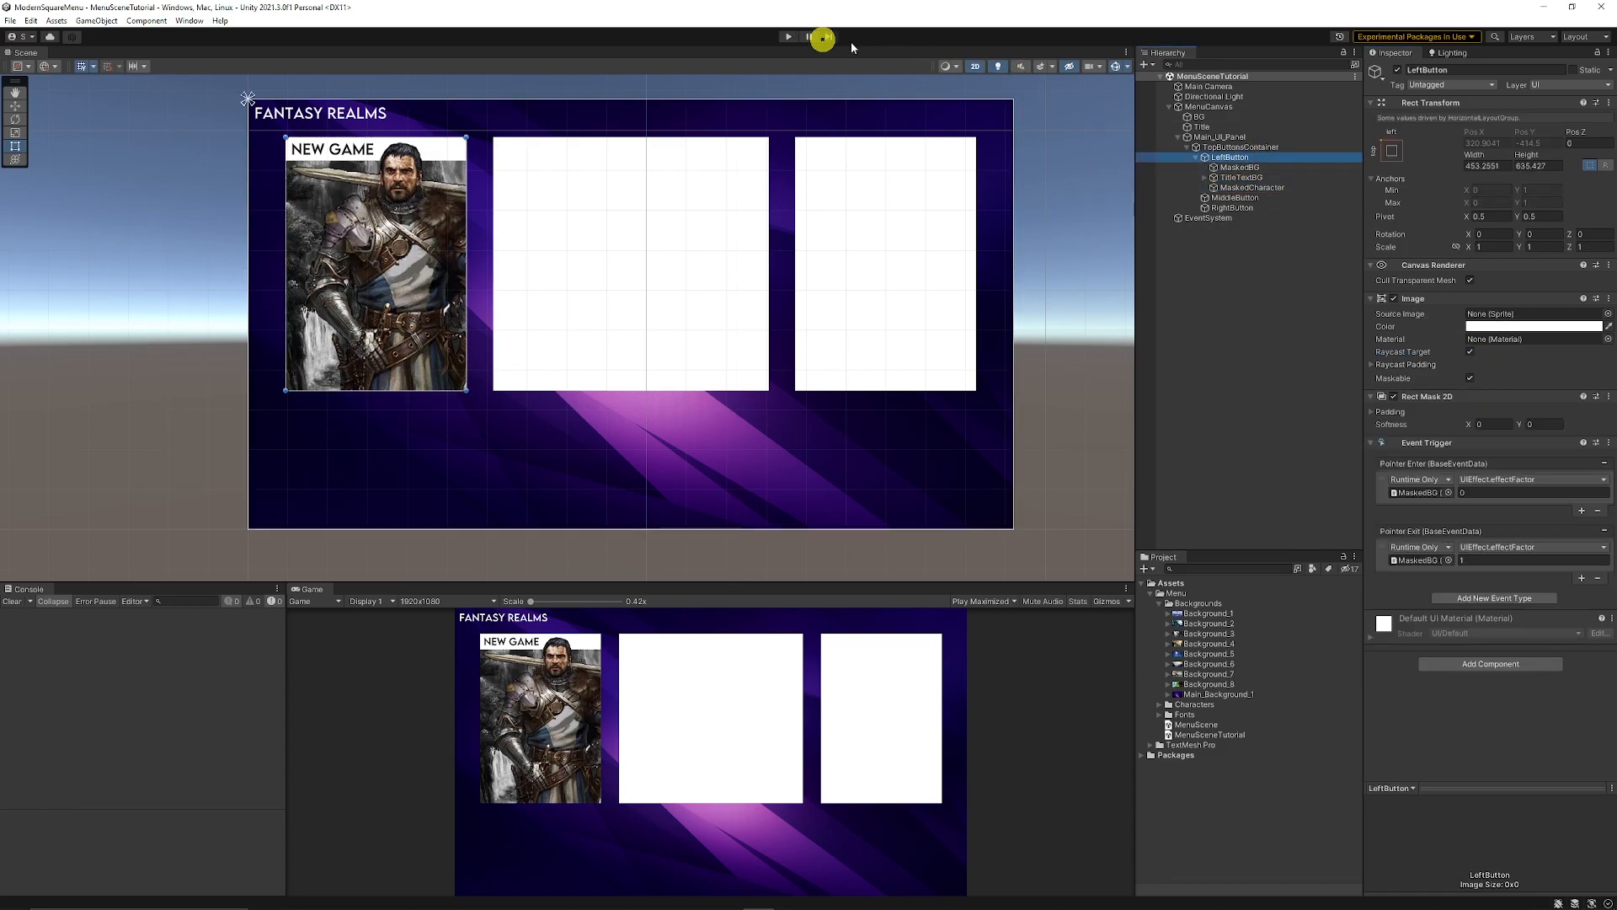
pyautogui.click(786, 36)
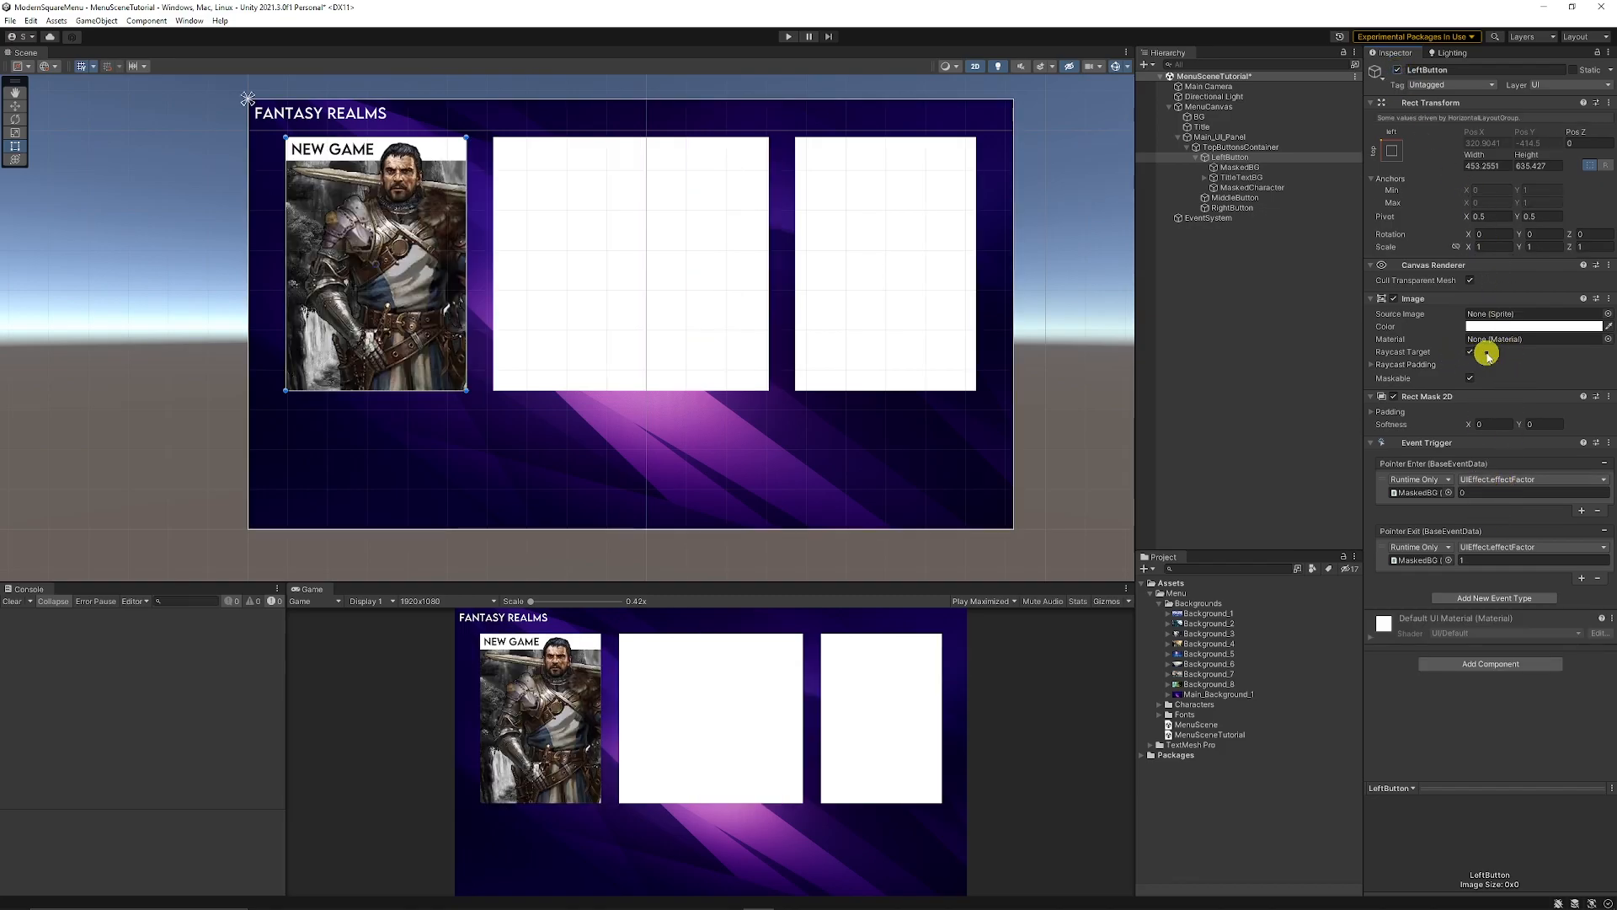
pyautogui.click(1237, 390)
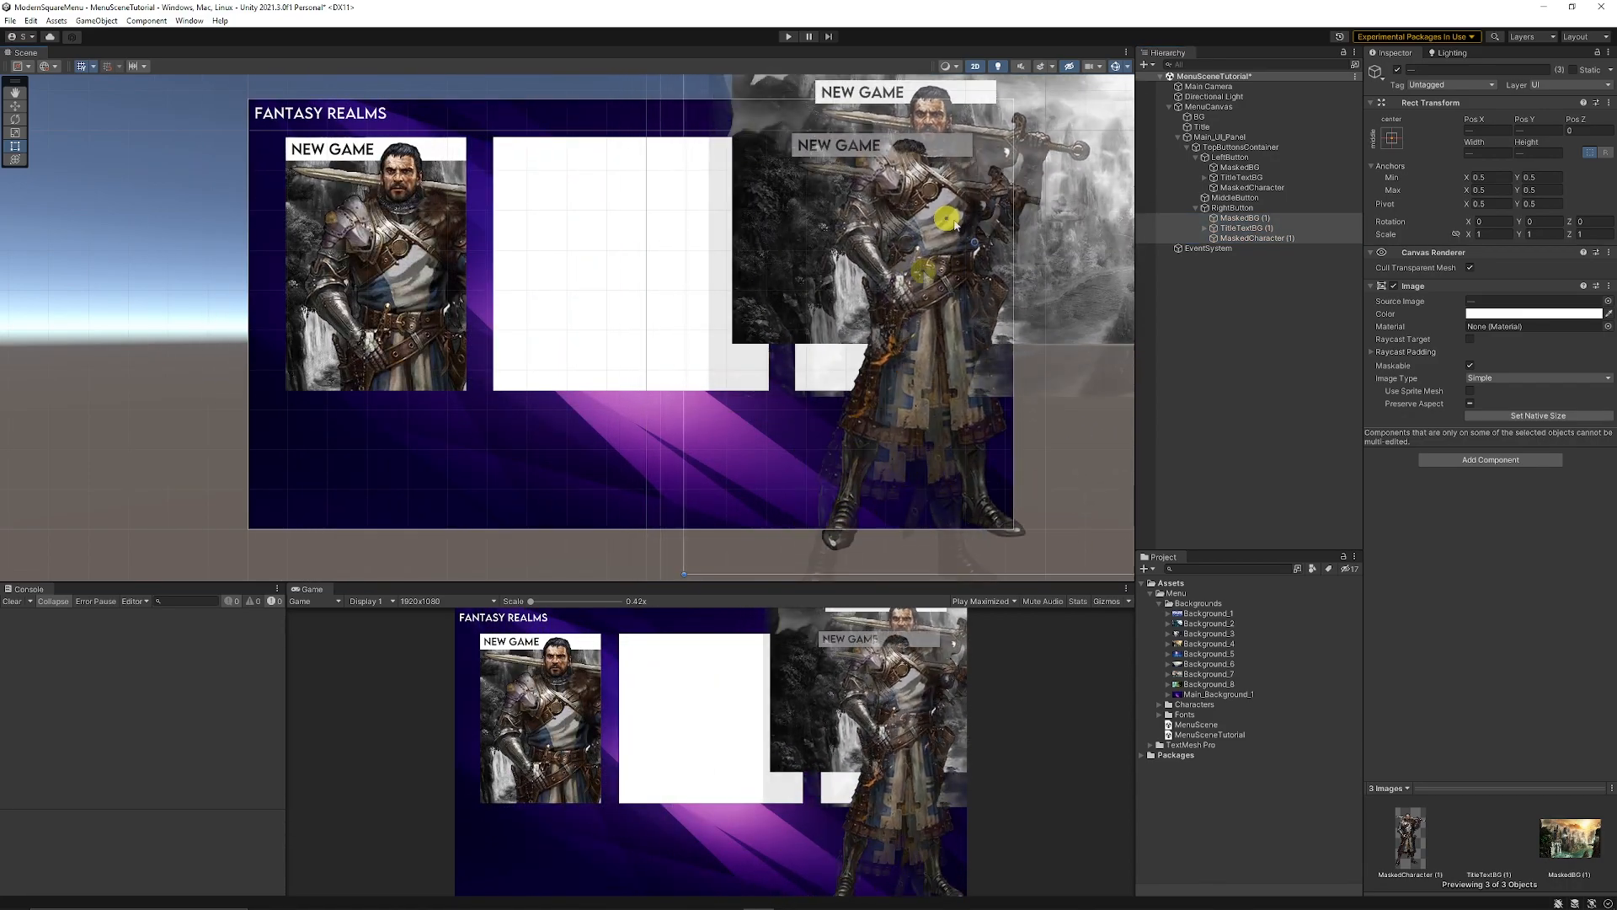
# Add a Rect Mask 2D to RightButton so its copied images clip to the card bounds.
pyautogui.click(1231, 207)
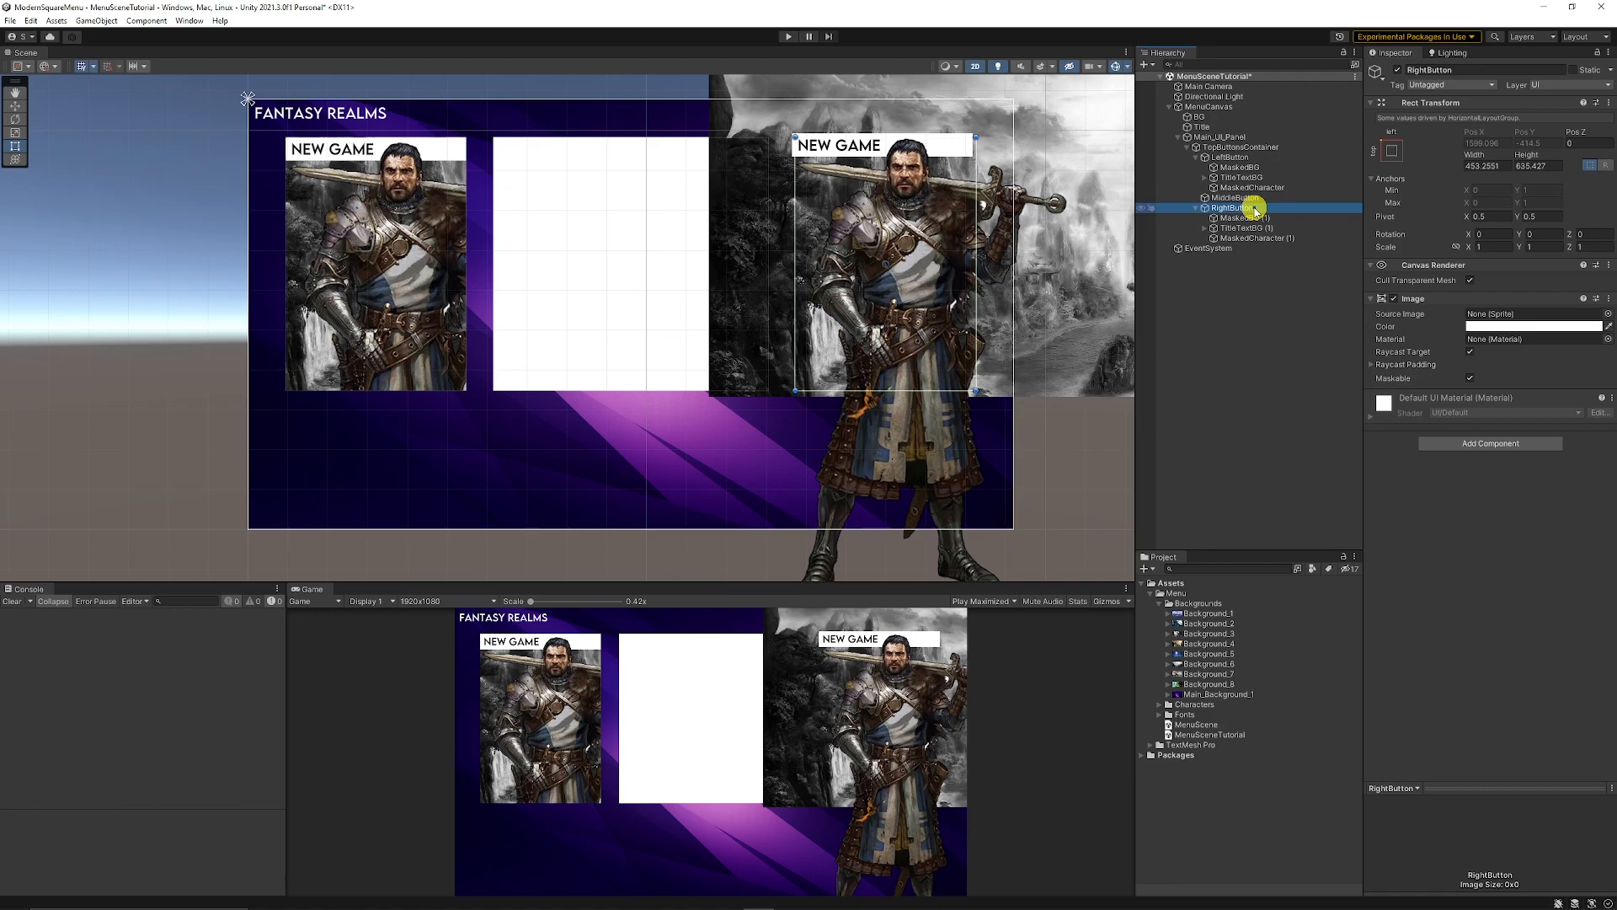
pyautogui.click(1490, 443)
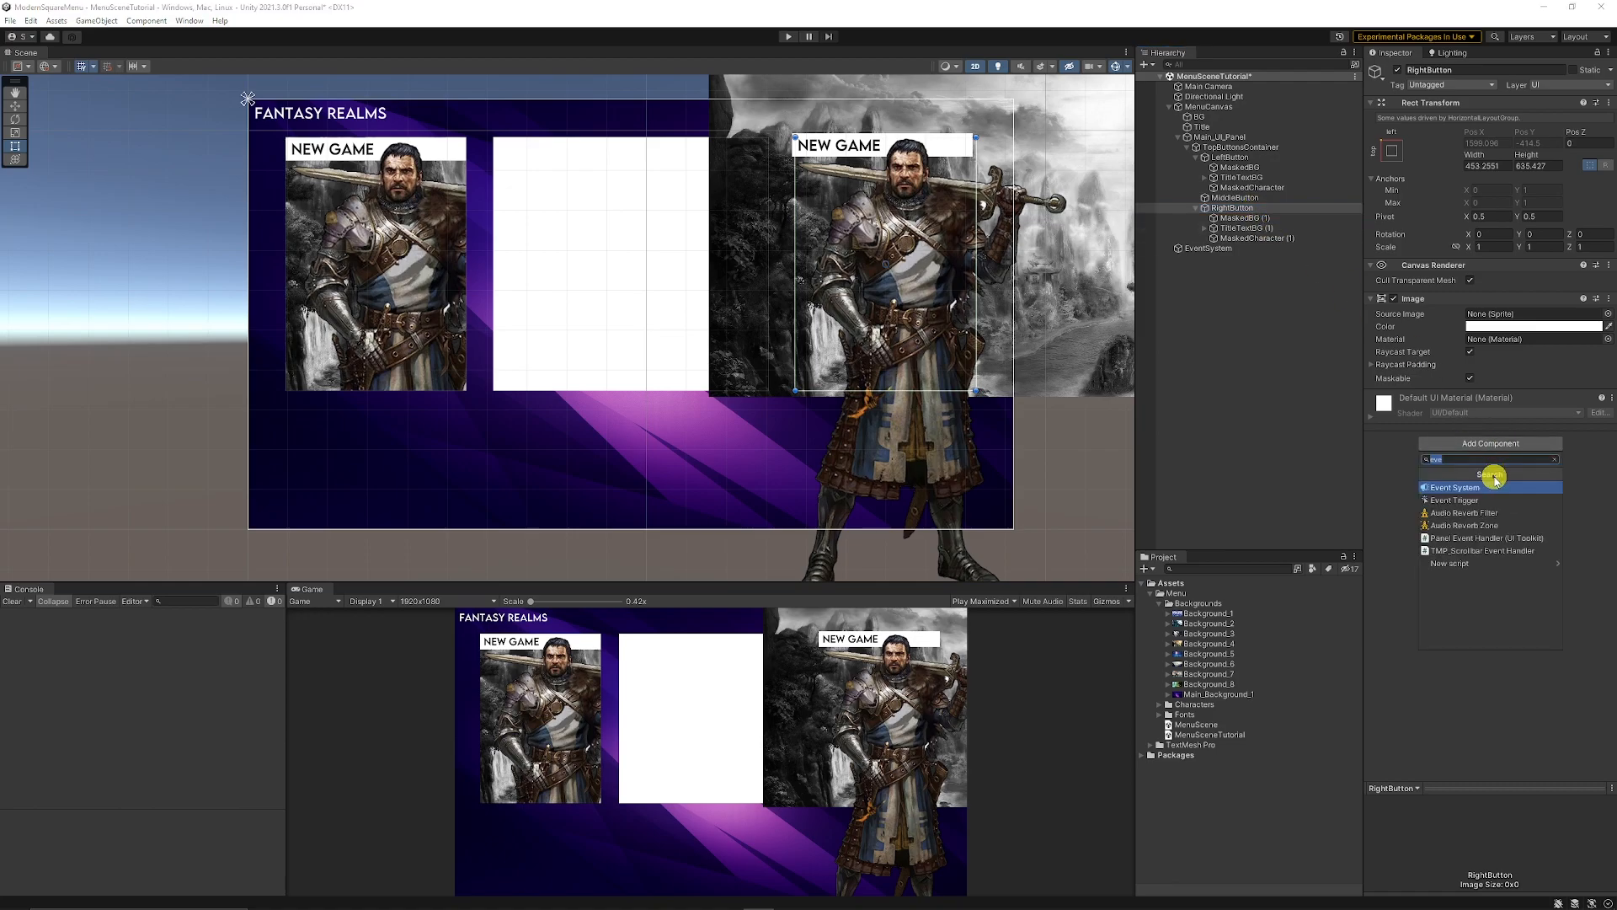
pyautogui.write('mask')
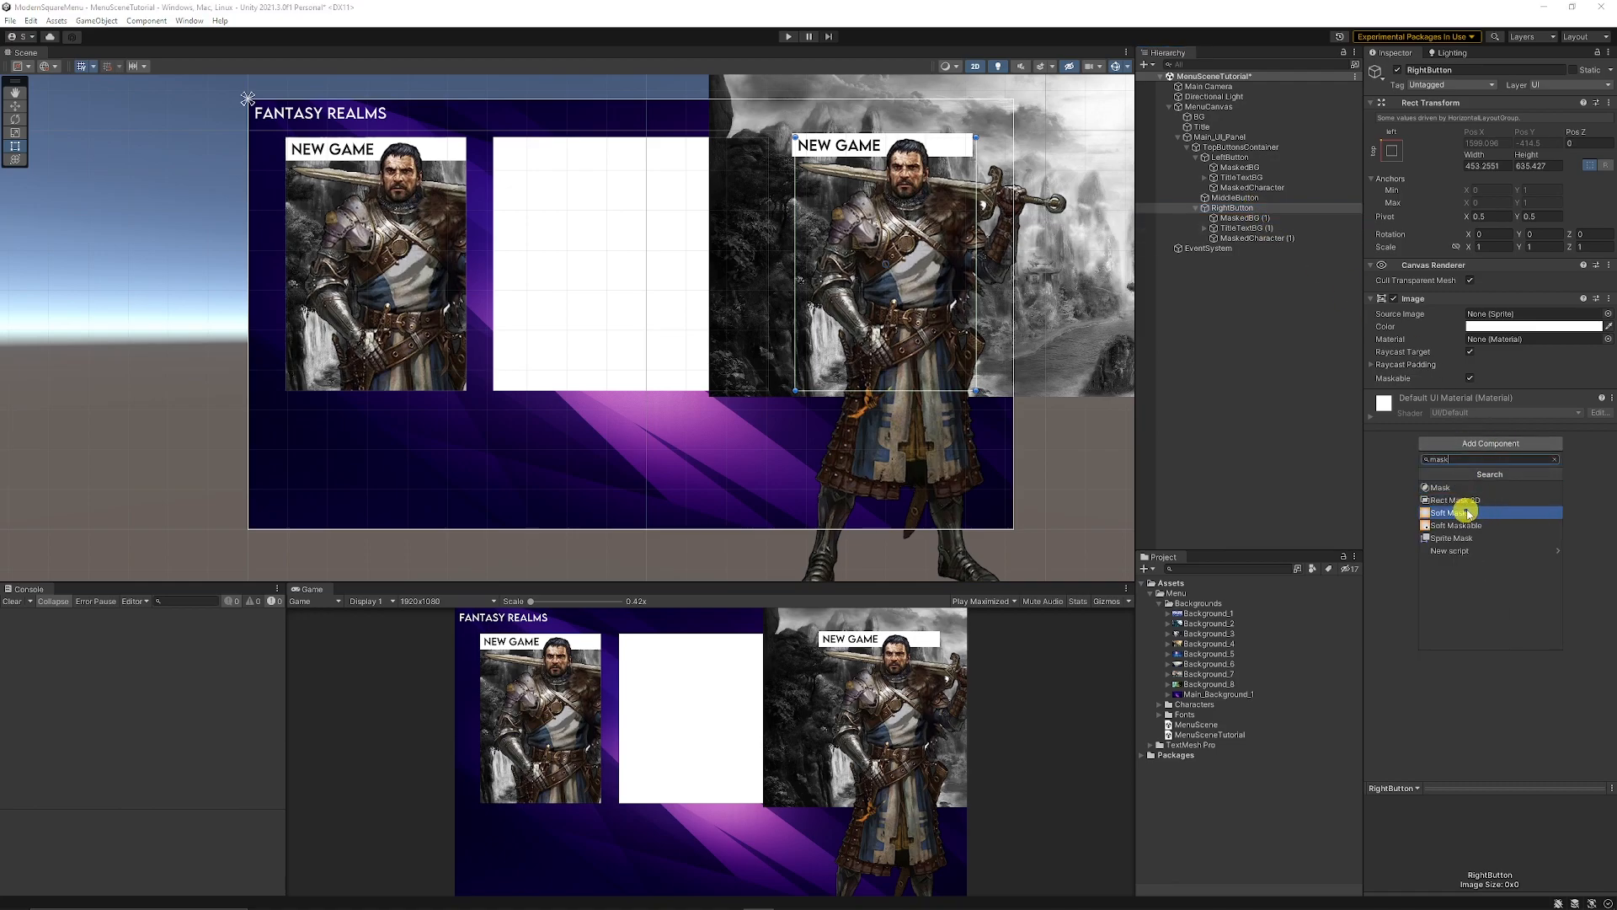
pyautogui.click(1451, 499)
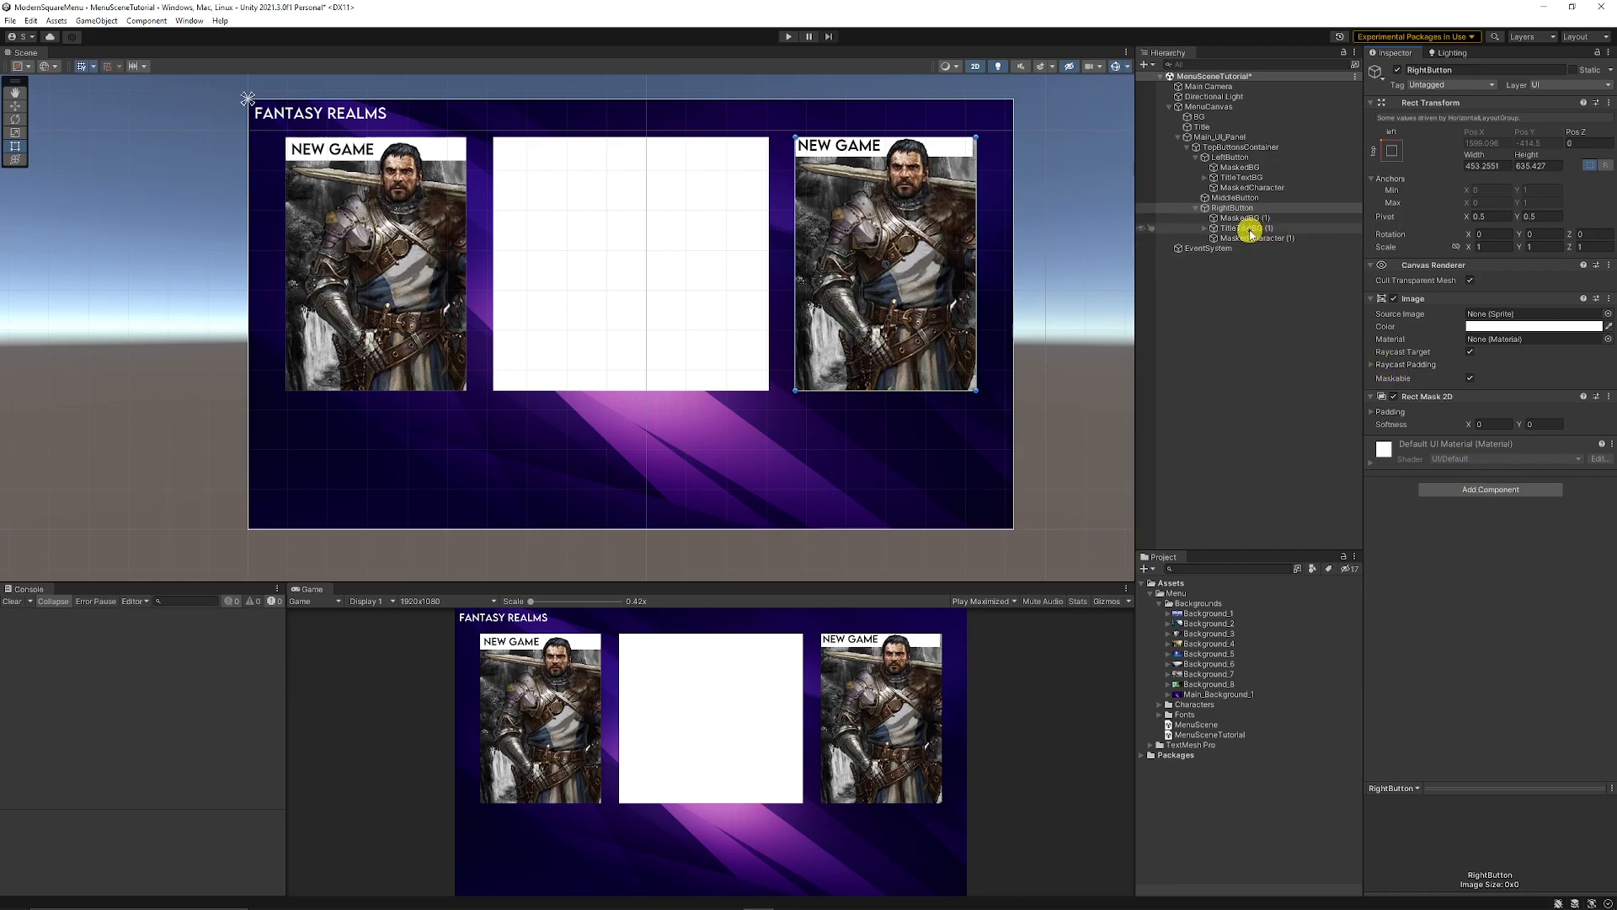
pyautogui.click(1242, 227)
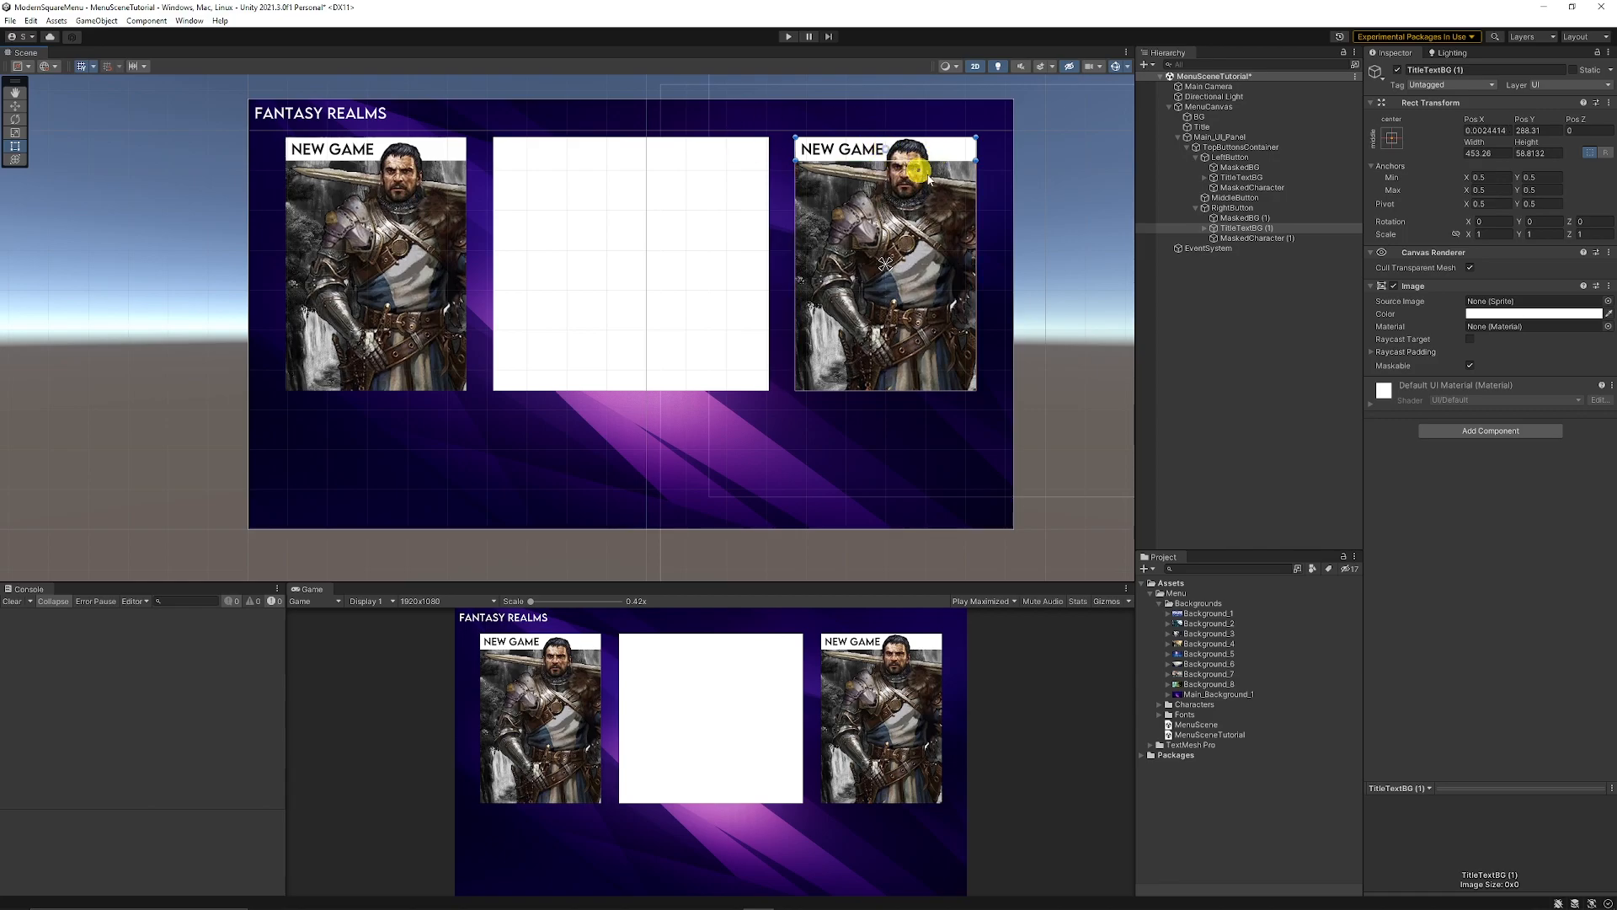
# Change the right card's title text to MULTIPLAYER.
pyautogui.click(1242, 218)
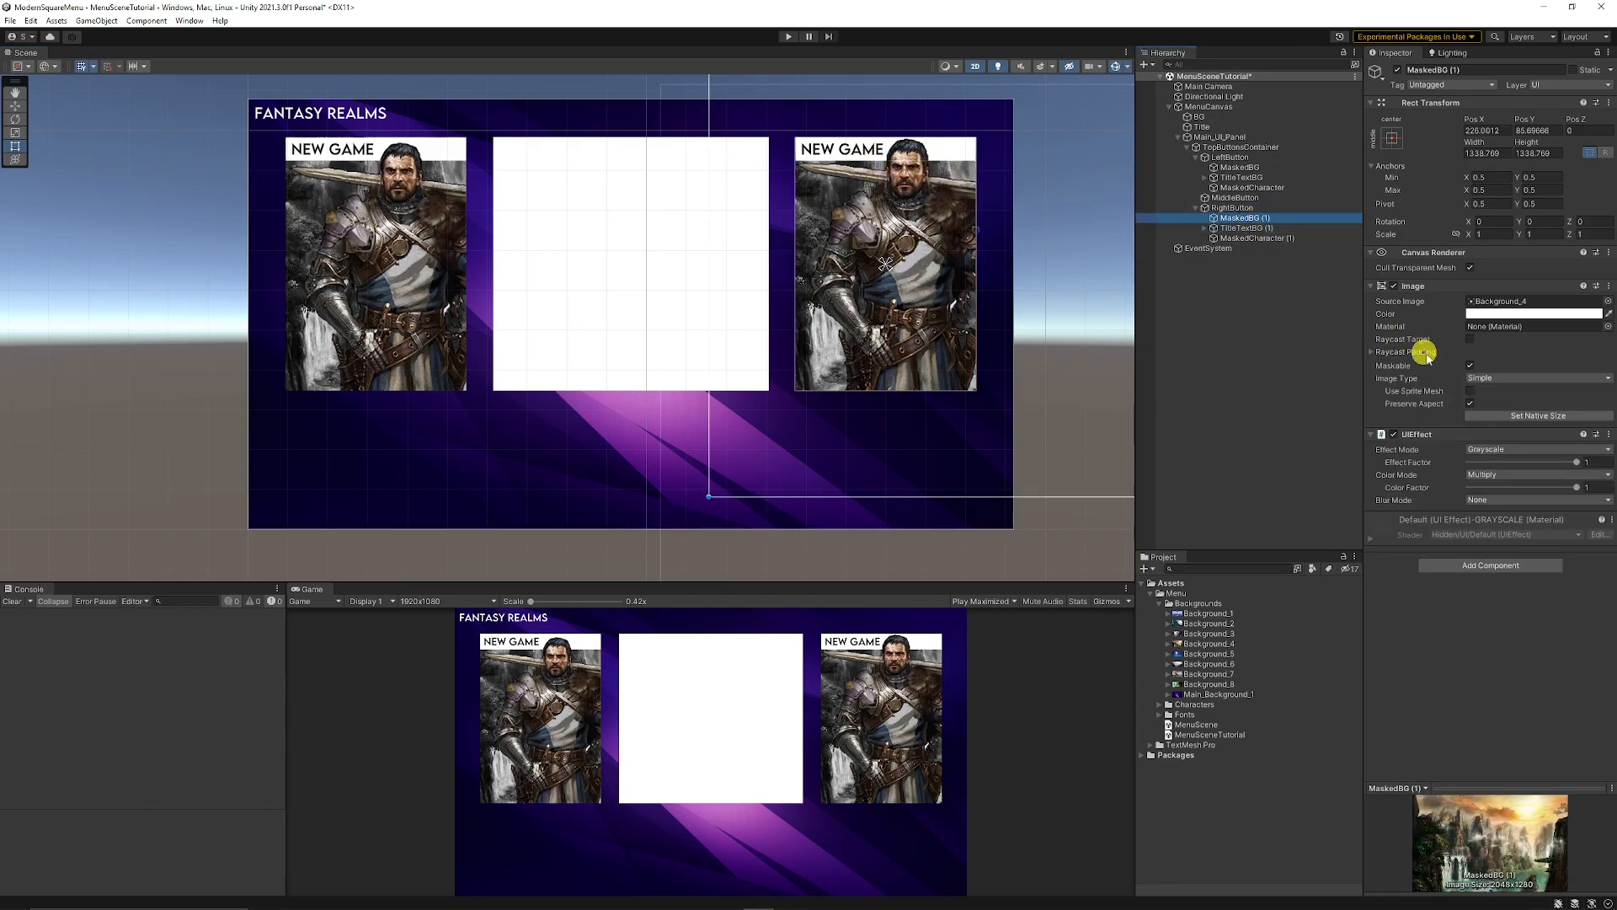
pyautogui.click(1211, 654)
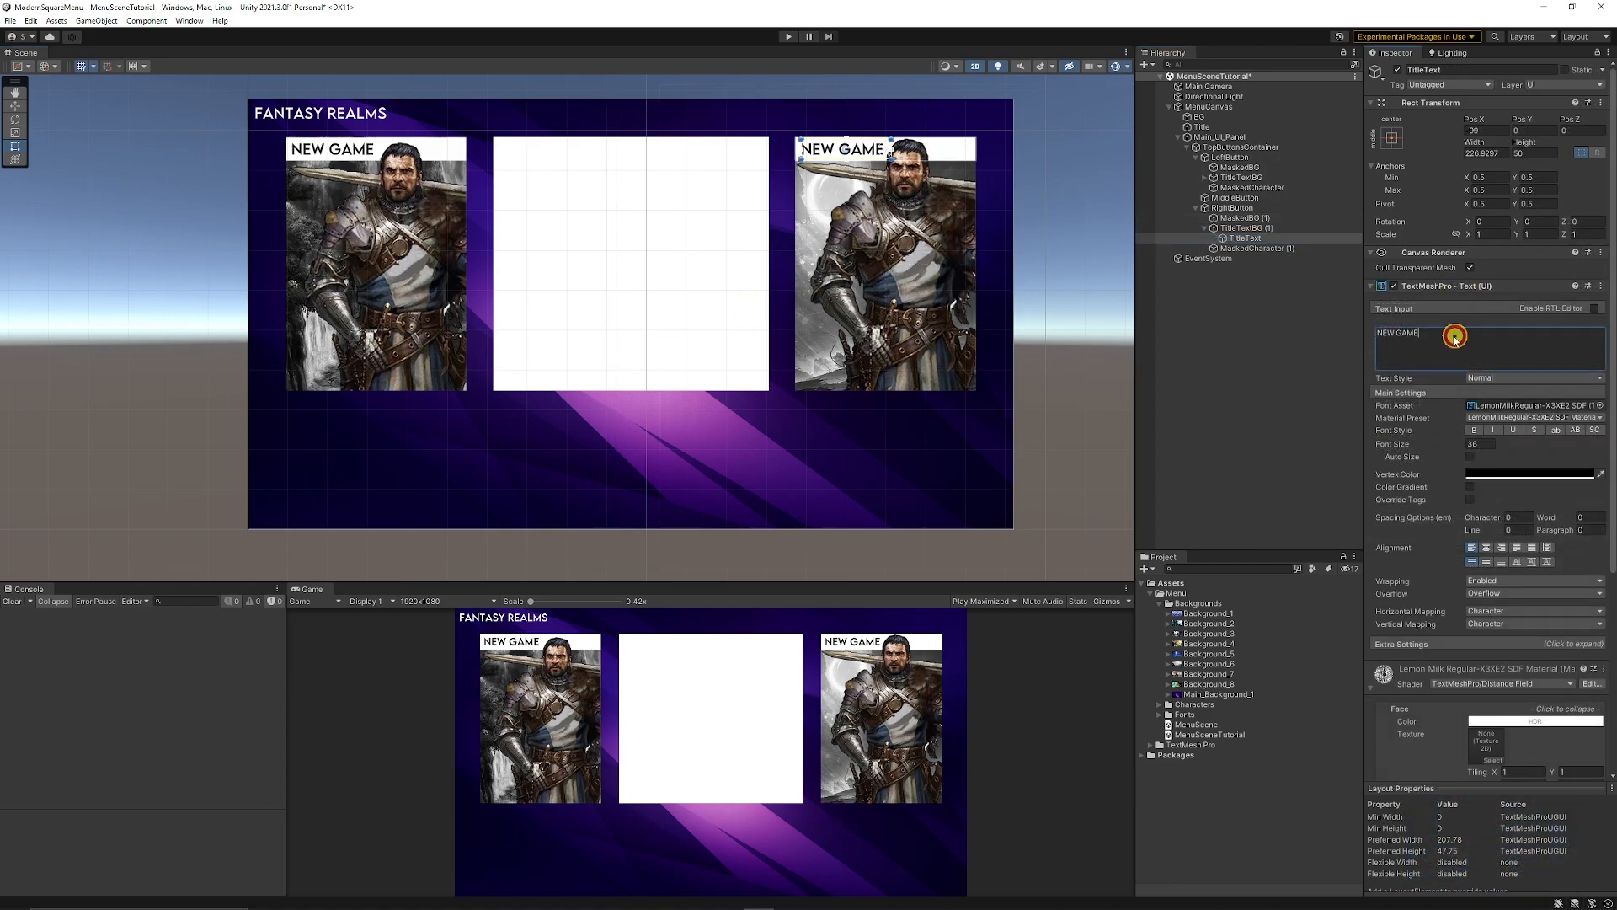
pyautogui.write('m')
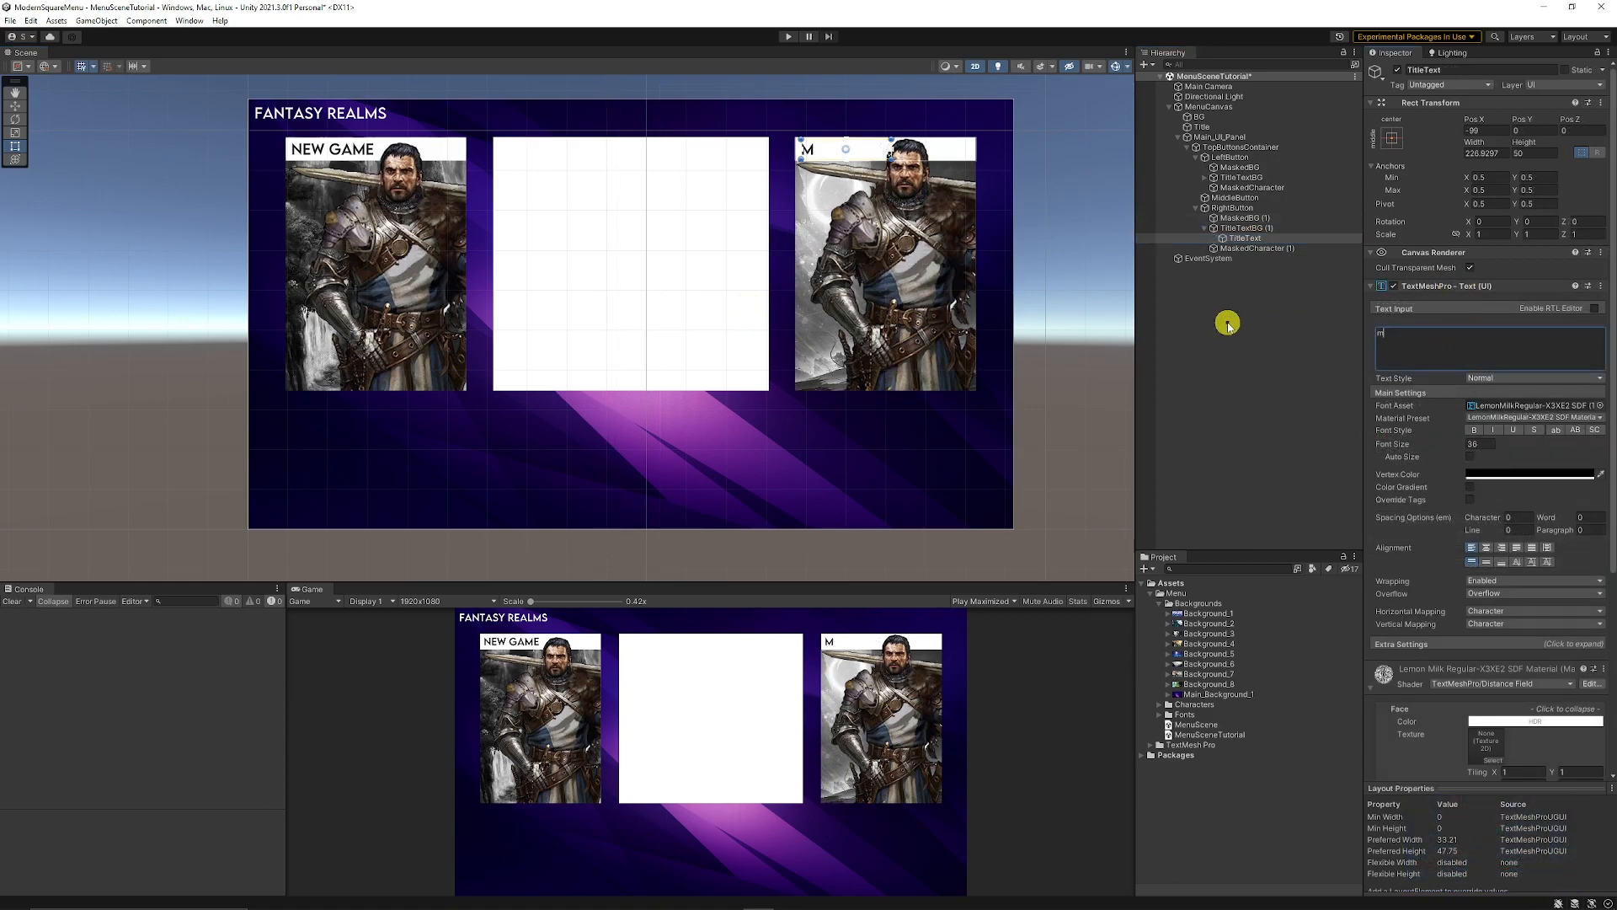
pyautogui.write('ultiplayer')
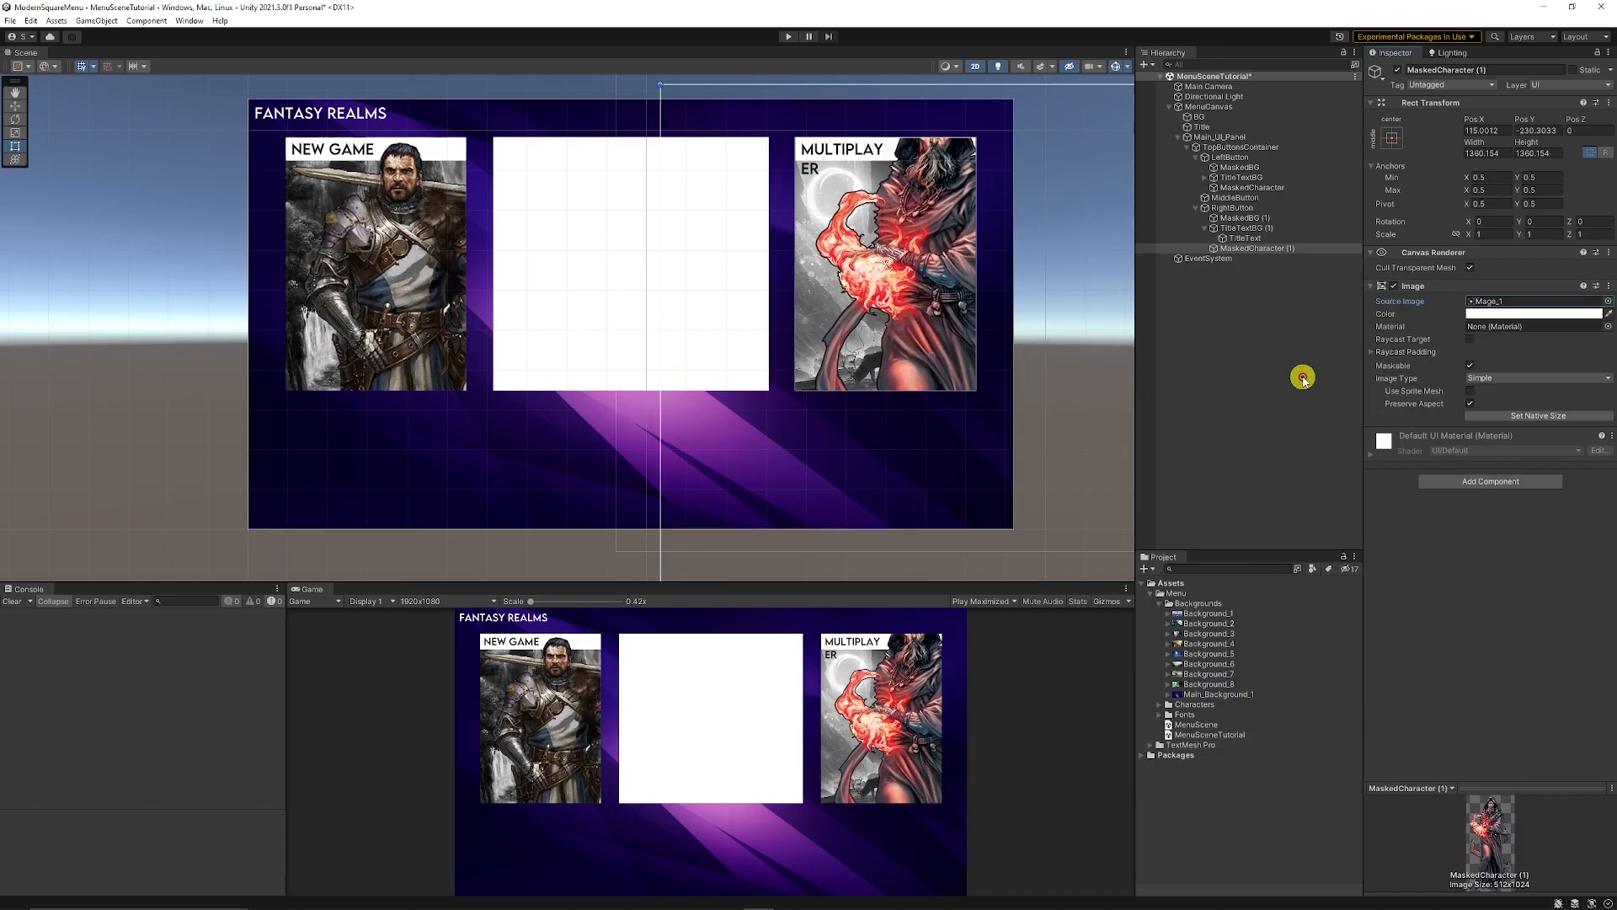
# Swap in the Mage_1 character over Background_5 and reposition the mage within the card.
pyautogui.moveTo(1301, 378); pyautogui.dragTo(932, 303)
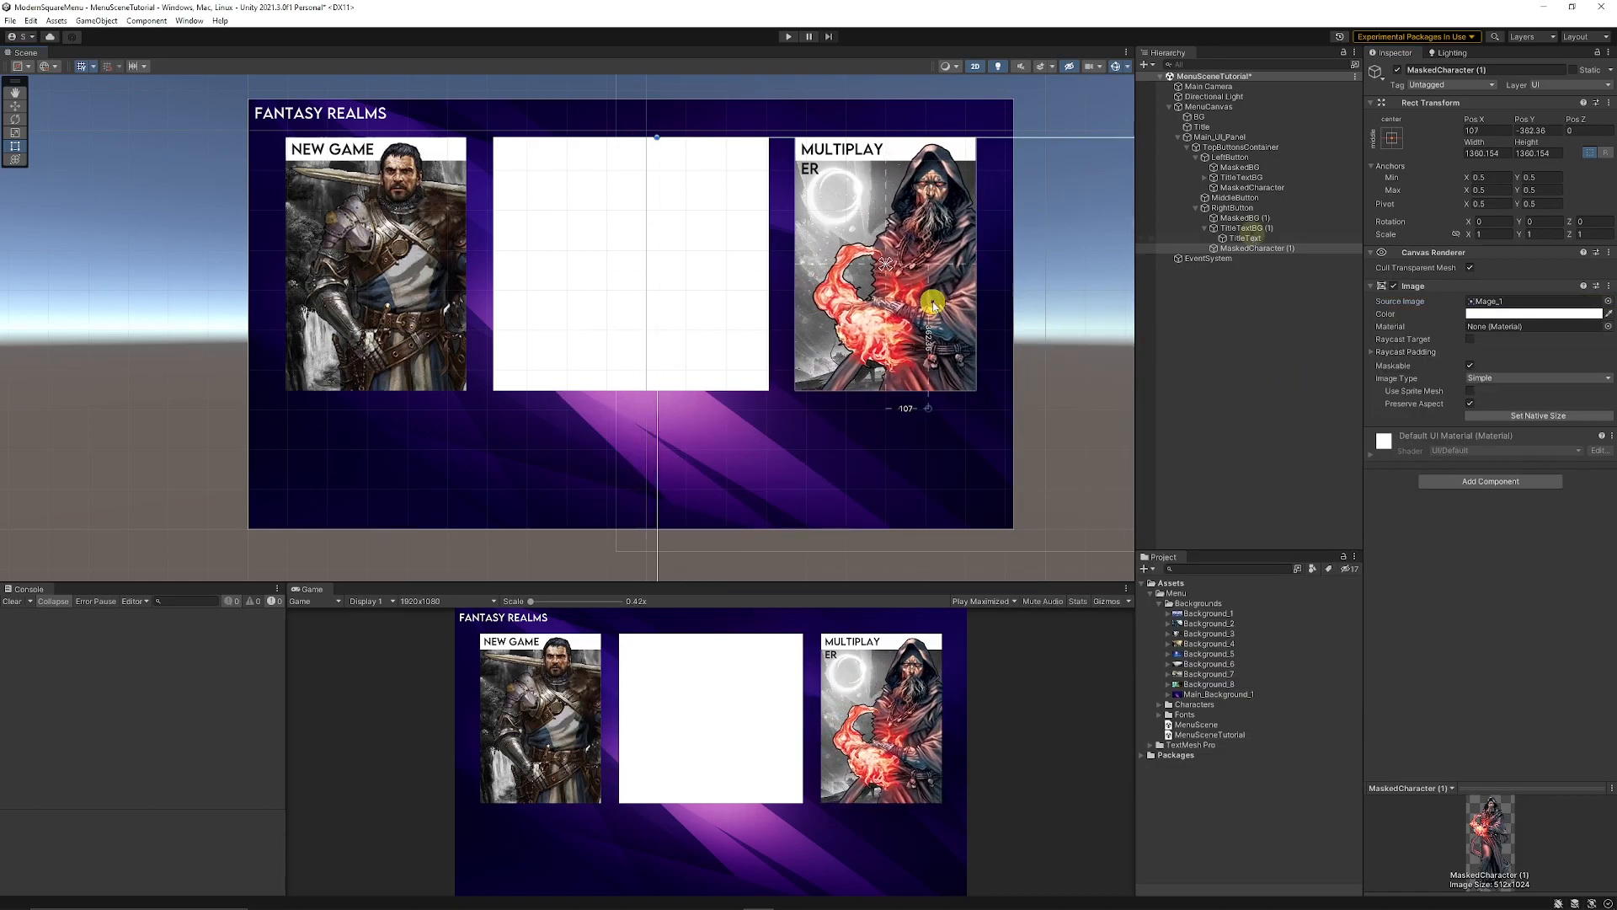
pyautogui.click(1245, 237)
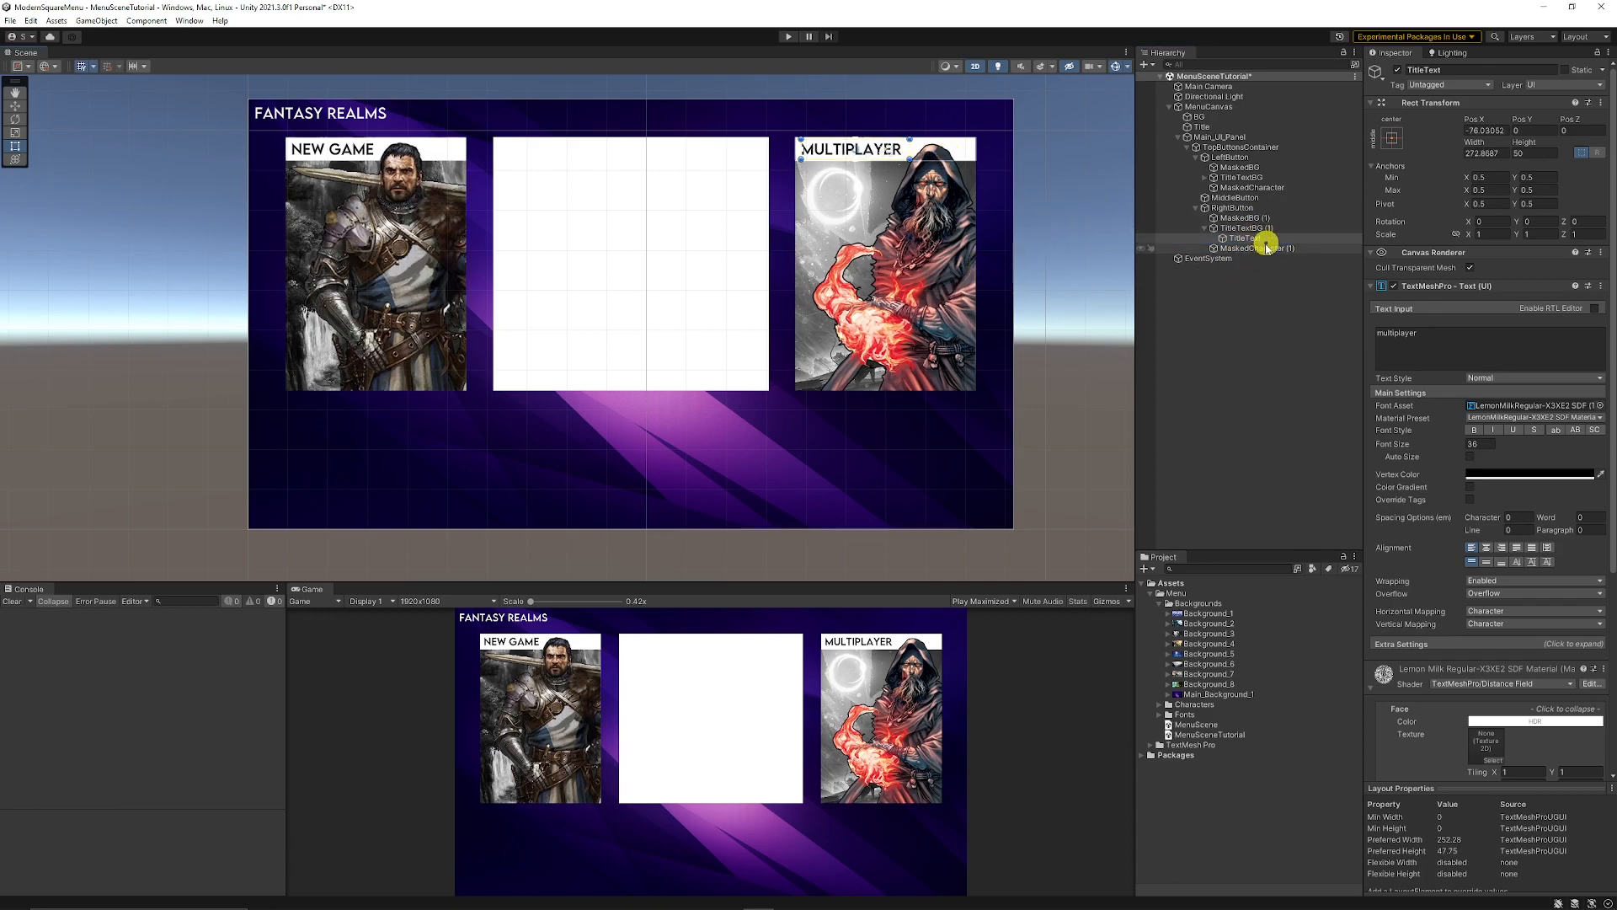
pyautogui.click(1254, 248)
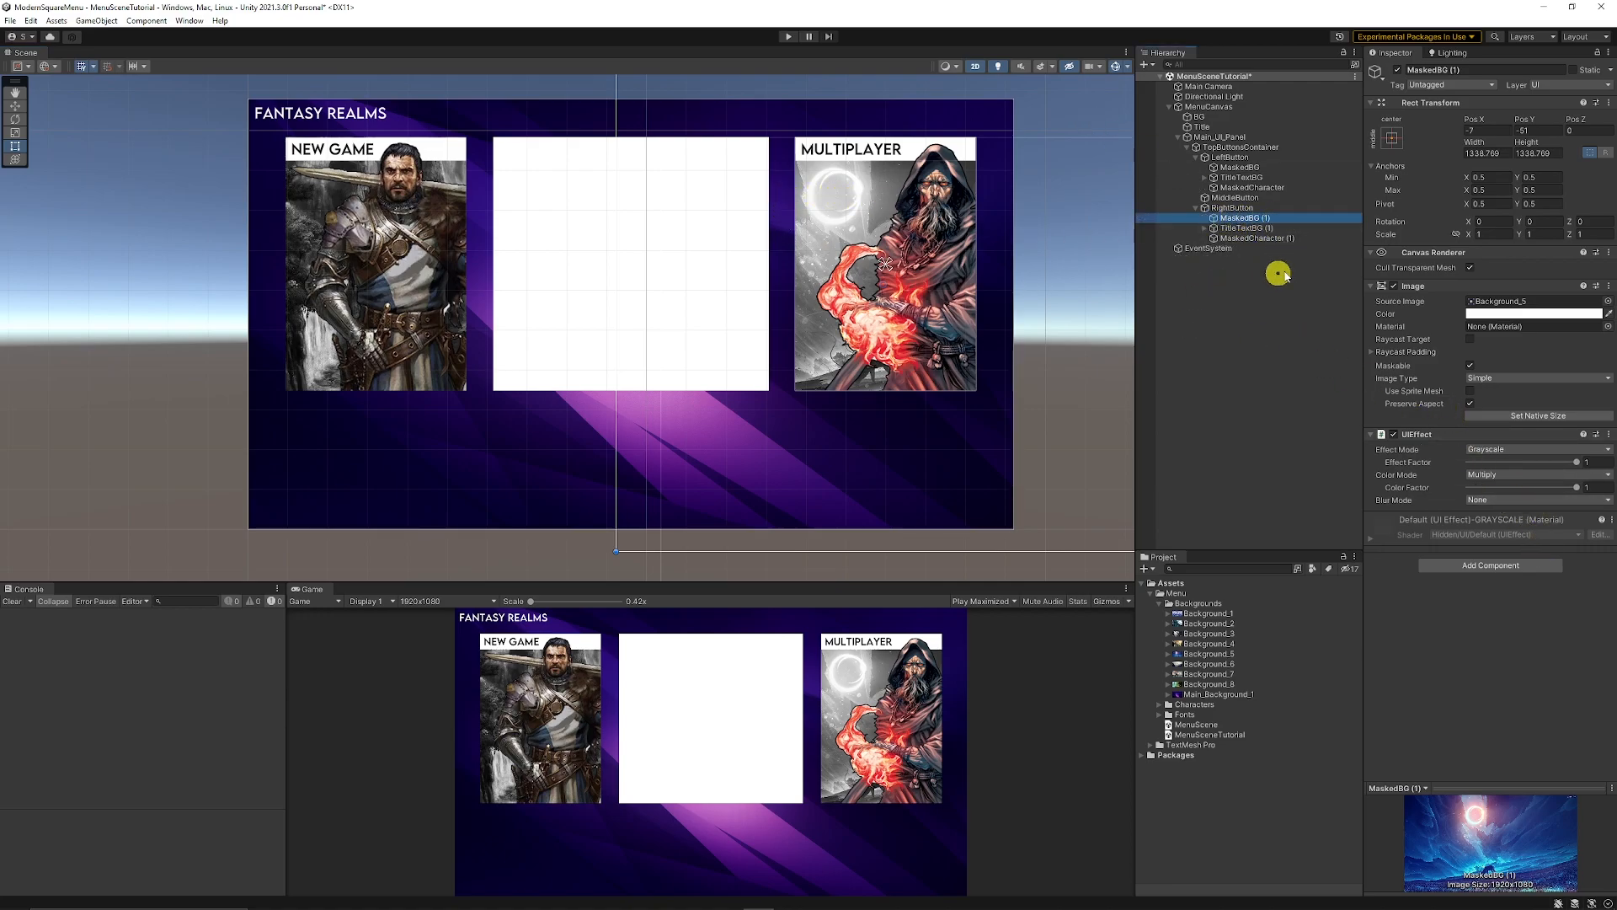
pyautogui.click(1229, 157)
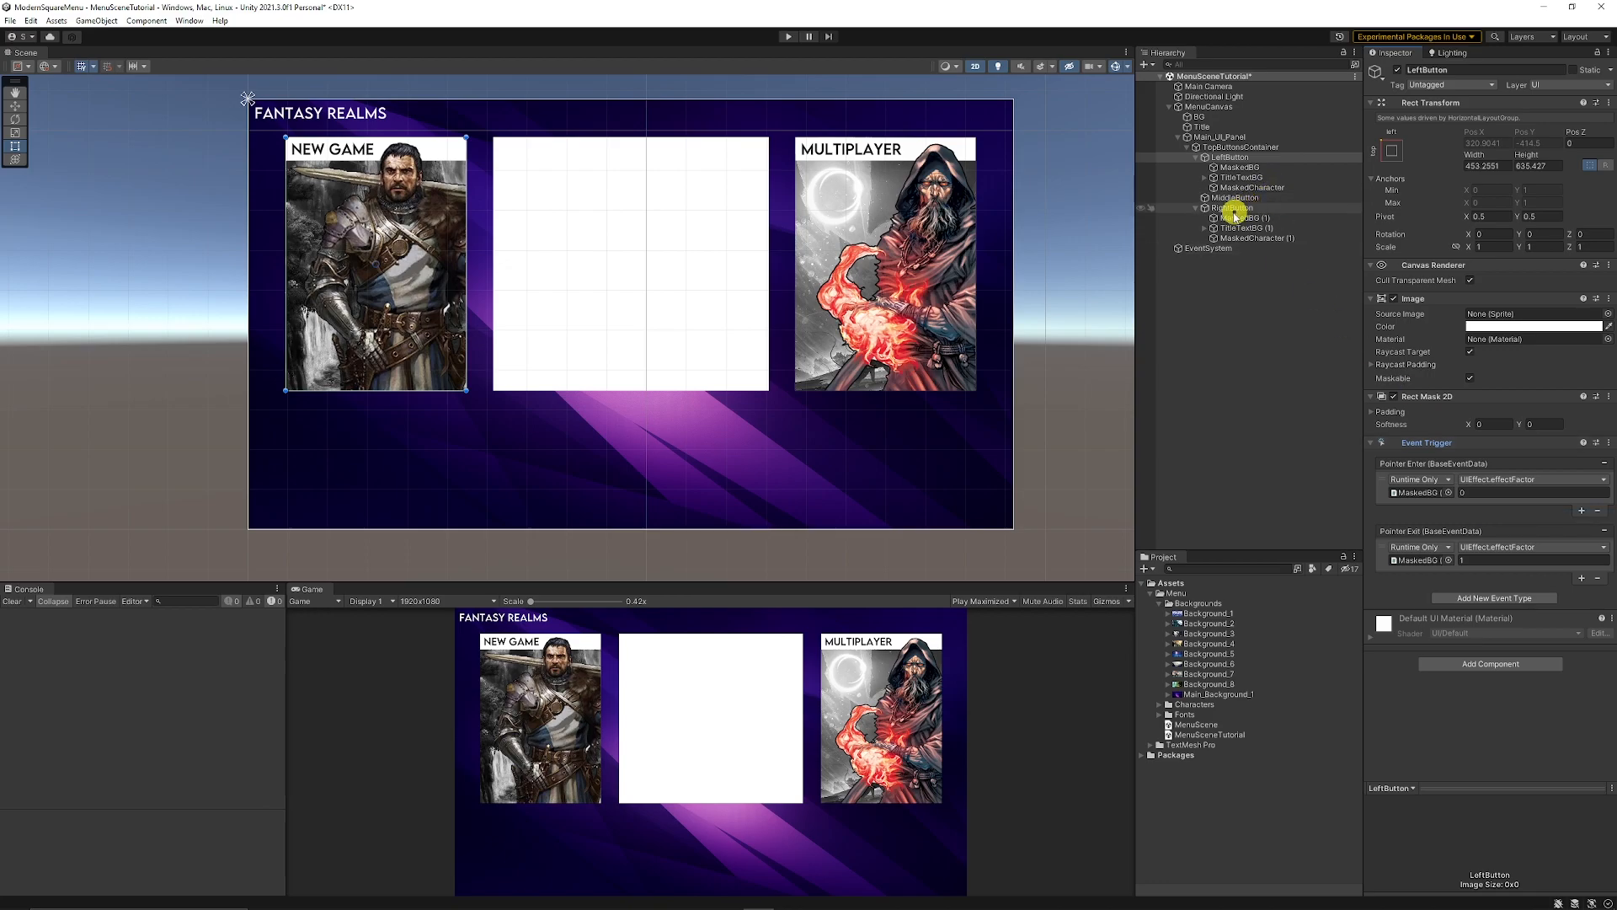
# Paste LeftButton's Event Trigger onto RightButton as new and point it at UIEffect.effectFactor.
pyautogui.click(1231, 207)
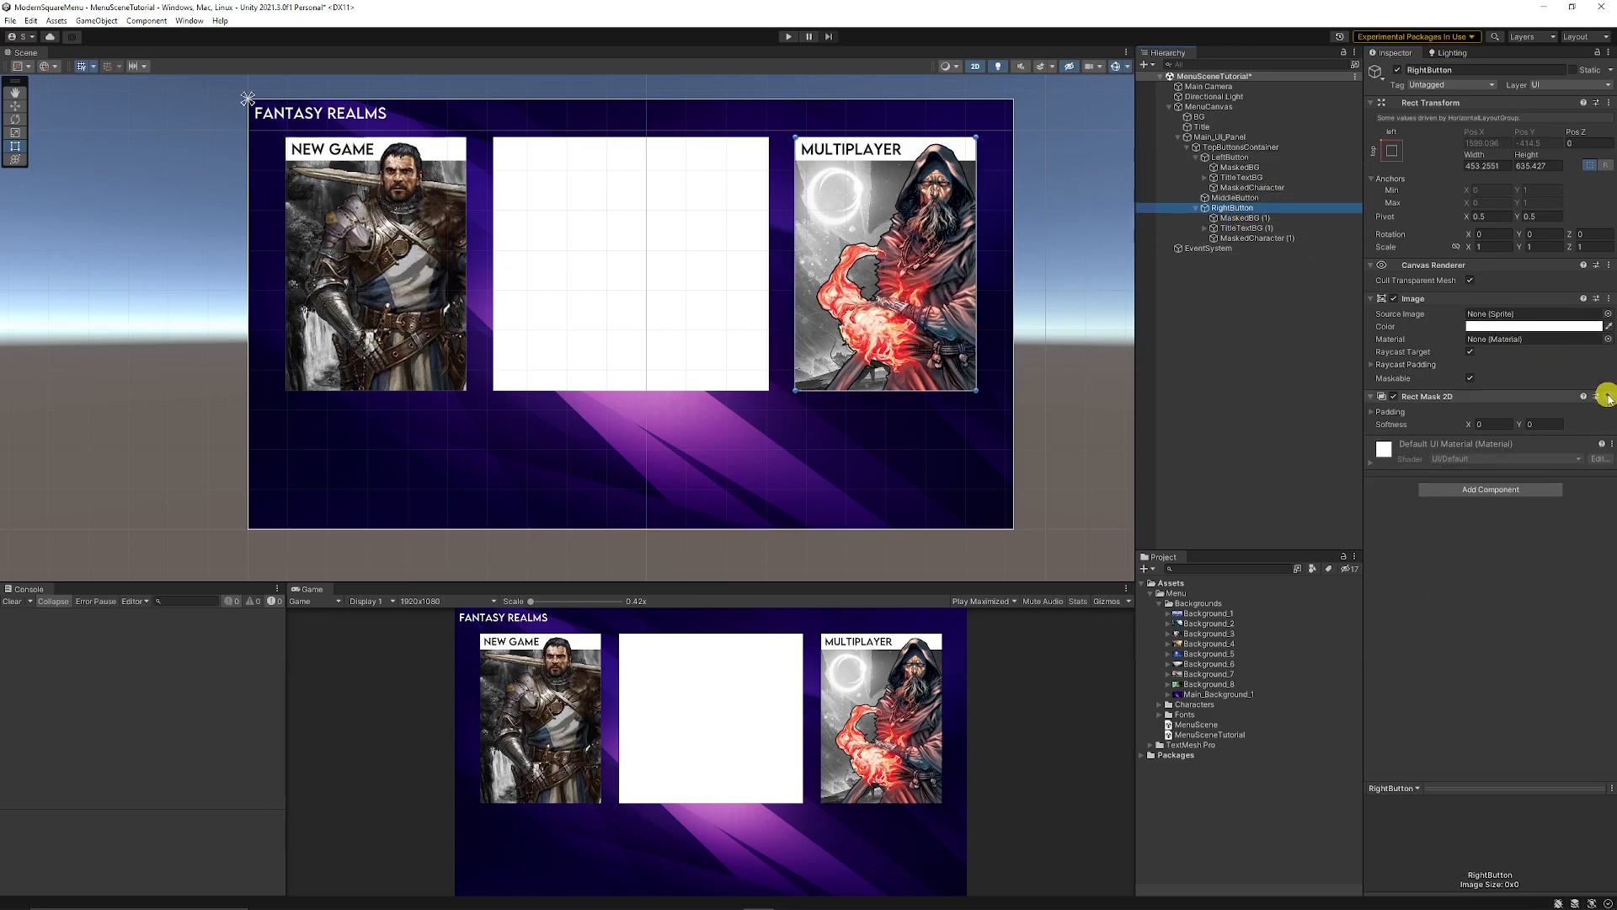
pyautogui.click(1602, 396)
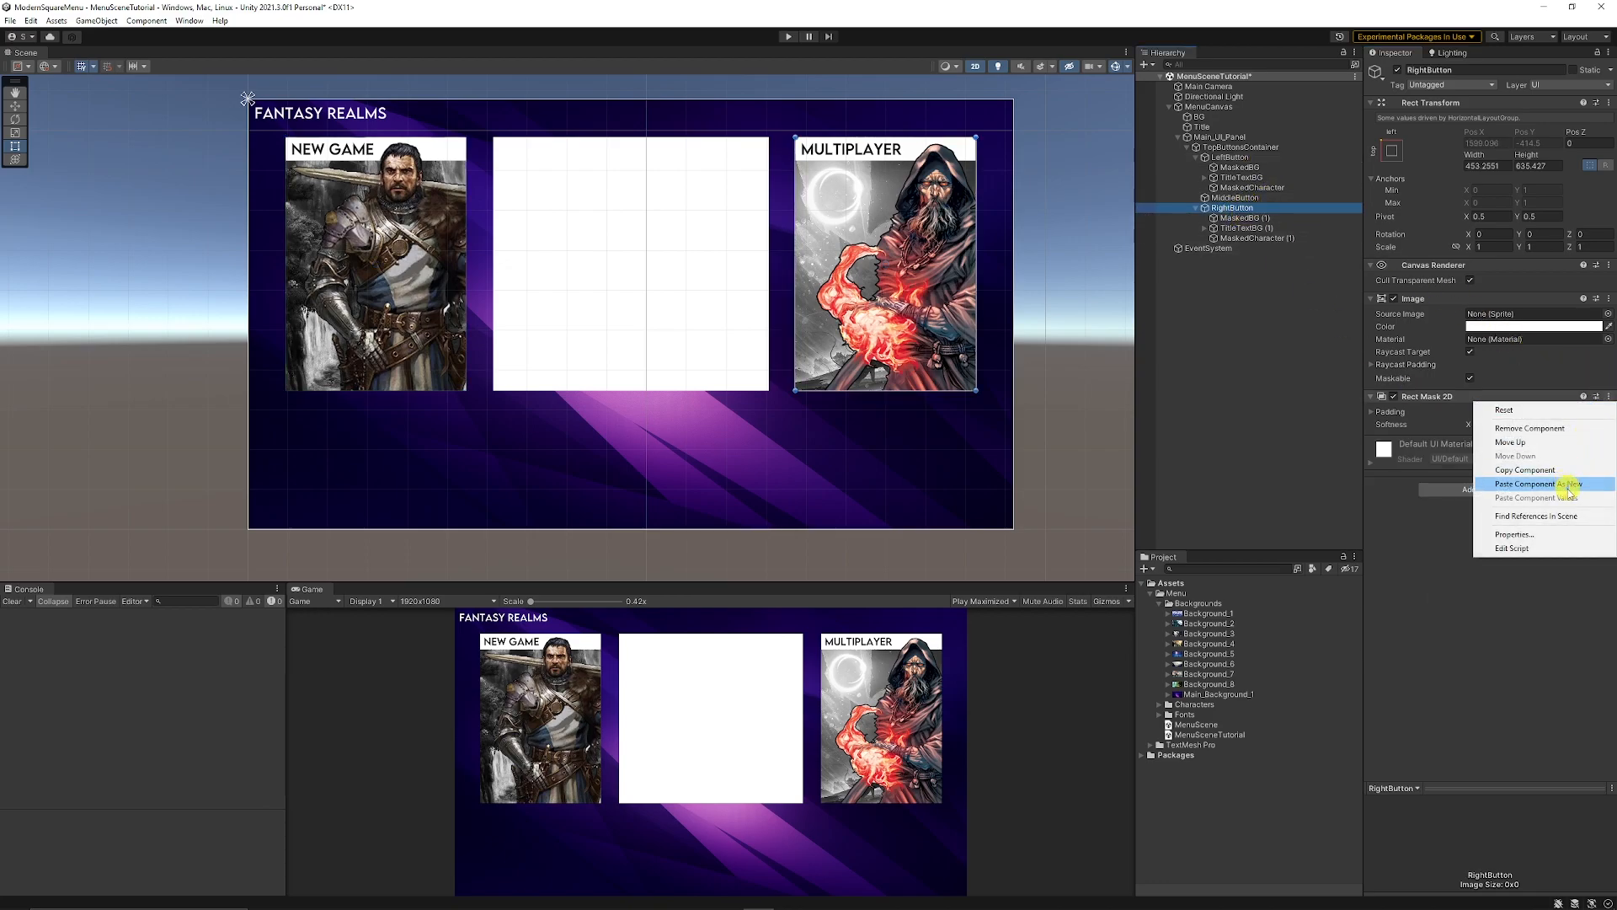
pyautogui.click(1527, 484)
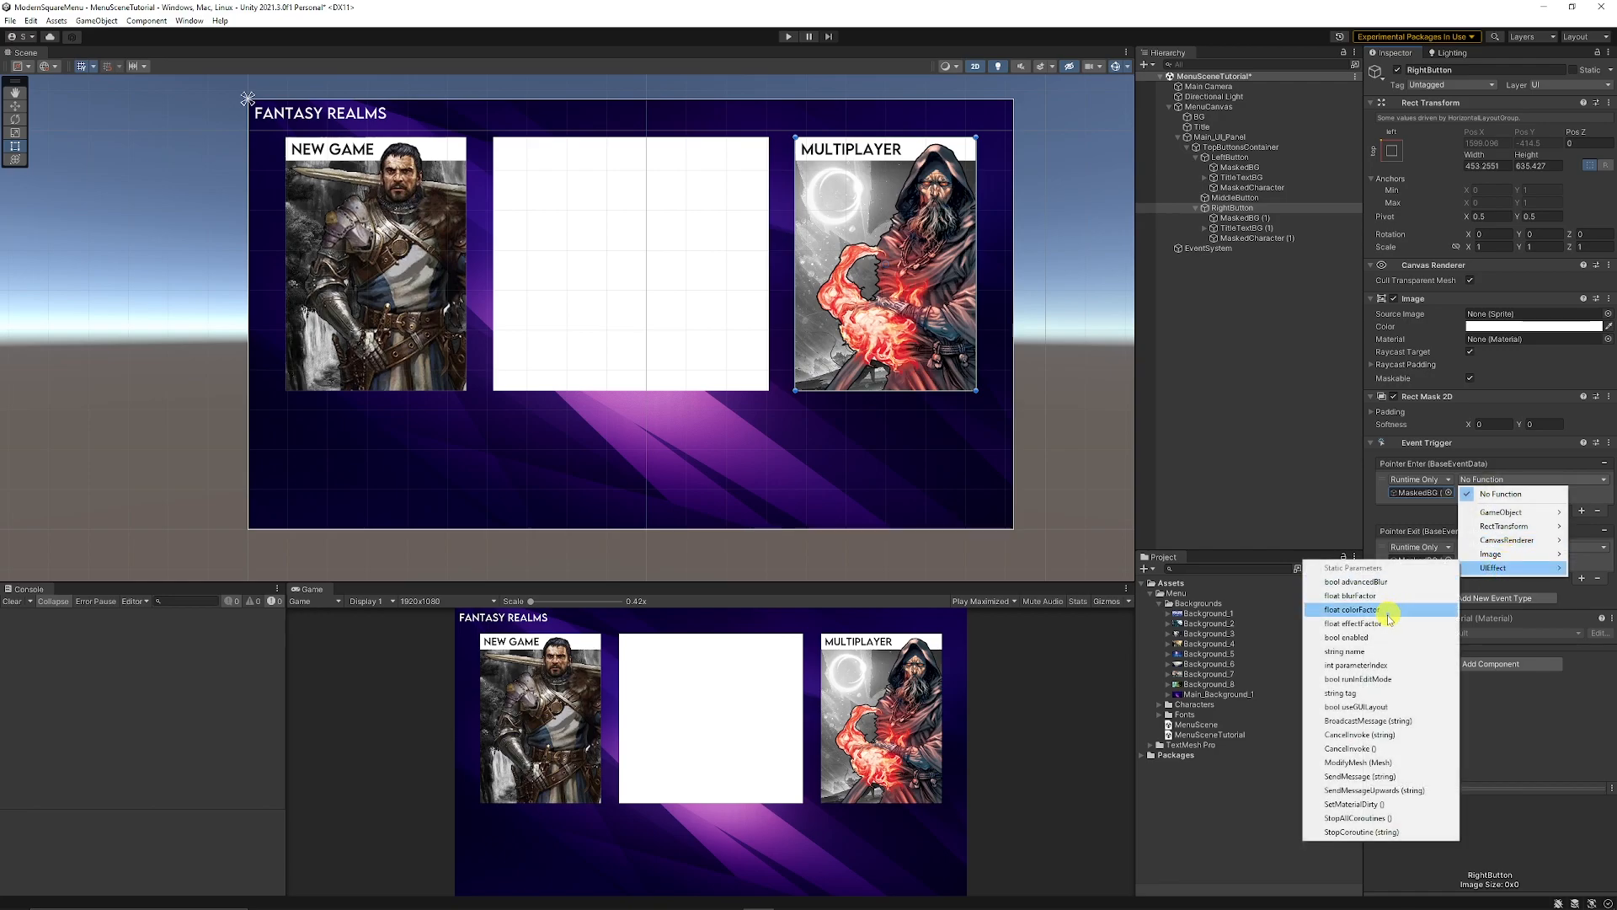
pyautogui.click(1352, 609)
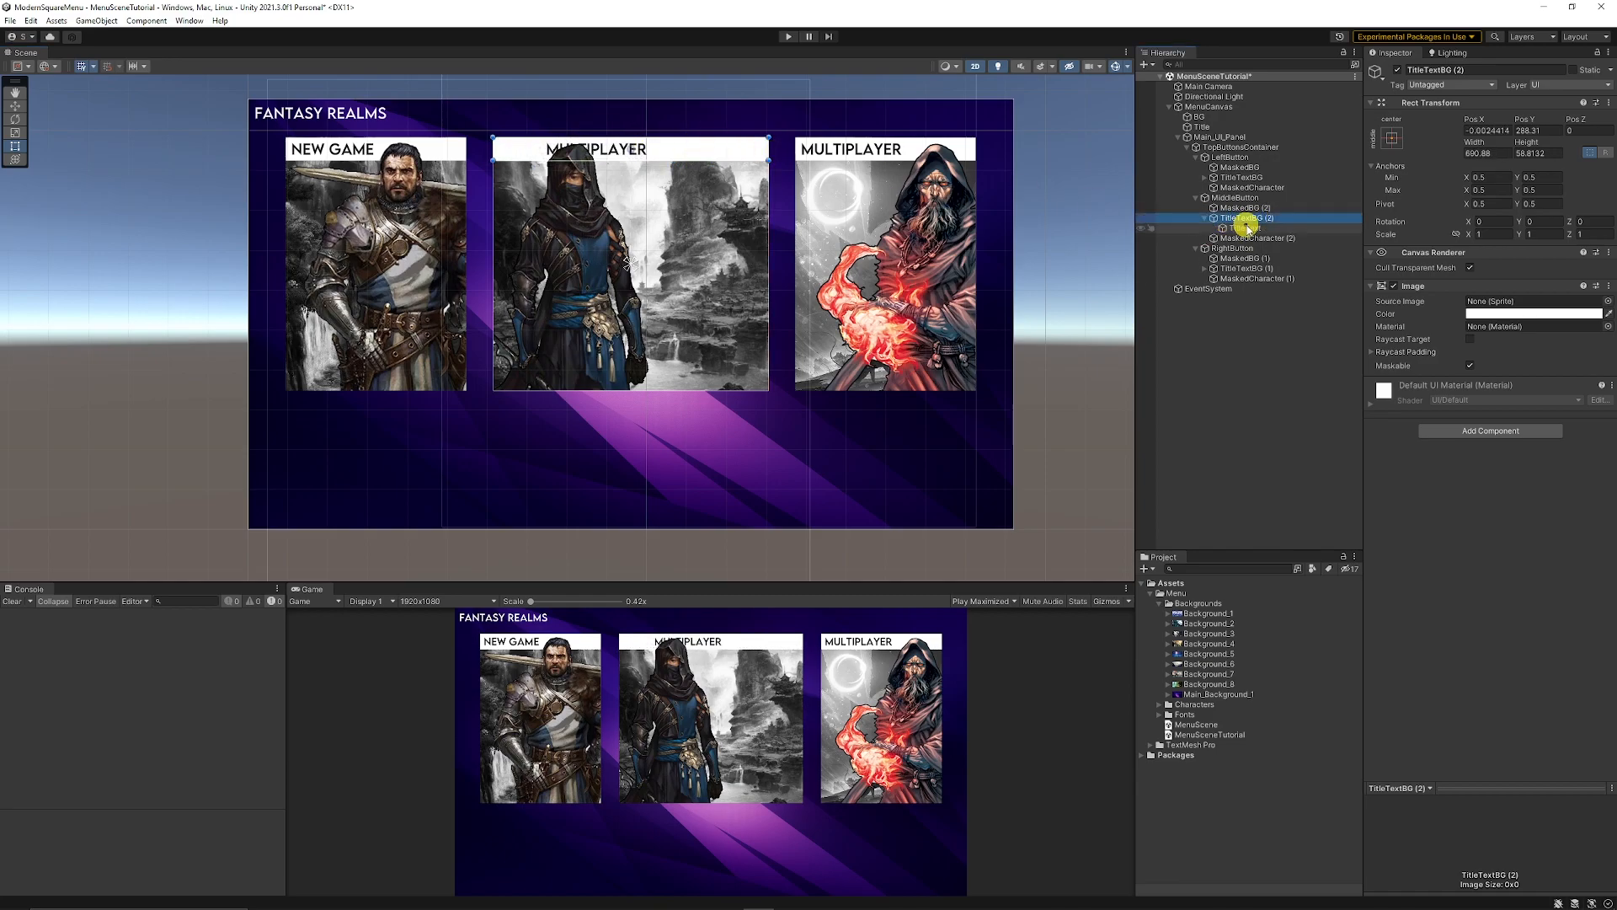
# Select the middle card's title text to align its MULTIPLAYER strip.
pyautogui.click(1242, 227)
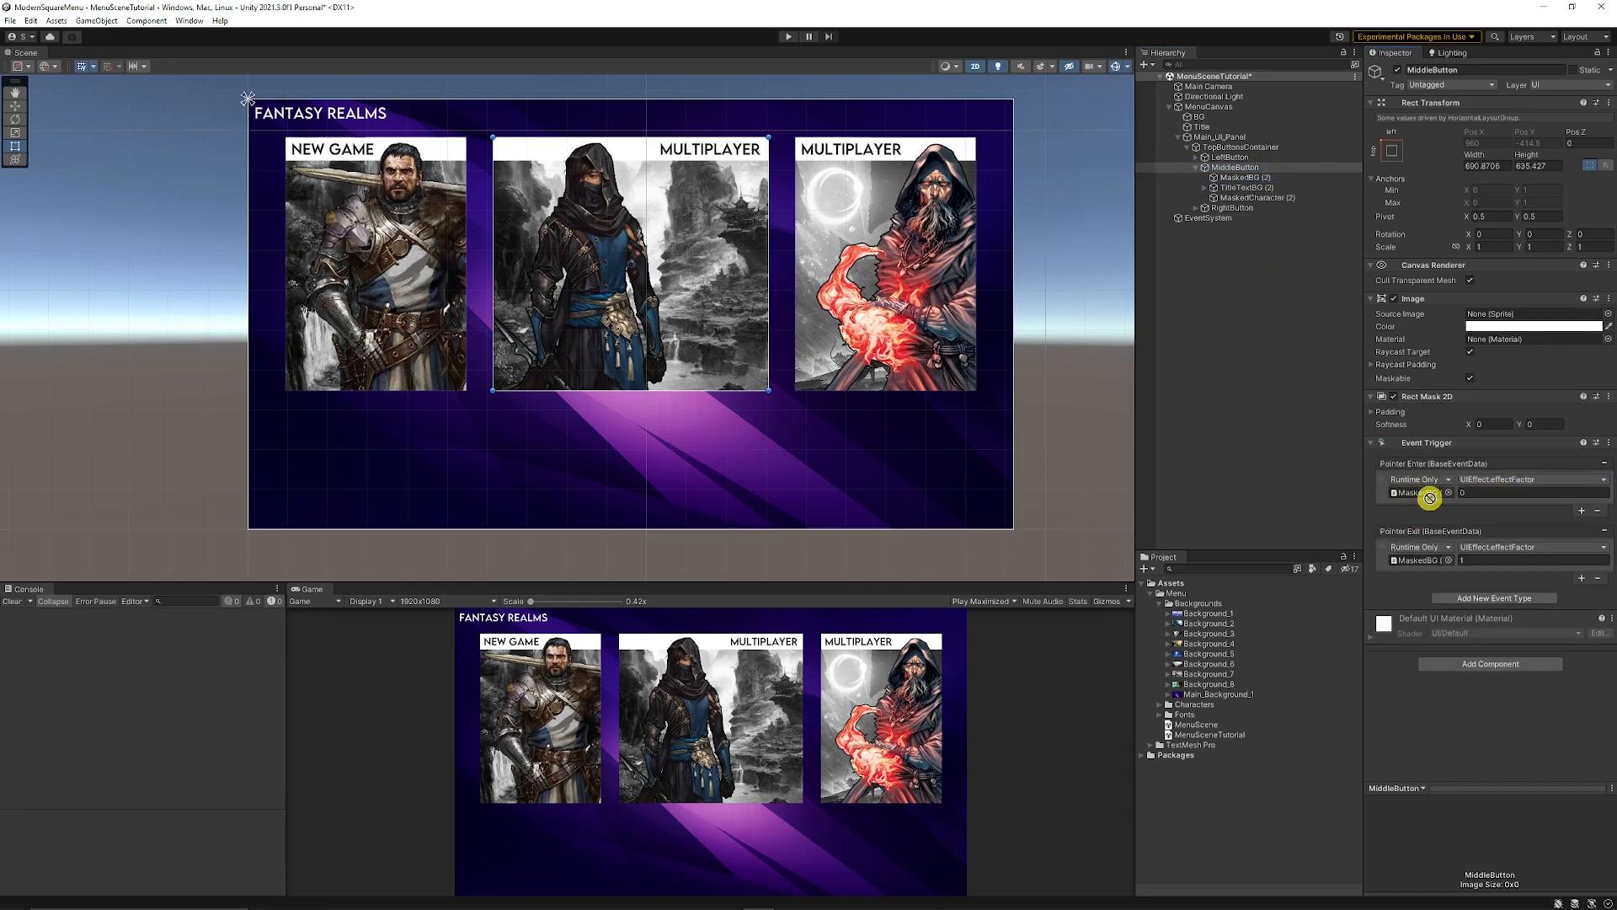
# Assign UIEffect > effectFactor with value 0 to the middle card's Pointer Enter slot.
pyautogui.click(1532, 479)
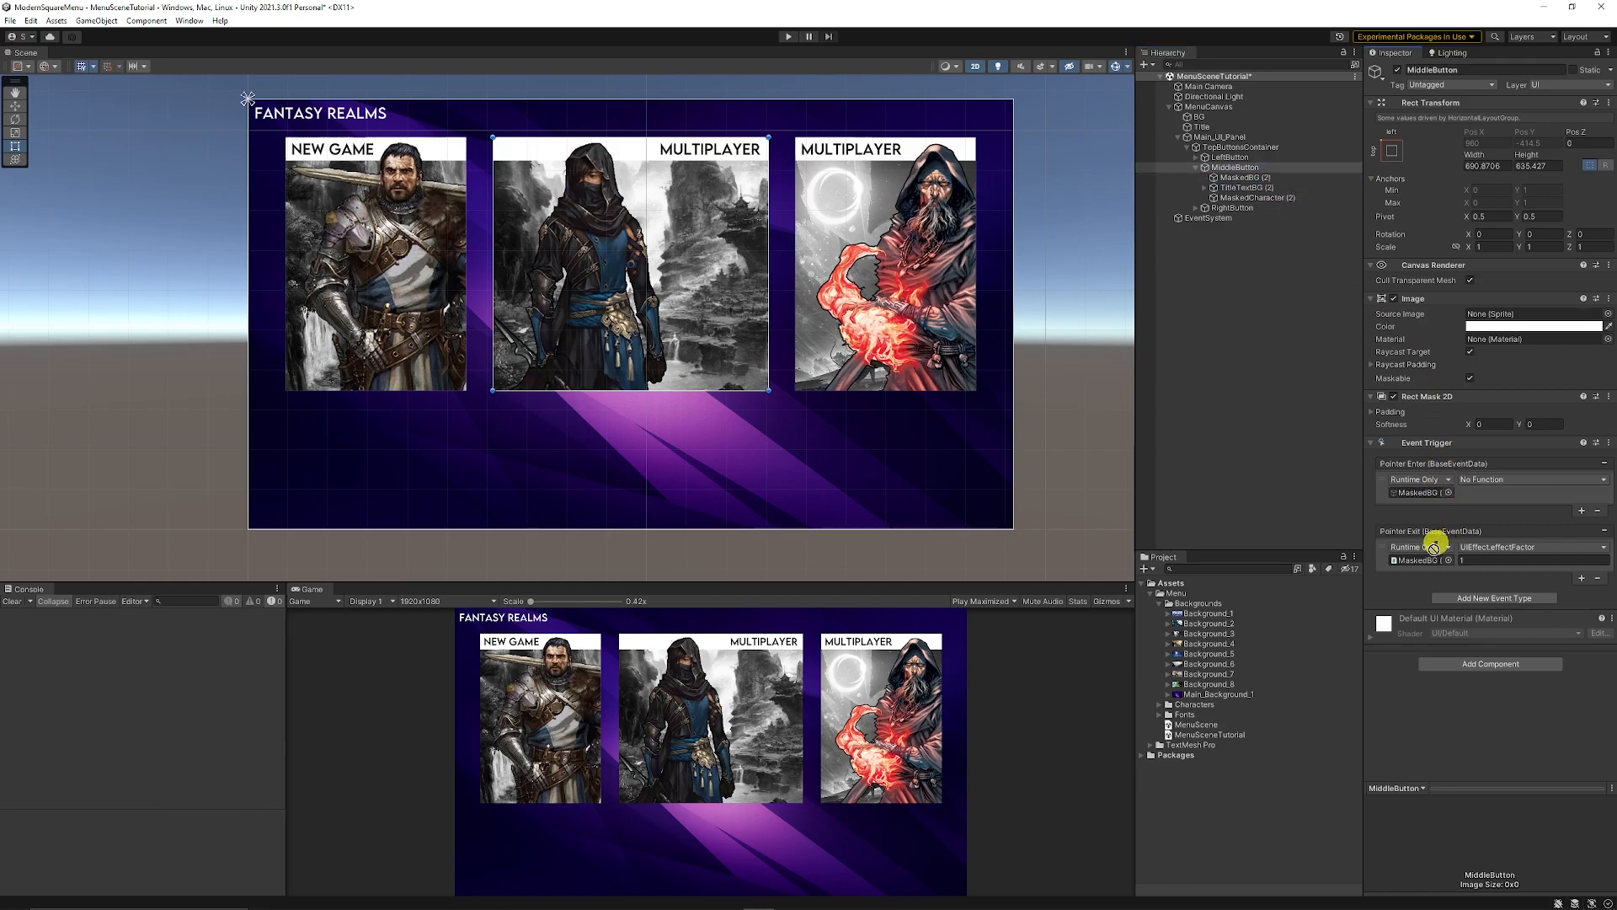
pyautogui.click(1532, 479)
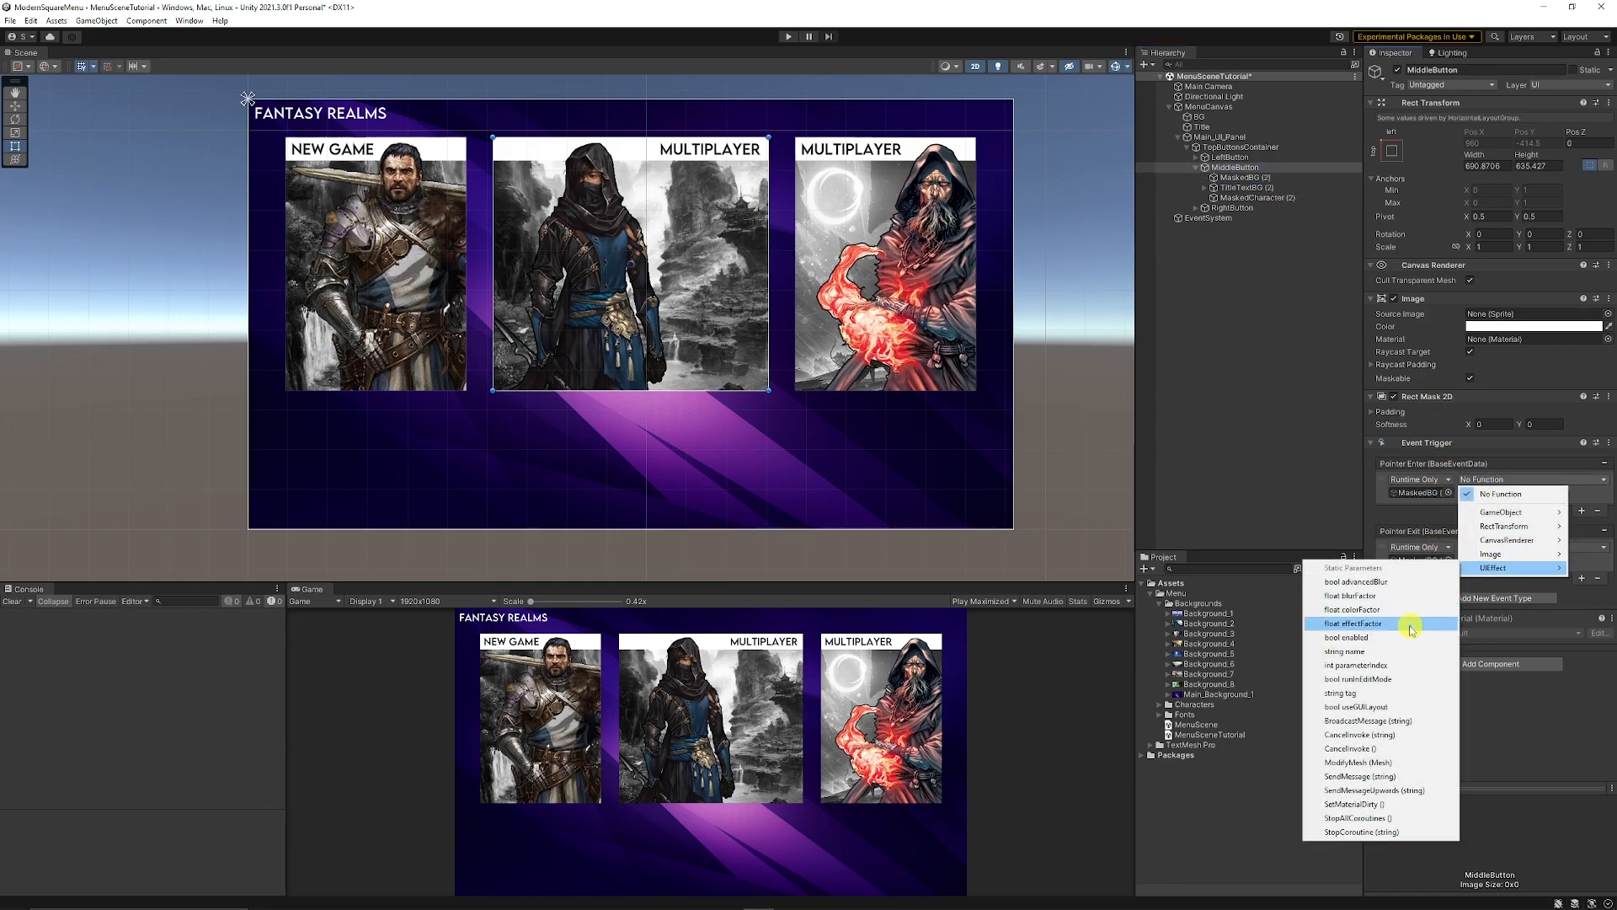
pyautogui.click(1354, 622)
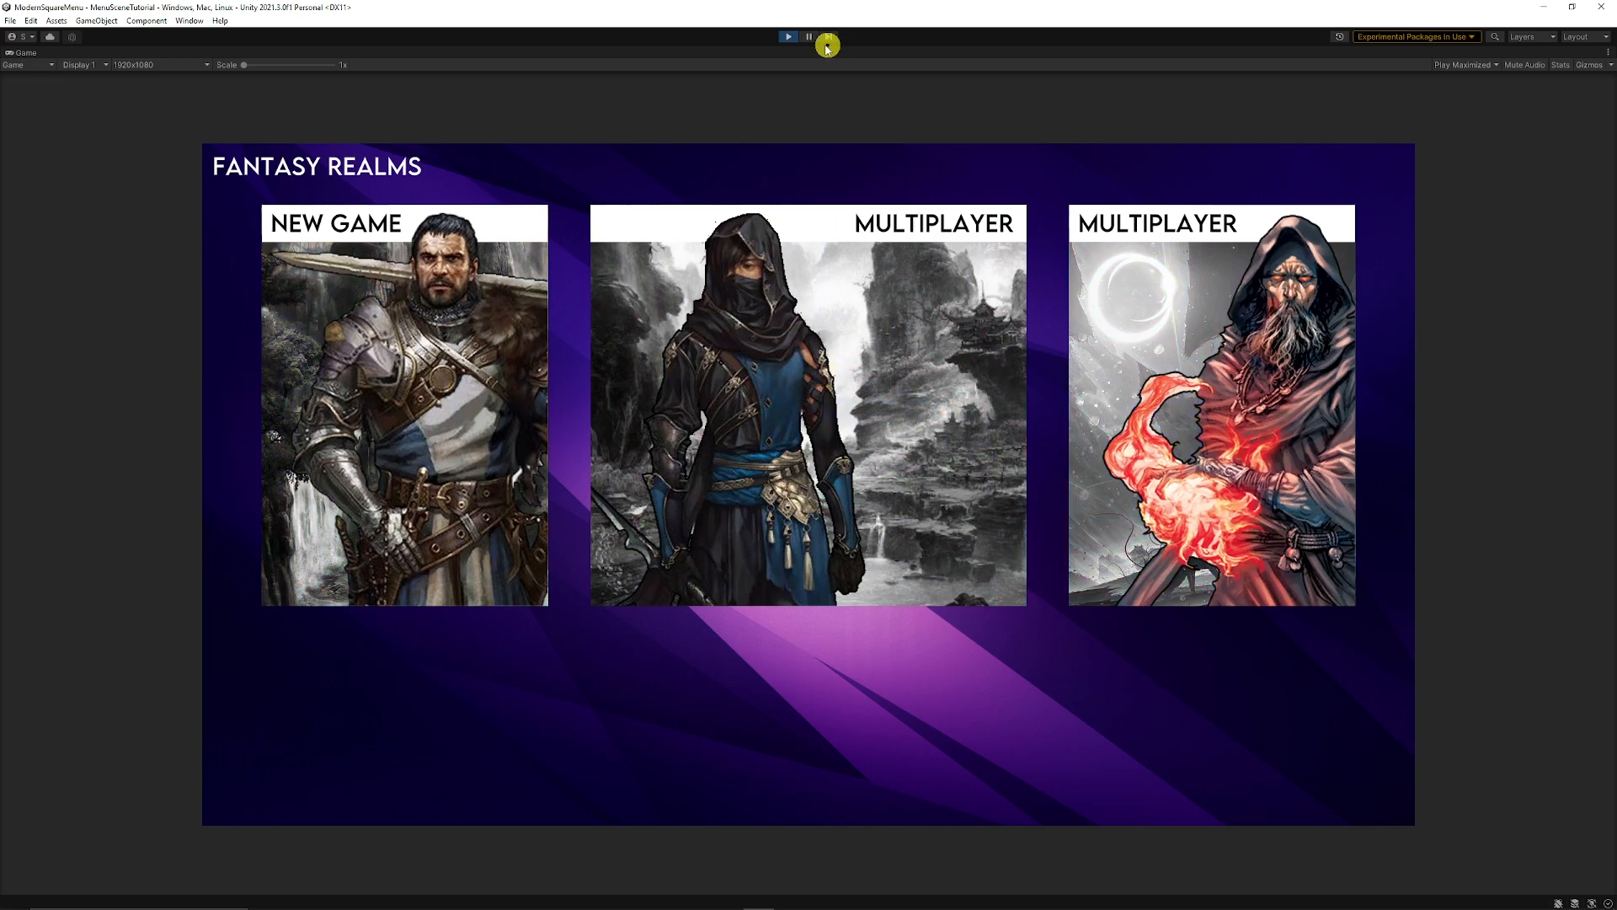
# Stop the Play-mode preview and dismiss the Add Component list unchanged.
pyautogui.click(827, 38)
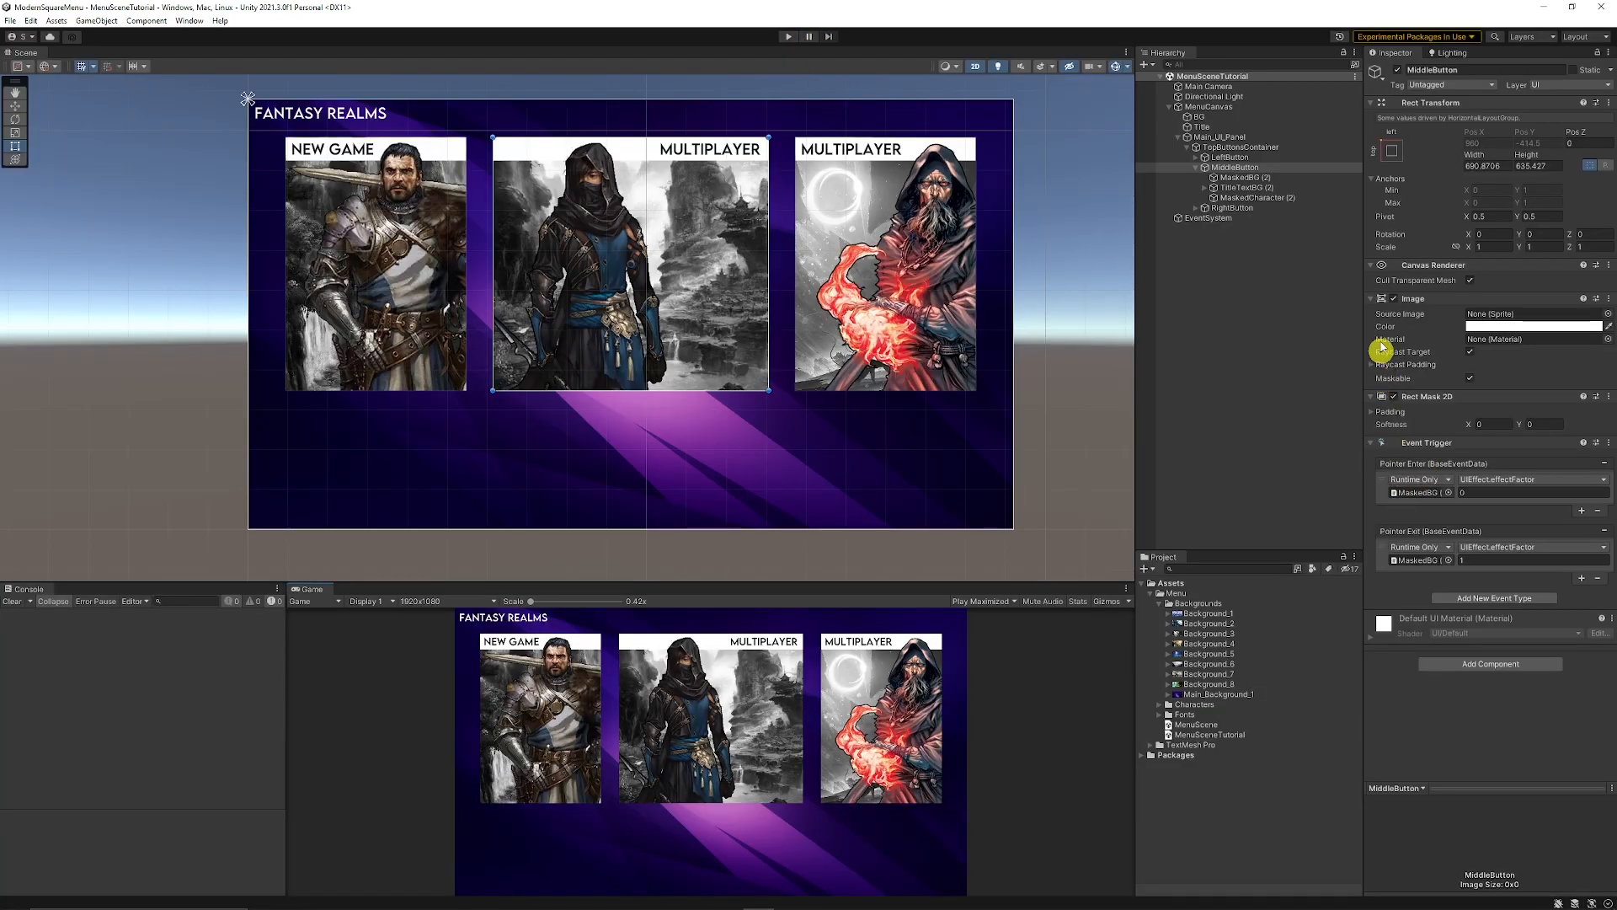
pyautogui.click(1490, 664)
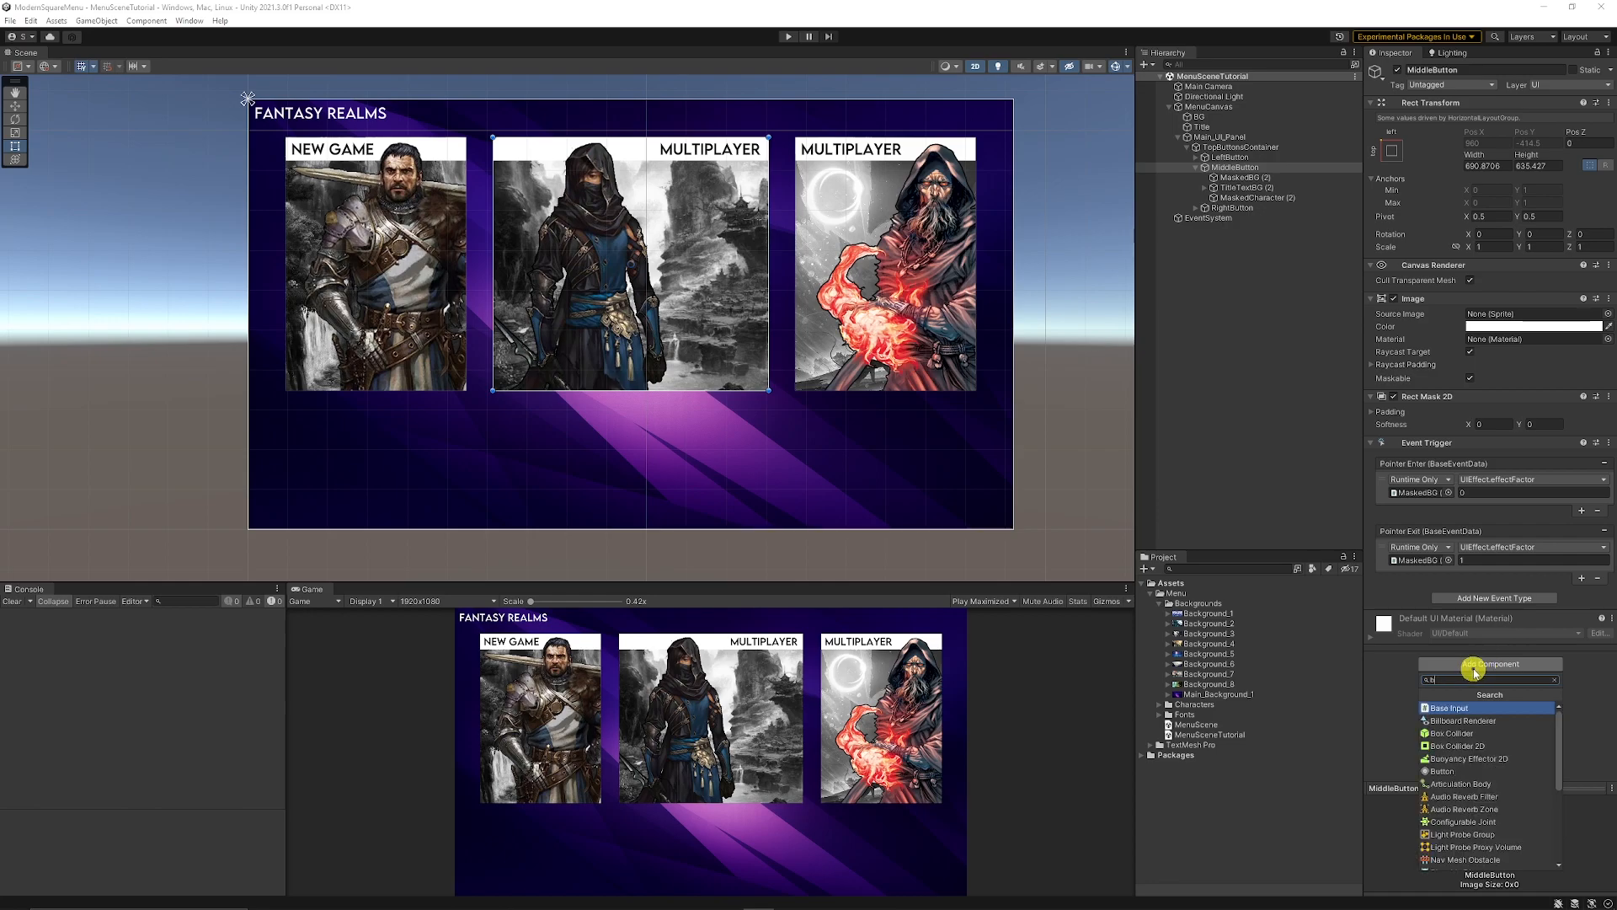
pyautogui.click(1493, 598)
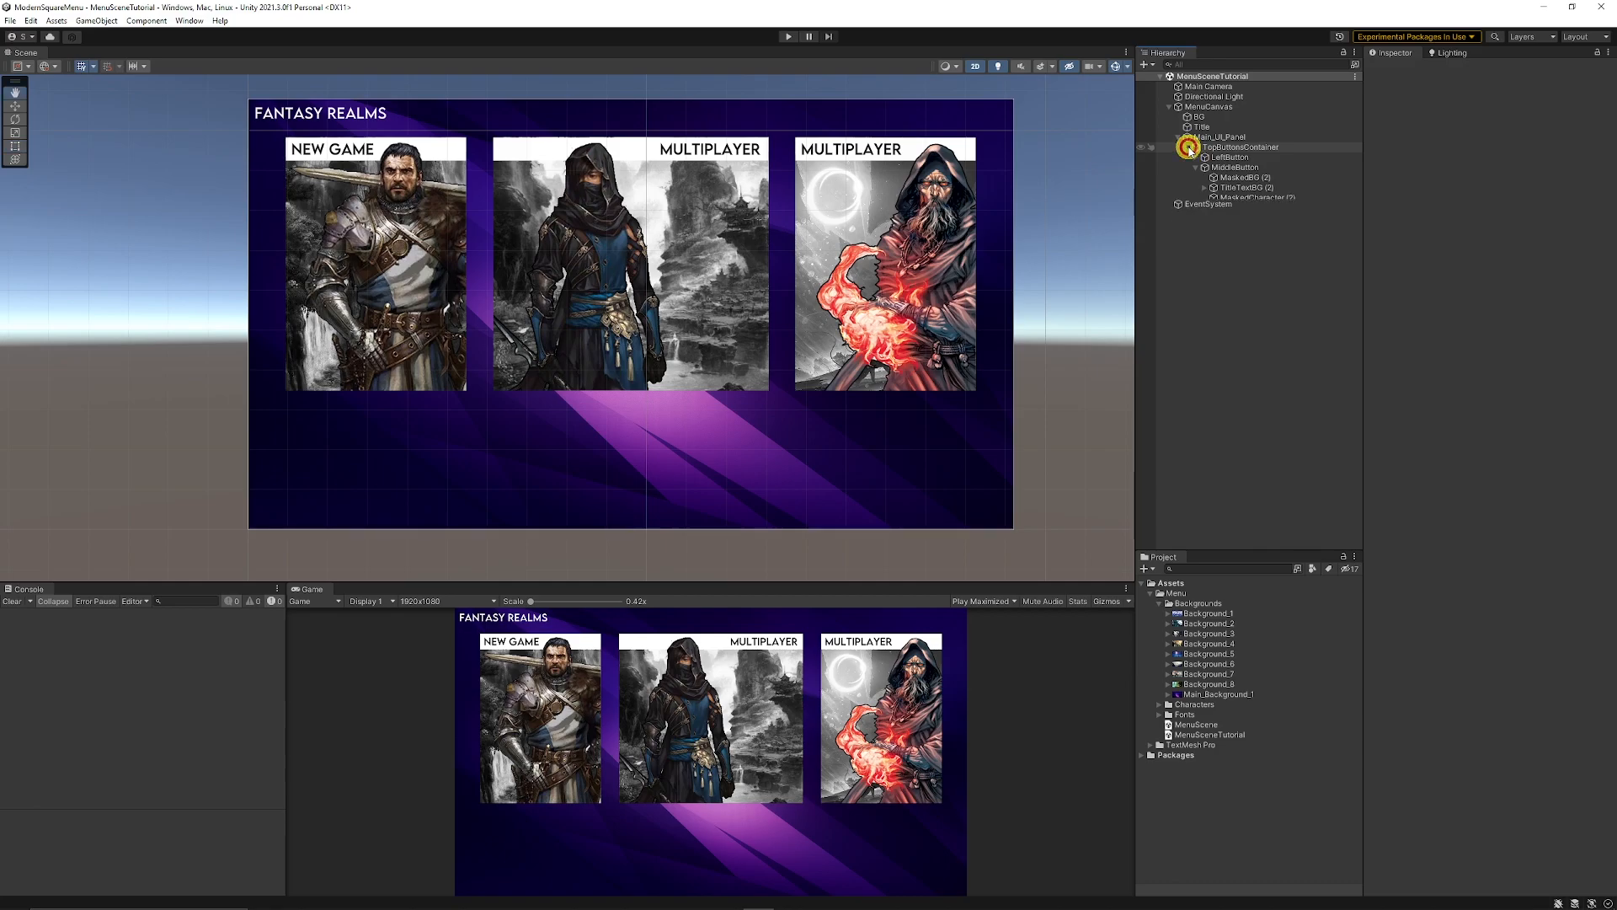
# Create a LowerButtonContainer panel under Main_UI_Panel and add a UI Image child.
pyautogui.click(1187, 147)
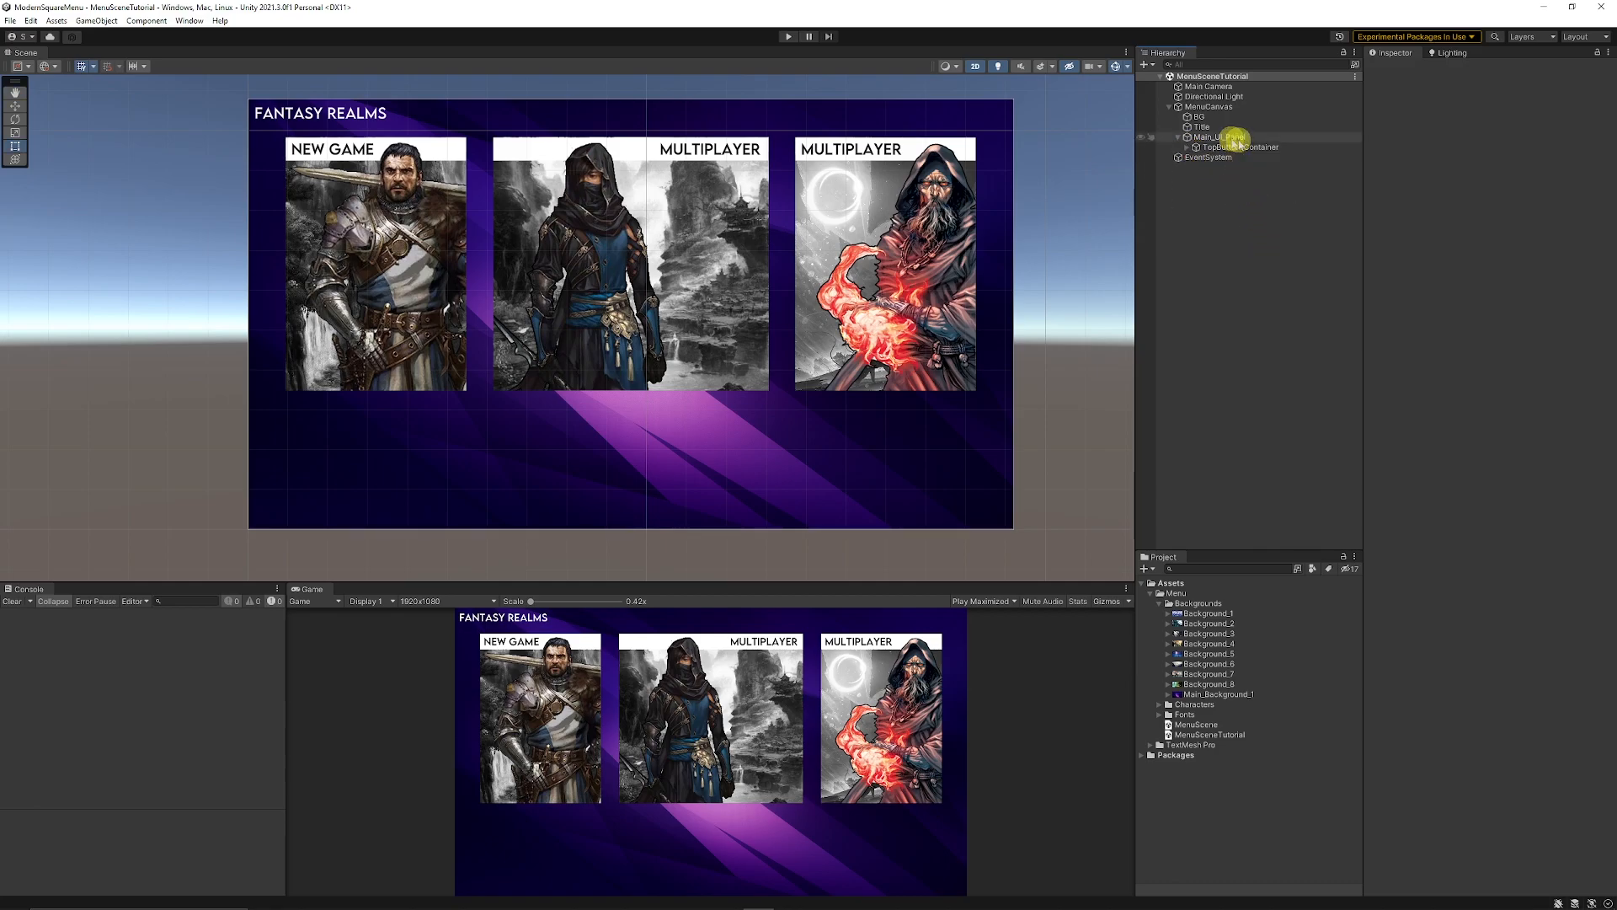
pyautogui.rightClick(1221, 136)
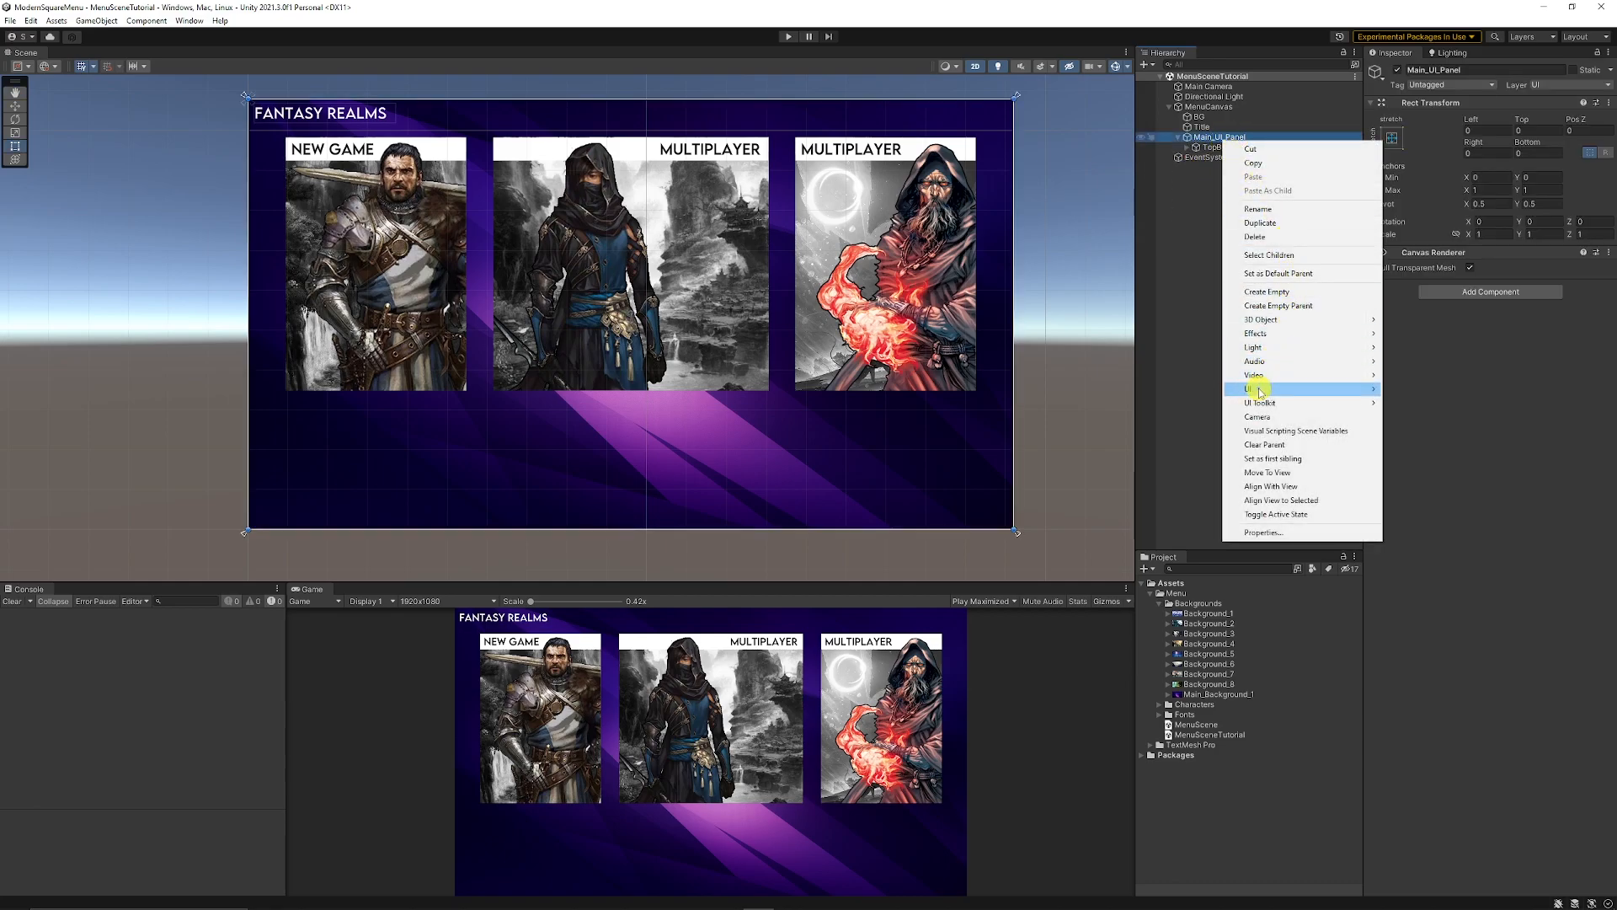
pyautogui.click(1253, 389)
pyautogui.write('LowerButton')
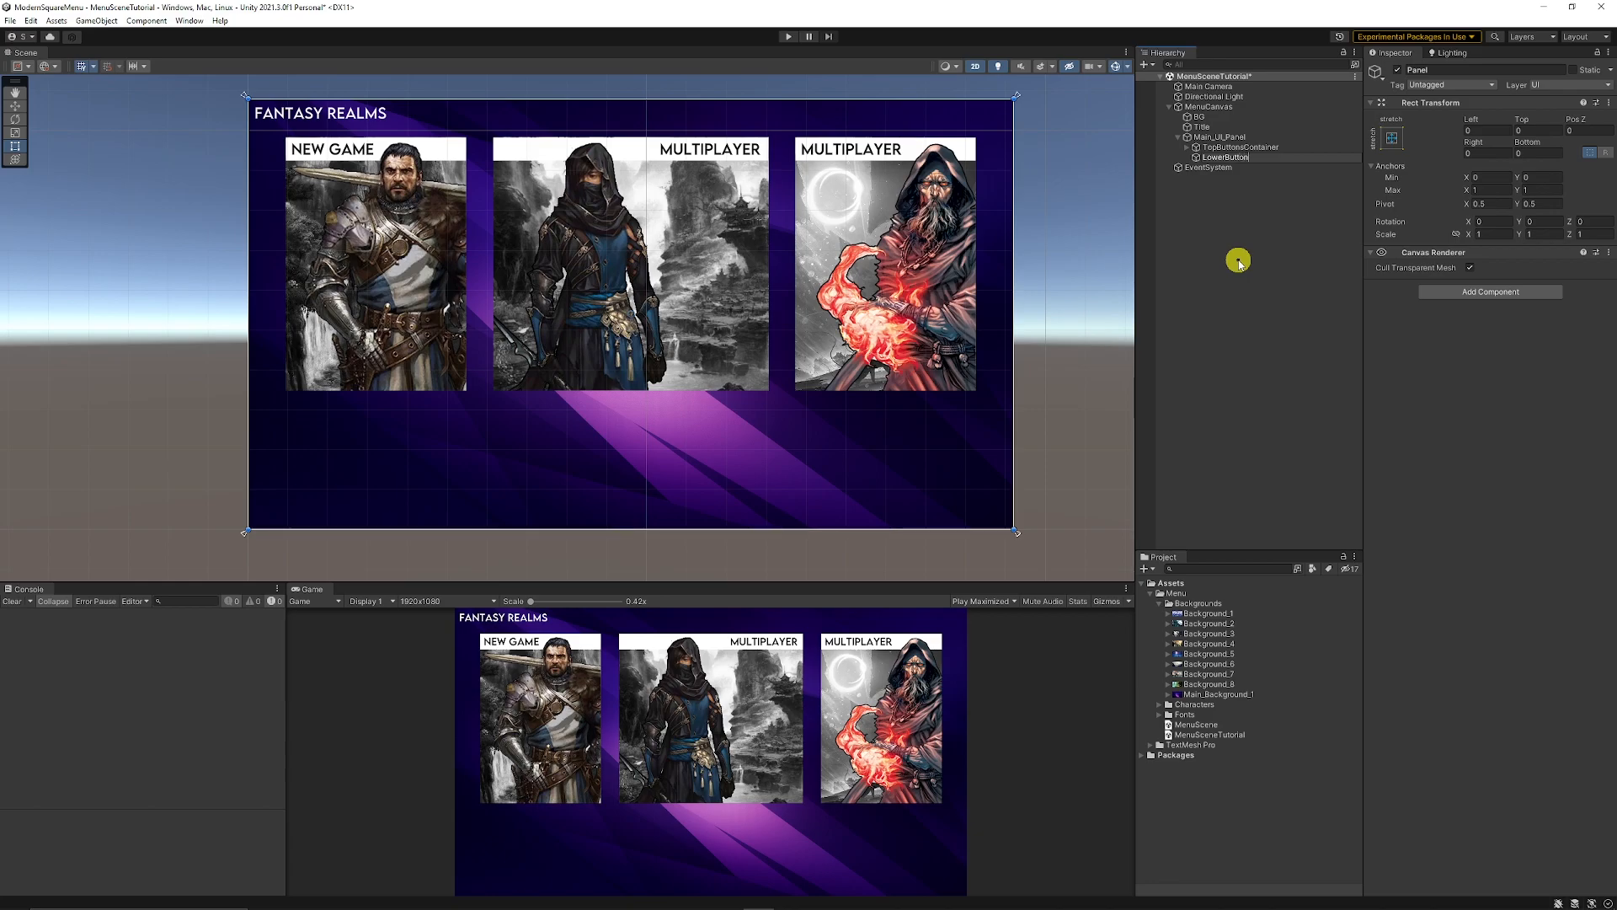
pyautogui.rightClick(1240, 157)
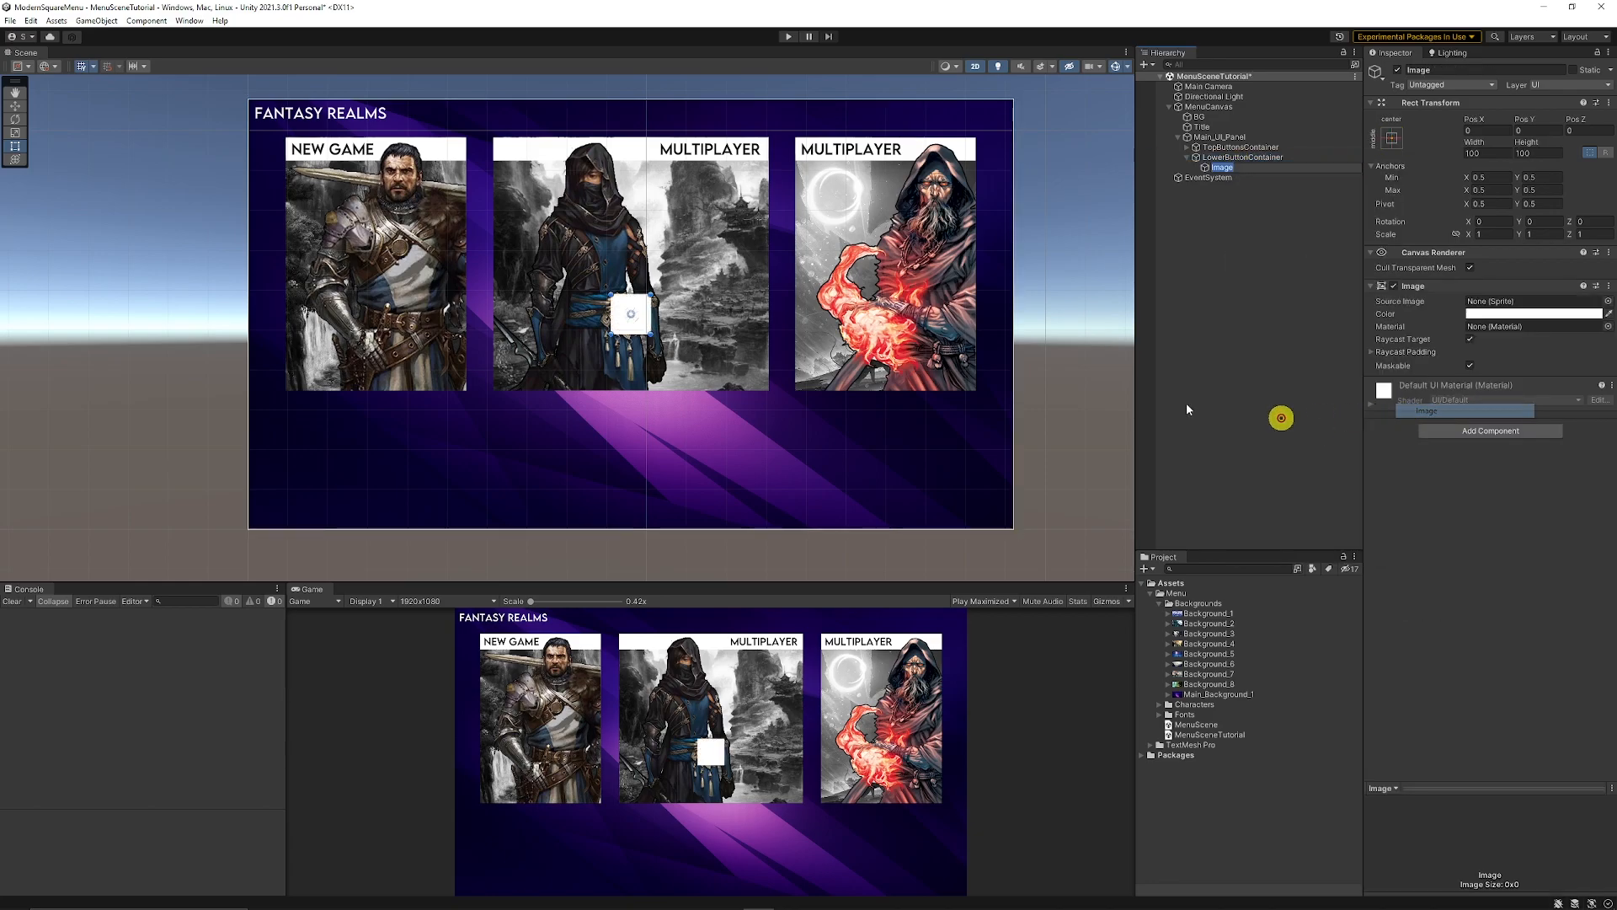
# Place the white image below the first card and widen it to span the card's width.
pyautogui.moveTo(630, 312); pyautogui.dragTo(303, 424)
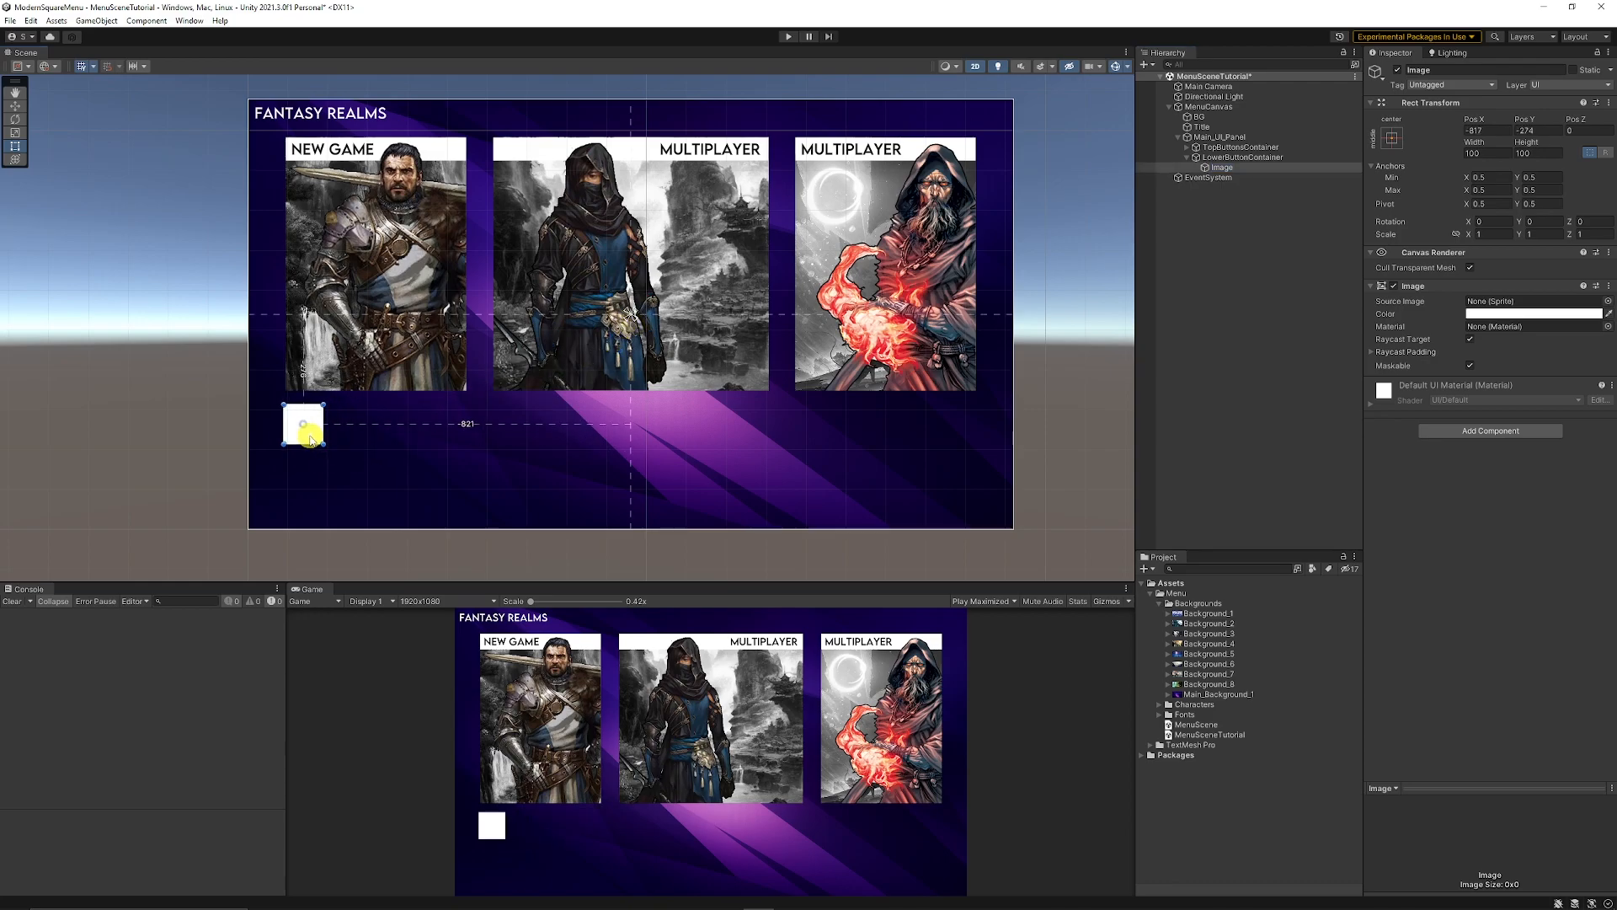
pyautogui.moveTo(305, 425); pyautogui.dragTo(315, 433)
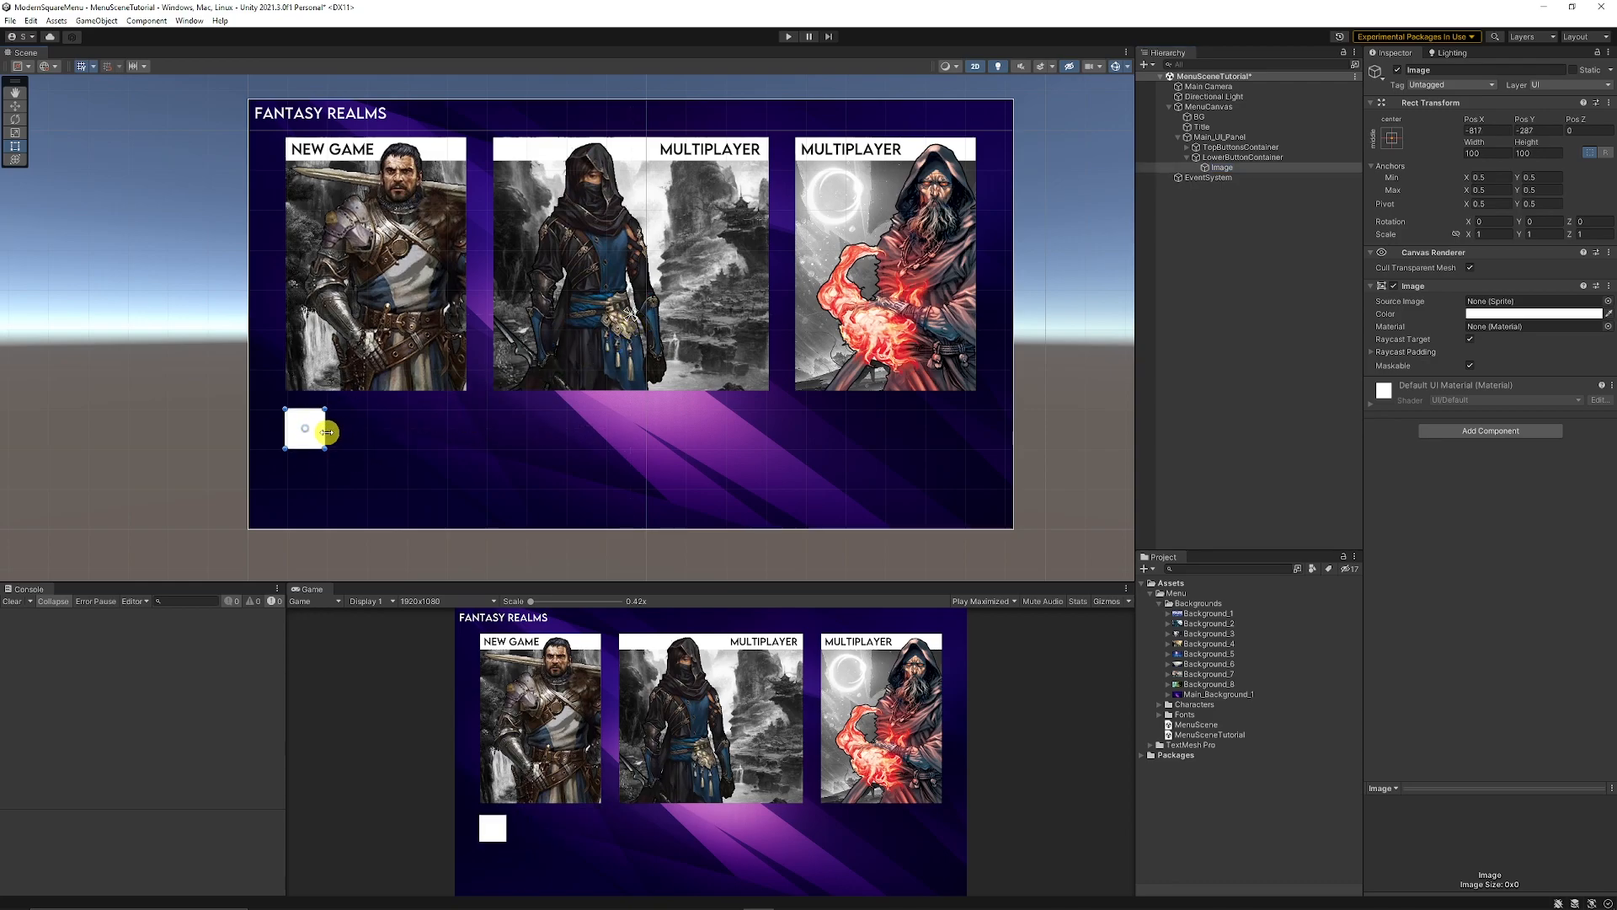
pyautogui.moveTo(325, 431); pyautogui.dragTo(448, 445)
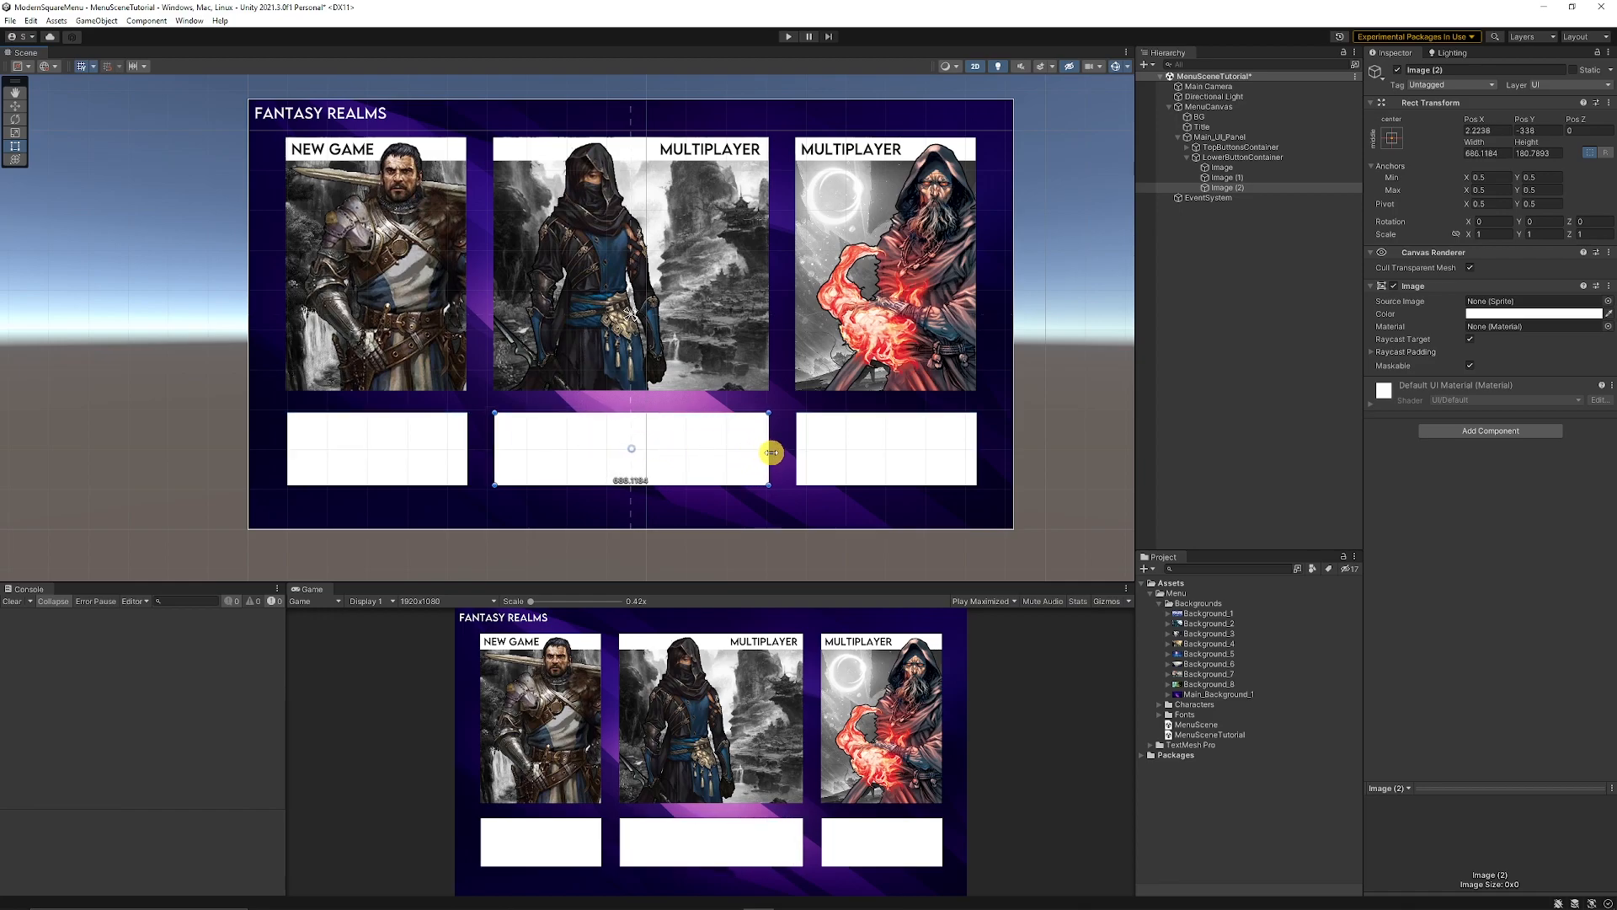
pyautogui.click(1242, 157)
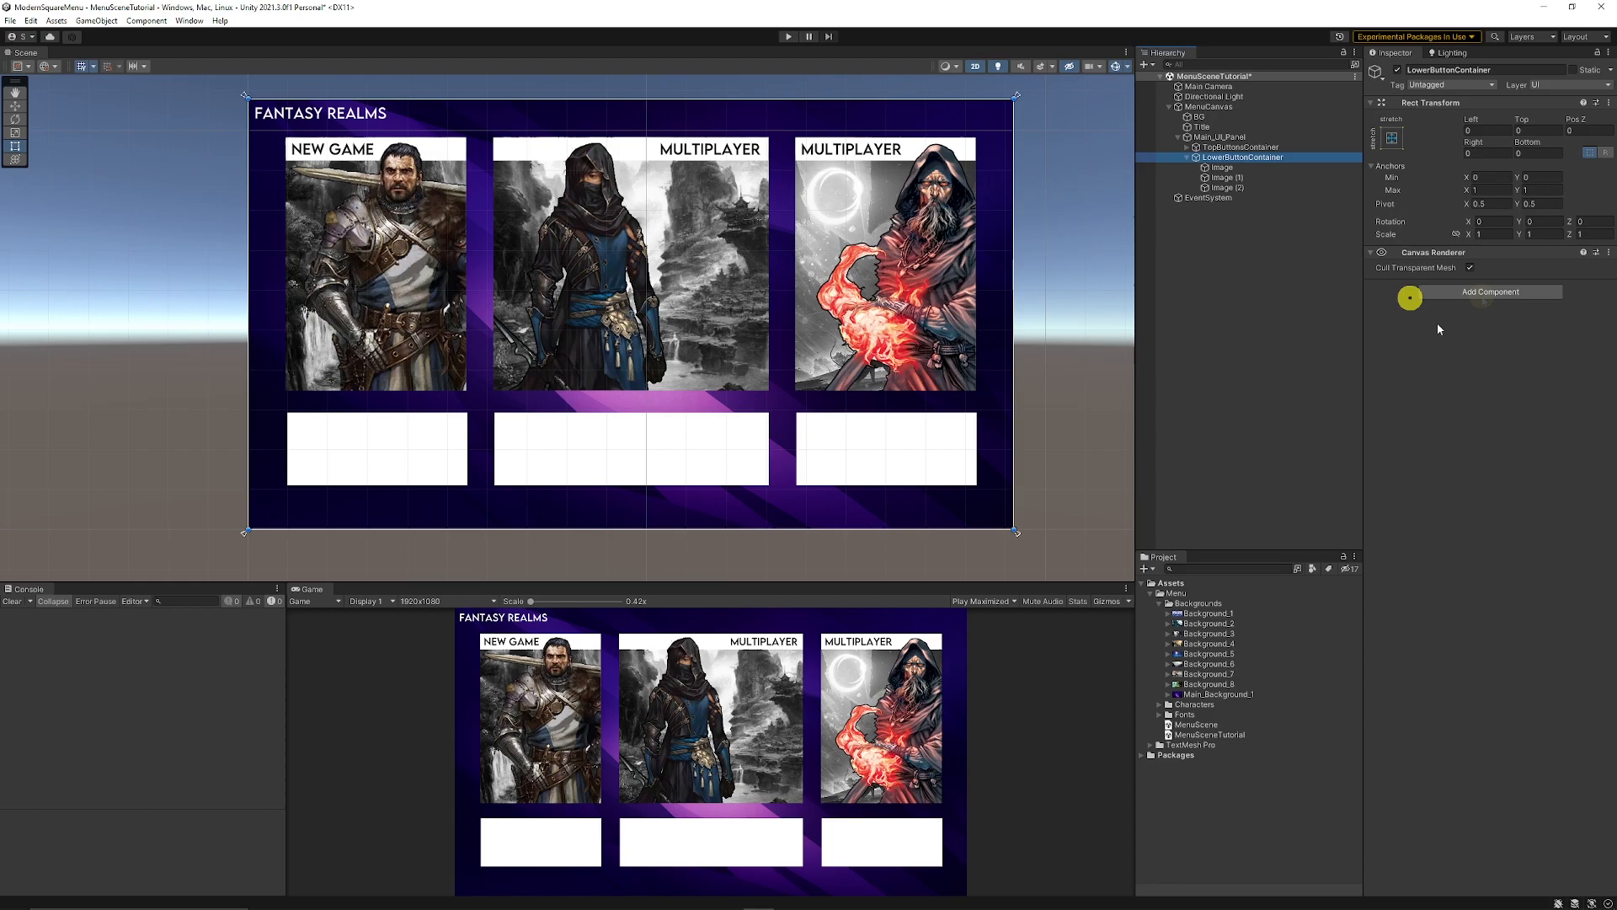
# Add a Horizontal Layout Group to LowerButtonContainer and adjust spacing and child image widths.
pyautogui.click(1490, 292)
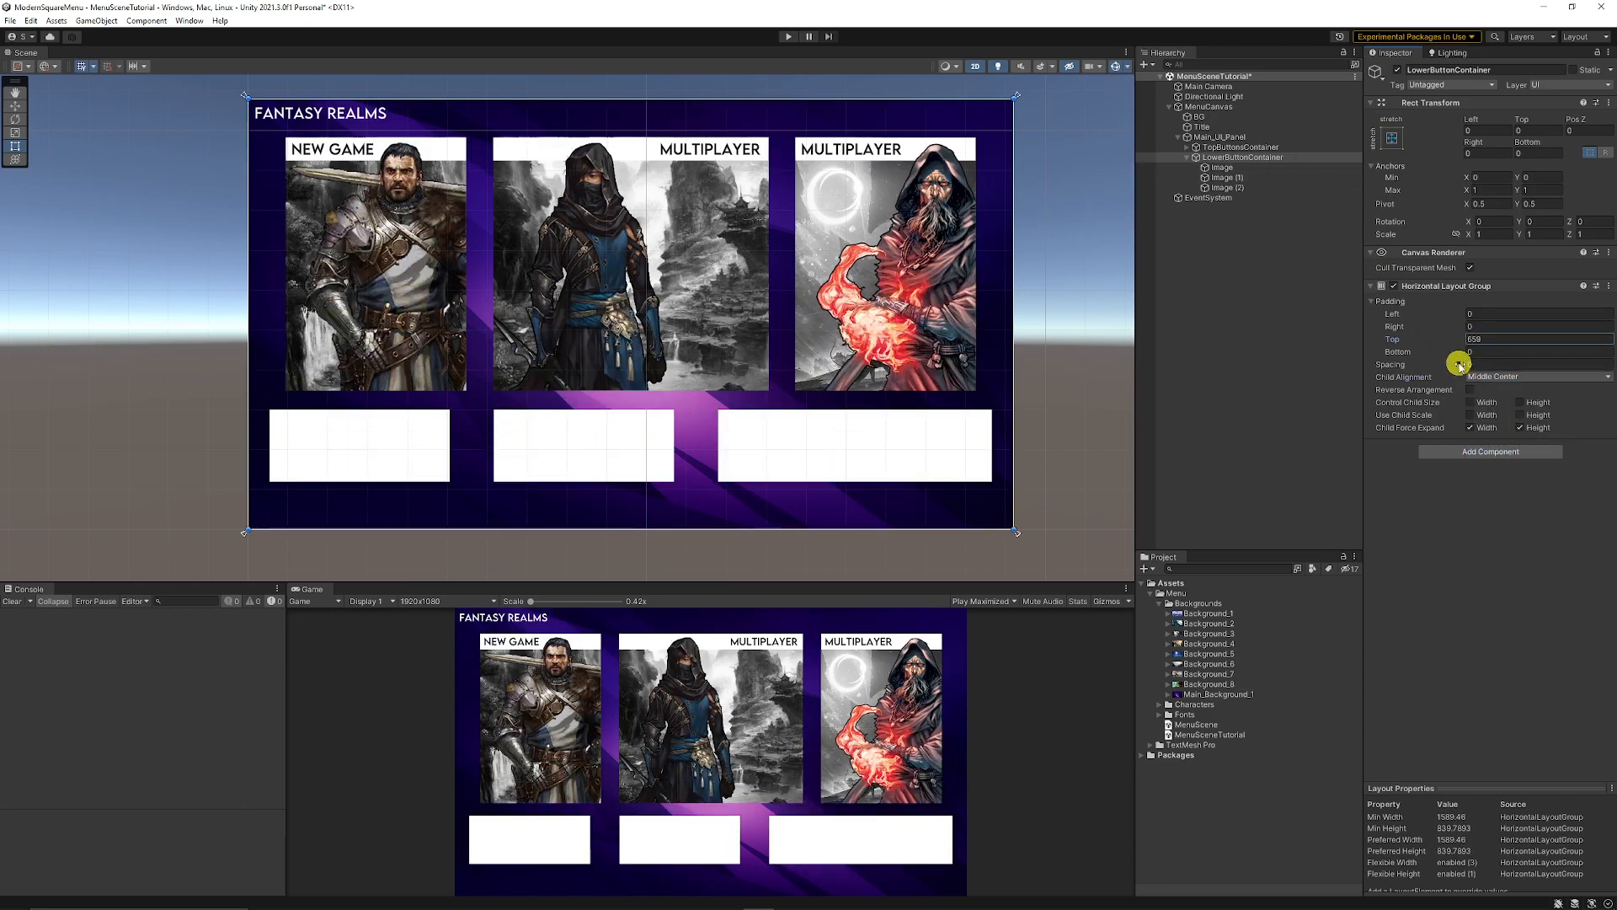
pyautogui.moveTo(1460, 363); pyautogui.dragTo(1295, 349)
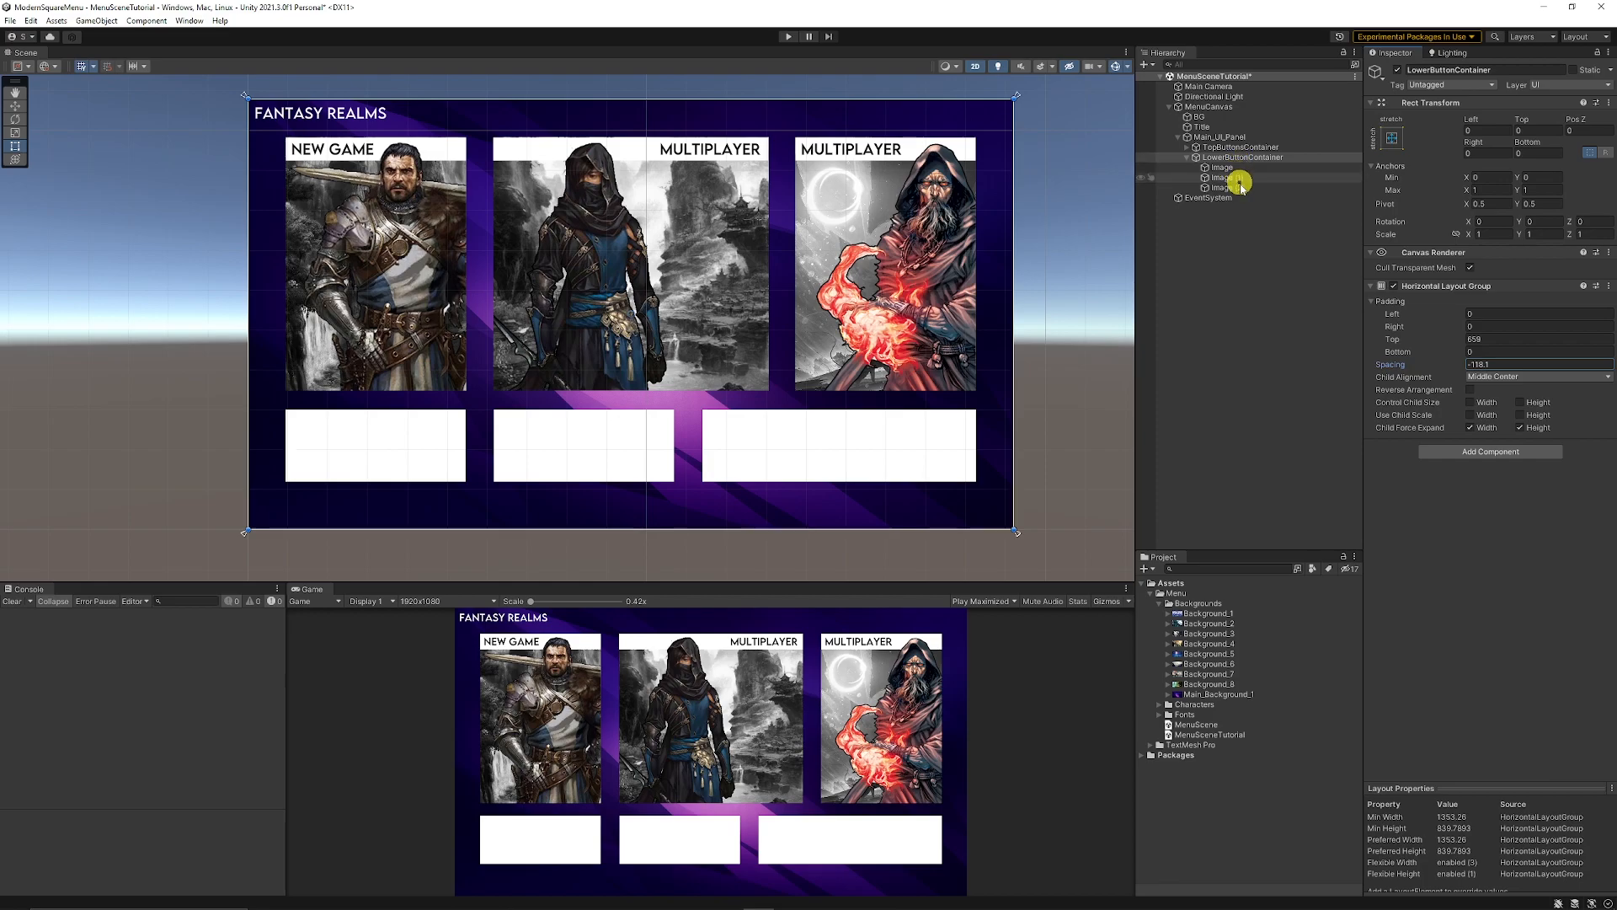
pyautogui.click(1222, 177)
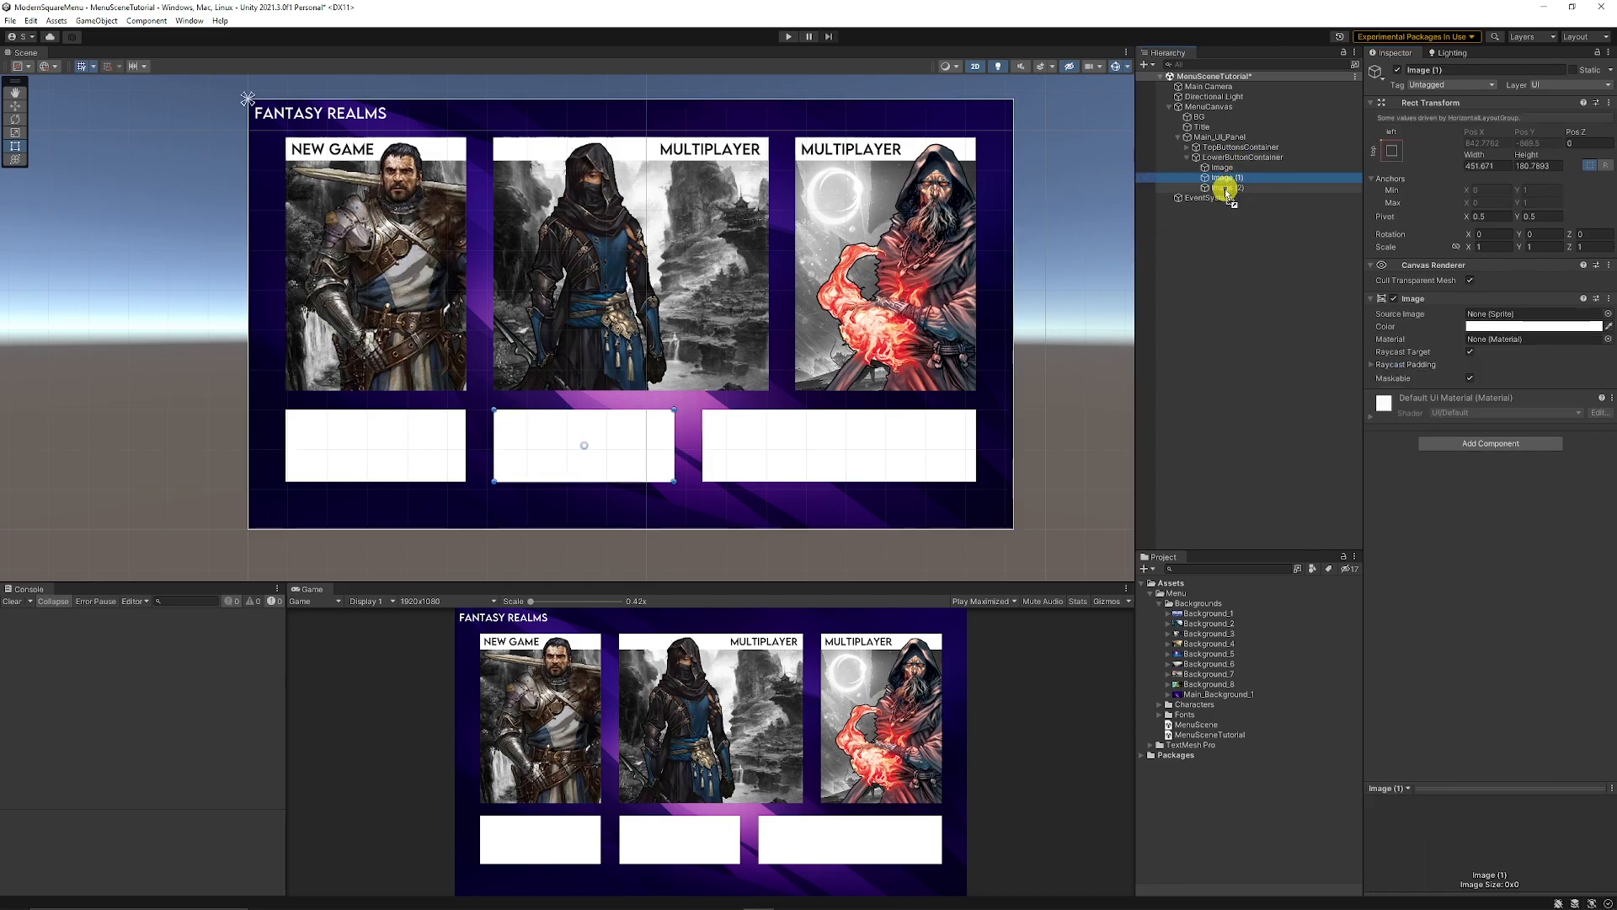
pyautogui.click(1224, 187)
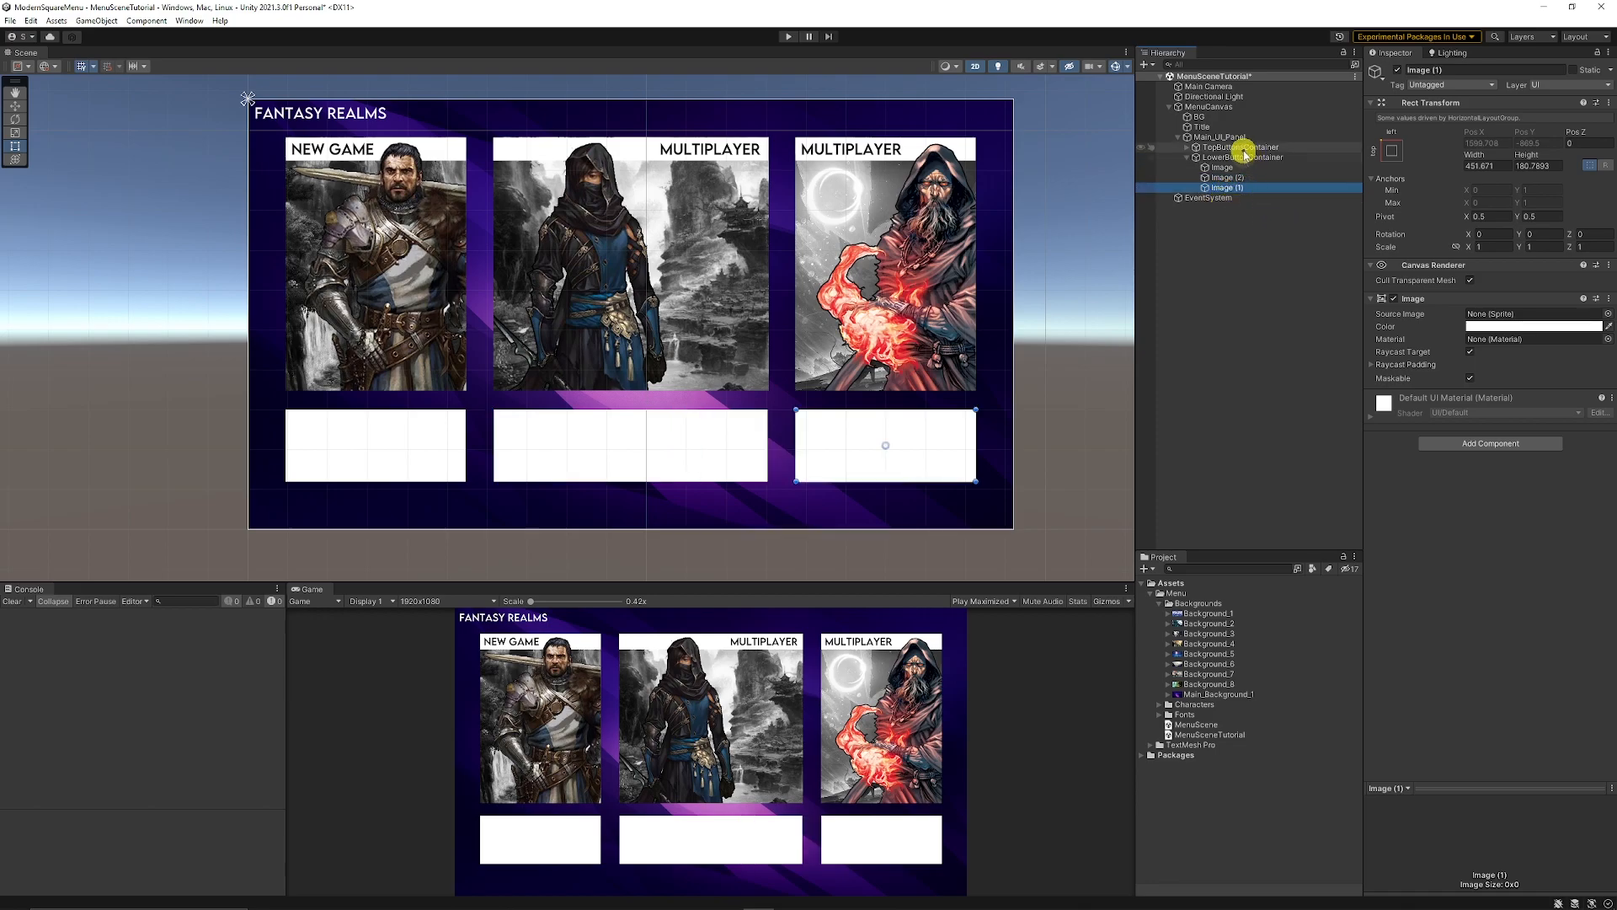
pyautogui.click(1243, 157)
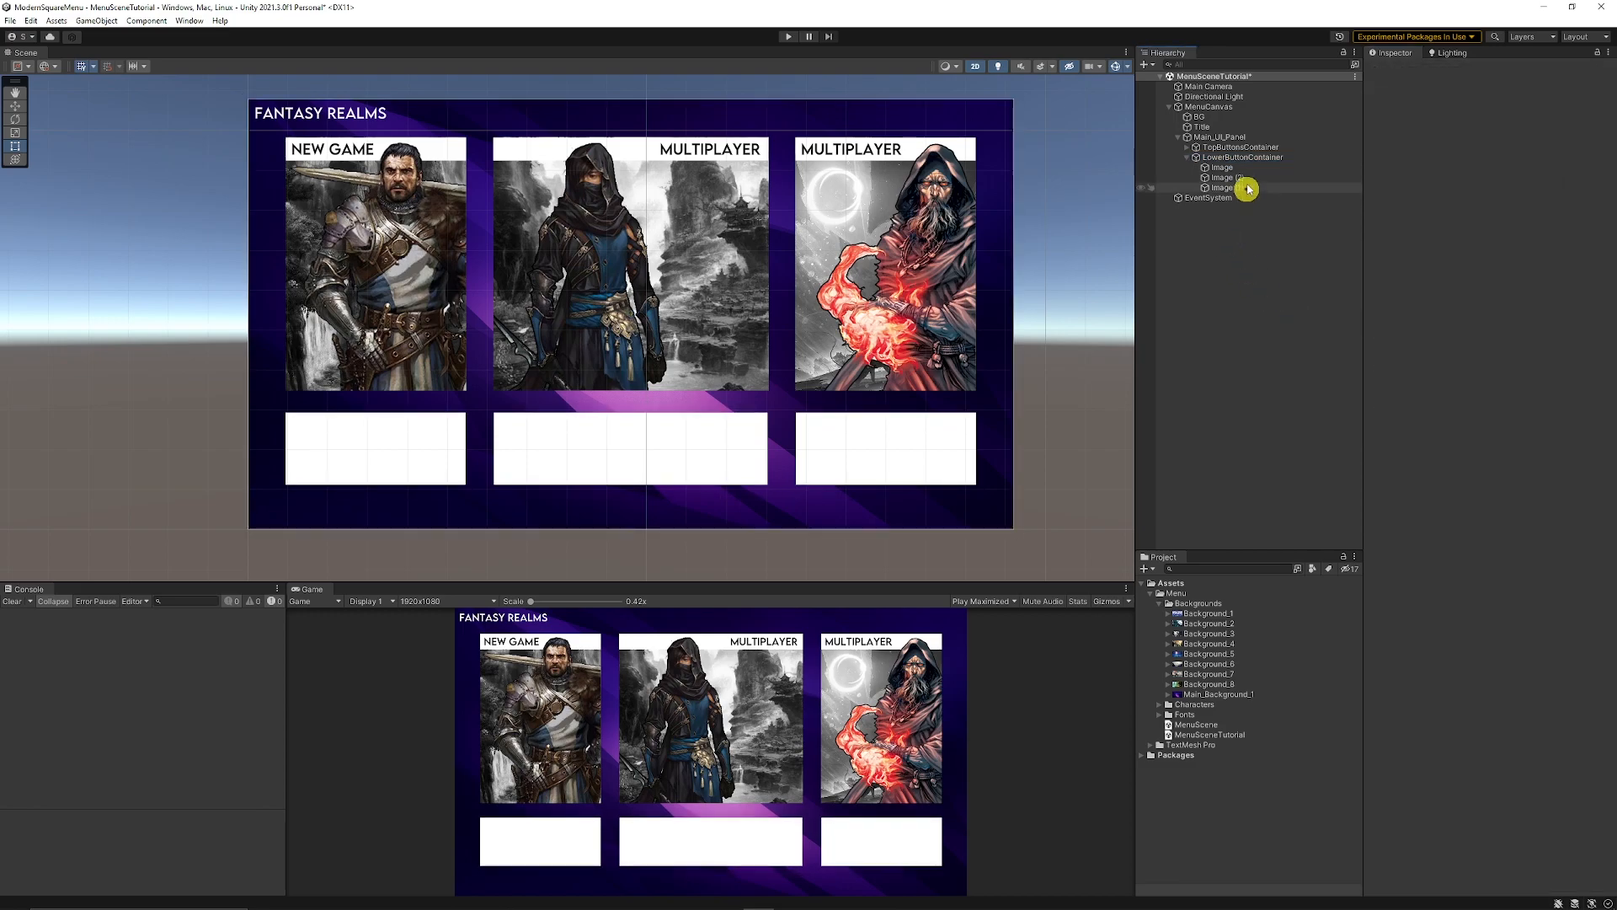
# Expand TopButtonsContainer and LeftButton to reveal MaskedBG, TitleTextBG and MaskedCharacter.
pyautogui.click(1186, 147)
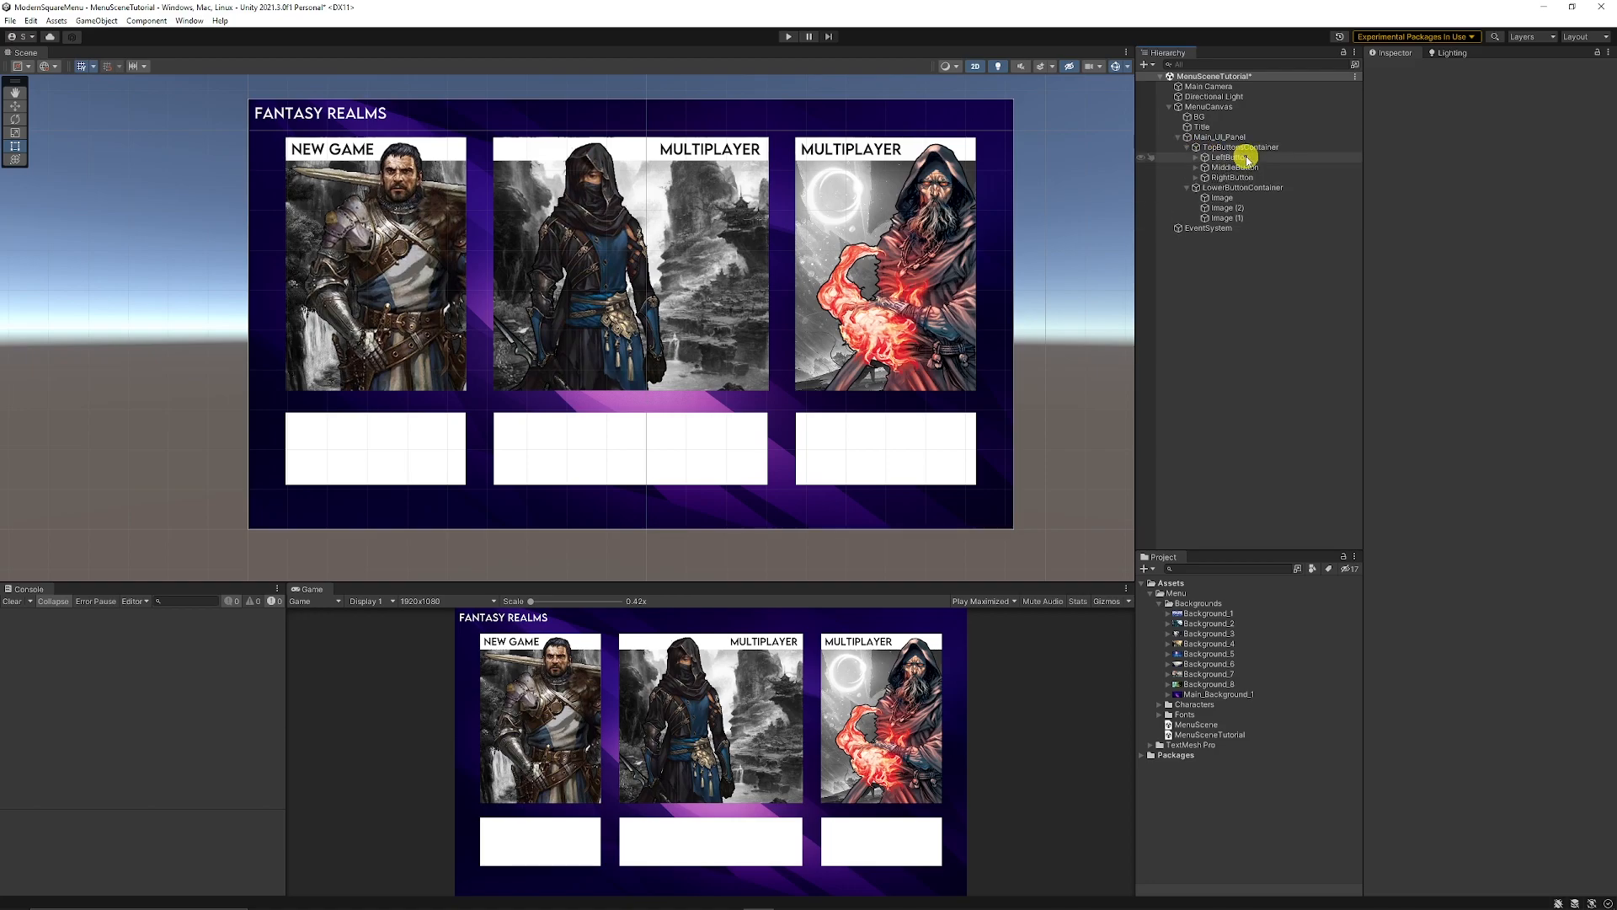
pyautogui.click(1233, 167)
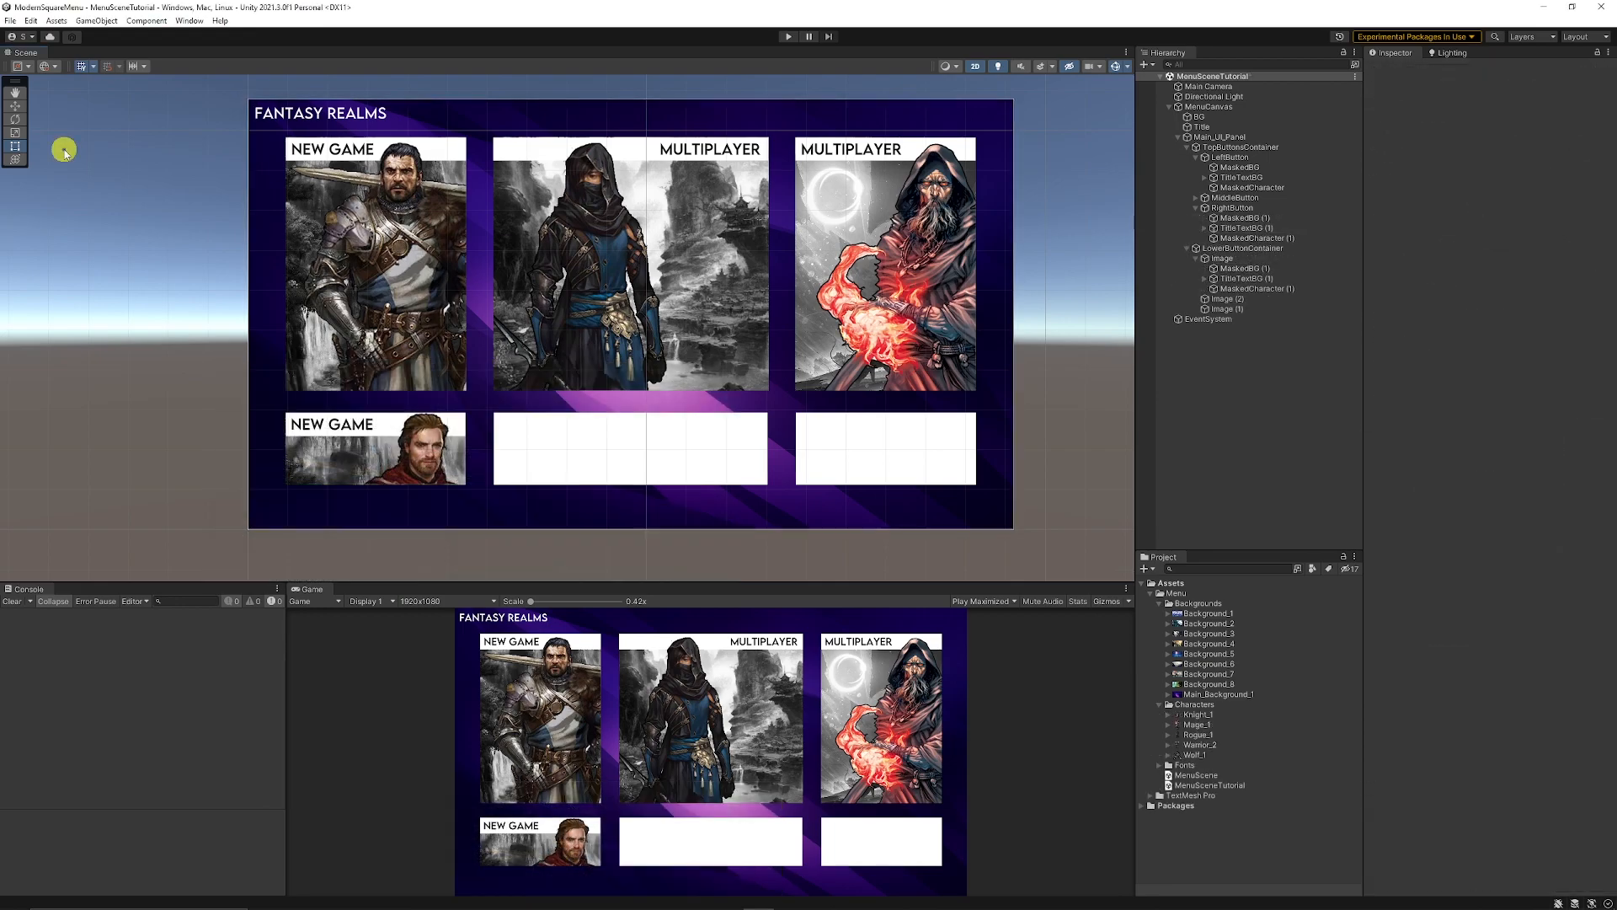
pyautogui.moveTo(1036, 522)
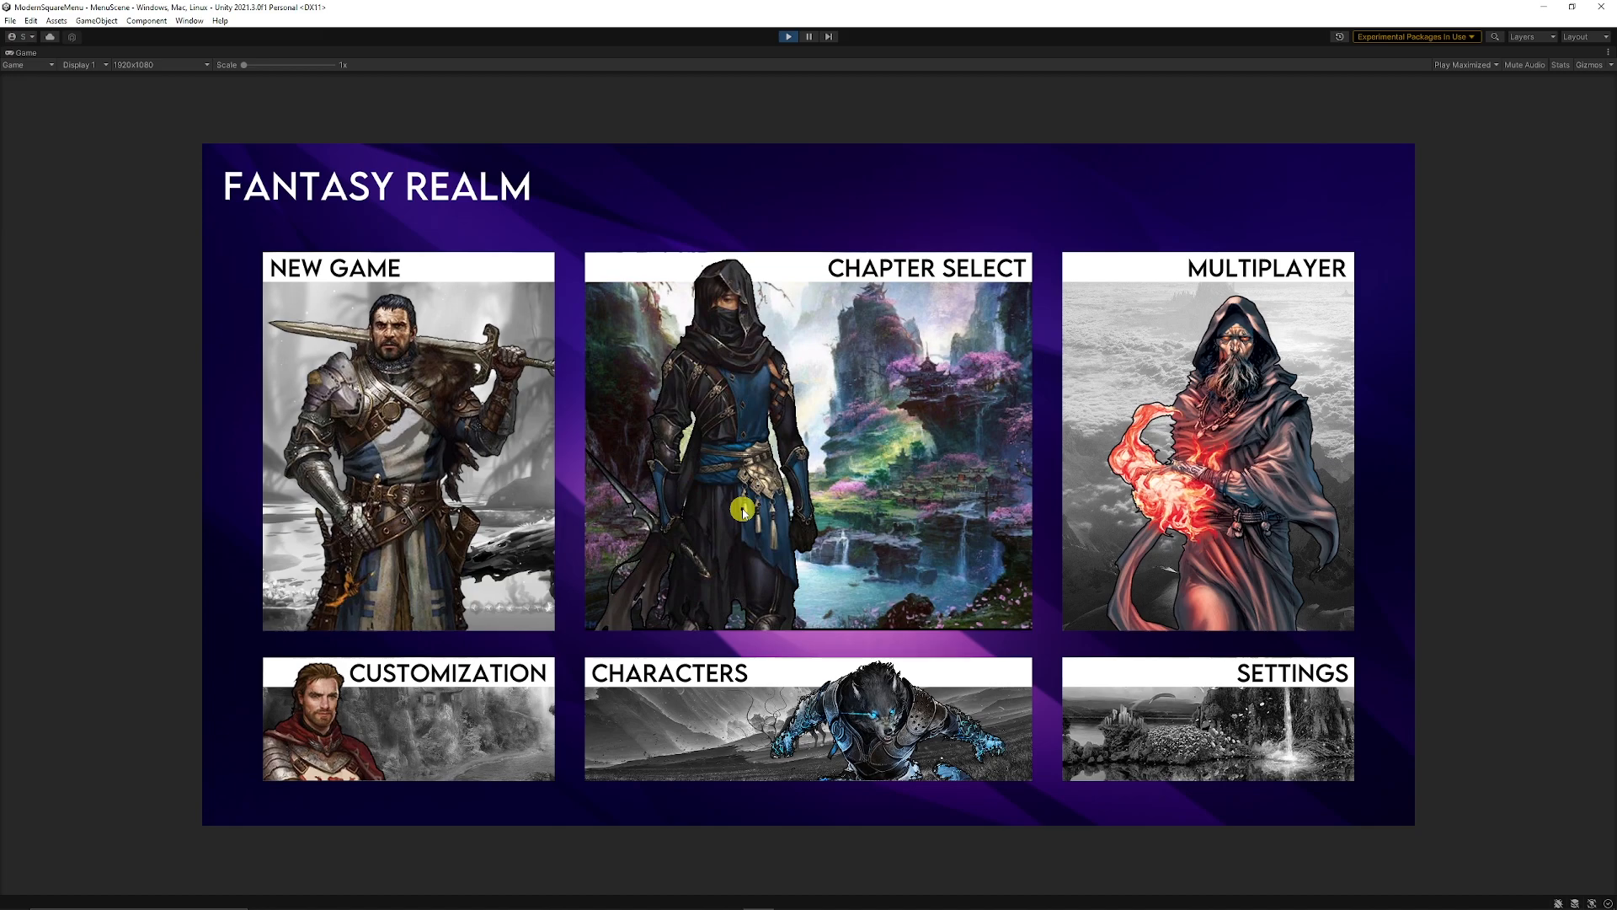
pyautogui.moveTo(923, 586)
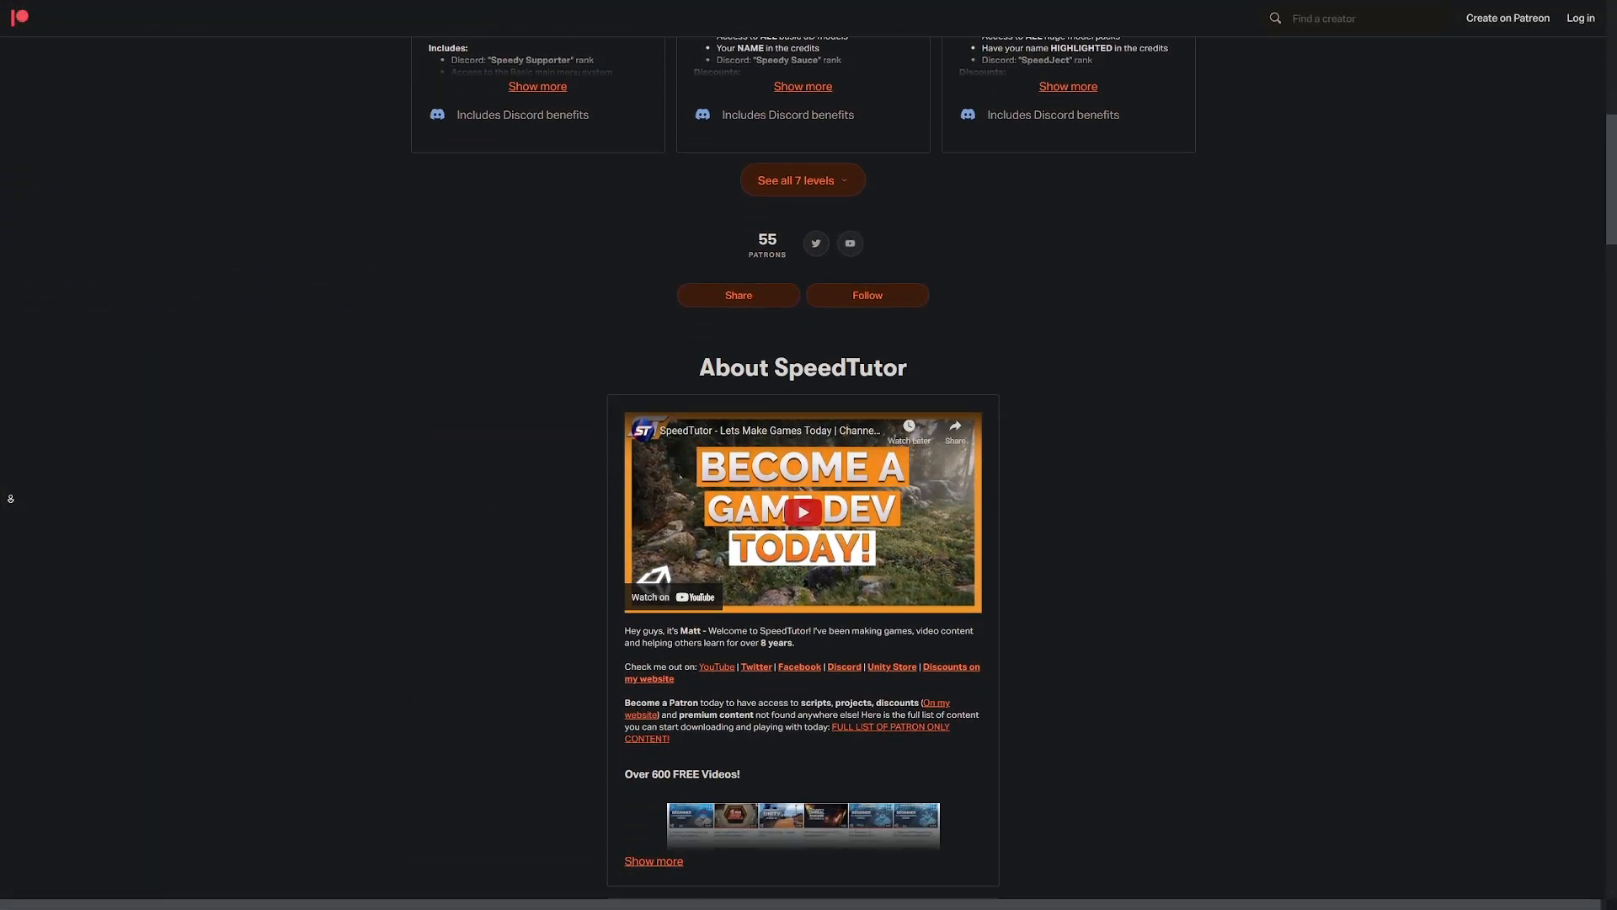
# Scroll past the About section to SpeedTutor's locked recent Patreon posts.
pyautogui.scroll(-3)
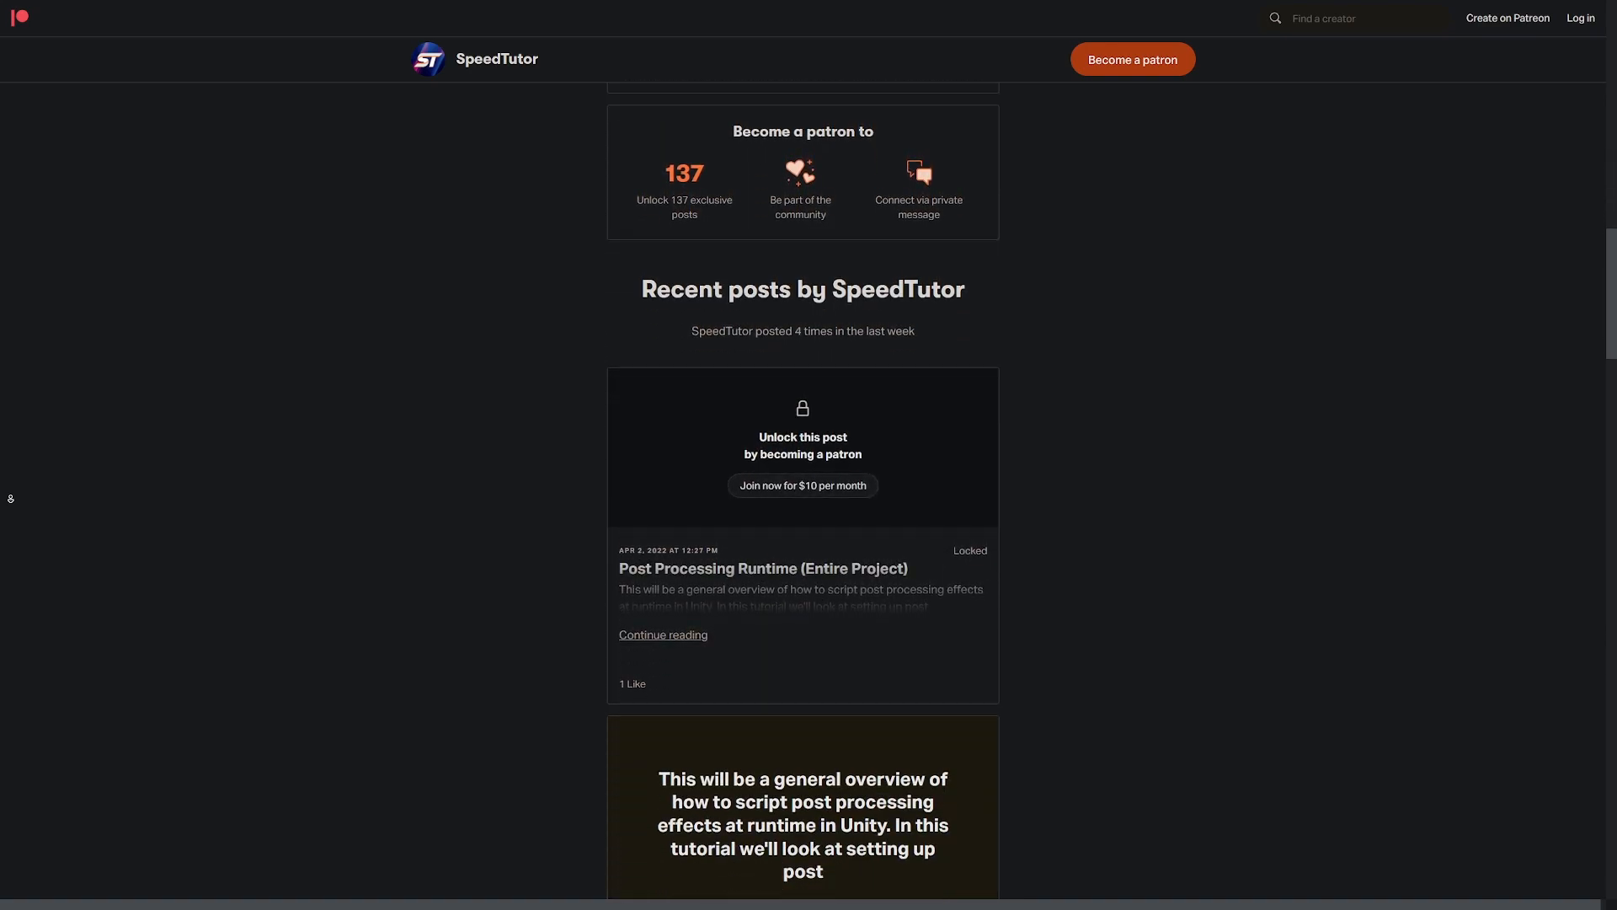
pyautogui.scroll(-3)
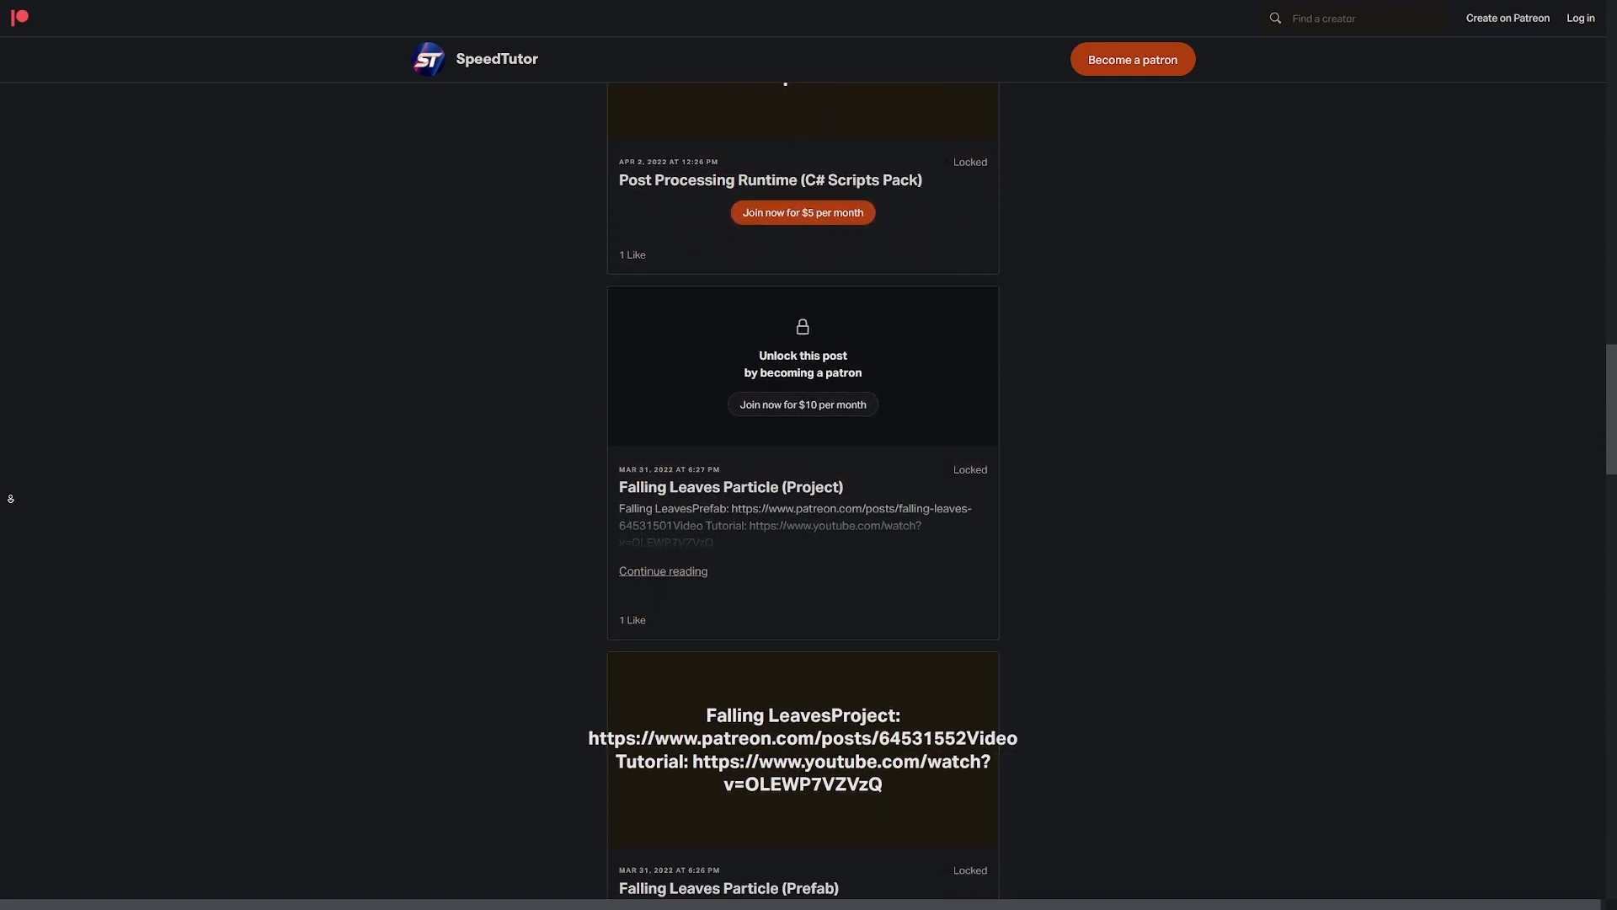
pyautogui.scroll(-3)
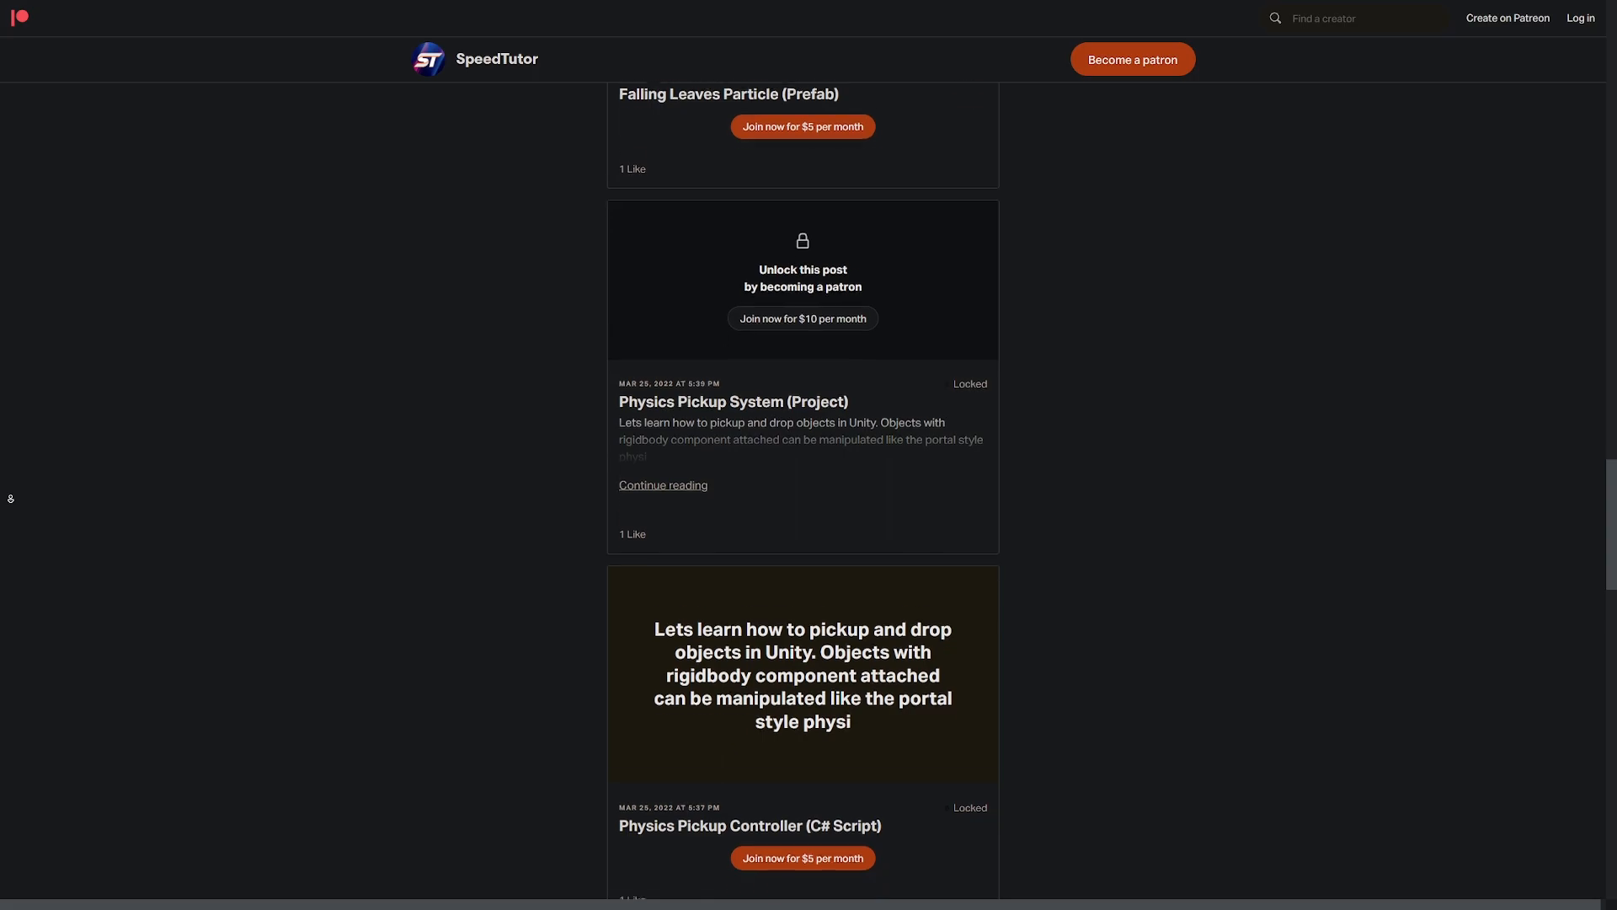
pyautogui.scroll(-3)
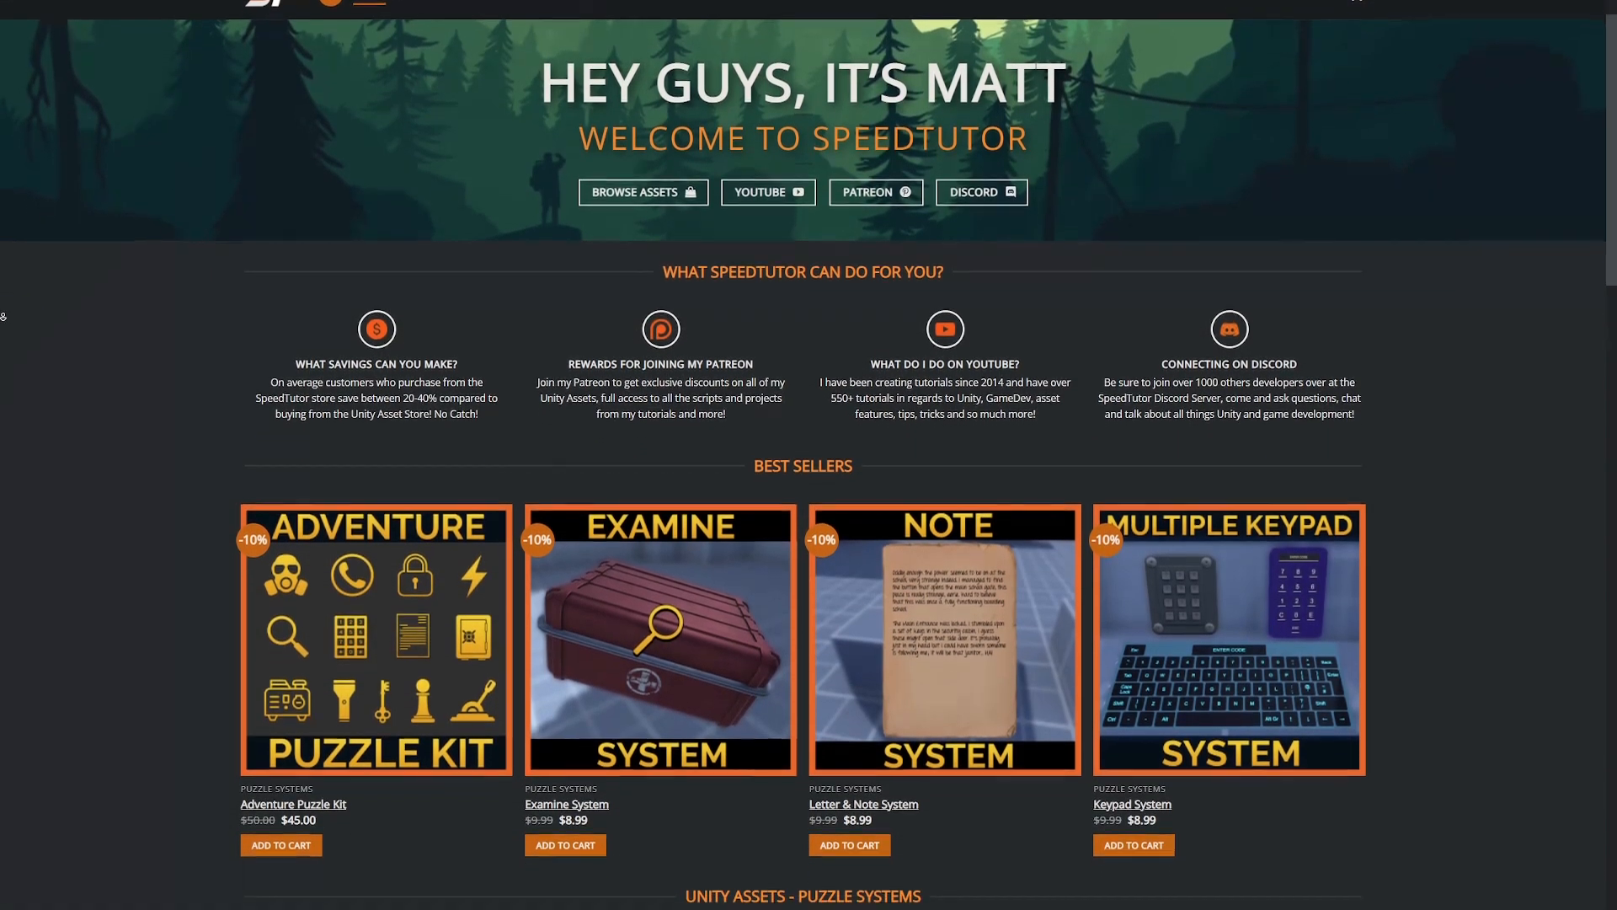
# Scroll the SpeedTutor homepage to the Best Sellers and Puzzle Systems listings.
pyautogui.scroll(-3)
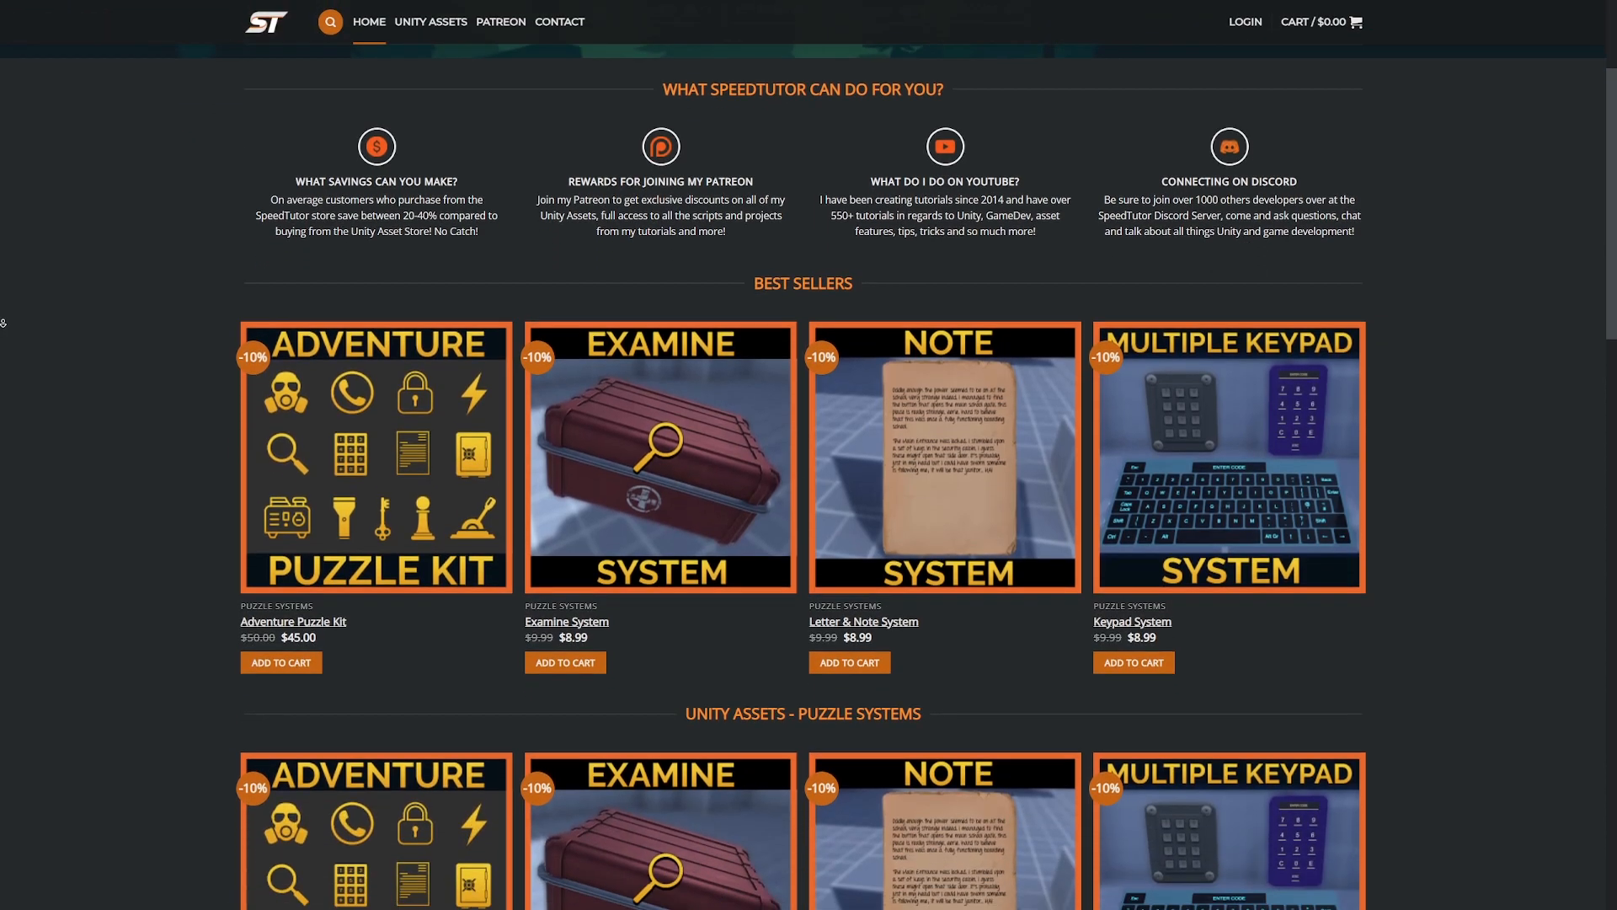
pyautogui.scroll(-3)
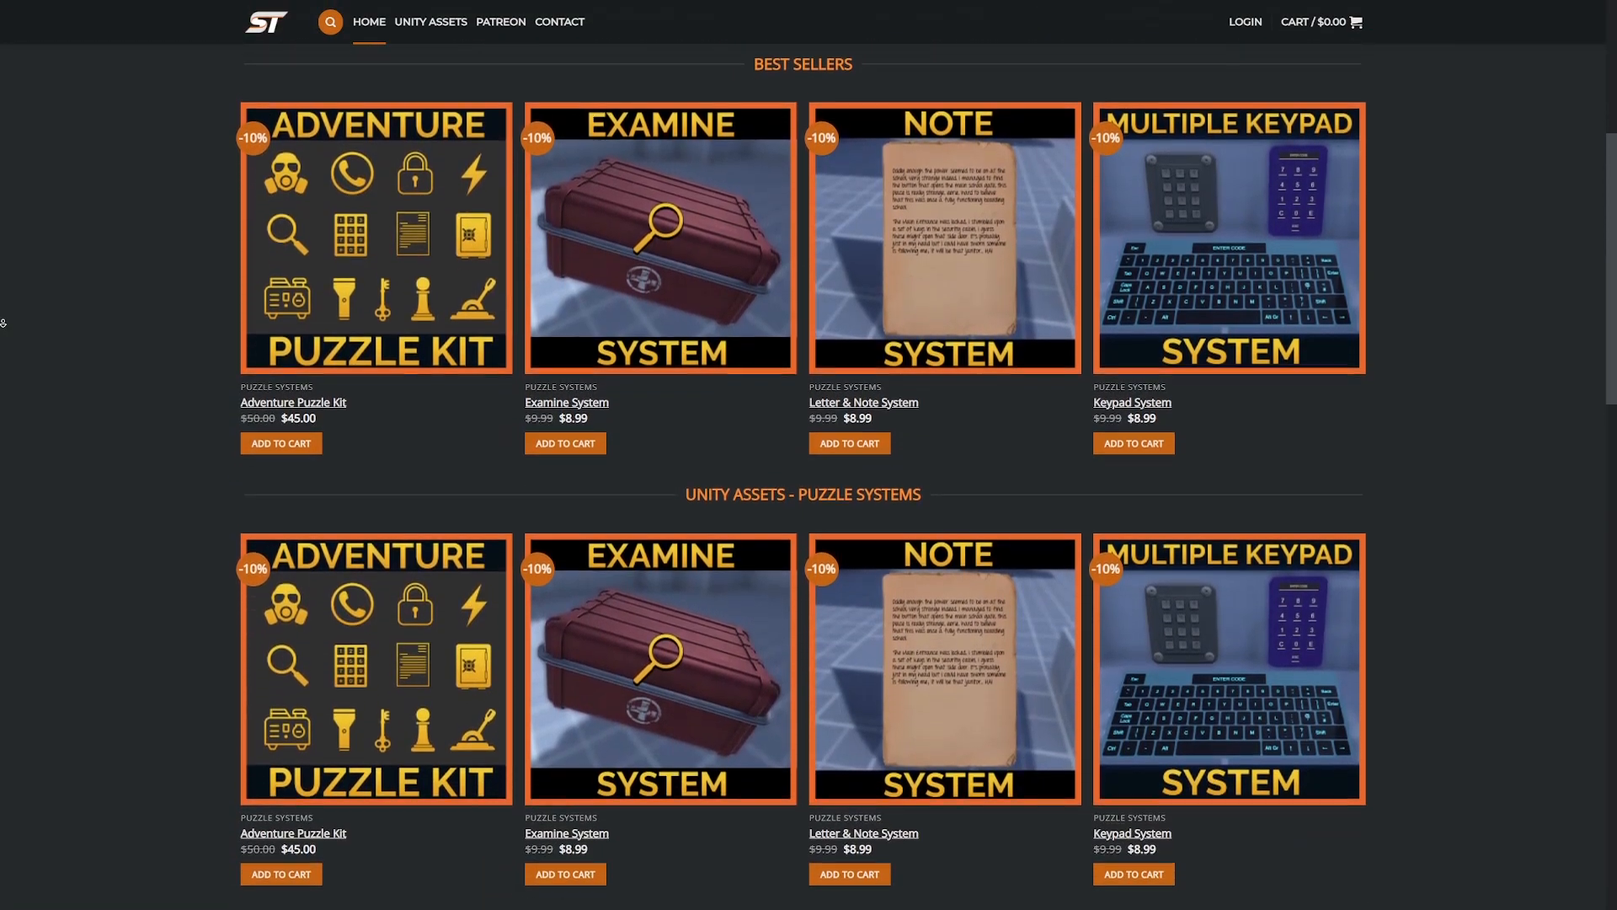